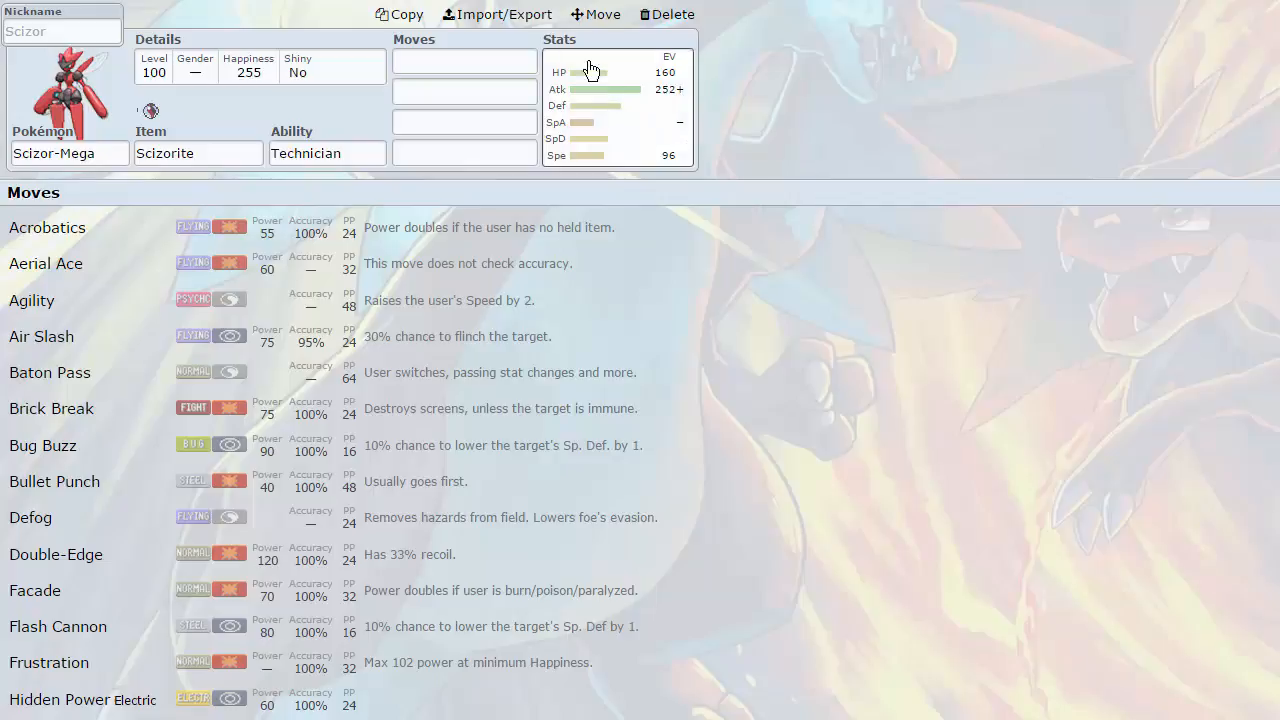
- Set Mega Scizor to 252 Atk / 252+ Spe with a Jolly nature, leaving 4 EVs
click(464, 61)
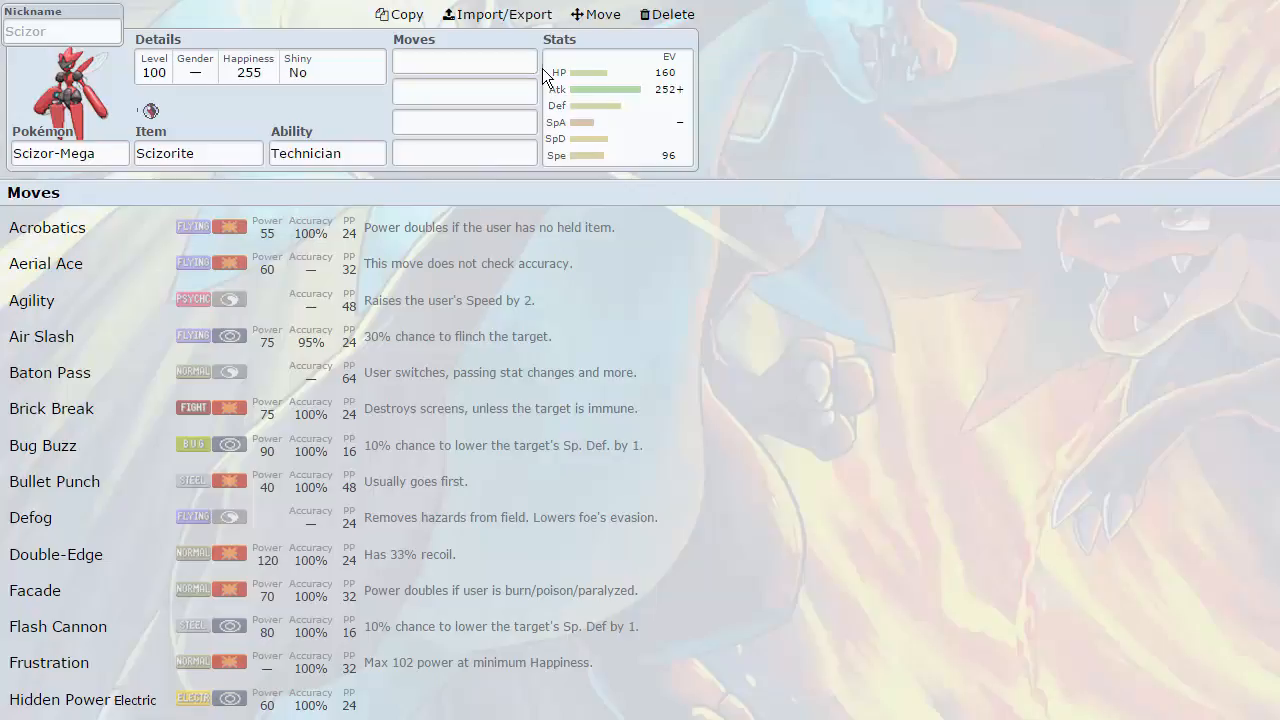
click(463, 92)
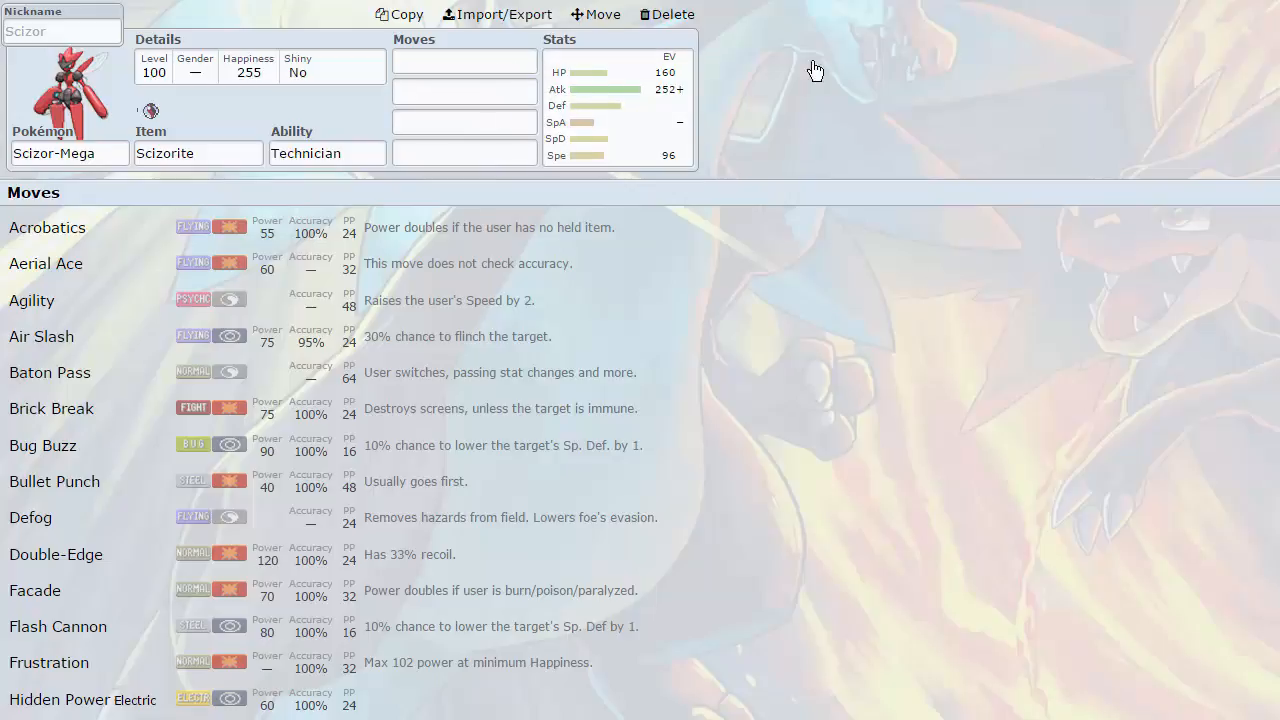
click(464, 61)
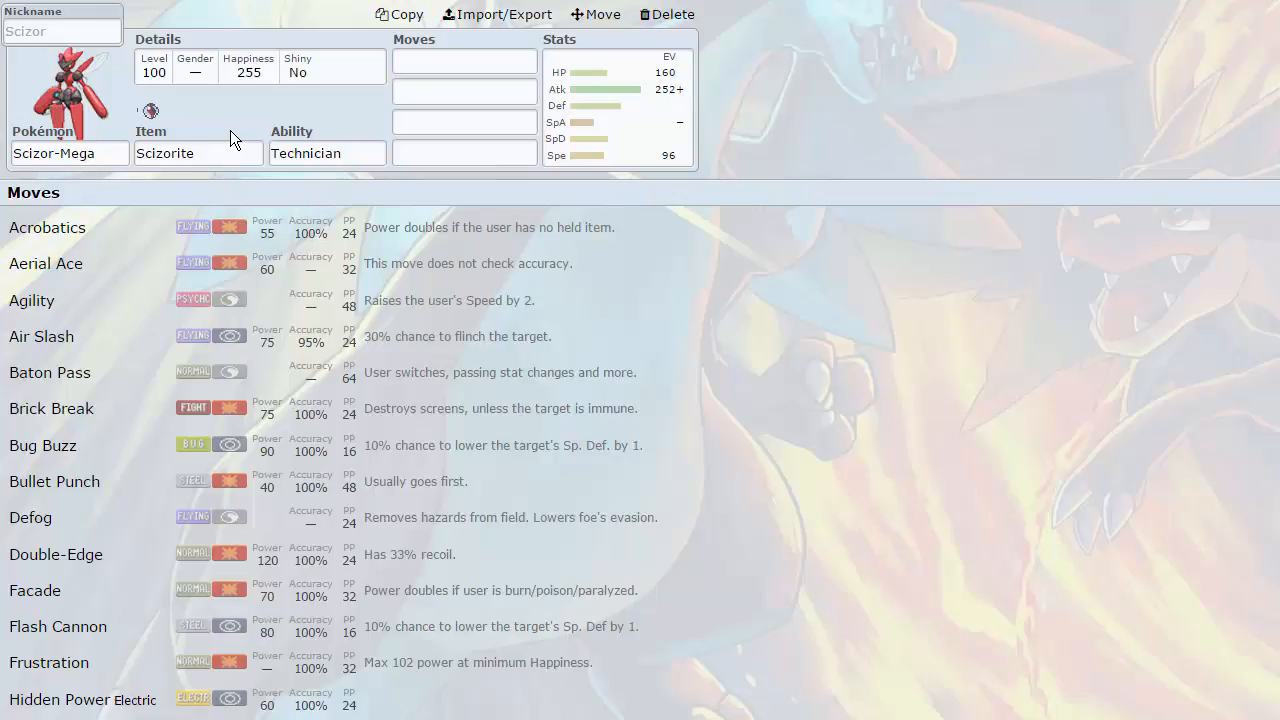
click(617, 105)
text(252+)
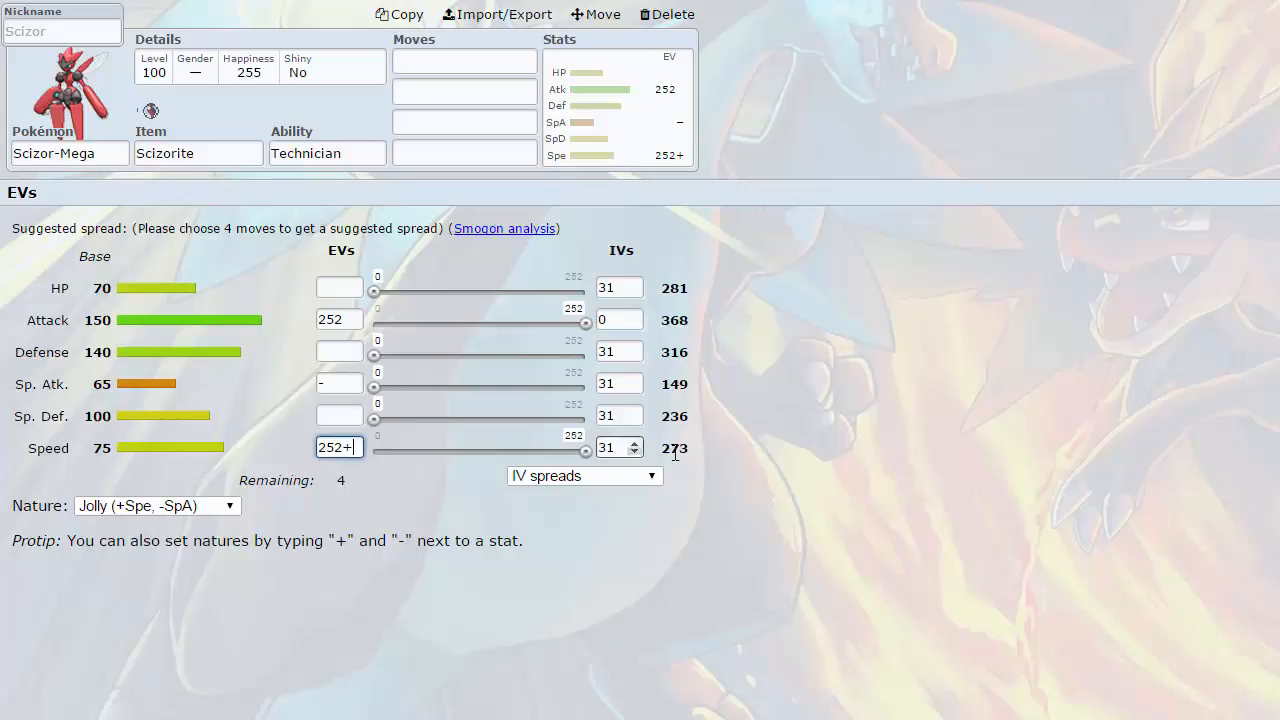
mouse_move(740, 471)
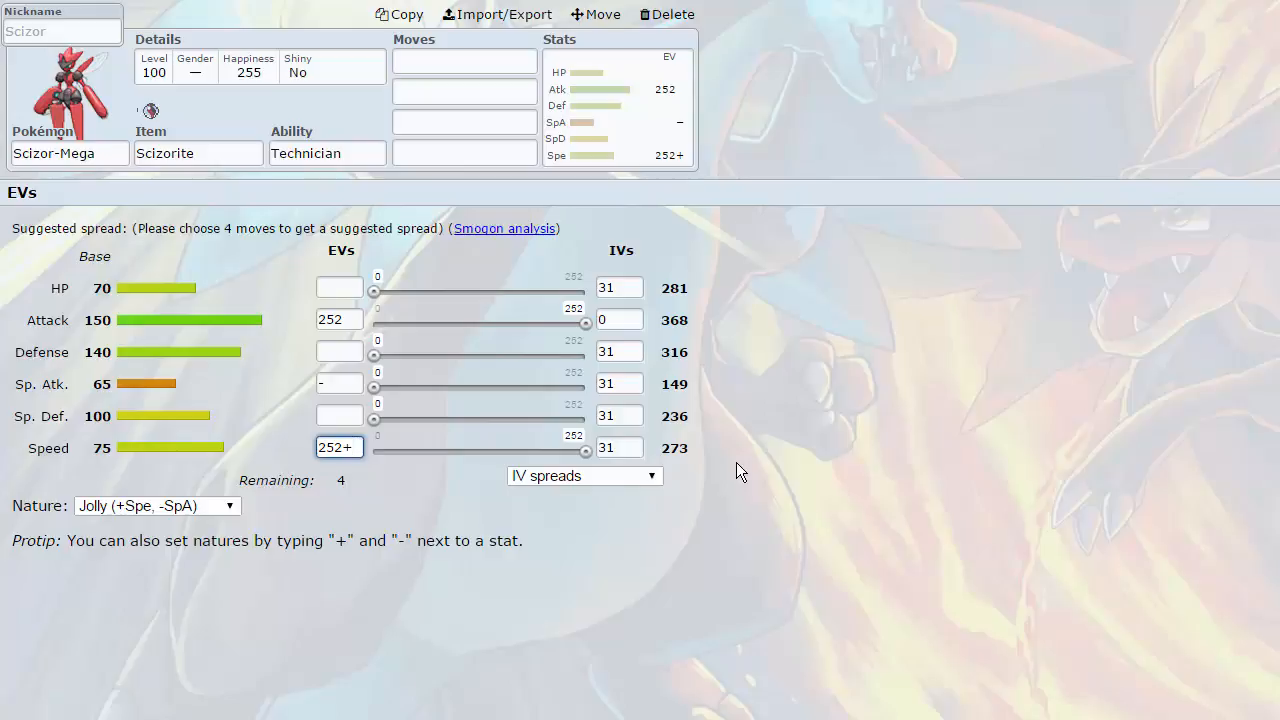
- Scroll through Mega Scizor's learnable moves from its first move slot
click(338, 447)
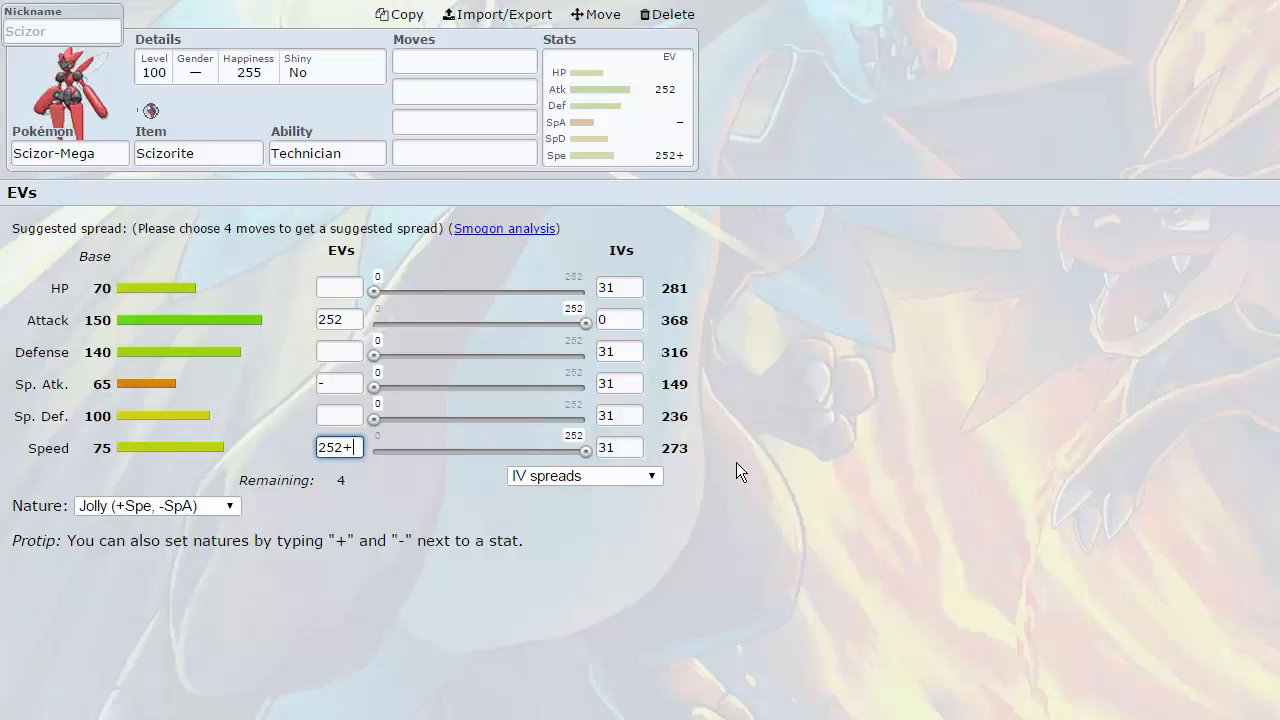
mouse_move(560, 195)
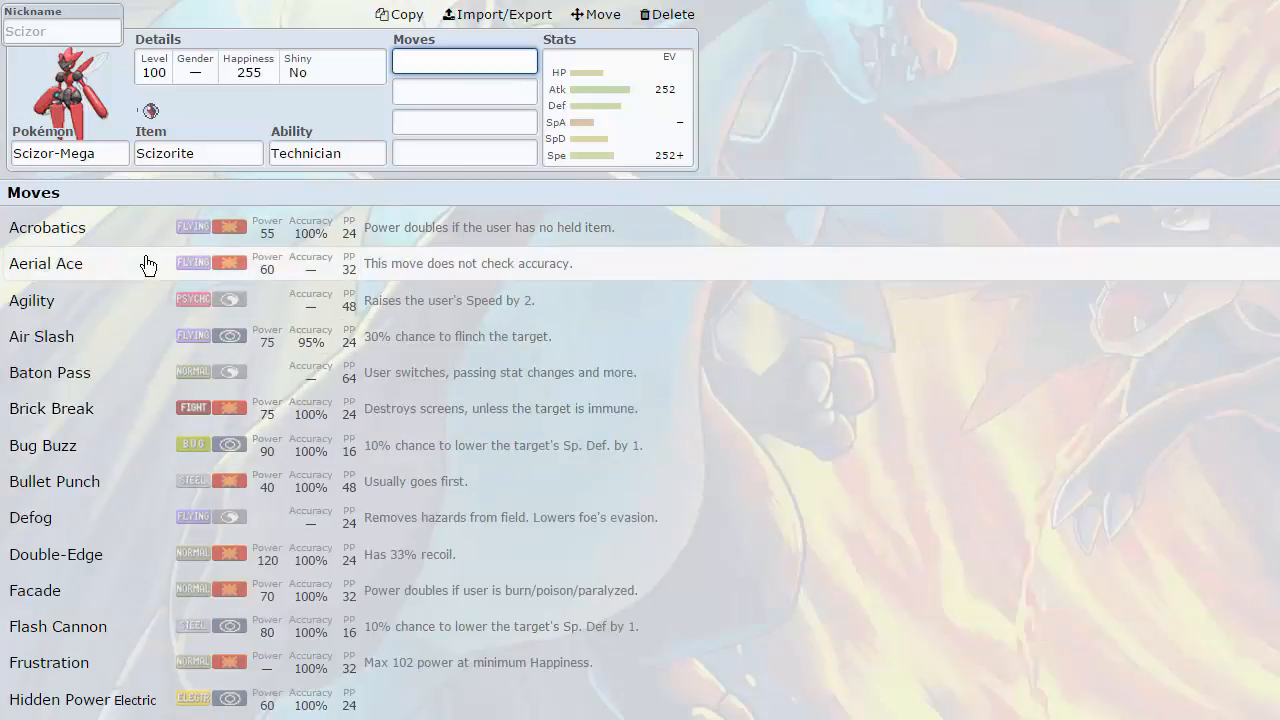
mouse_move(205, 368)
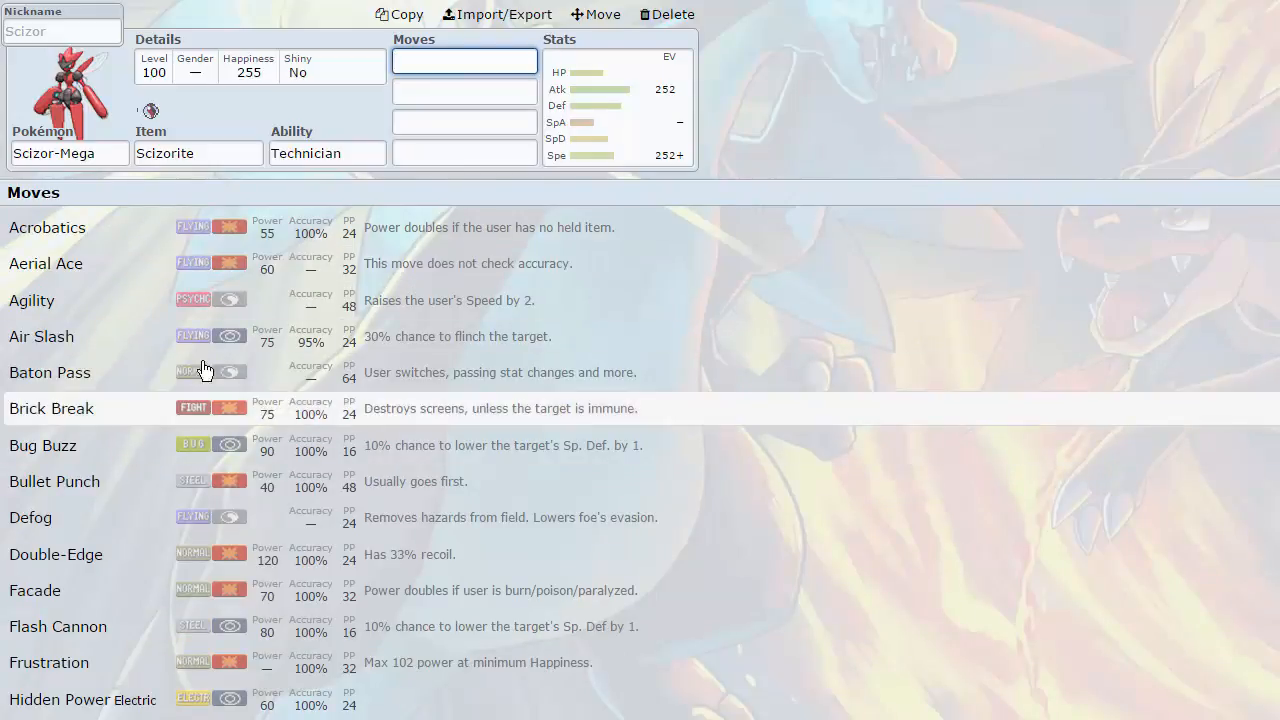
scroll(down, 3)
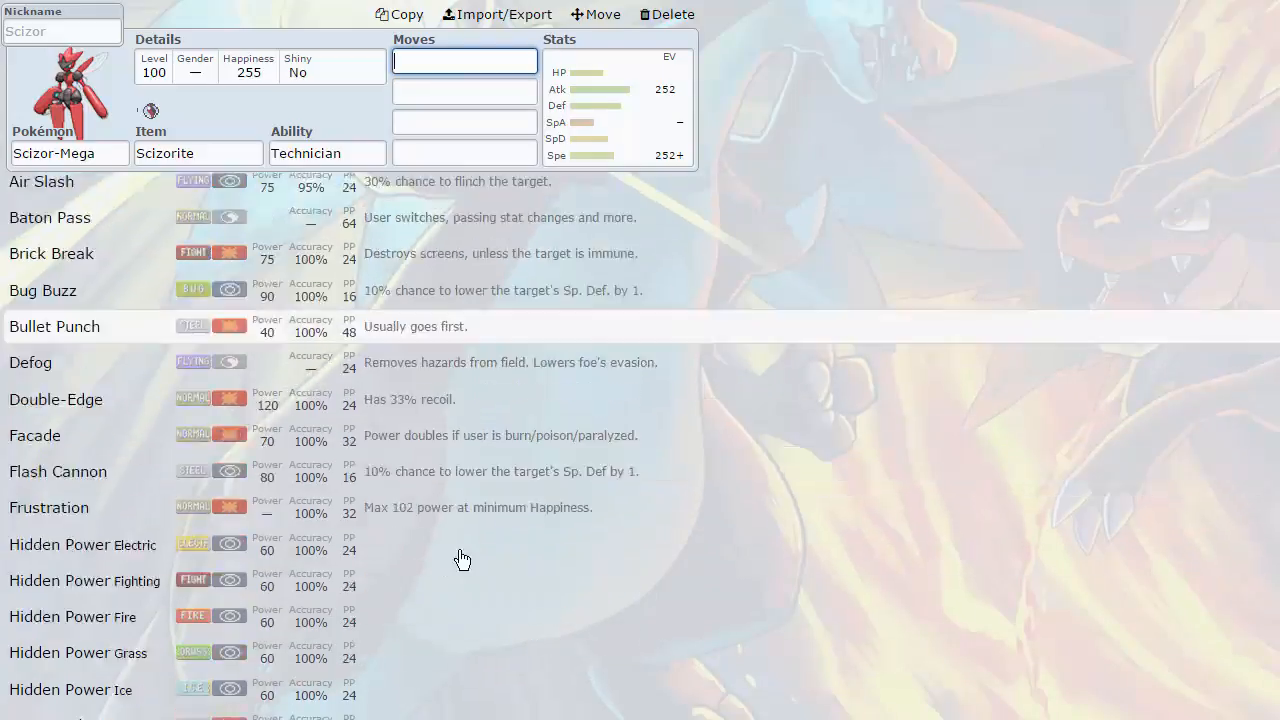
scroll(down, 3)
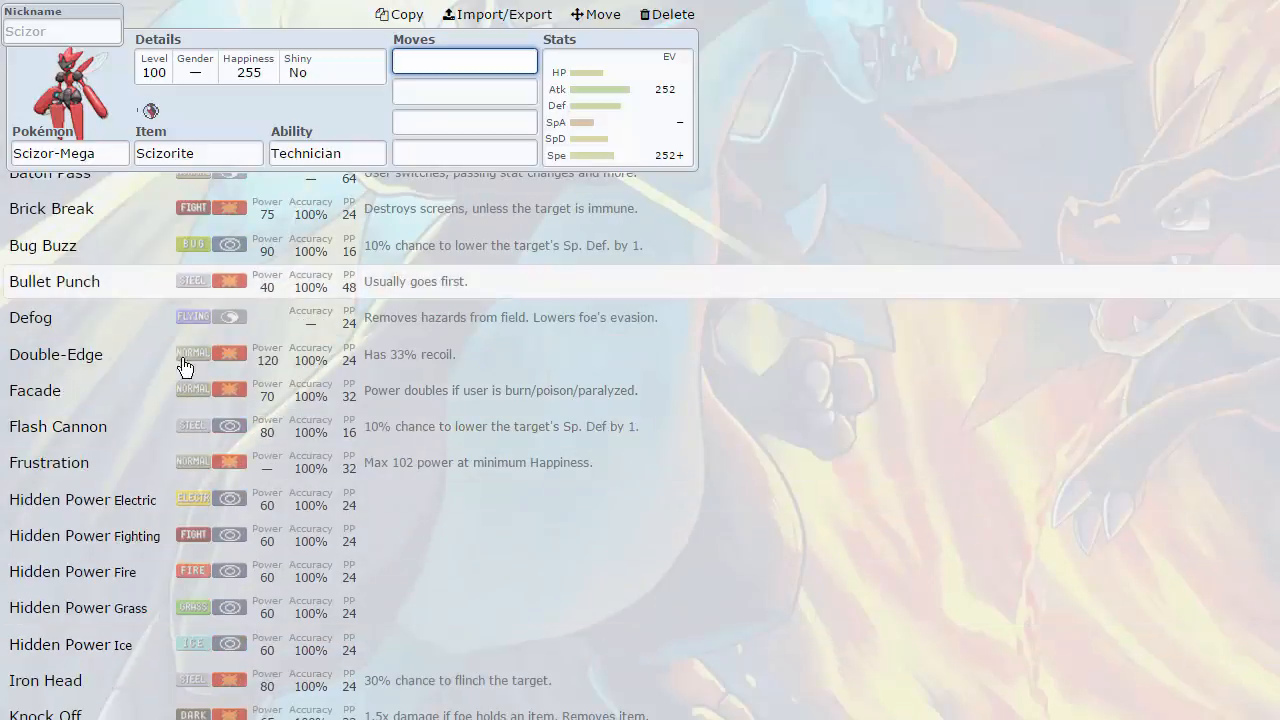
scroll(down, 3)
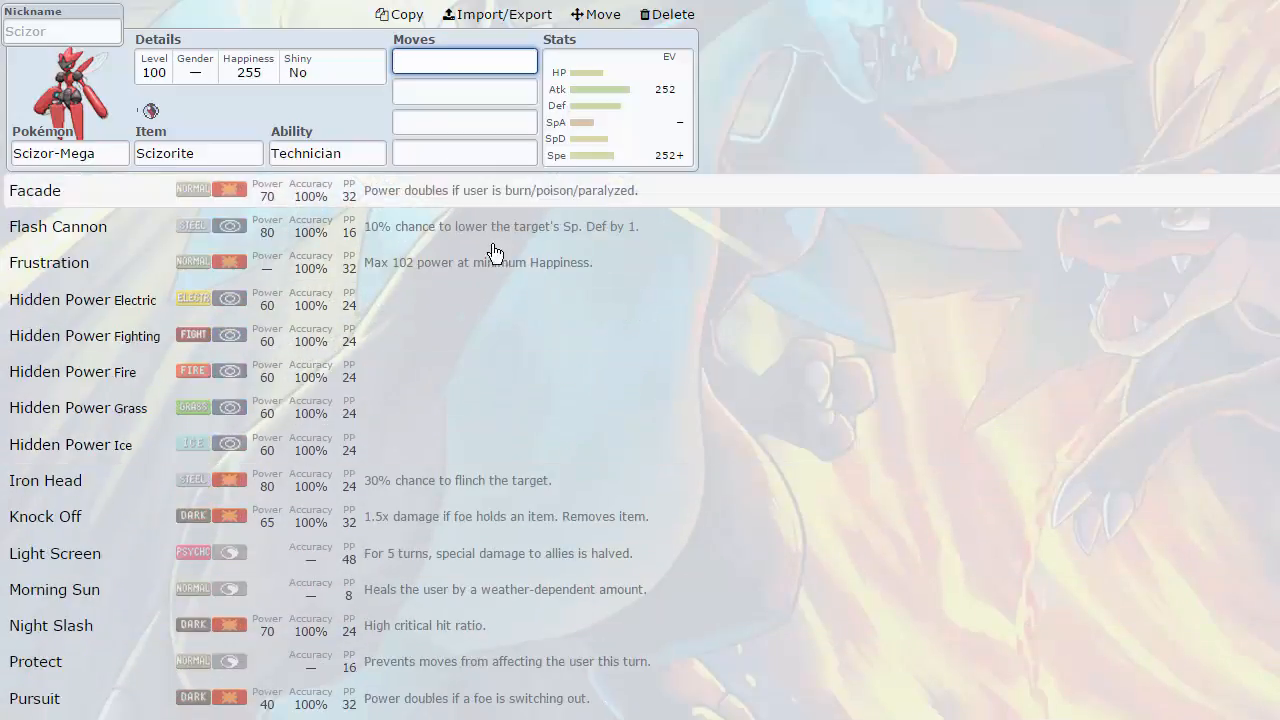
scroll(down, 3)
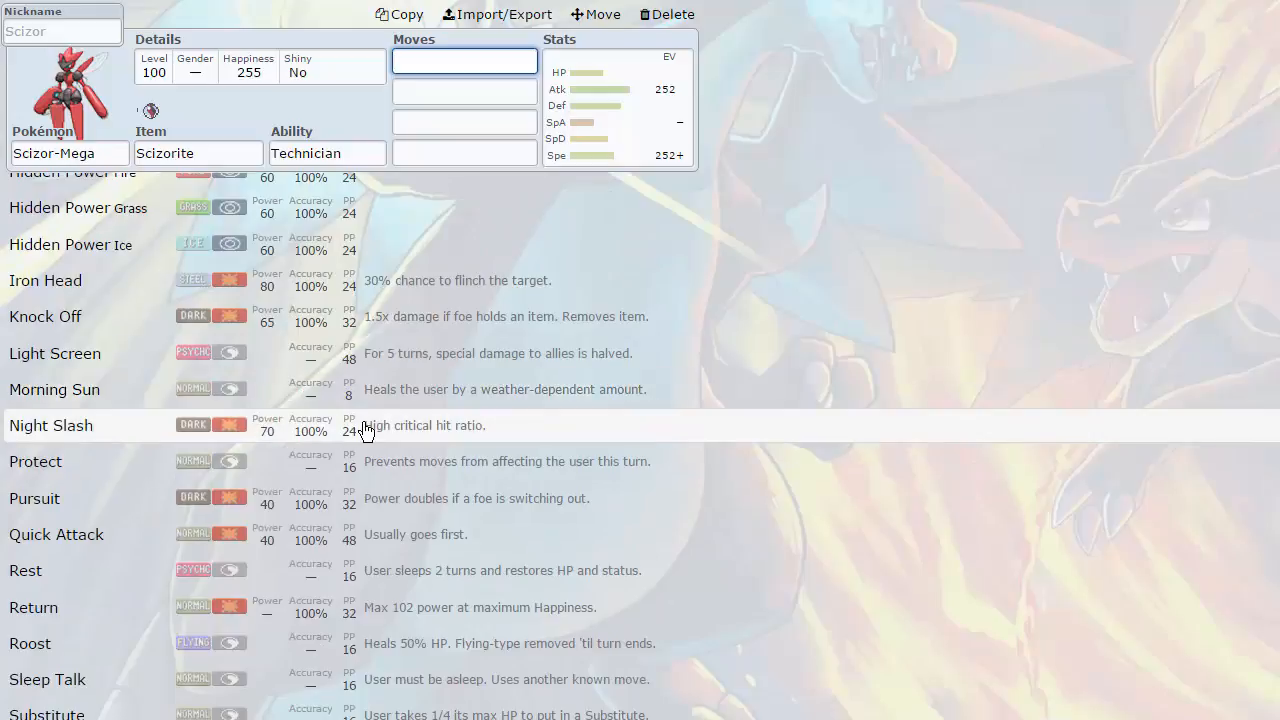
mouse_move(435, 410)
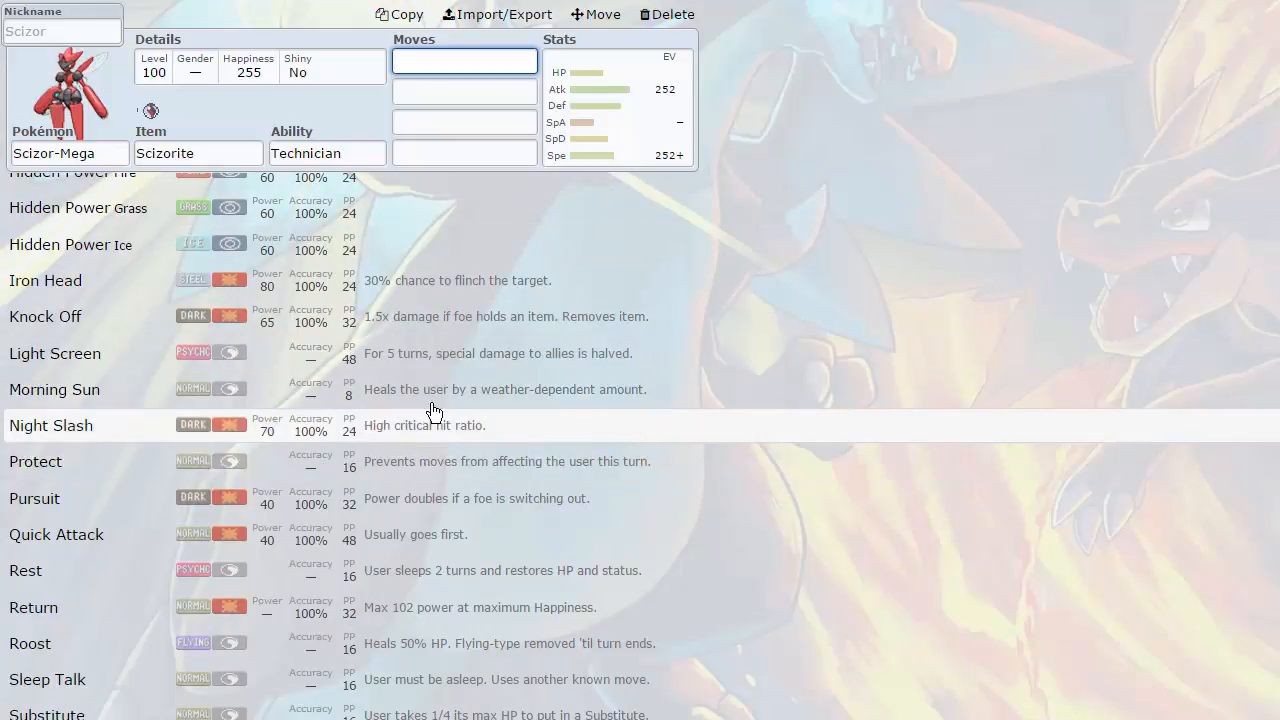
mouse_move(290, 405)
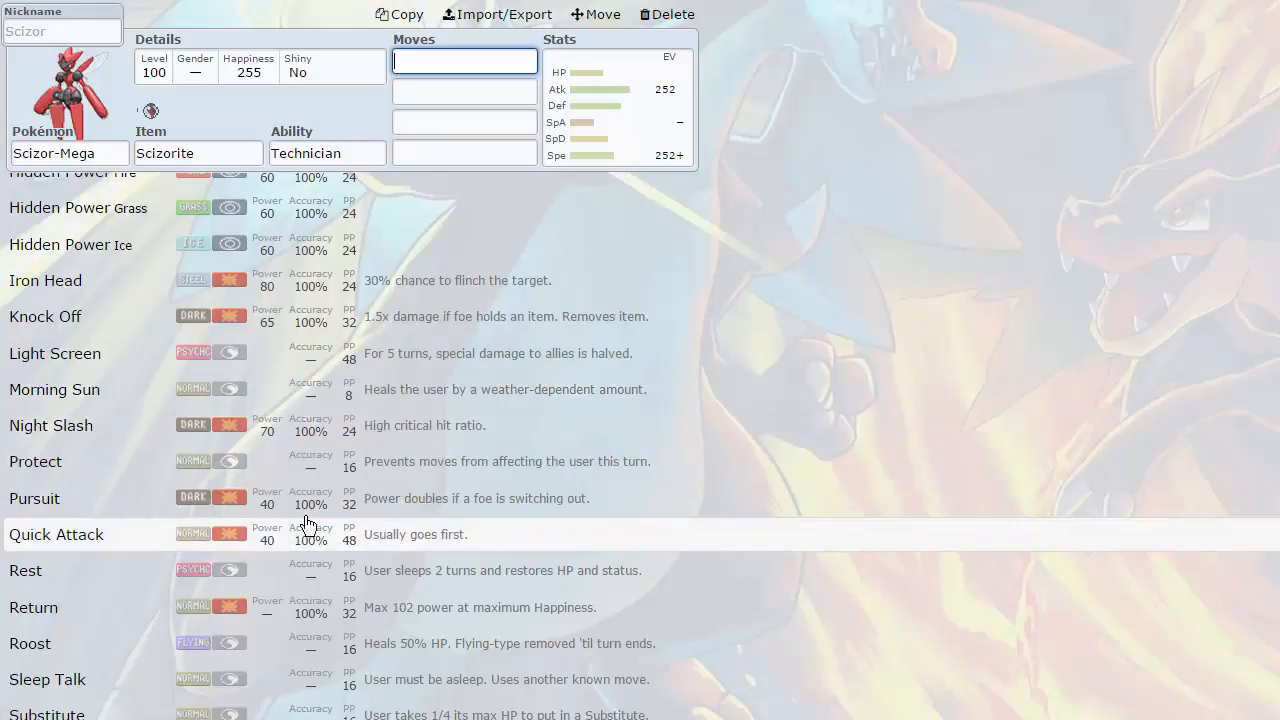
scroll(down, 3)
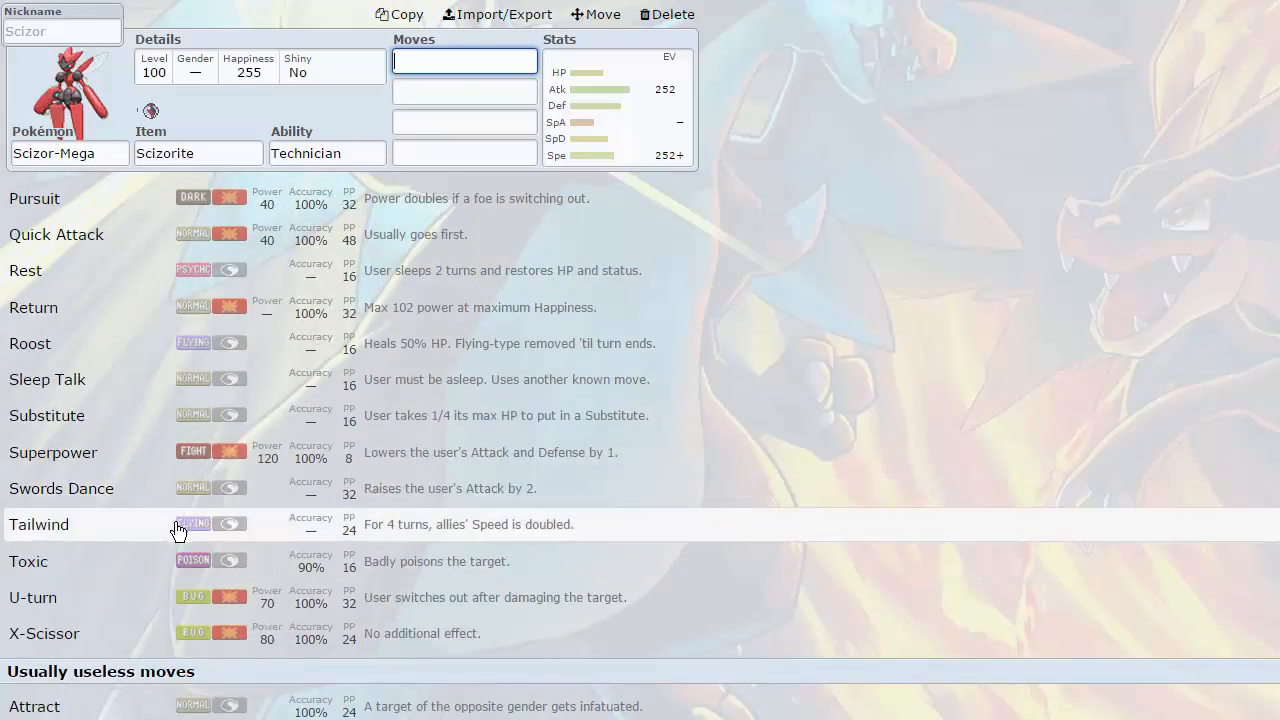
scroll(down, 3)
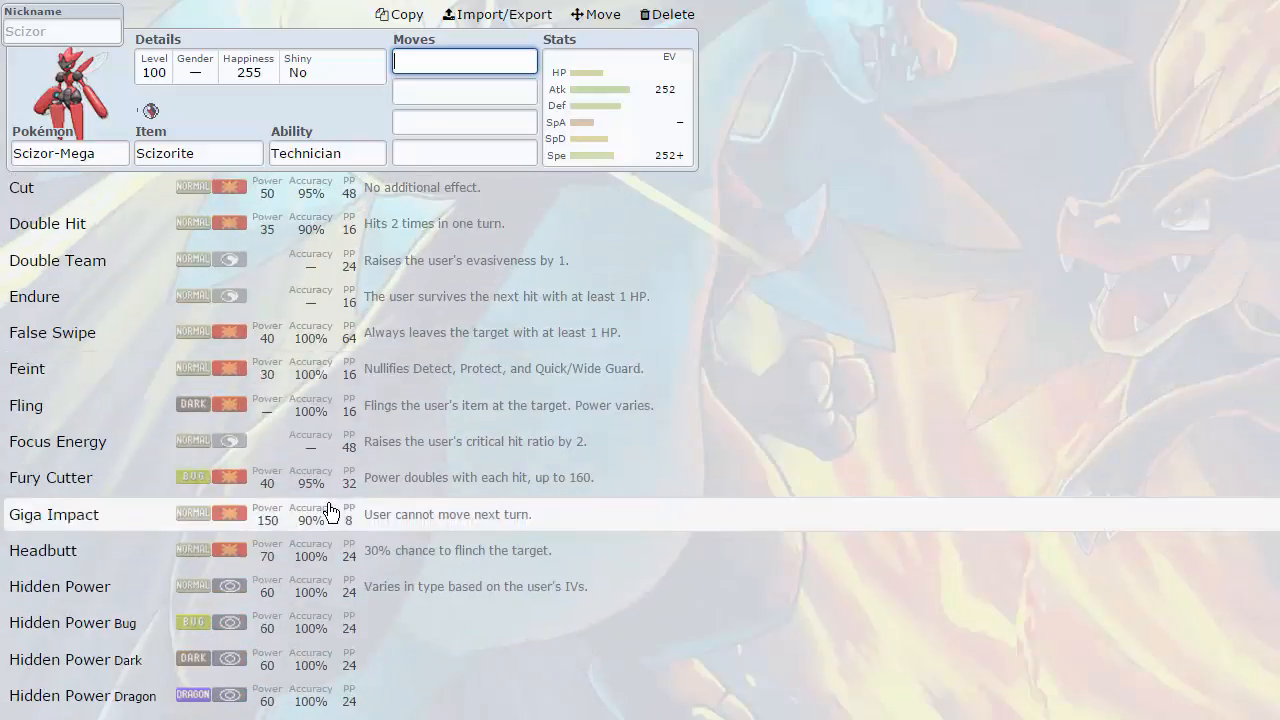
scroll(down, 3)
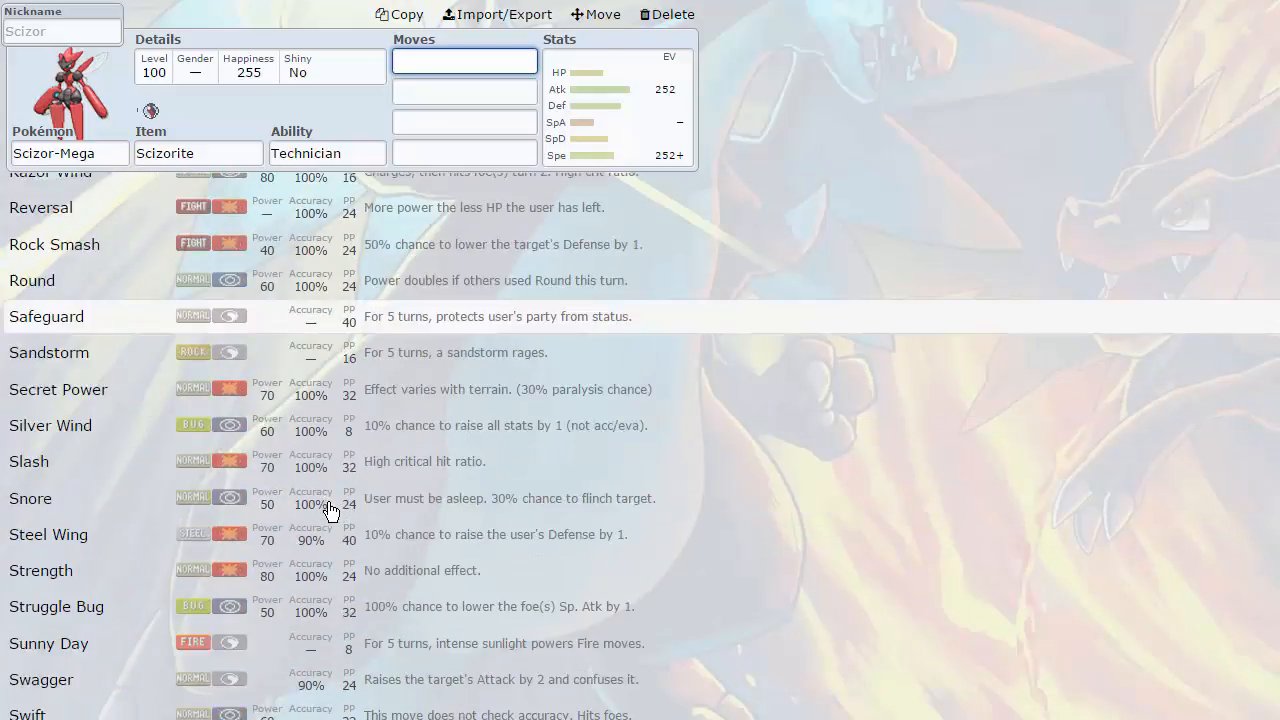
scroll(down, 3)
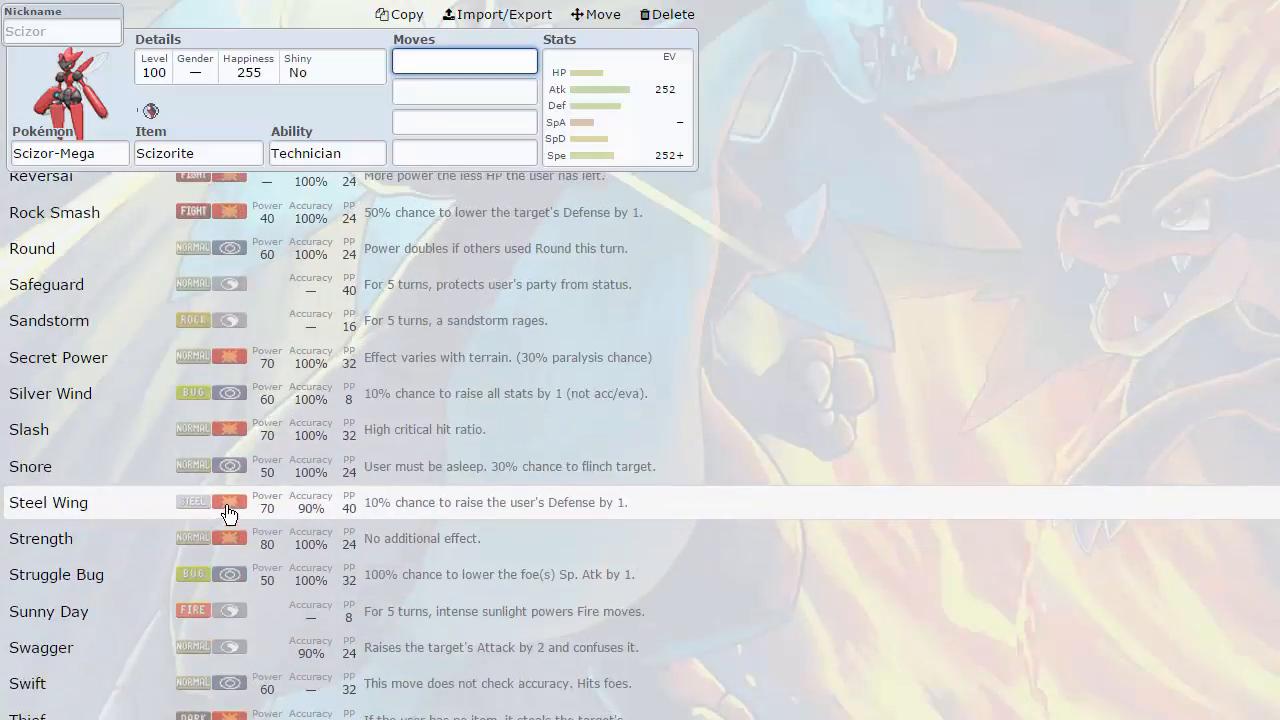
scroll(down, 3)
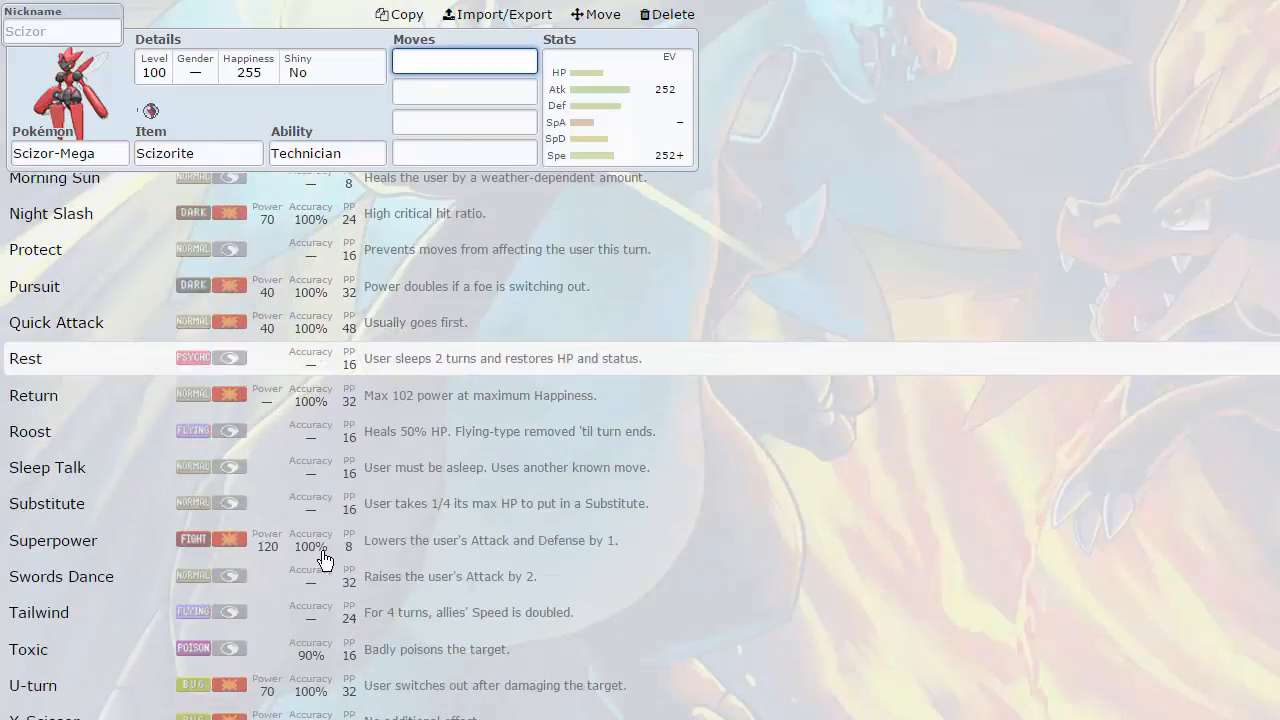
scroll(down, 3)
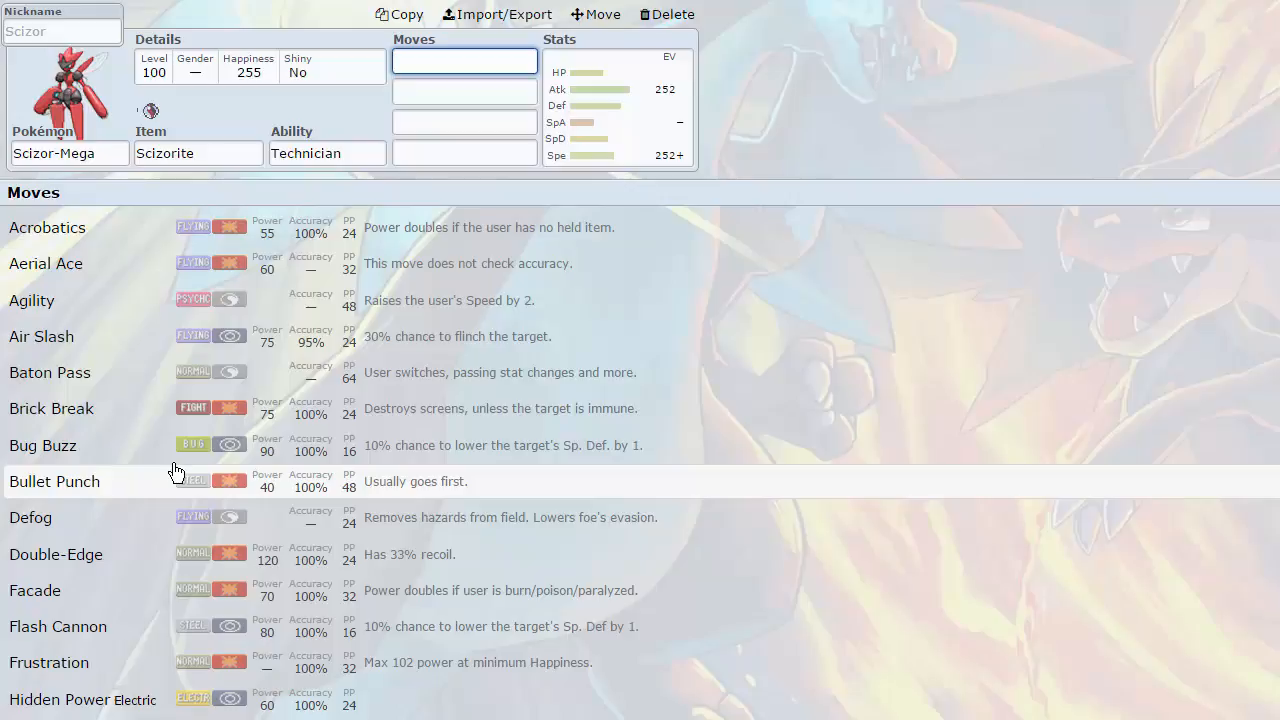
click(464, 61)
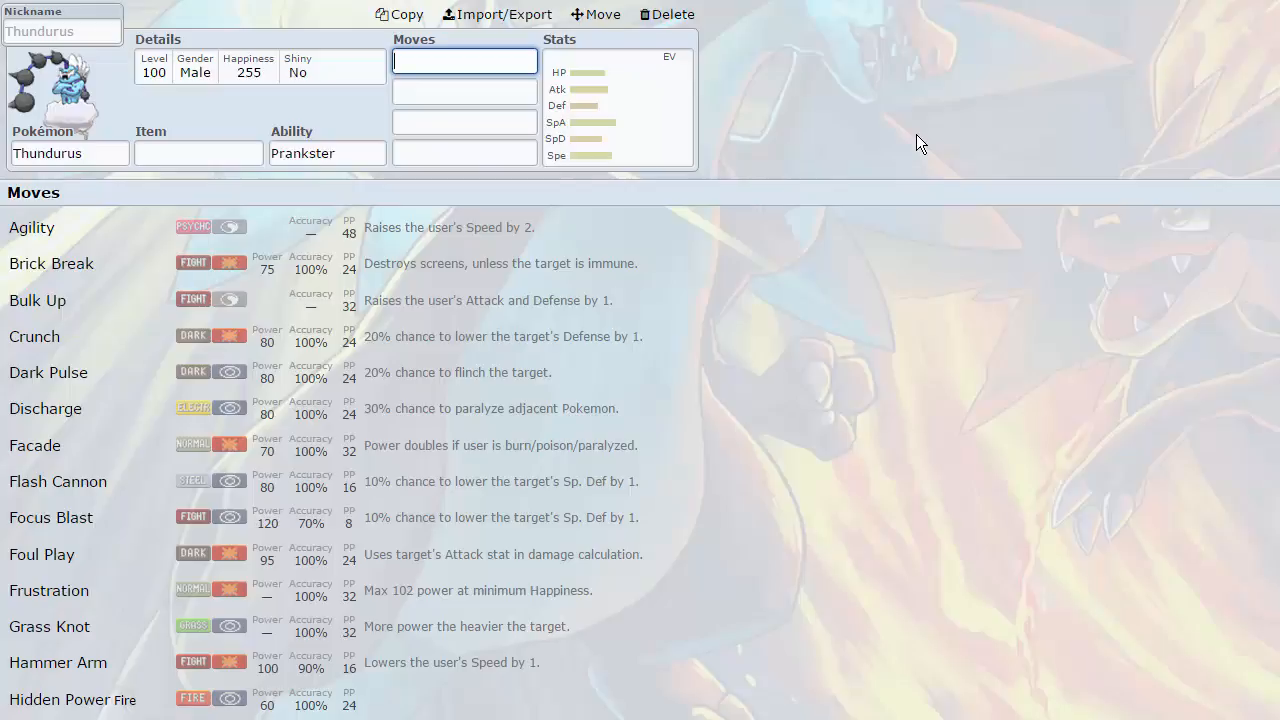
- Show Thundurus's EV panel, with no EVs assigned and a Serious nature
click(464, 61)
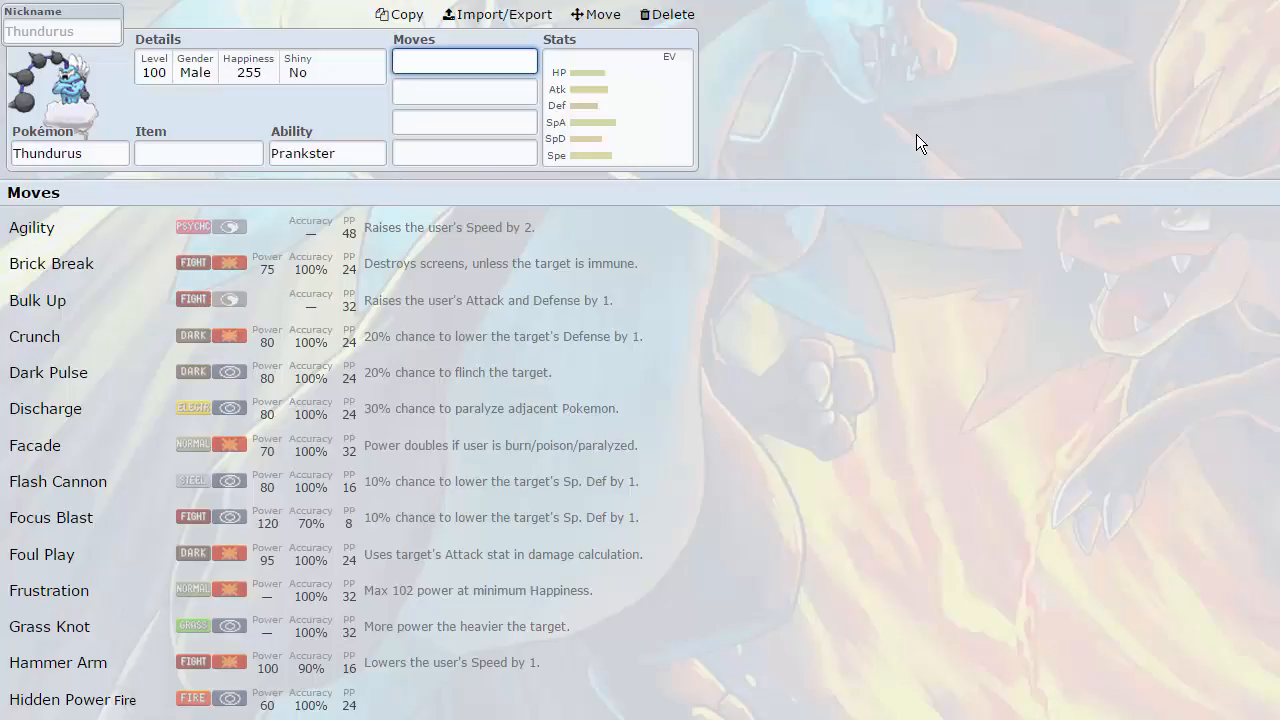
mouse_move(500, 408)
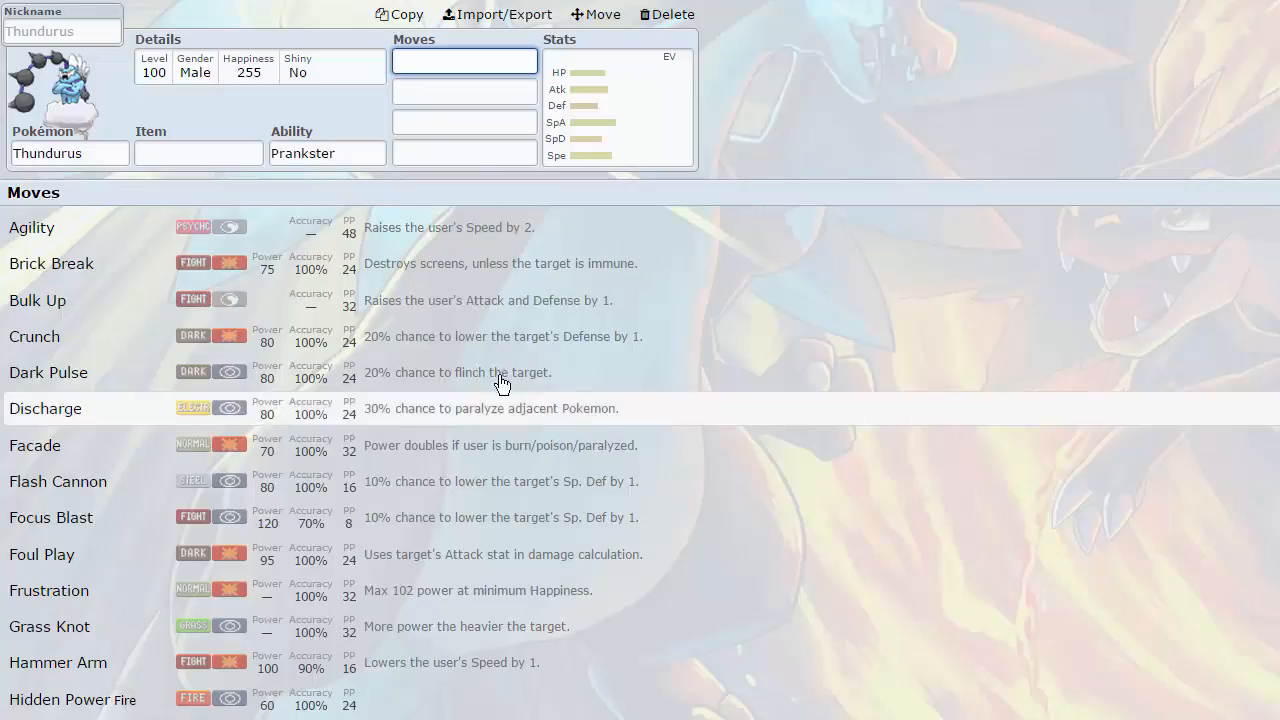
scroll(down, 3)
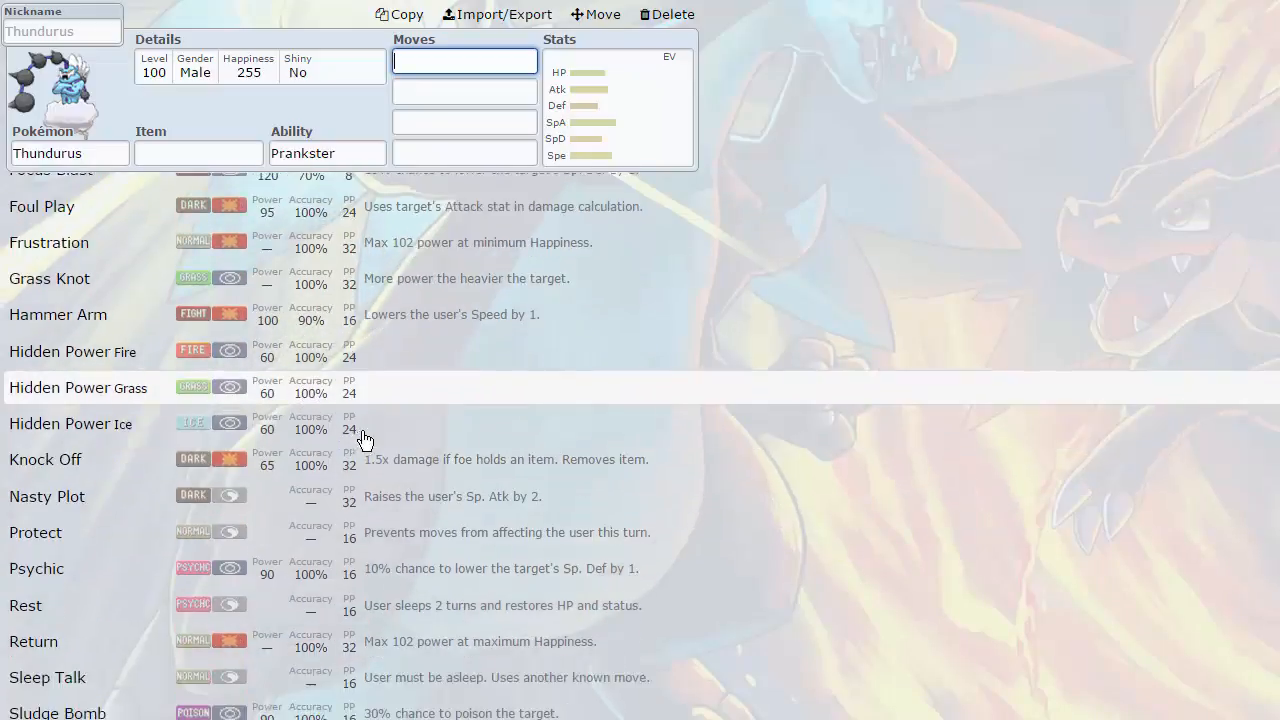
scroll(down, 3)
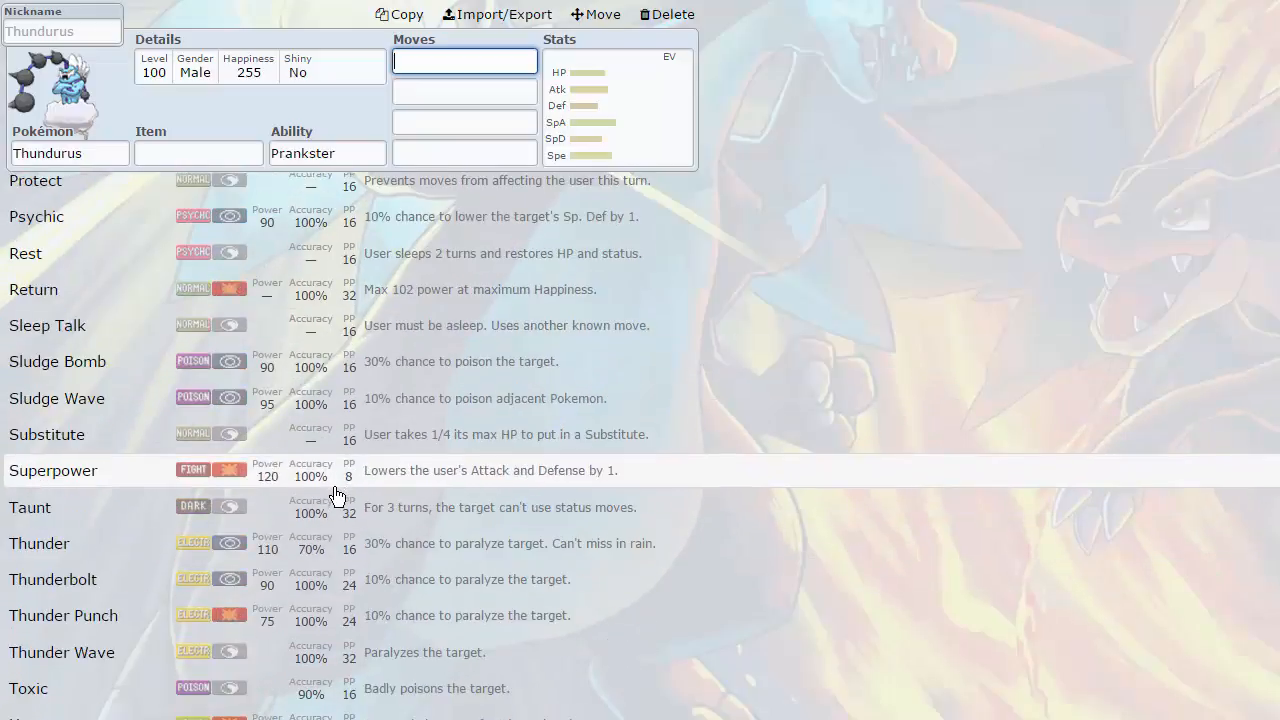
scroll(down, 3)
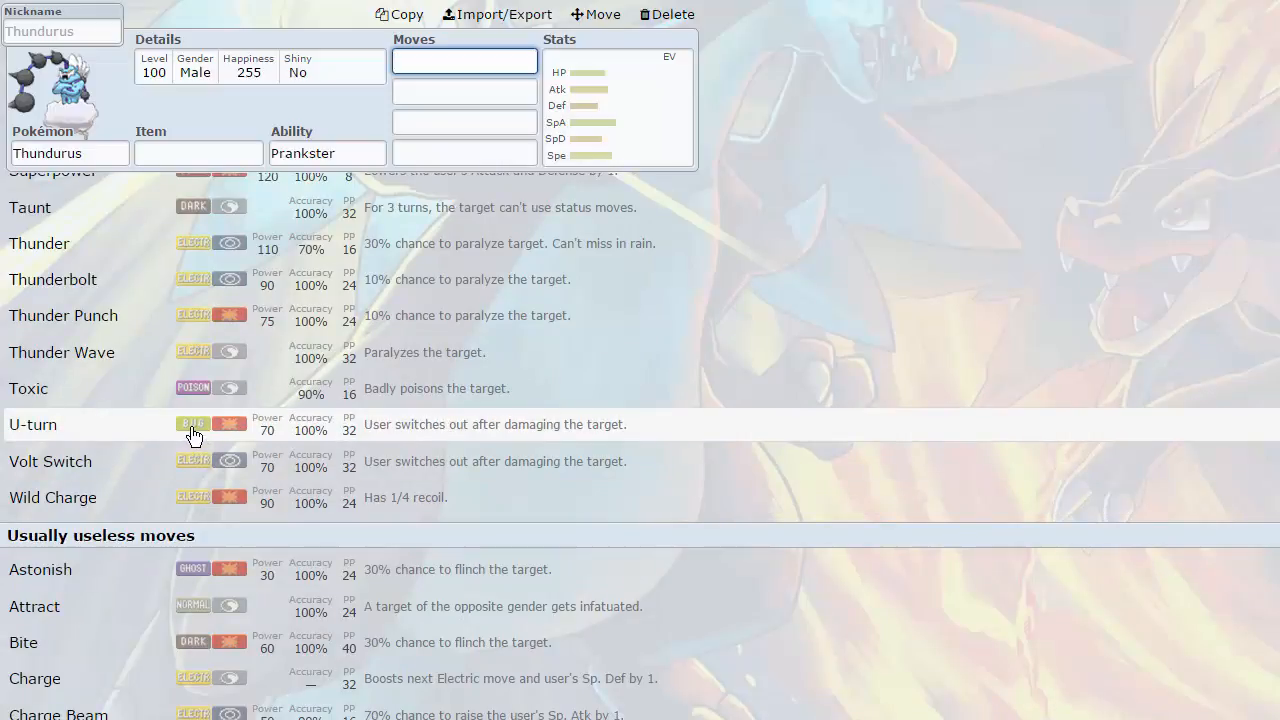
mouse_move(243, 388)
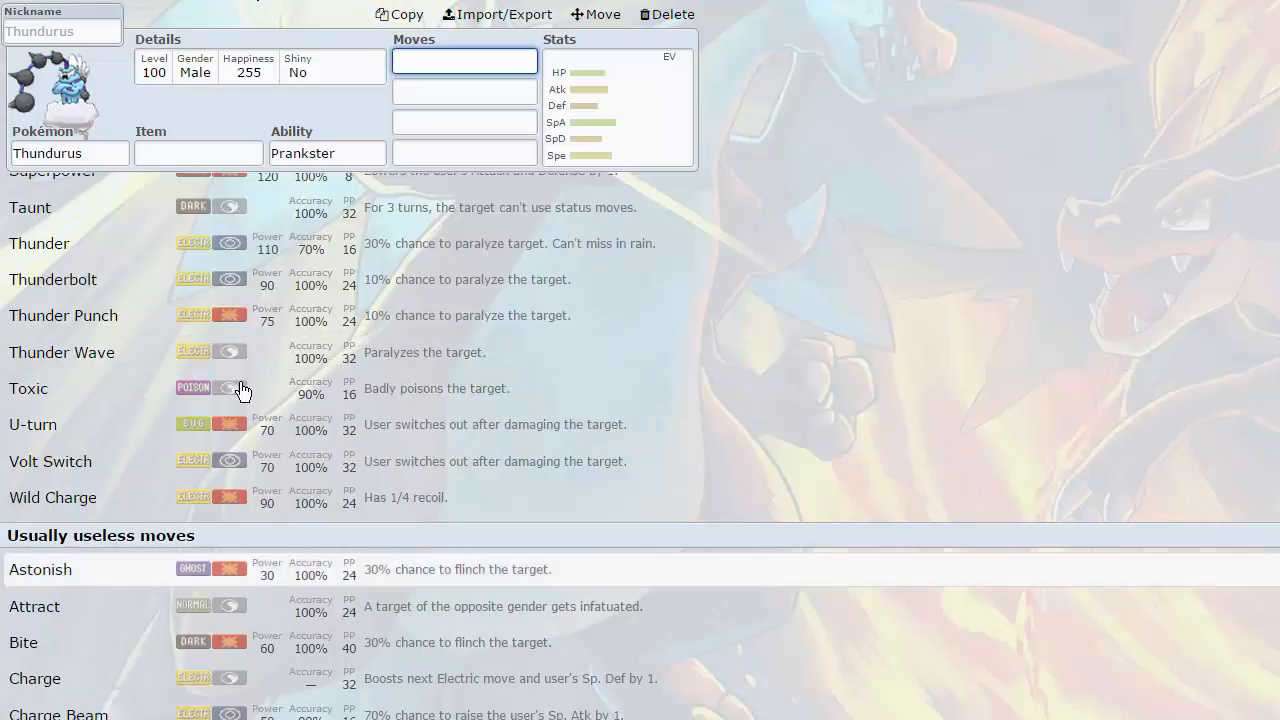
scroll(down, 3)
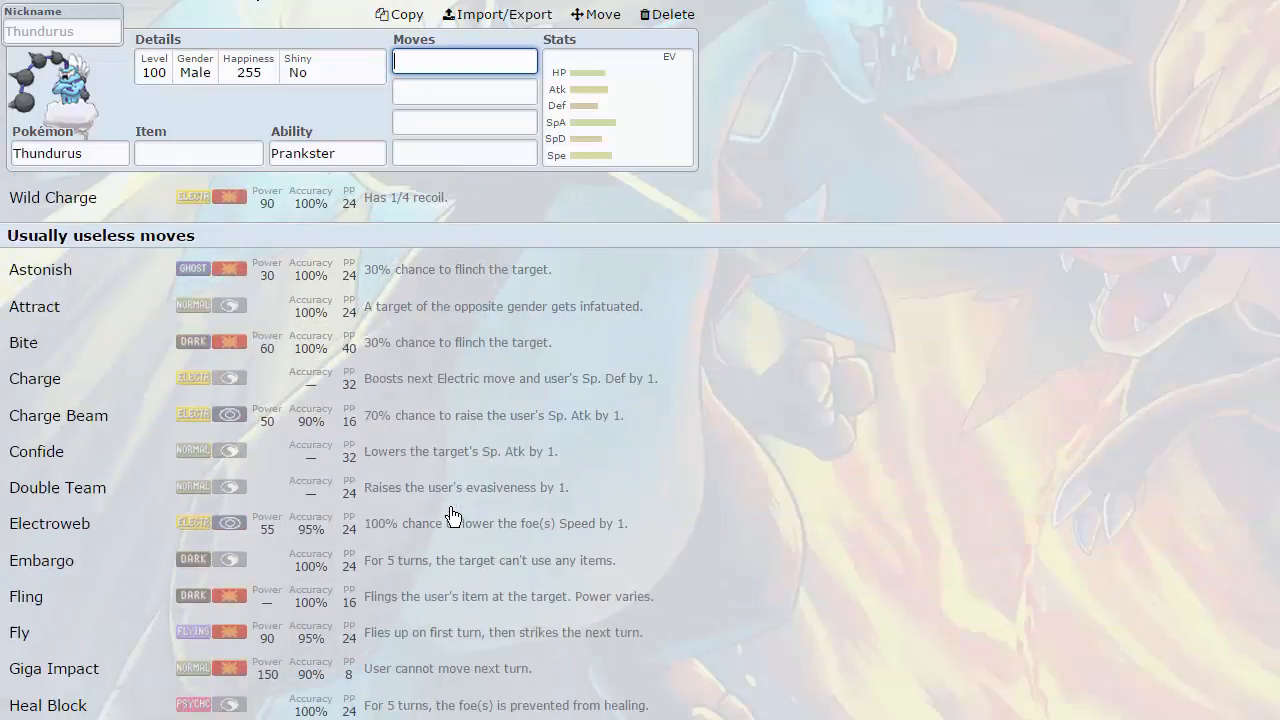
scroll(down, 3)
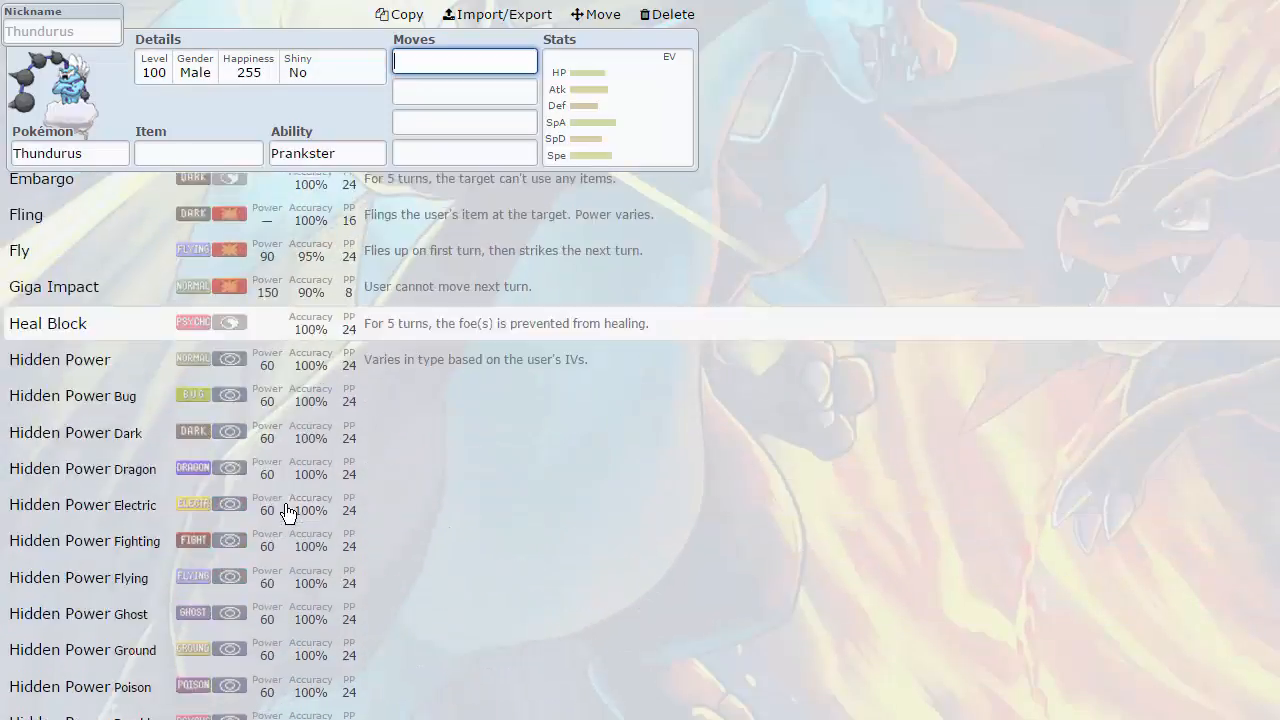
scroll(down, 3)
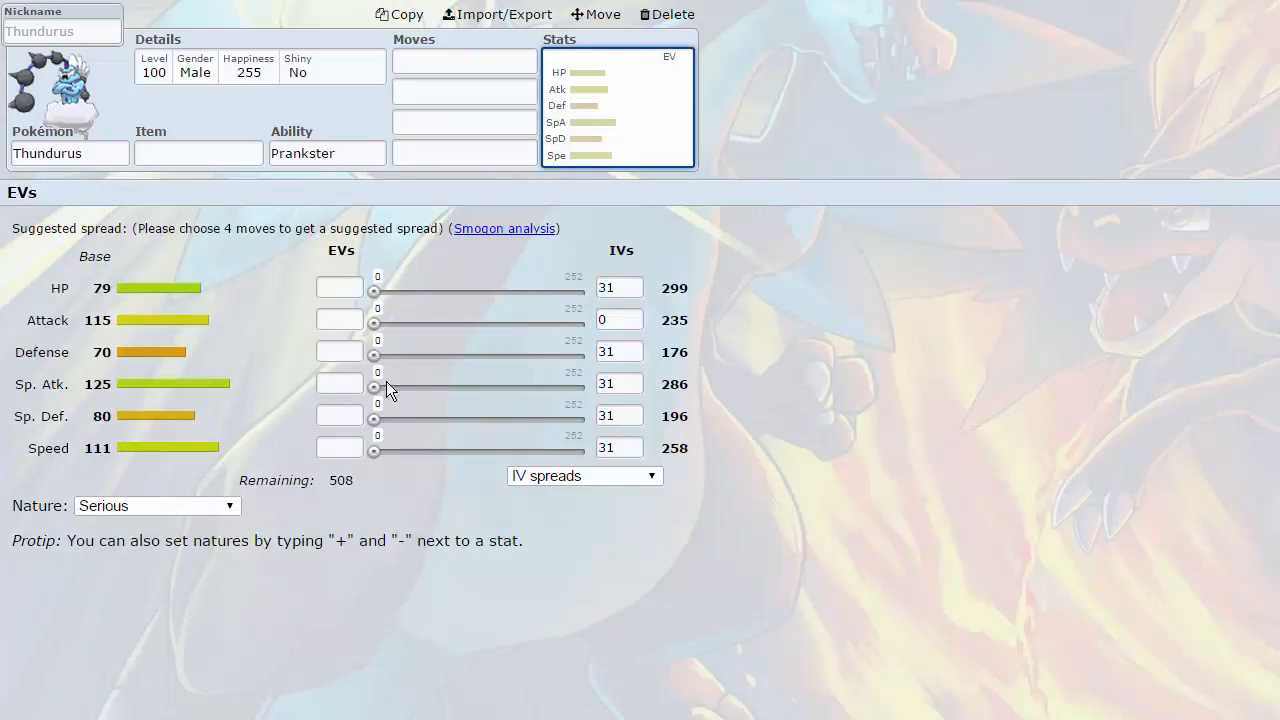
- List Thundurus's learnable moves and scroll through them
click(198, 152)
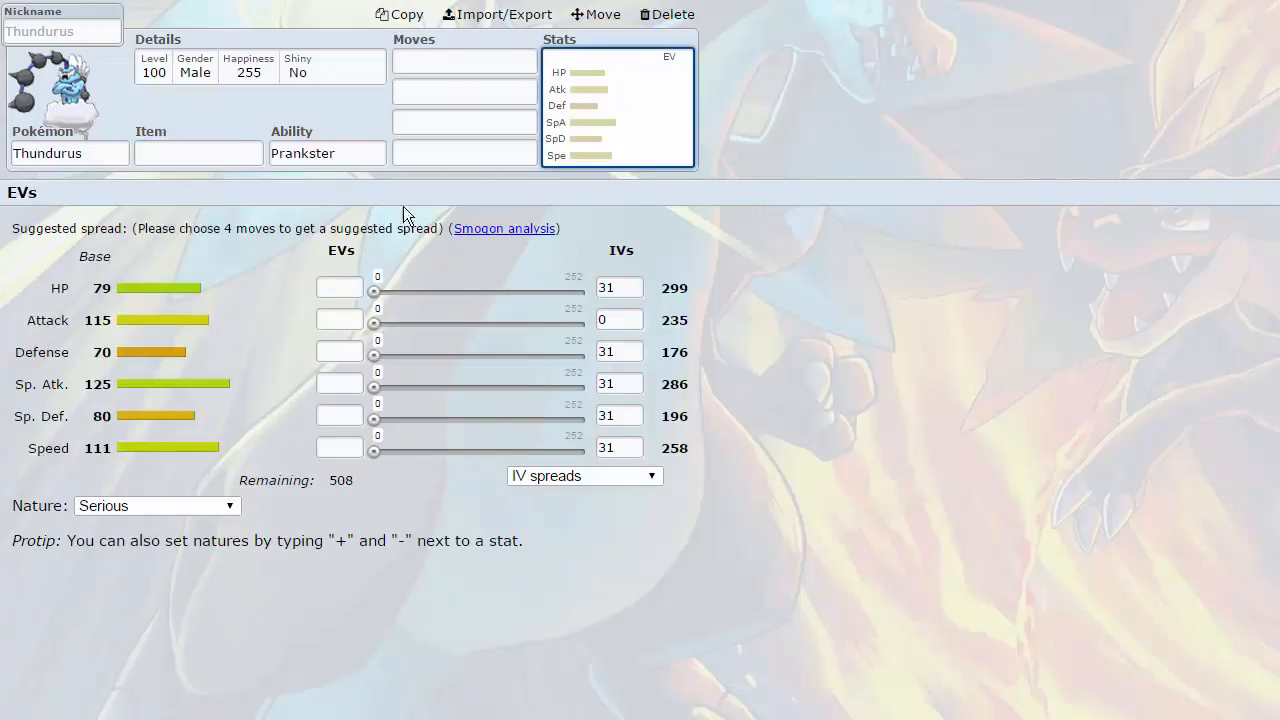
click(464, 61)
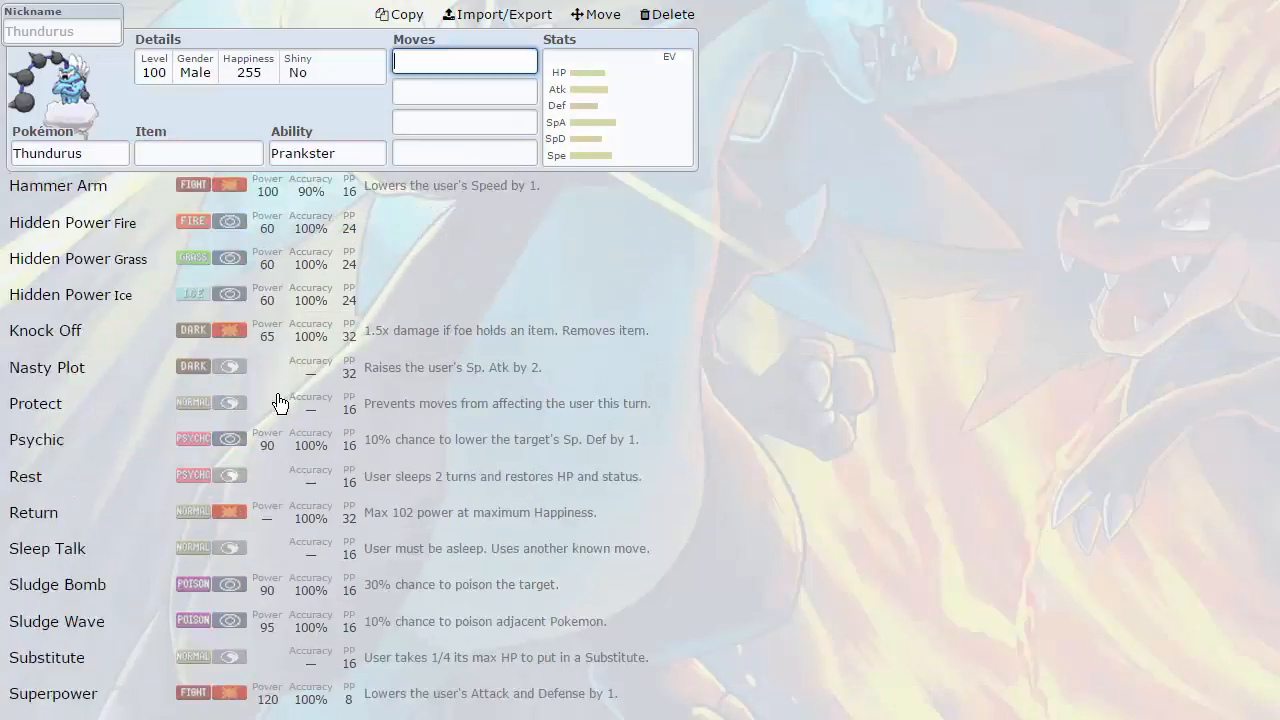
scroll(down, 3)
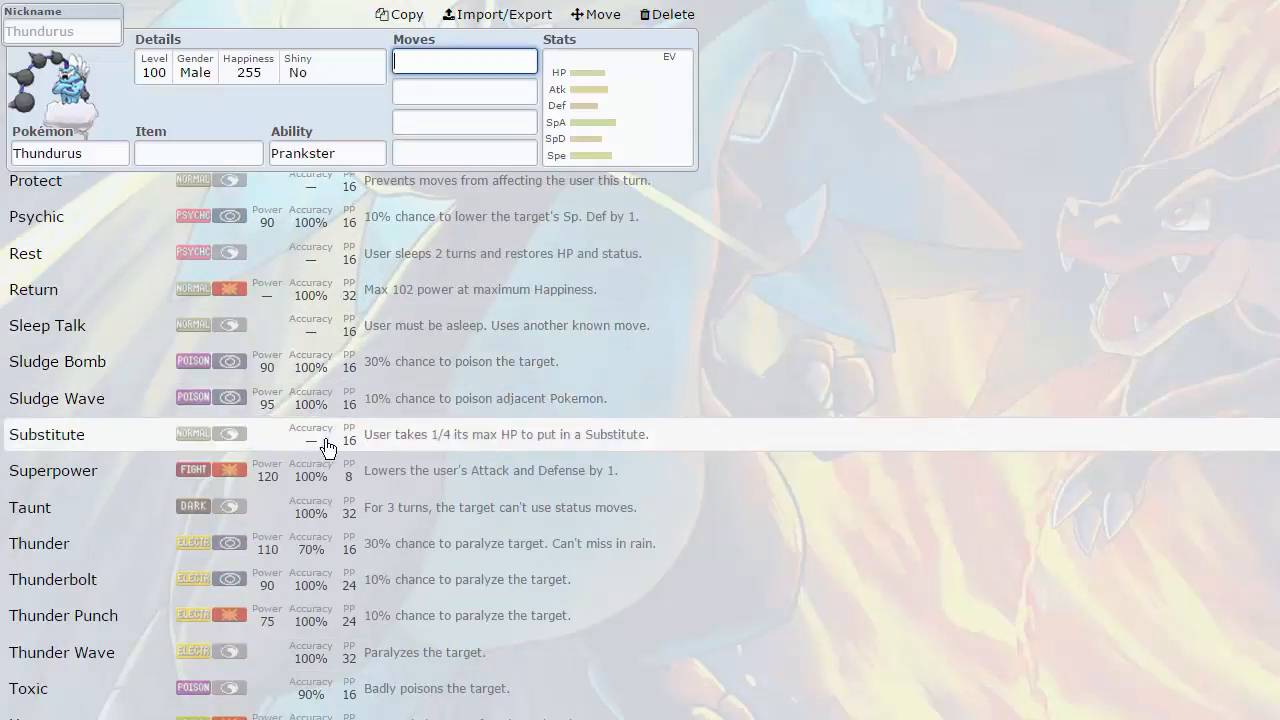
scroll(down, 3)
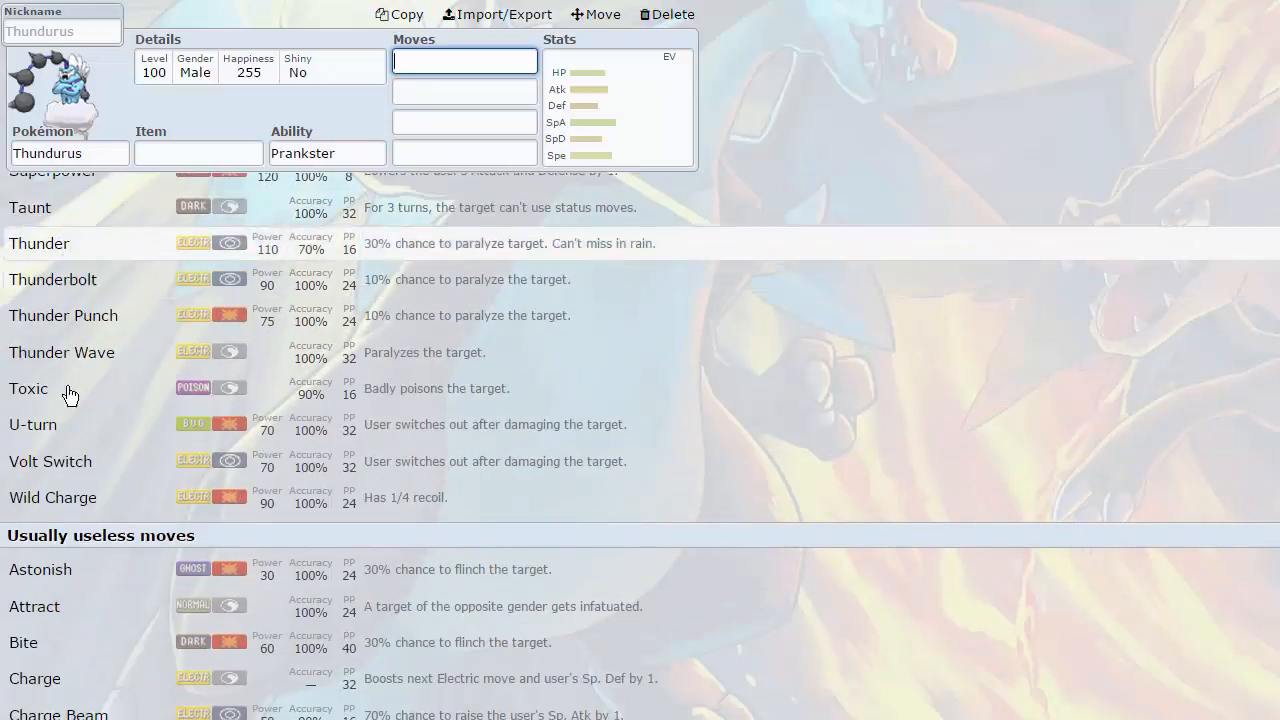
- Browse Thundurus's abilities, previewing Prankster and the Defiant hidden ability
click(327, 153)
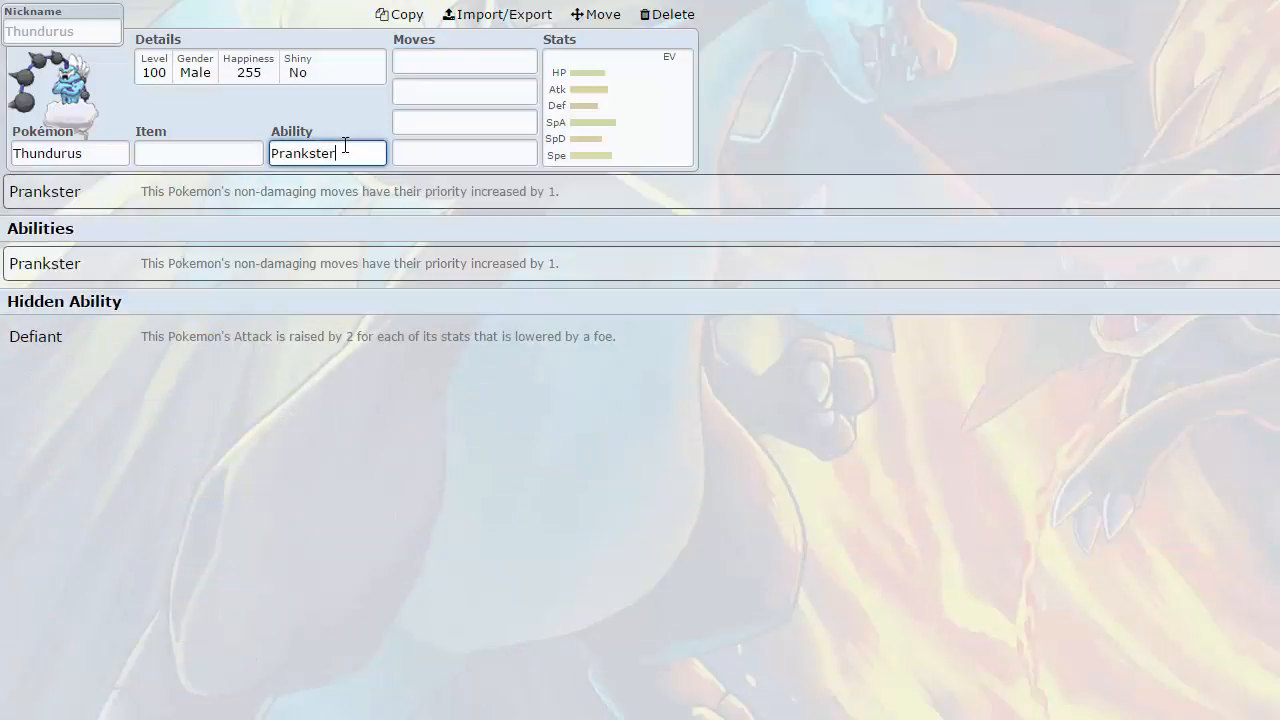
click(464, 61)
text(Defiant)
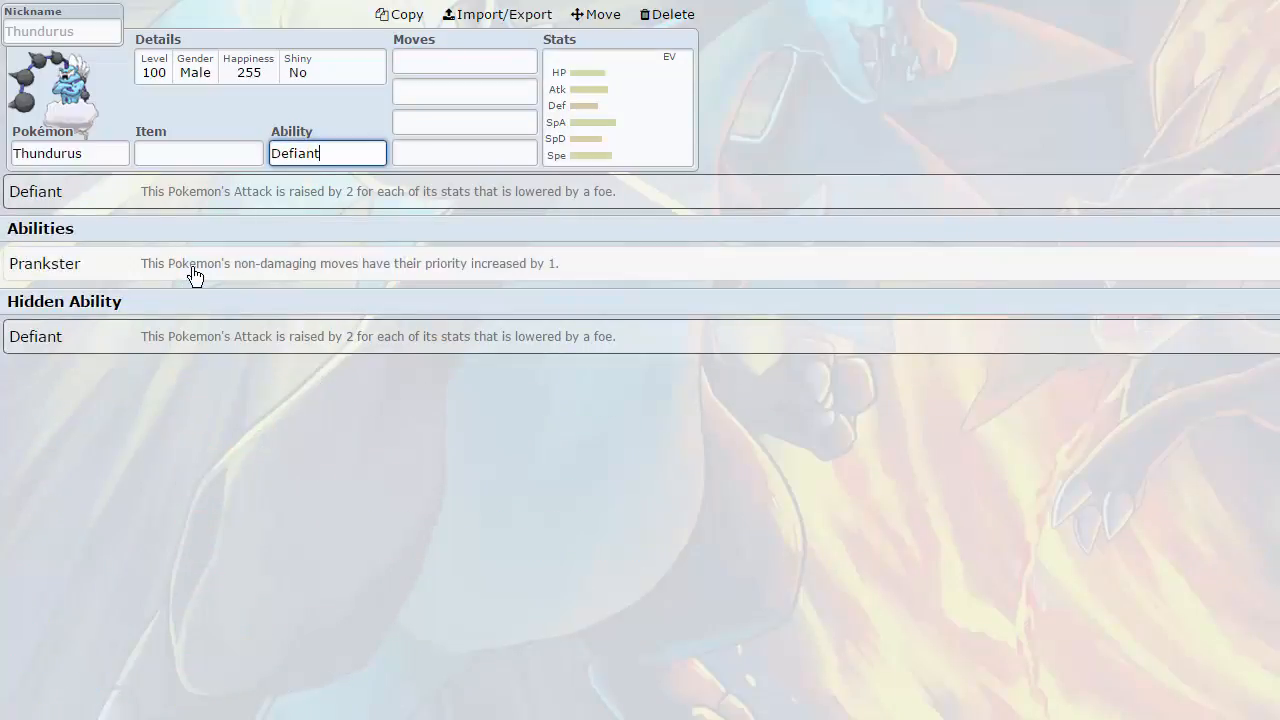
mouse_move(283, 275)
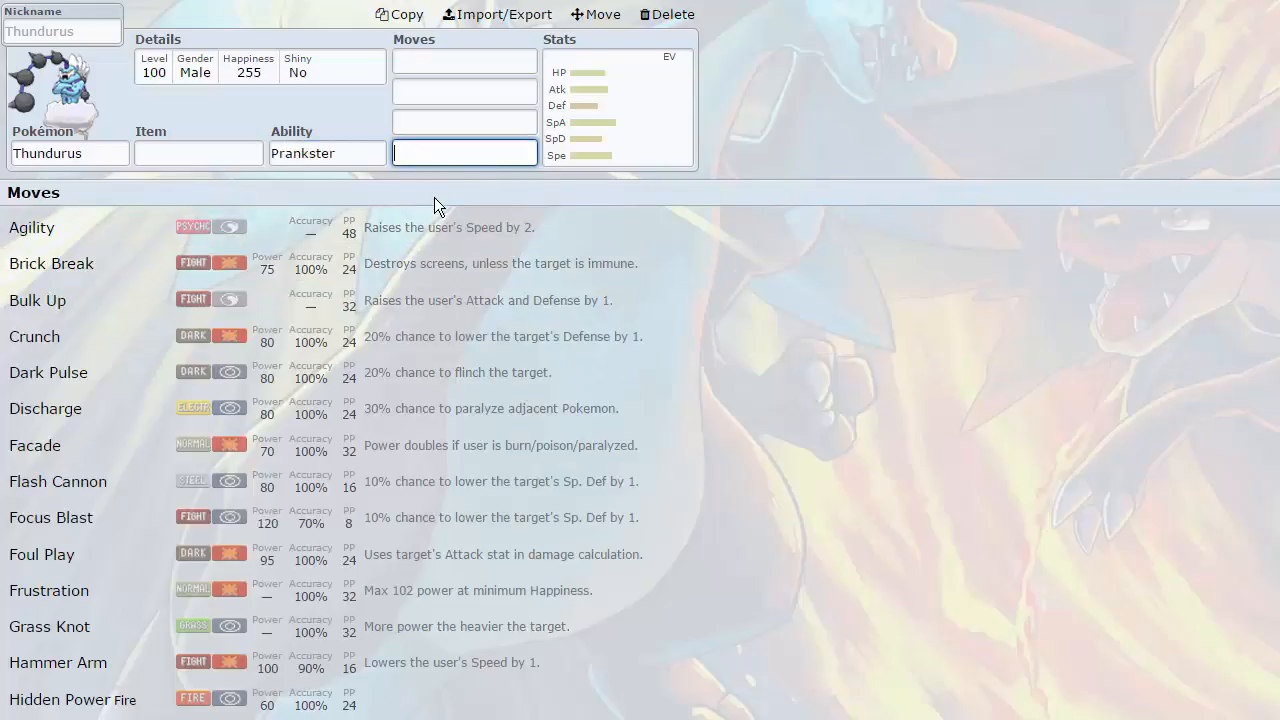
scroll(down, 3)
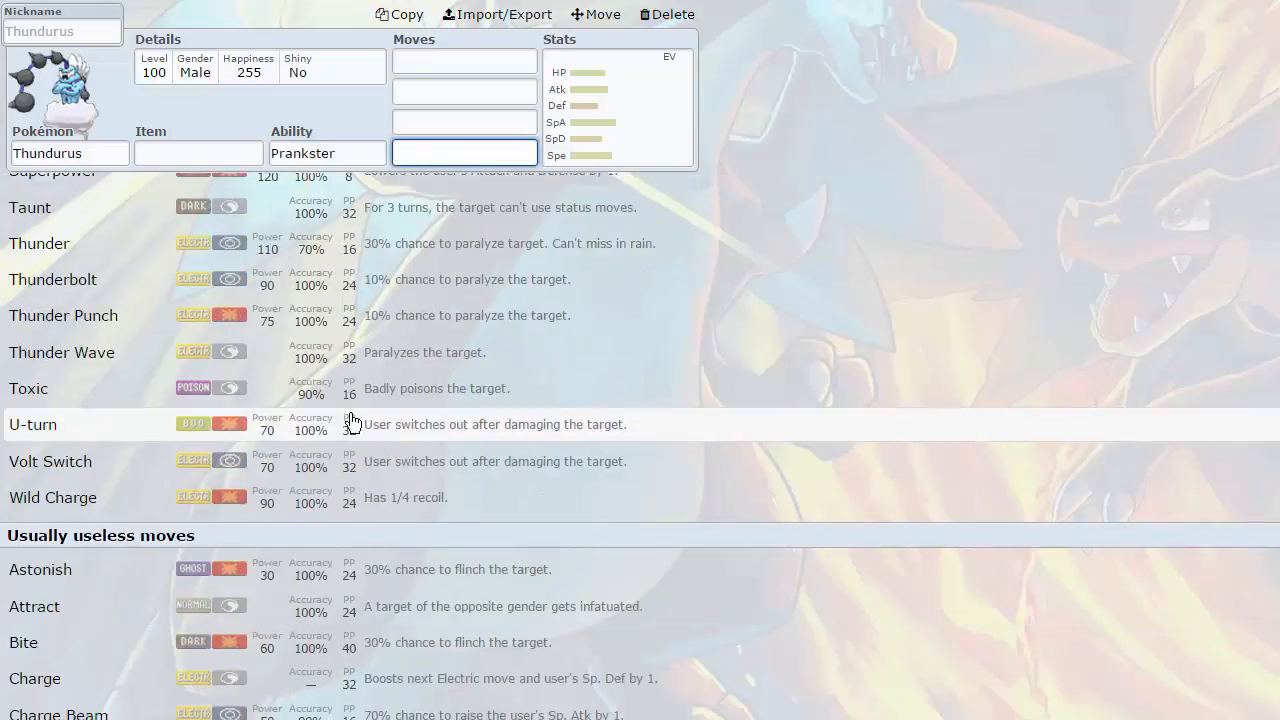
scroll(down, 3)
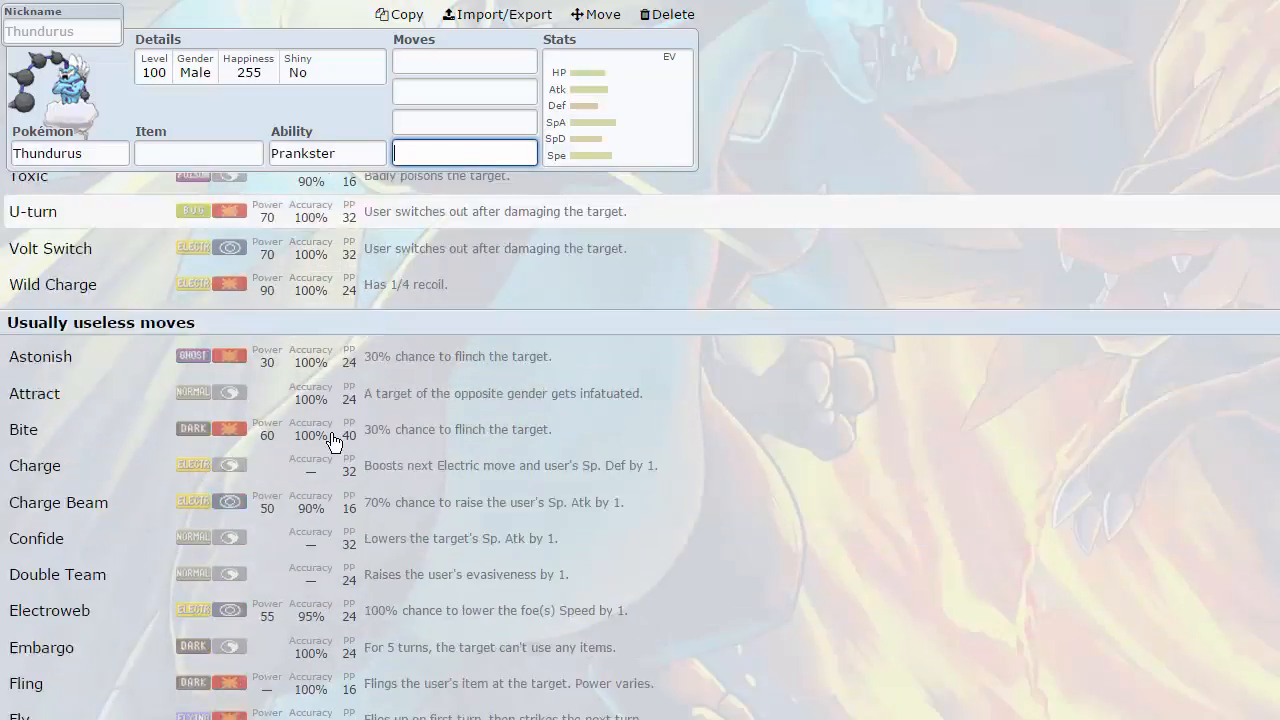
scroll(down, 3)
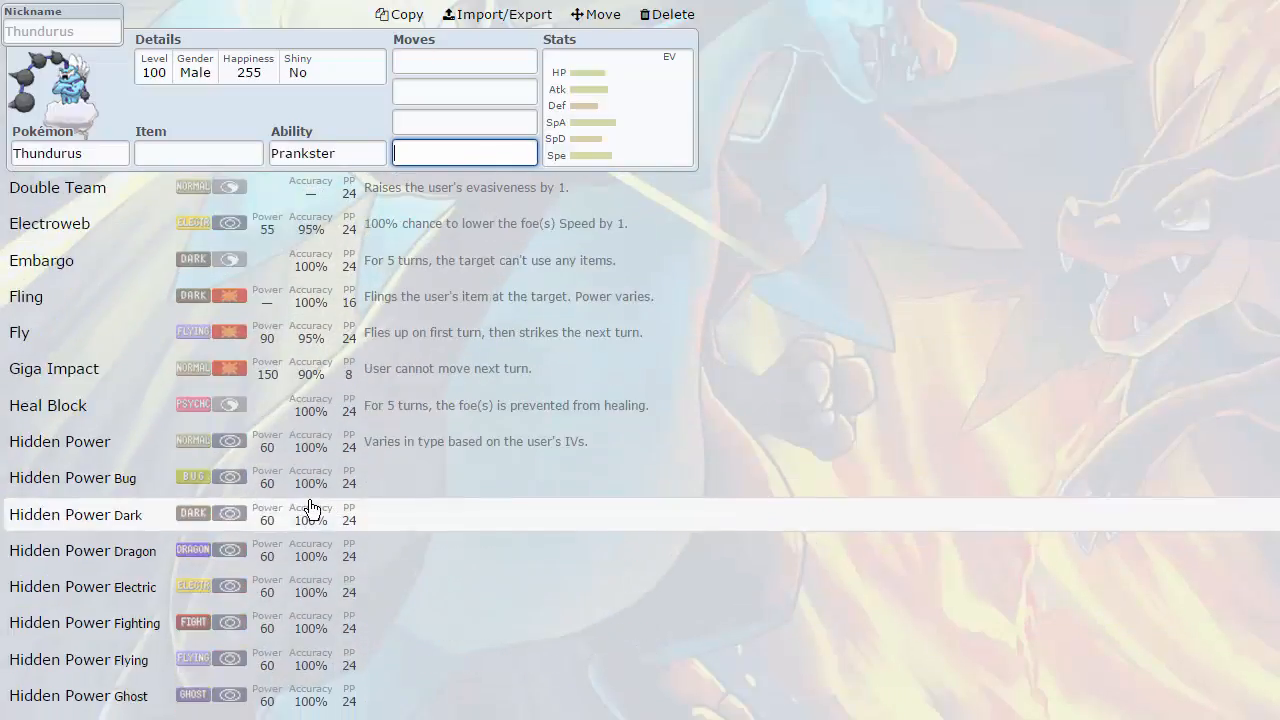
scroll(down, 3)
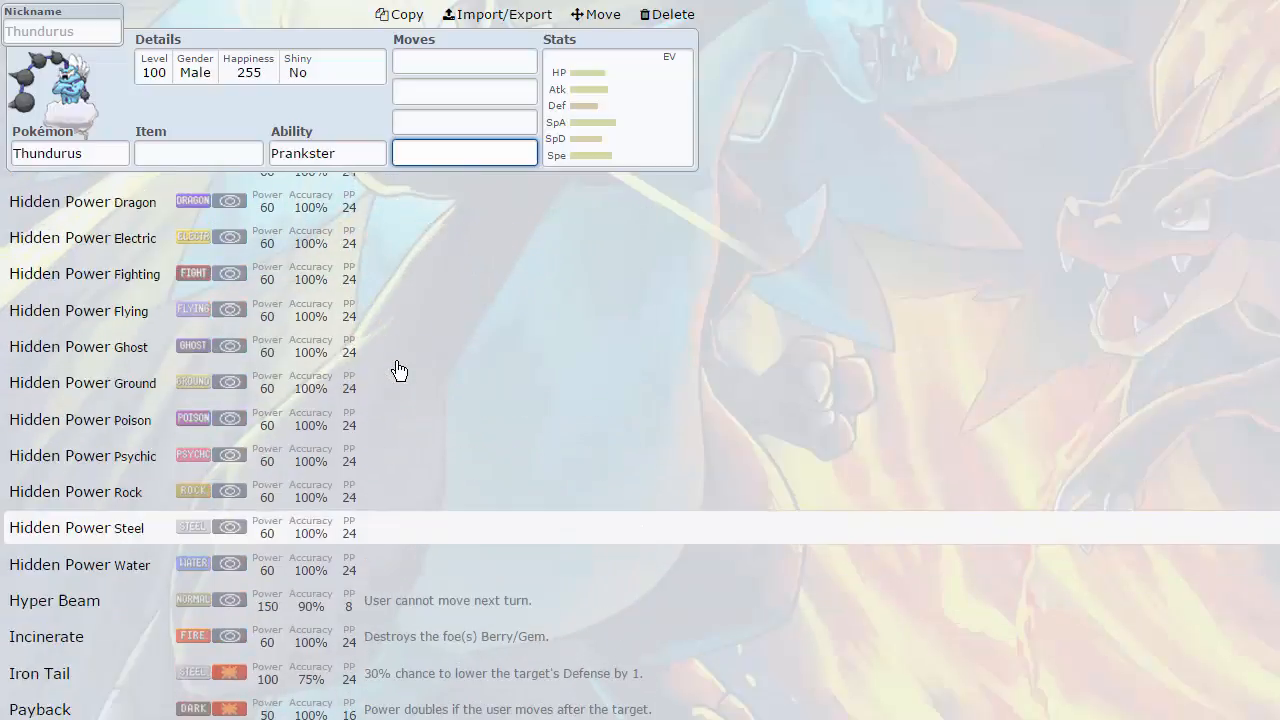
scroll(down, 3)
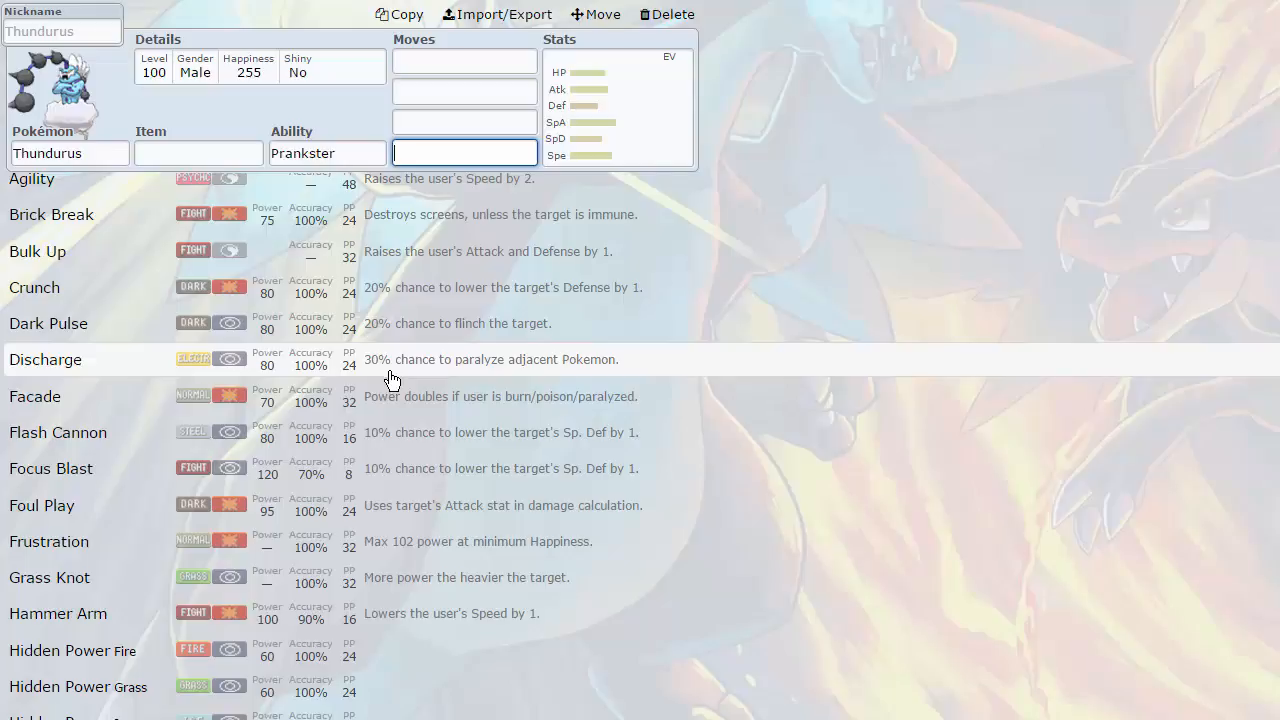
scroll(down, 3)
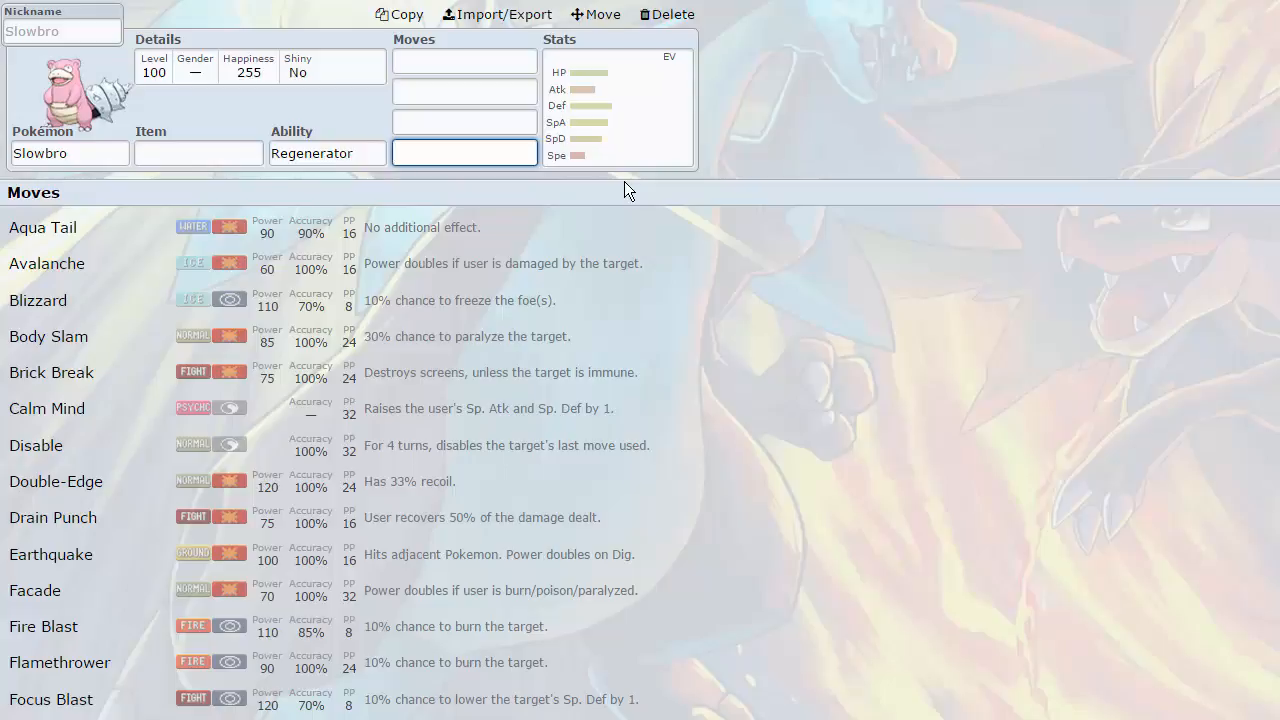
mouse_move(609, 232)
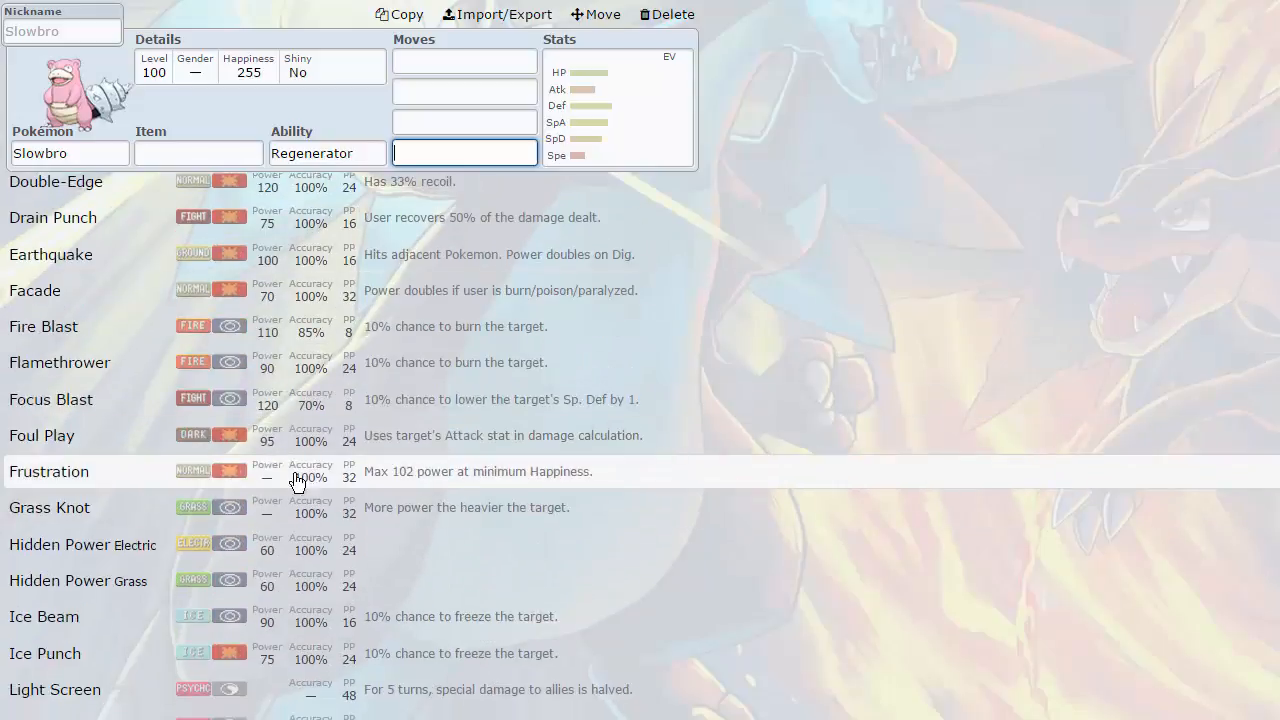
- Scroll through Slowbro's full learnable move list
scroll(down, 3)
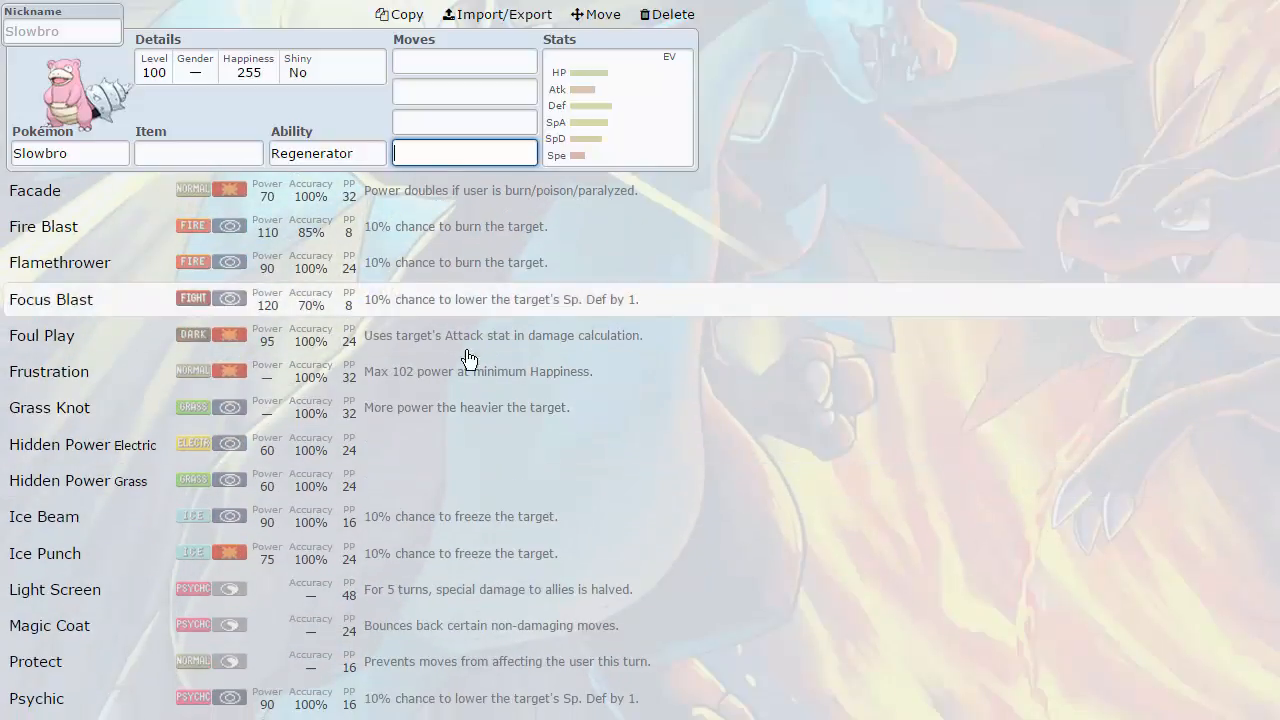
scroll(down, 3)
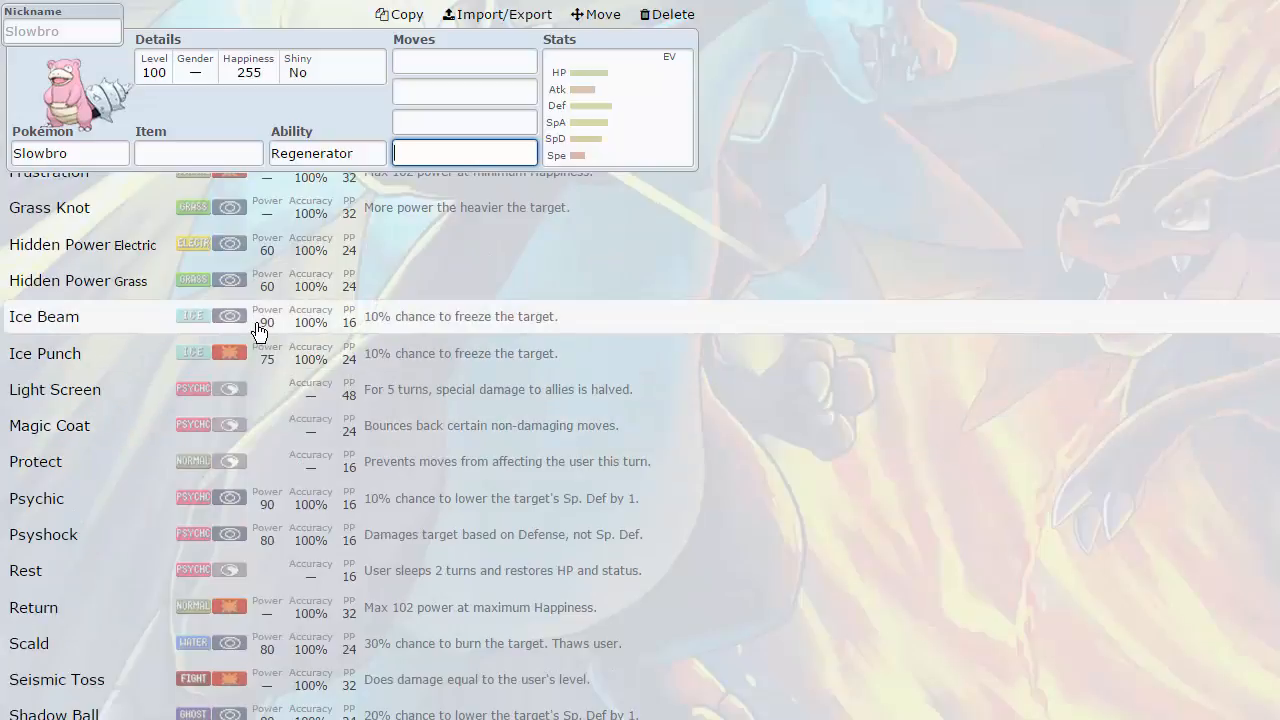
mouse_move(355, 428)
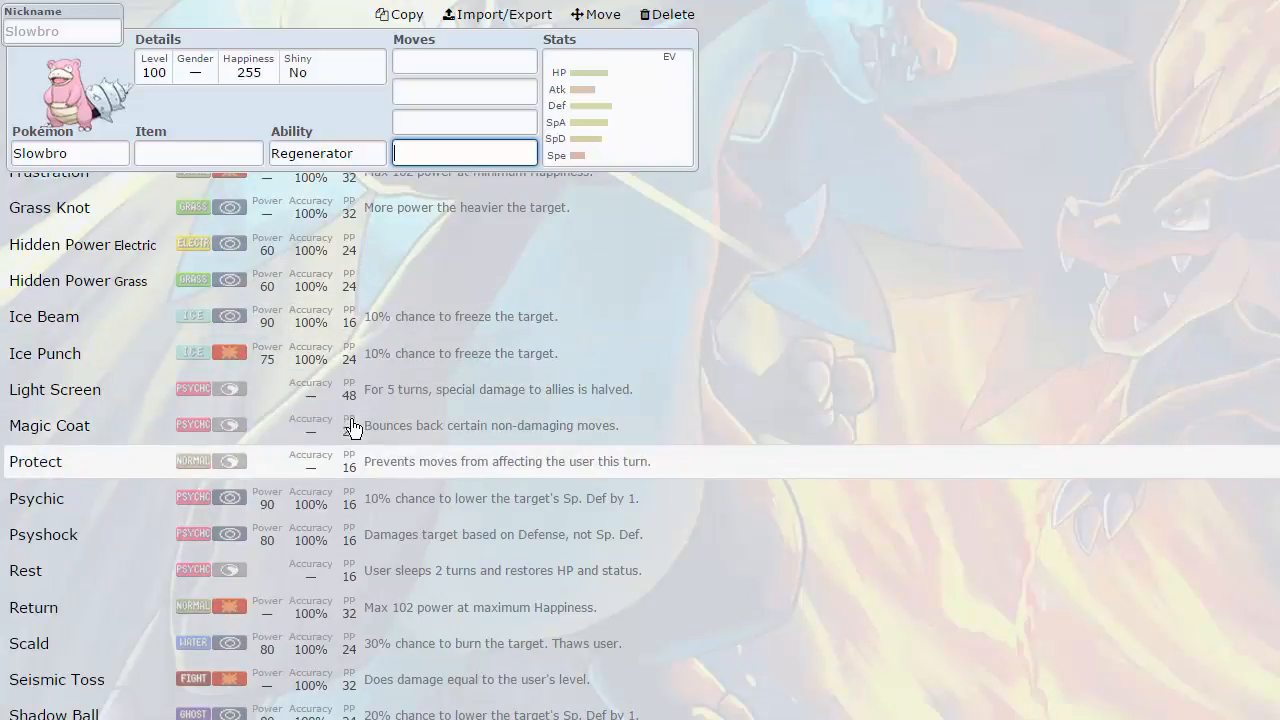
scroll(down, 3)
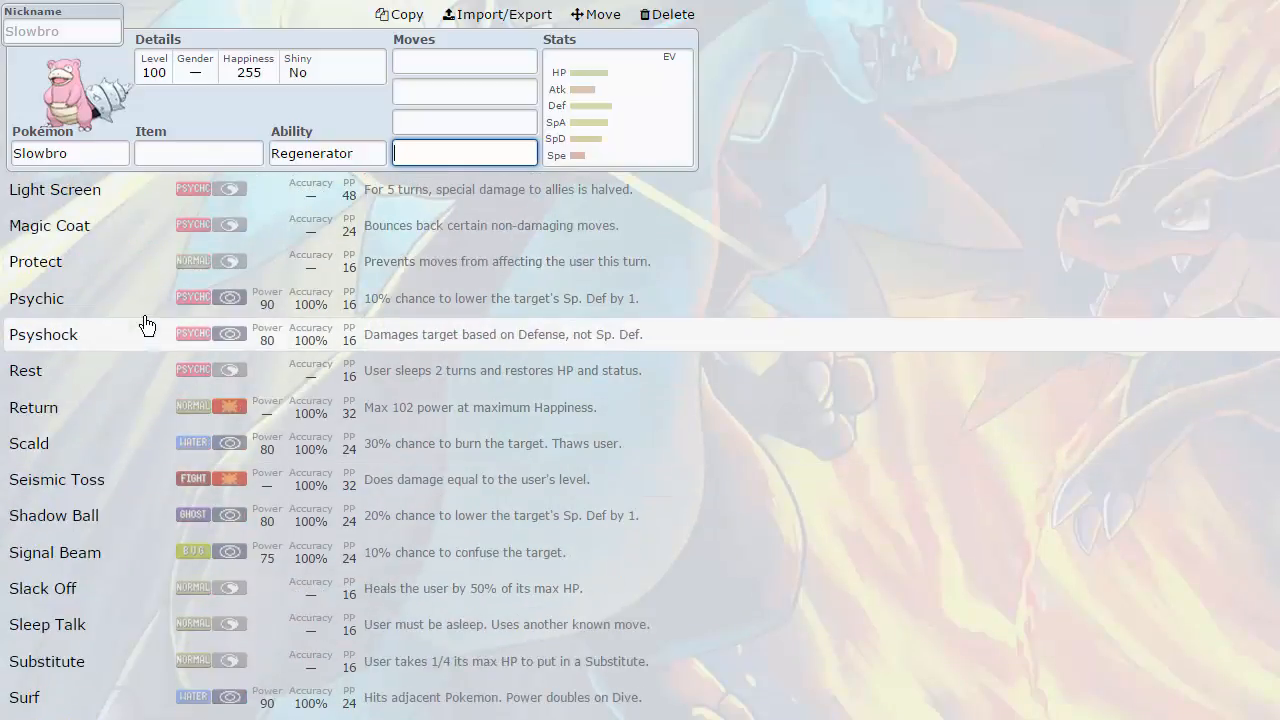
scroll(down, 3)
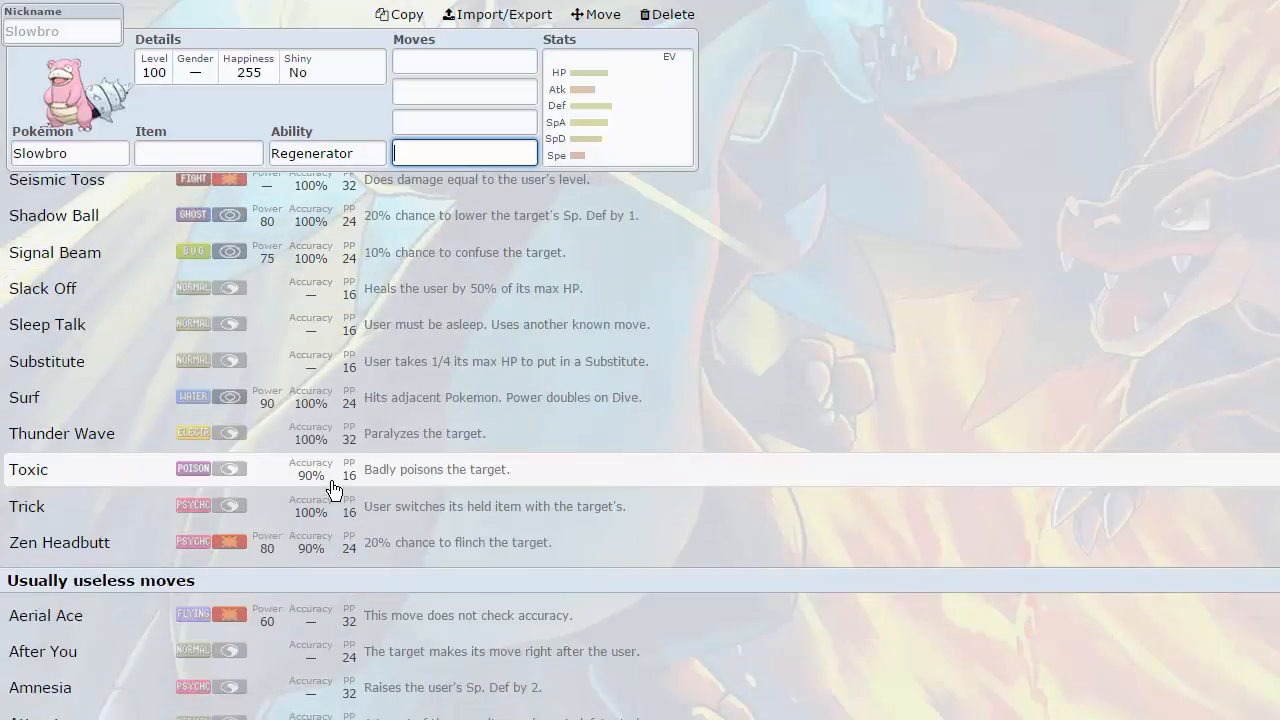
scroll(down, 3)
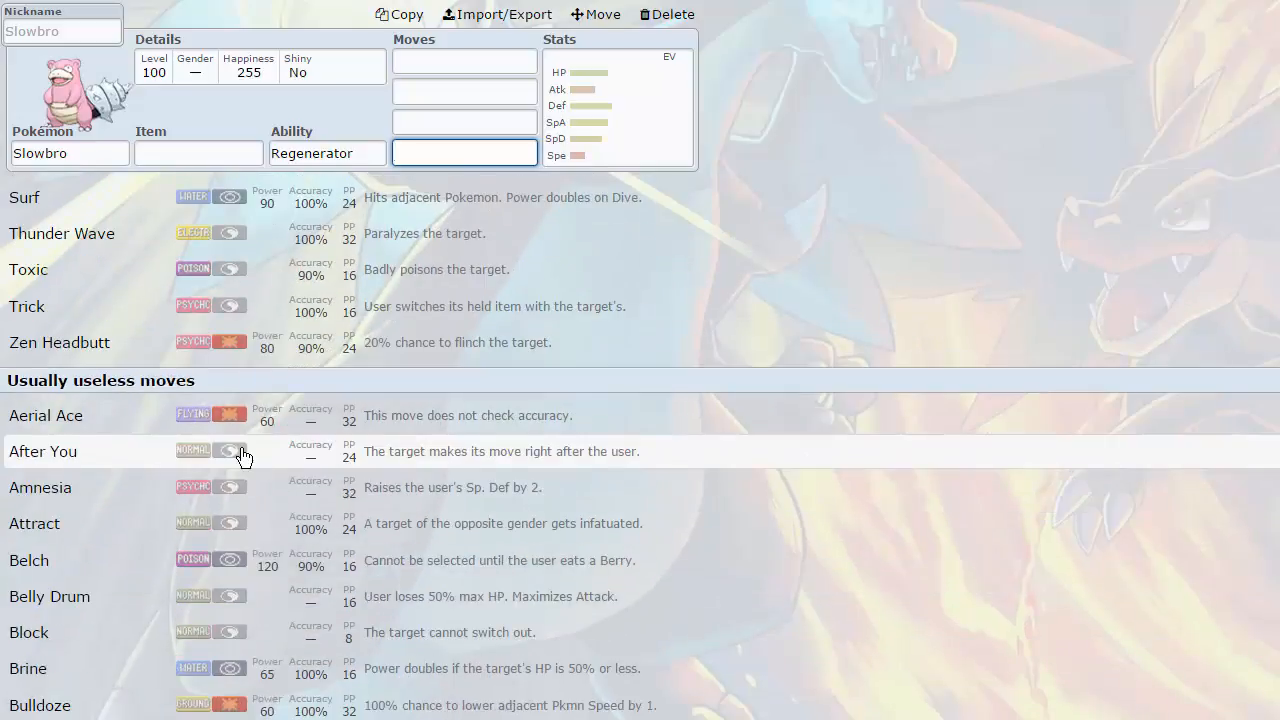
scroll(down, 3)
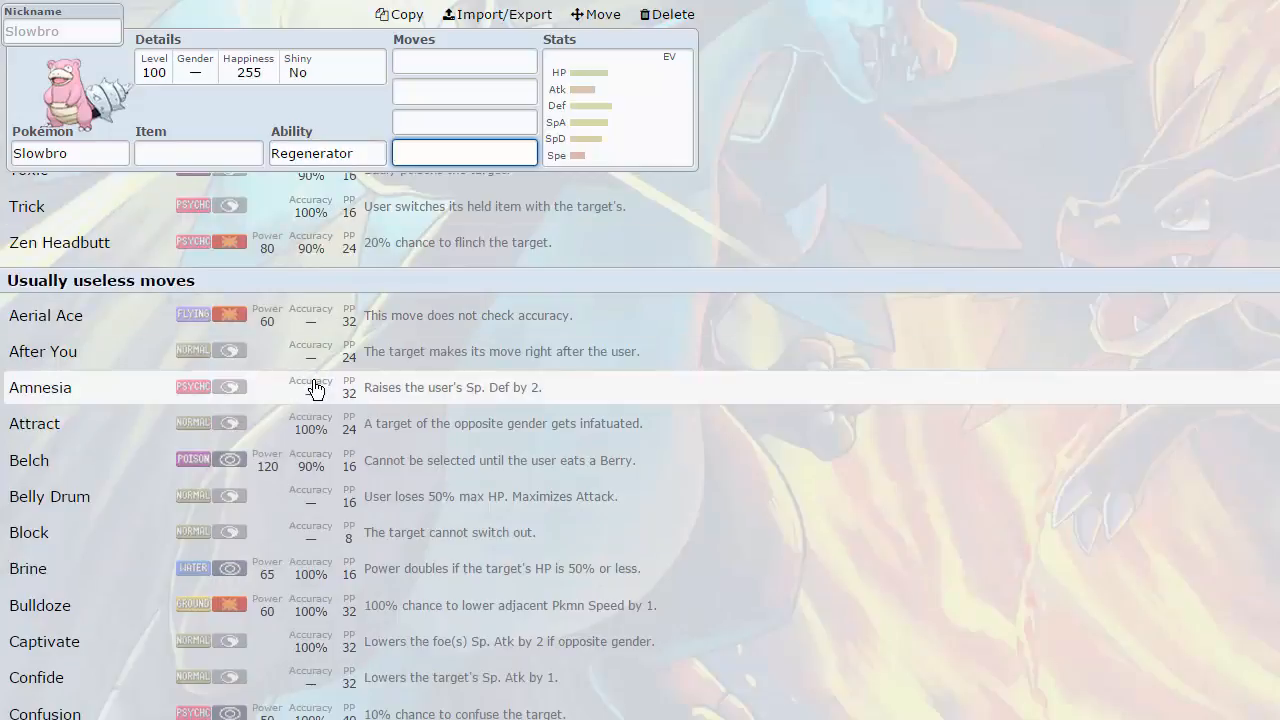
scroll(down, 3)
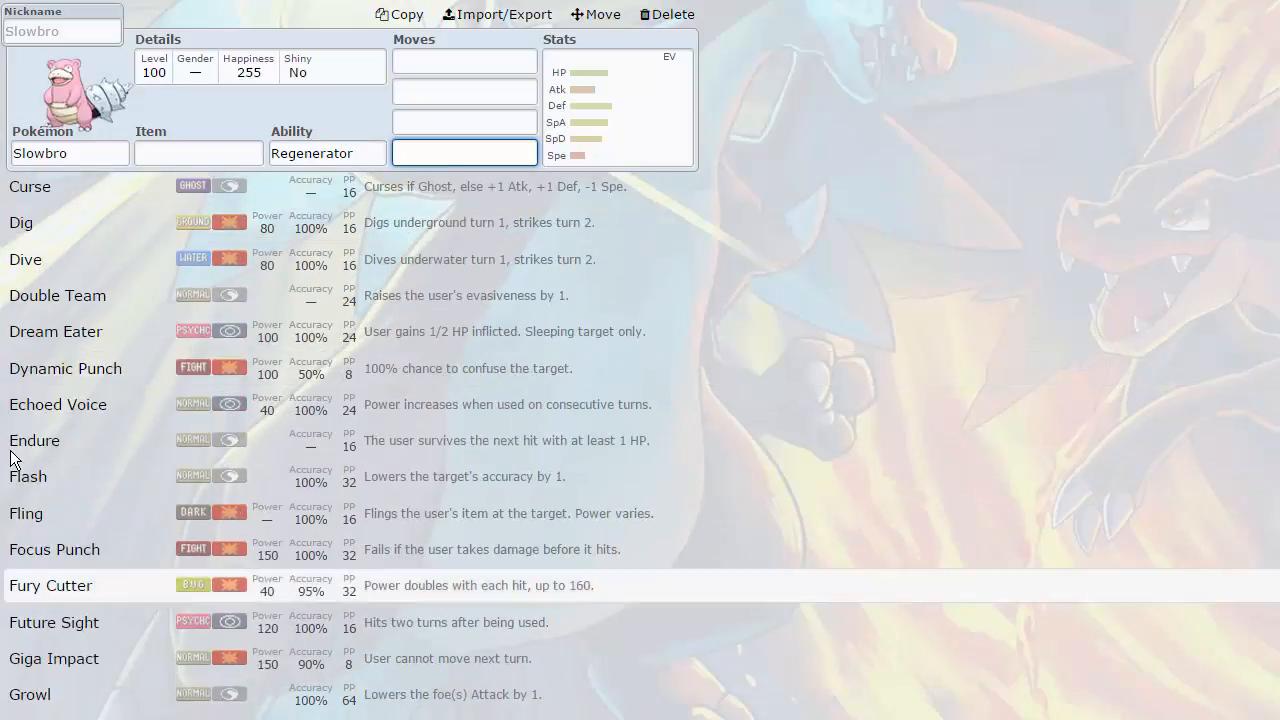
scroll(down, 3)
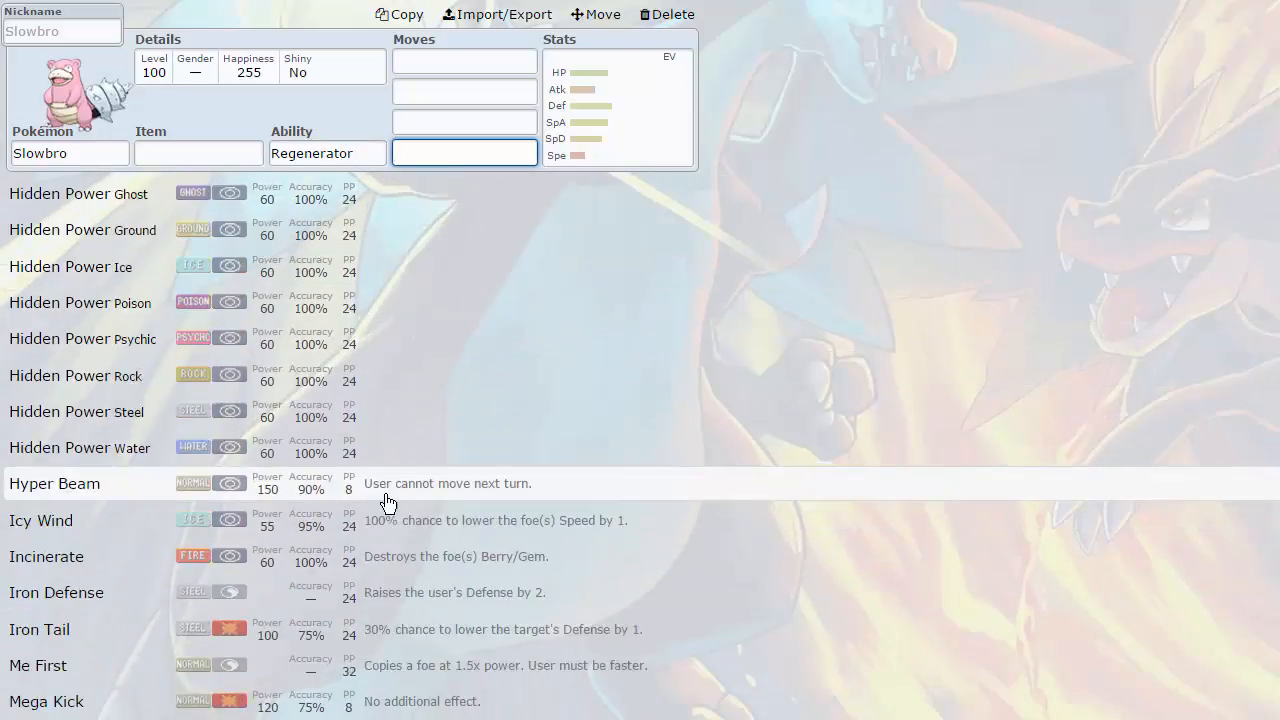
scroll(down, 3)
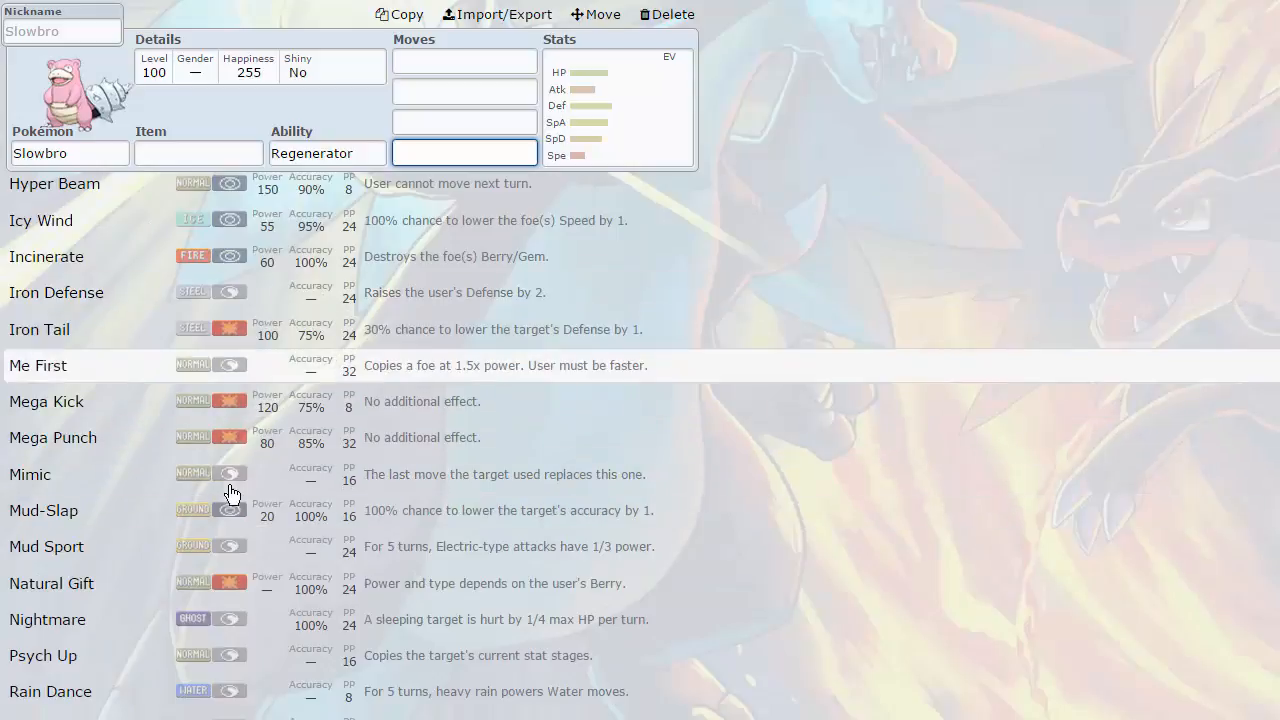
mouse_move(140, 300)
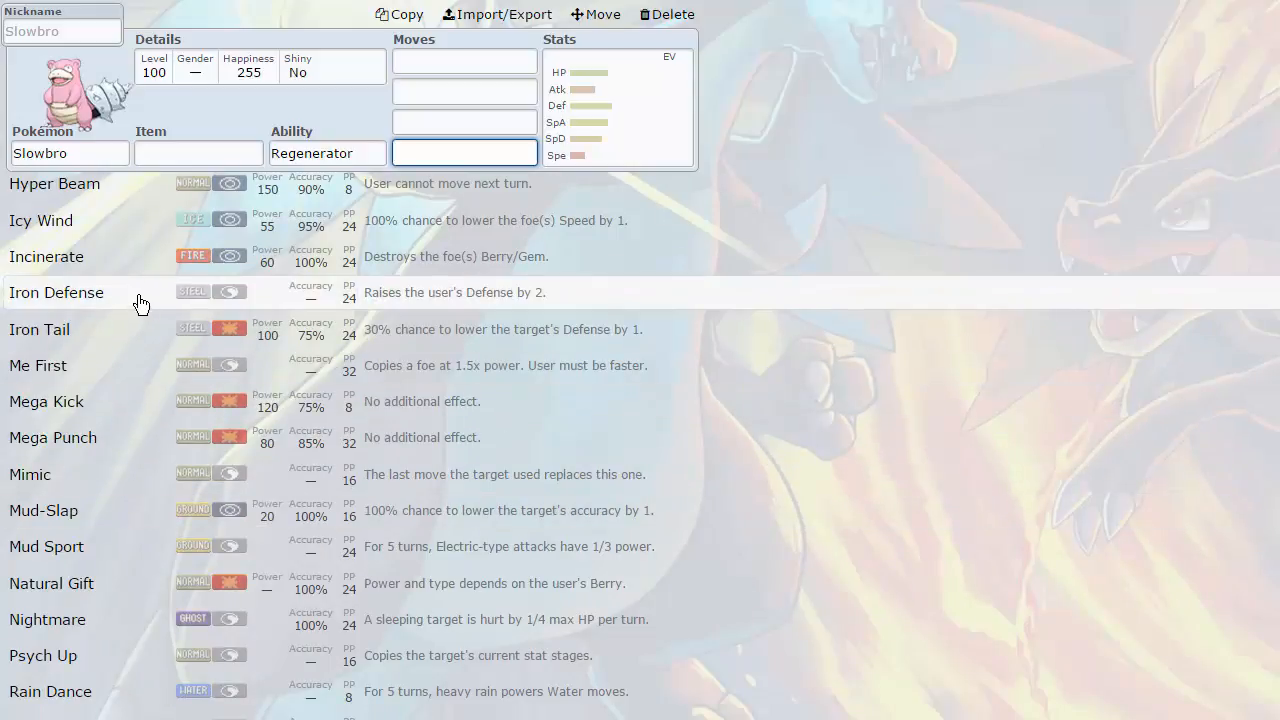
scroll(down, 3)
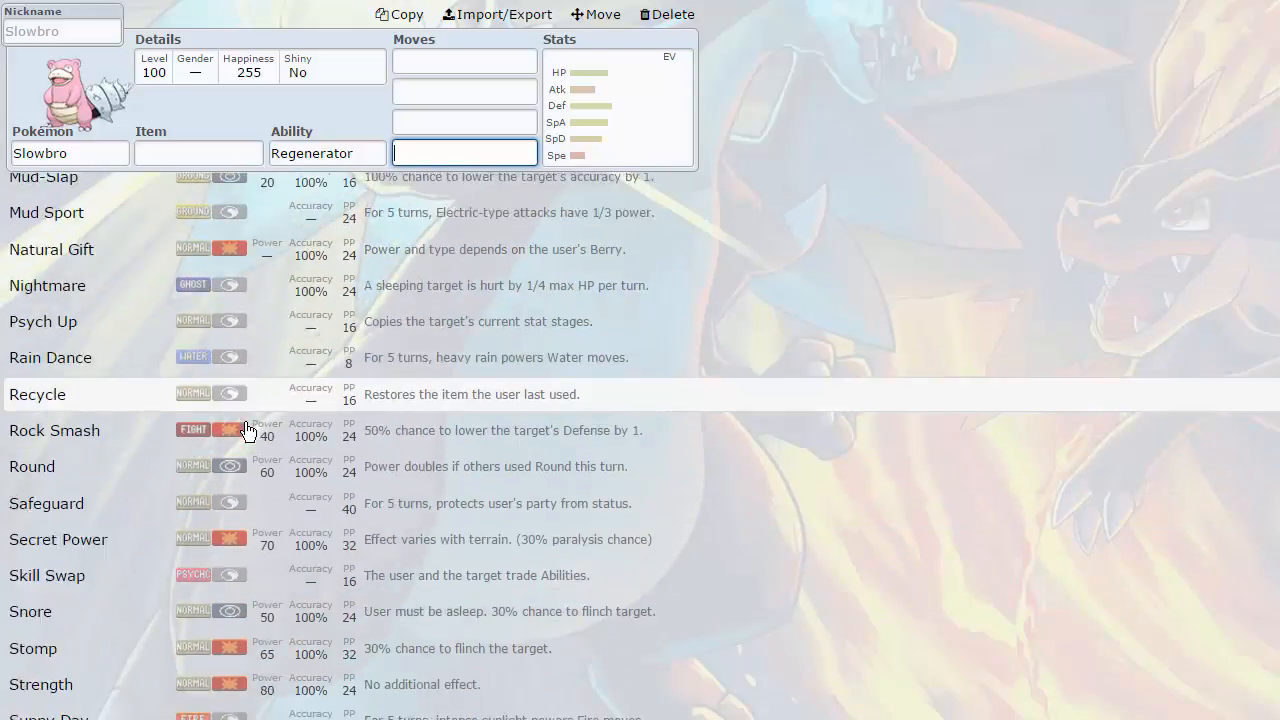
scroll(down, 3)
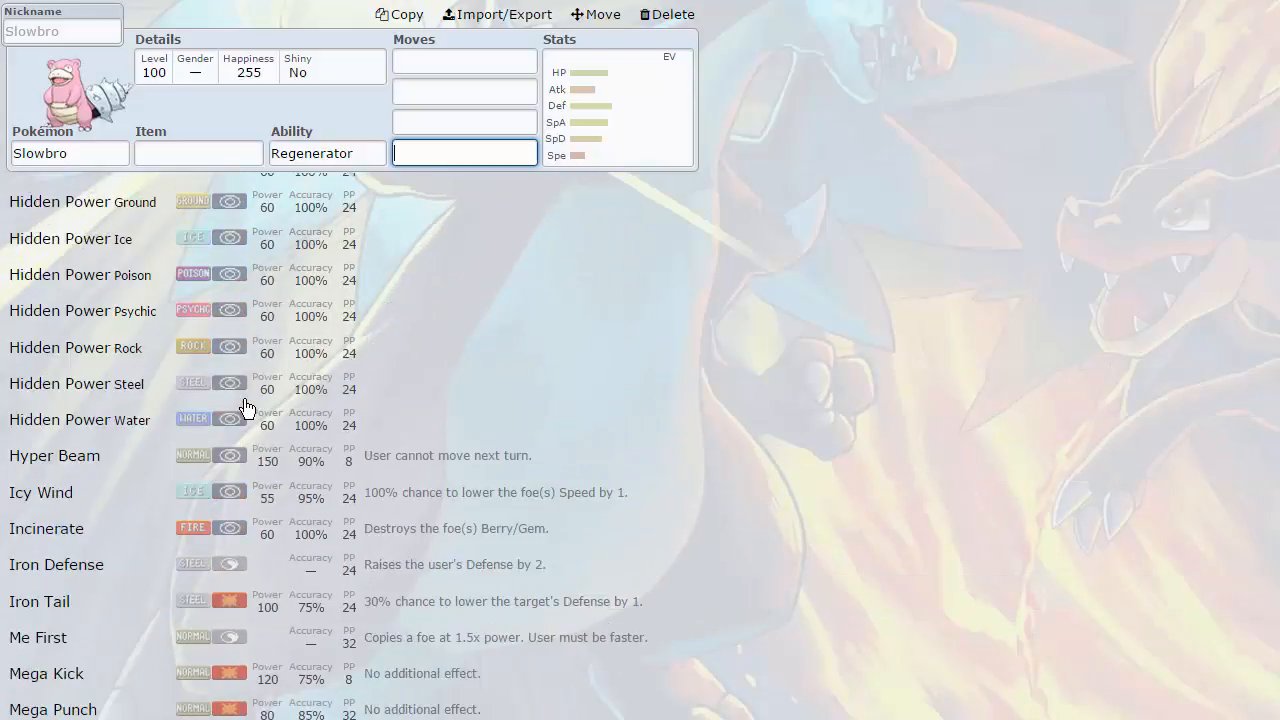
scroll(down, 3)
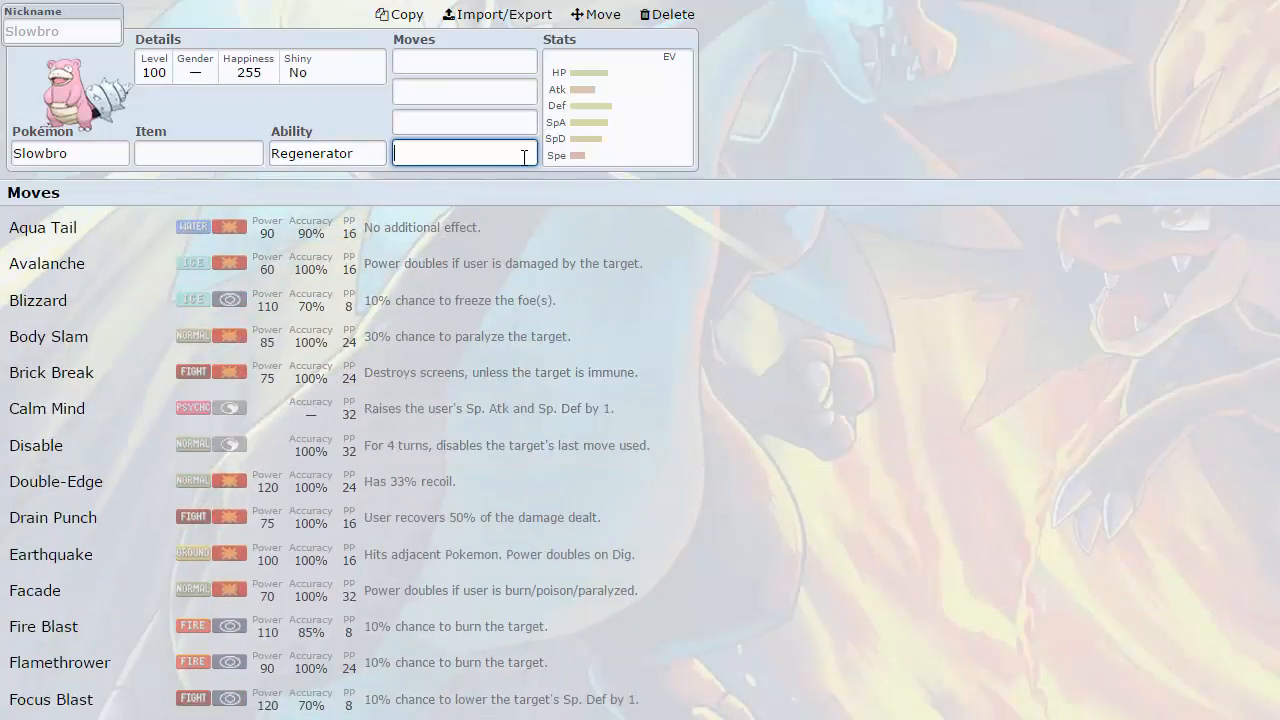
mouse_move(654, 118)
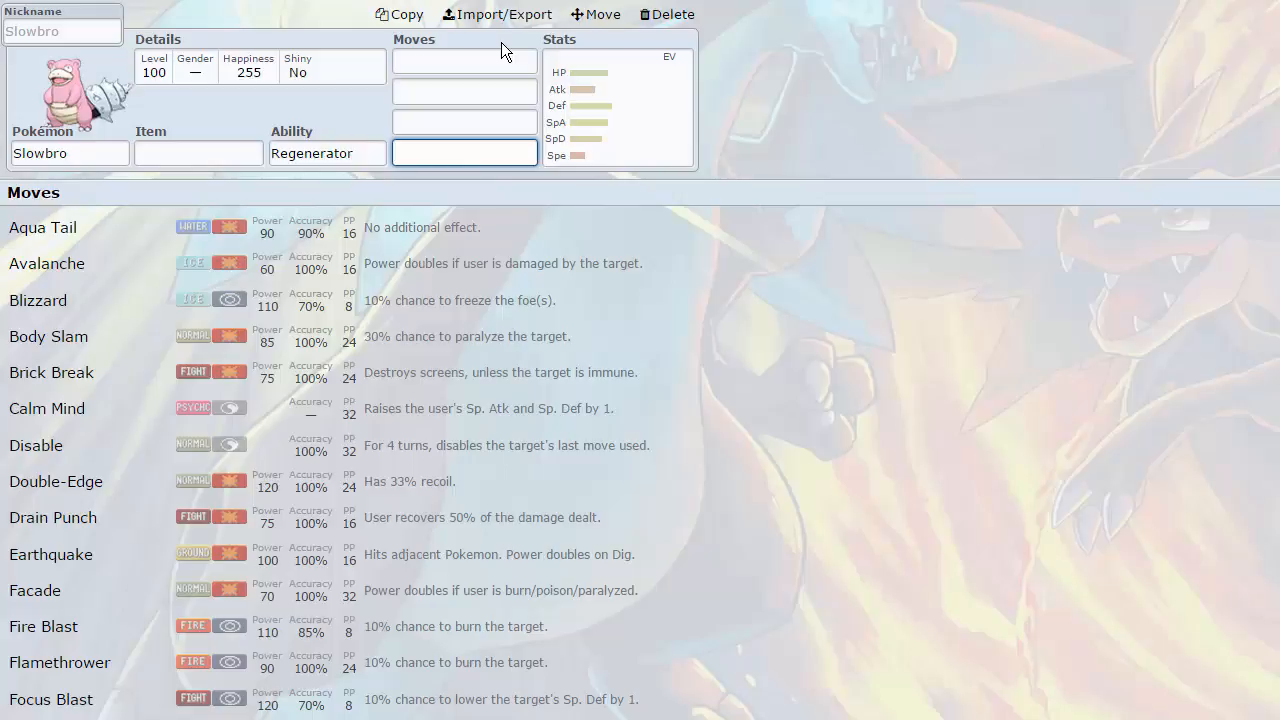
click(464, 152)
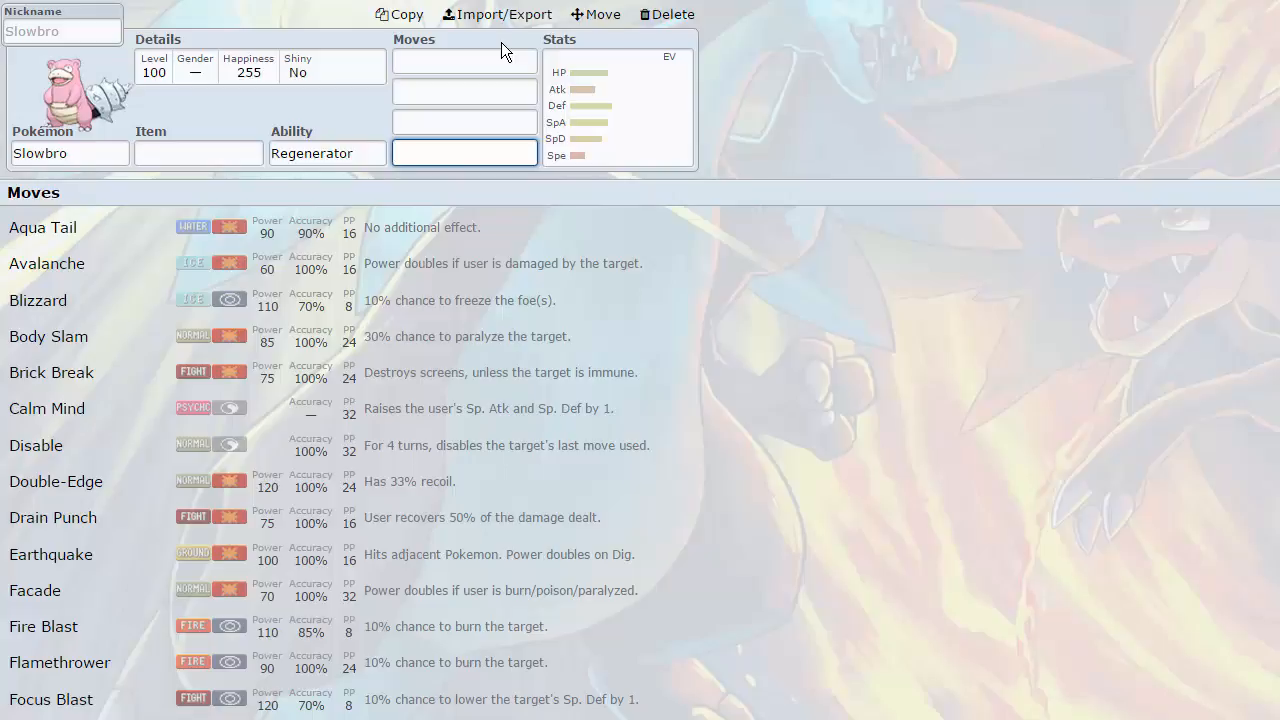
click(464, 152)
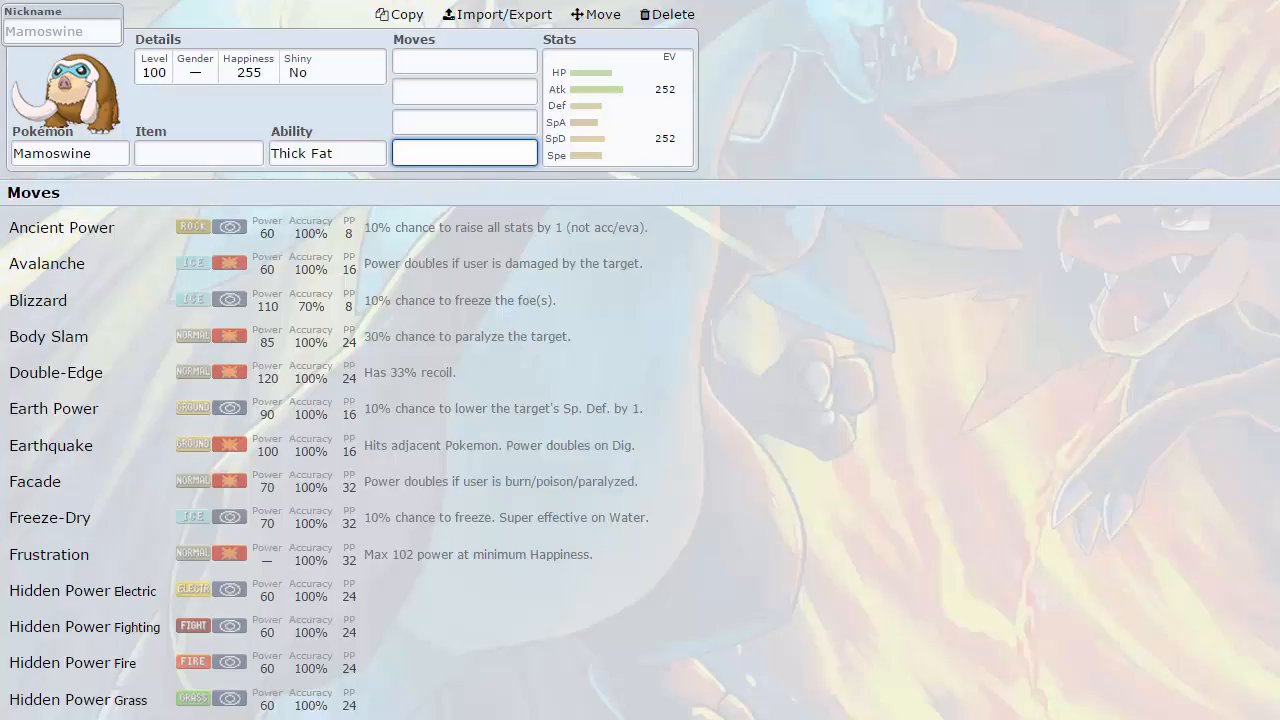
- Select Mamoswine and show its 252 Atk / 252 SpD spread with 0 Attack IV
click(464, 152)
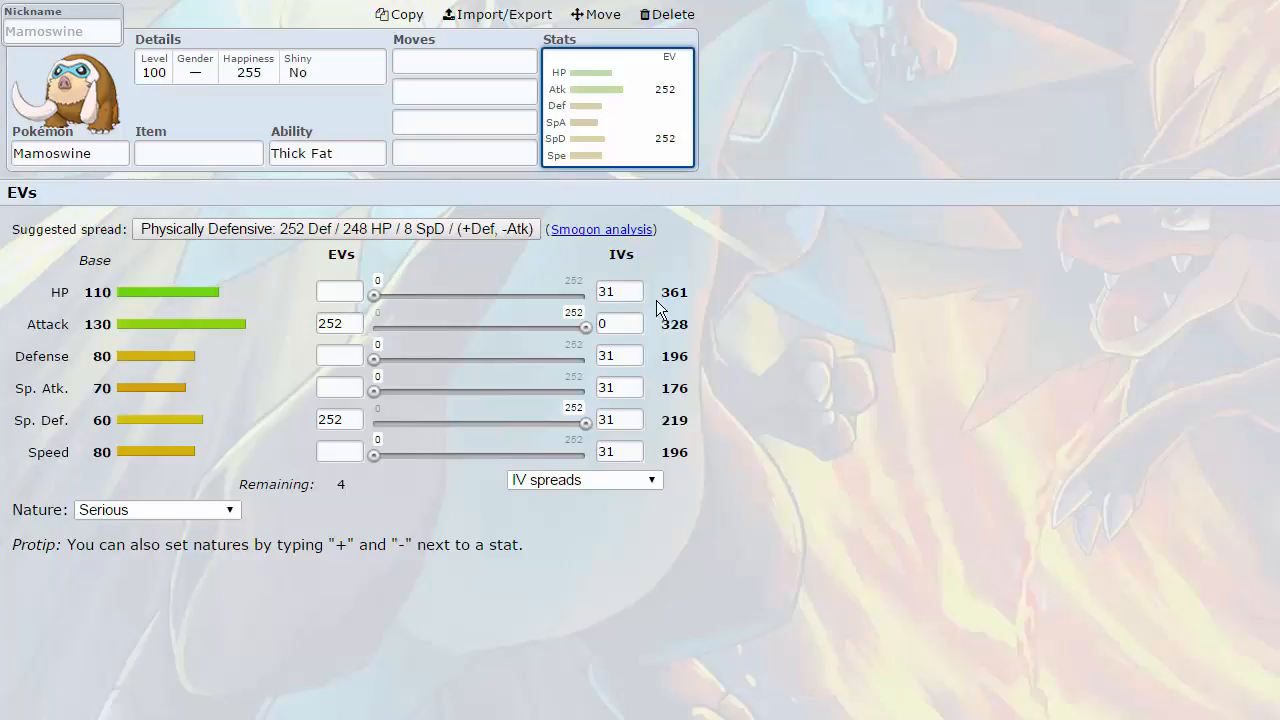
mouse_move(228, 190)
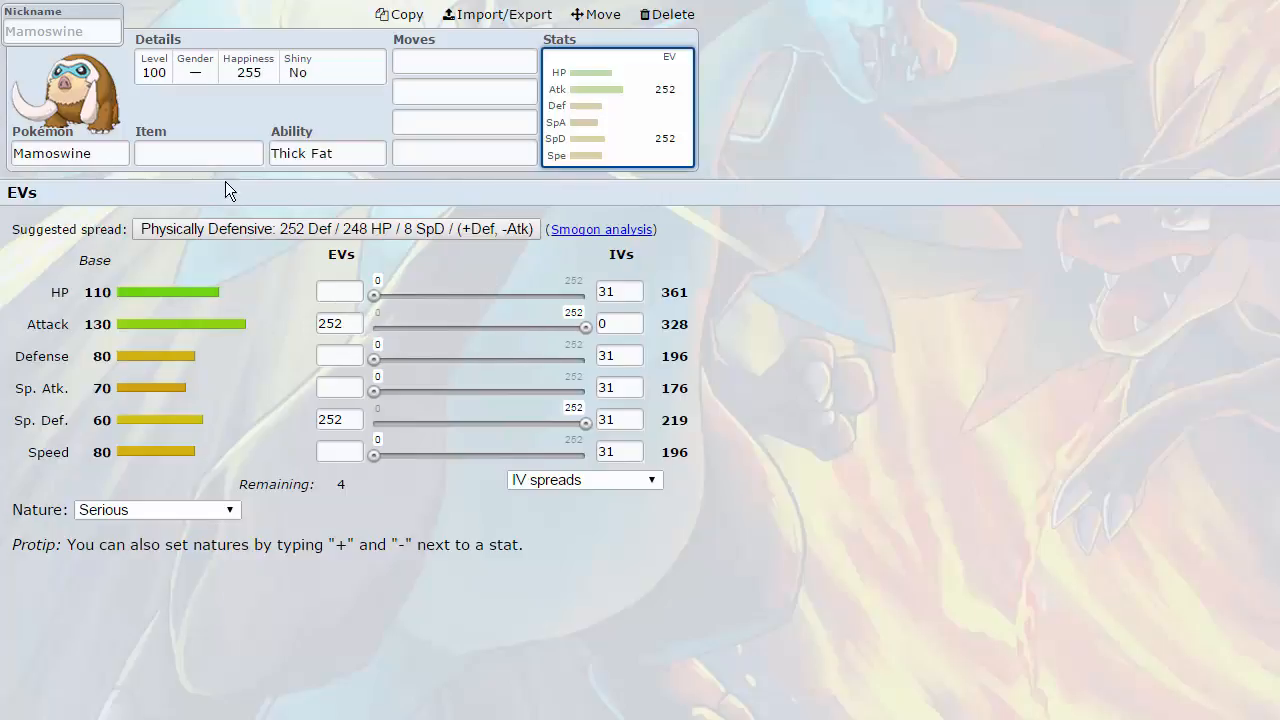
click(198, 152)
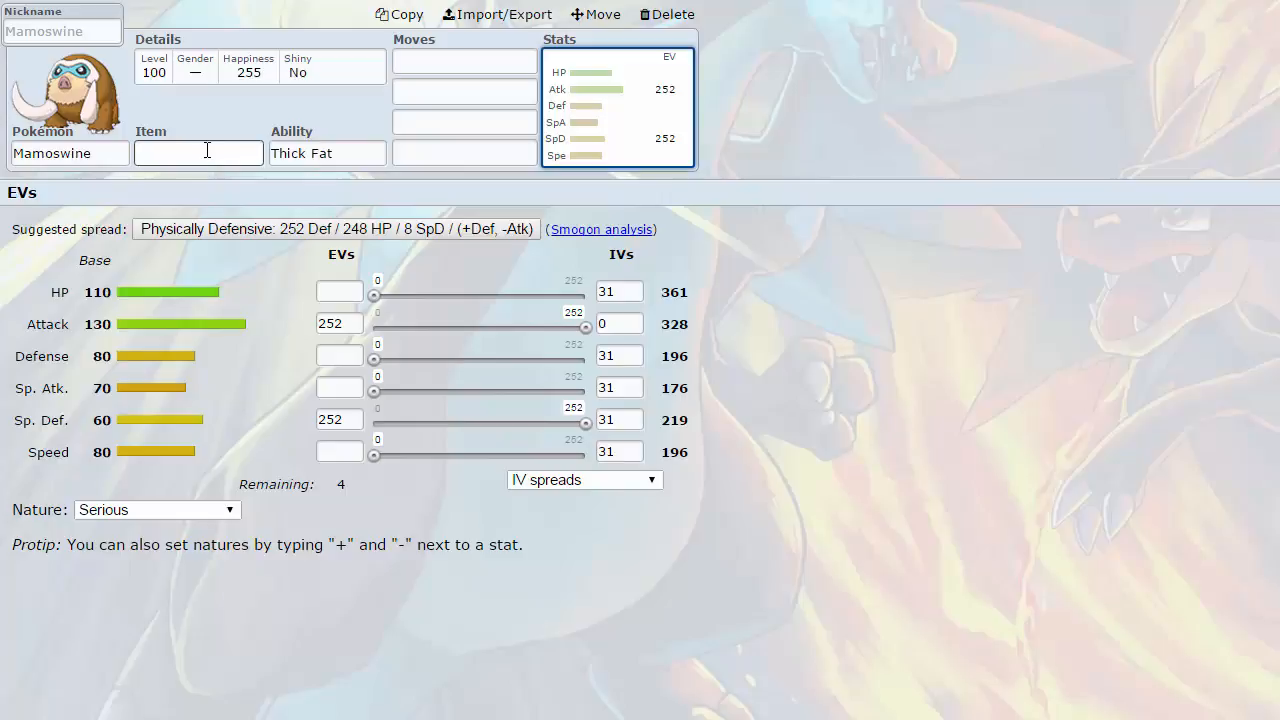
click(464, 61)
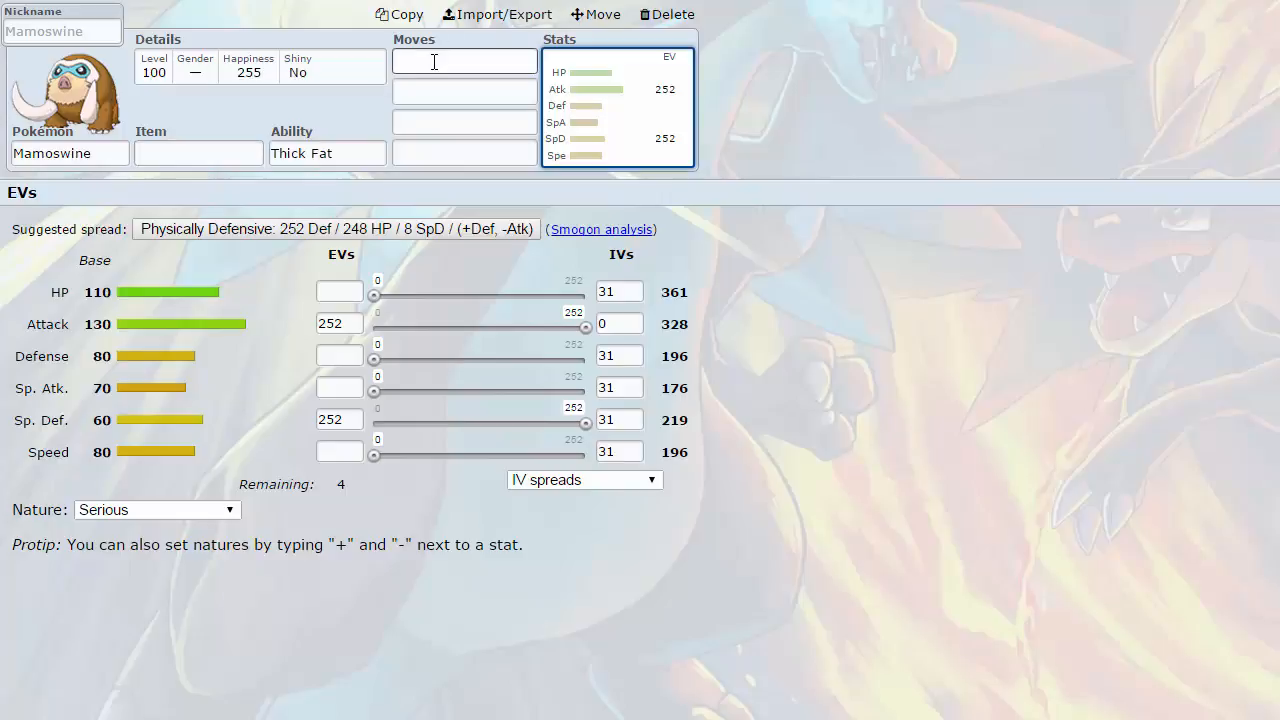
- Scroll through Mamoswine's movepool, including usually useless moves, and back to the top
click(464, 61)
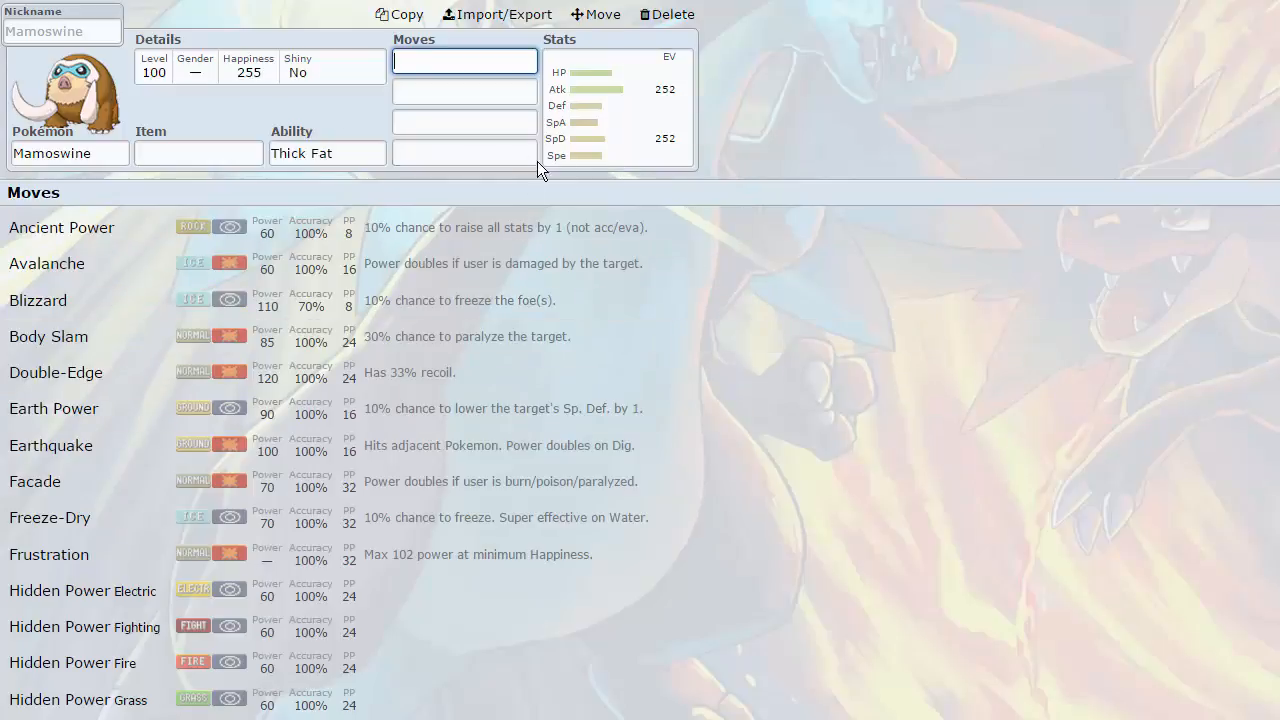
mouse_move(418, 372)
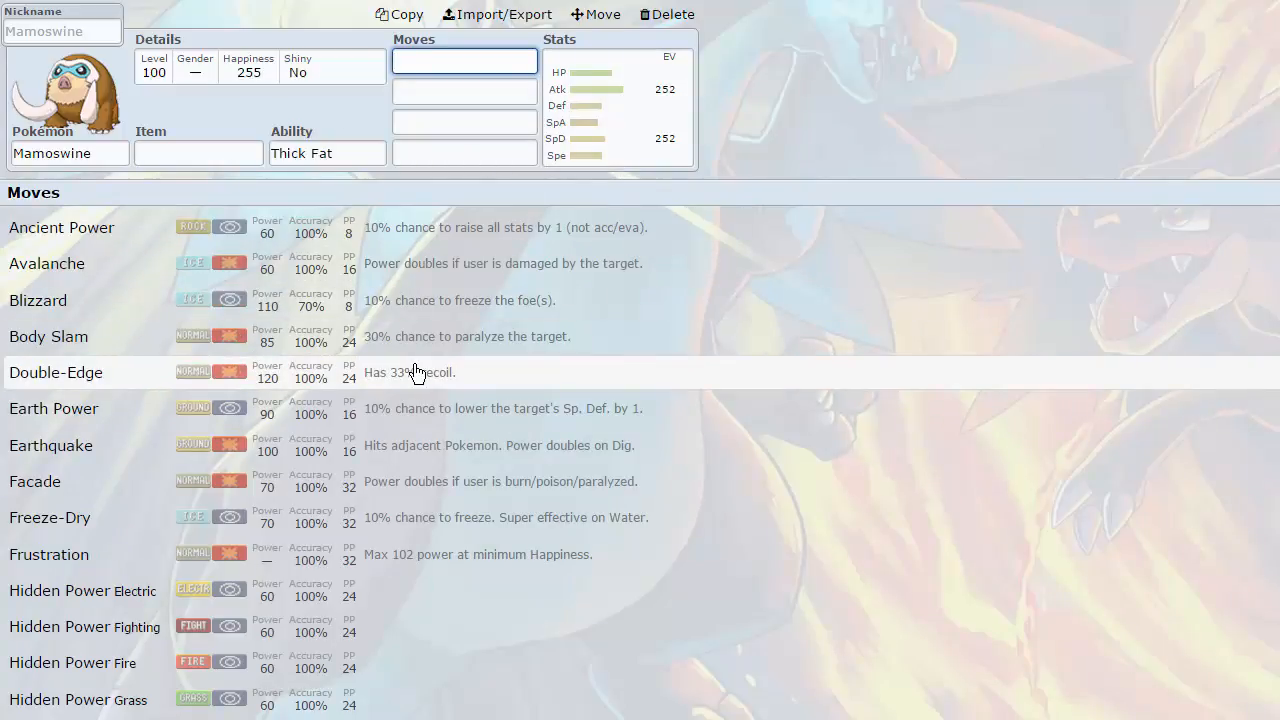
scroll(down, 3)
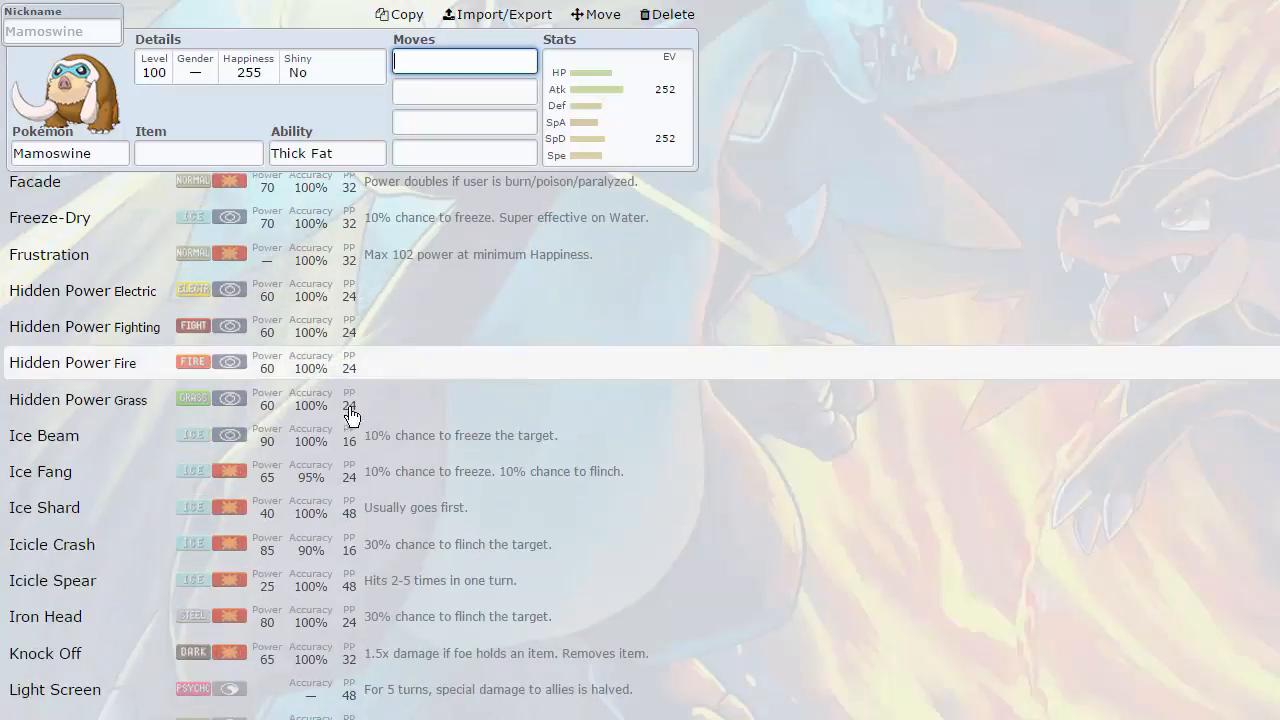
mouse_move(448, 476)
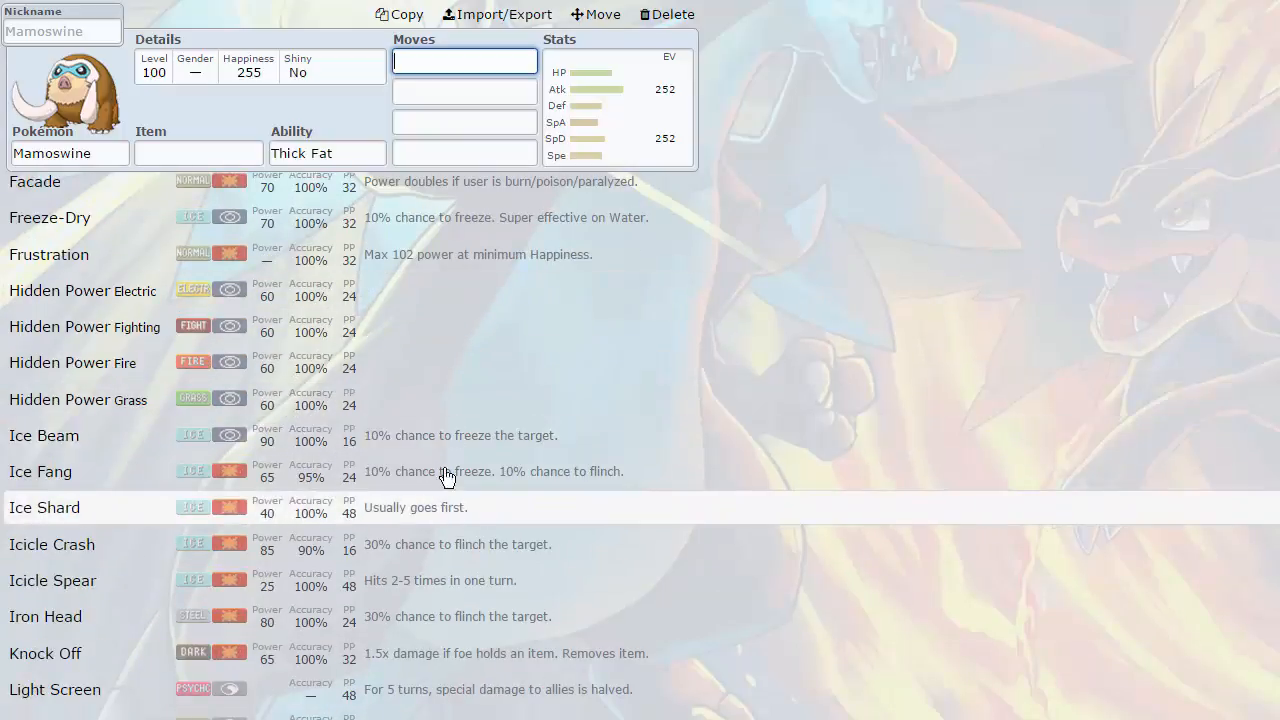
mouse_move(357, 461)
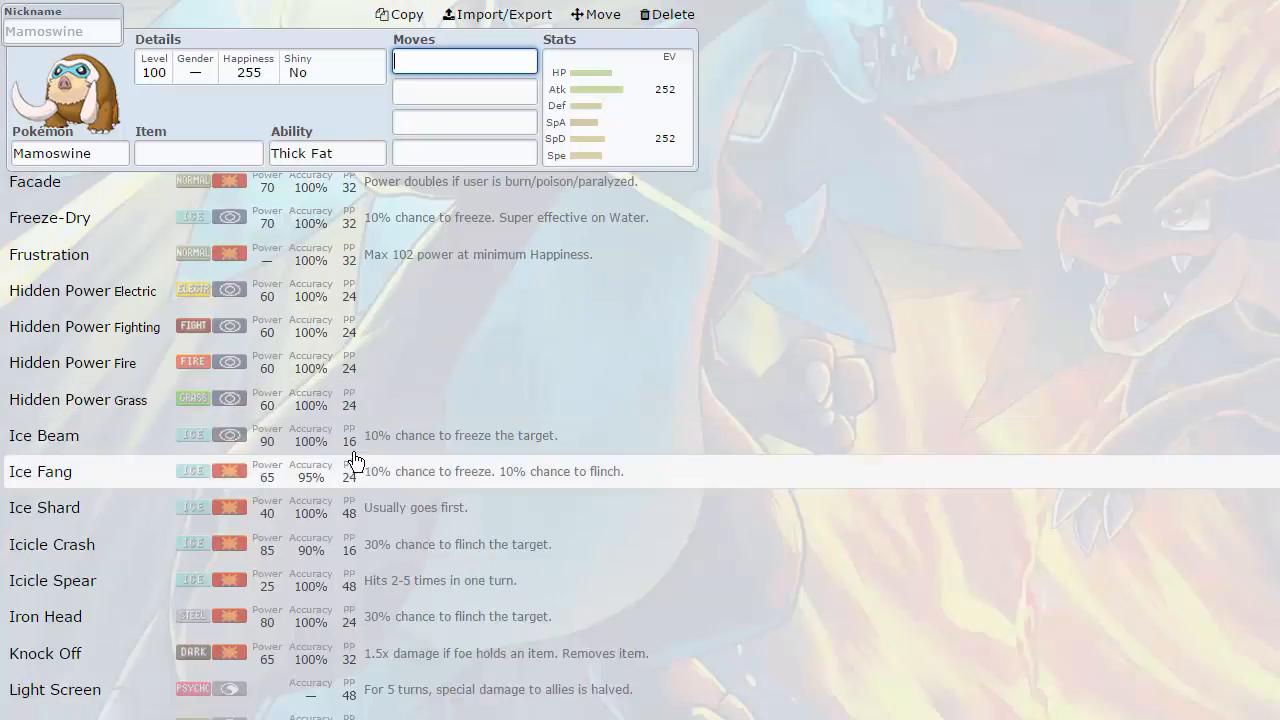
click(464, 61)
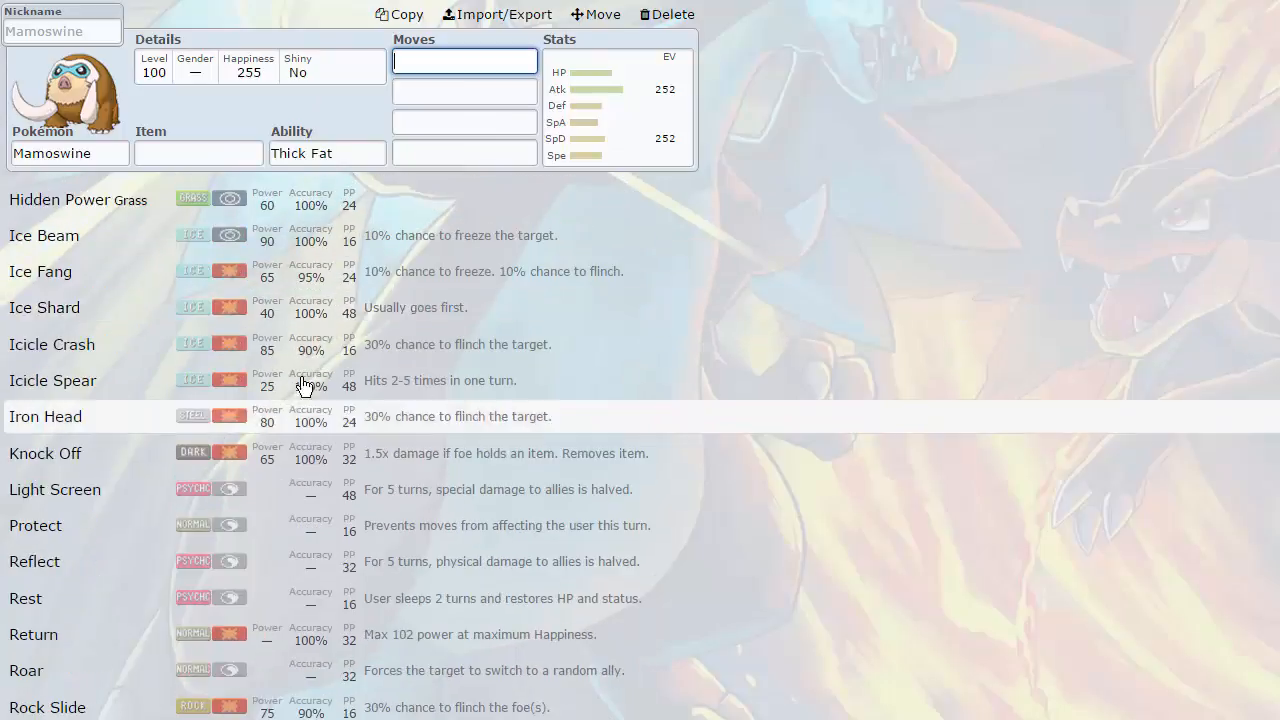
mouse_move(320, 280)
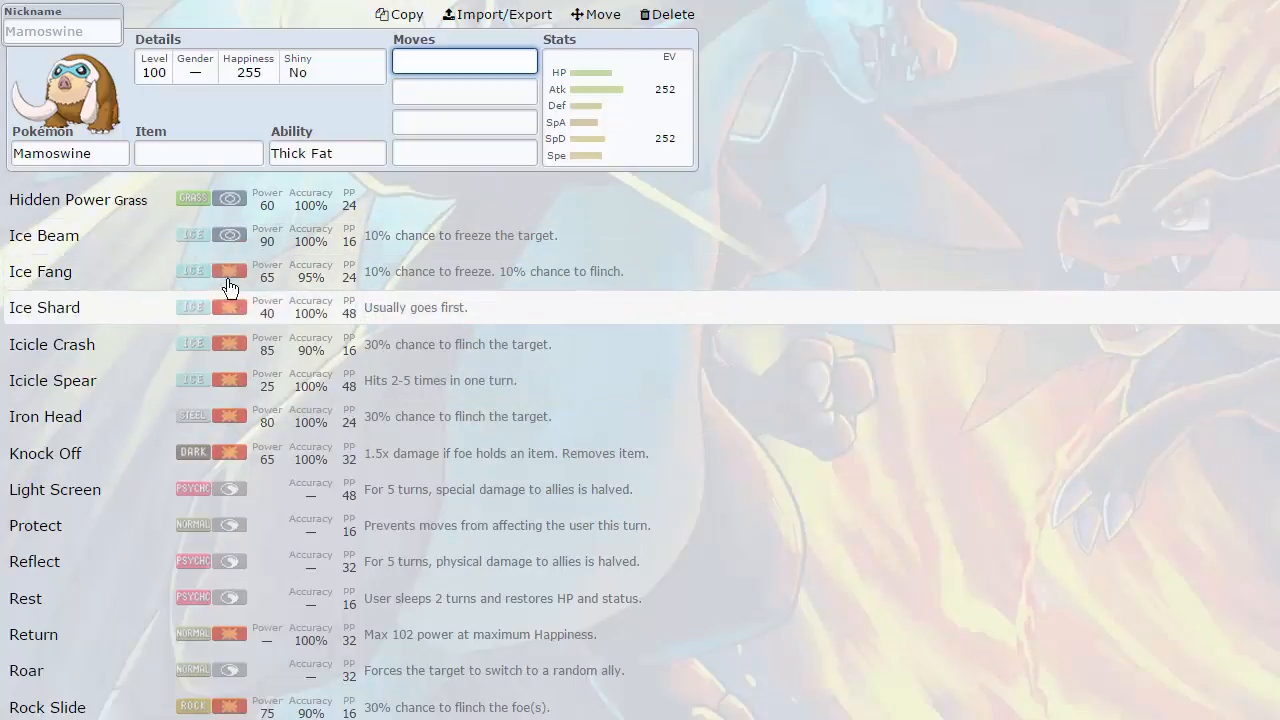
mouse_move(338, 200)
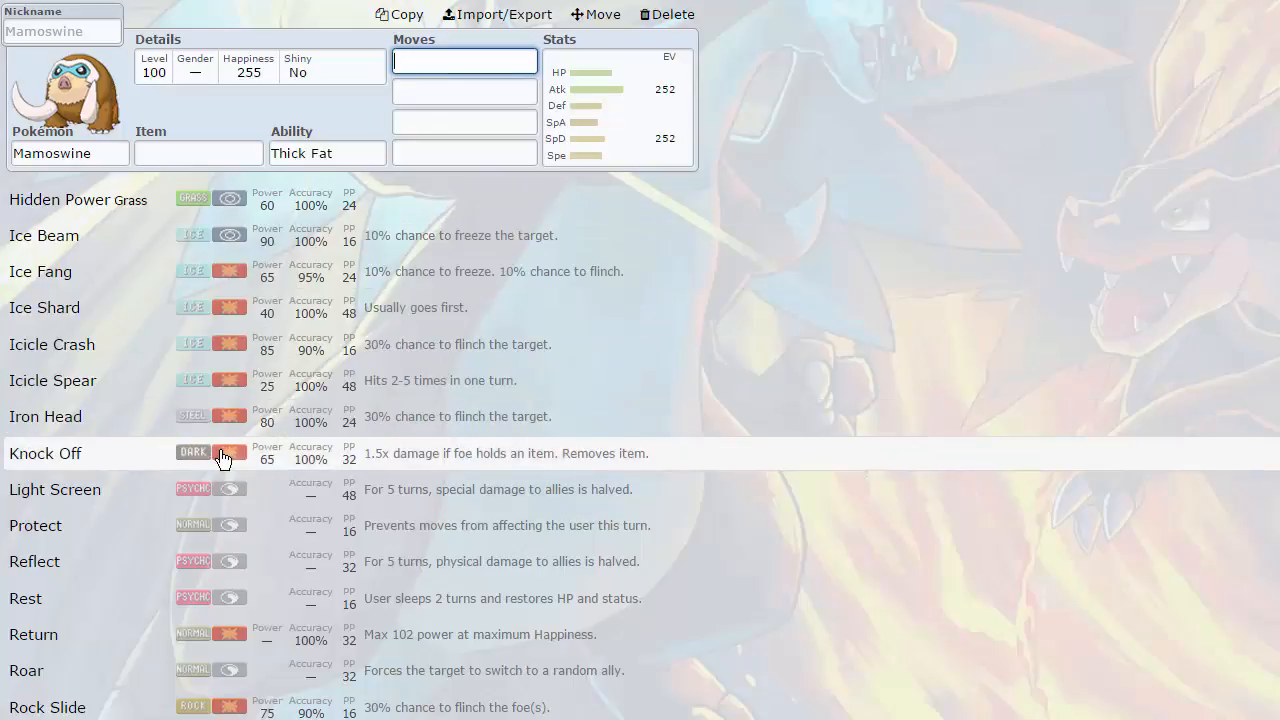
scroll(down, 3)
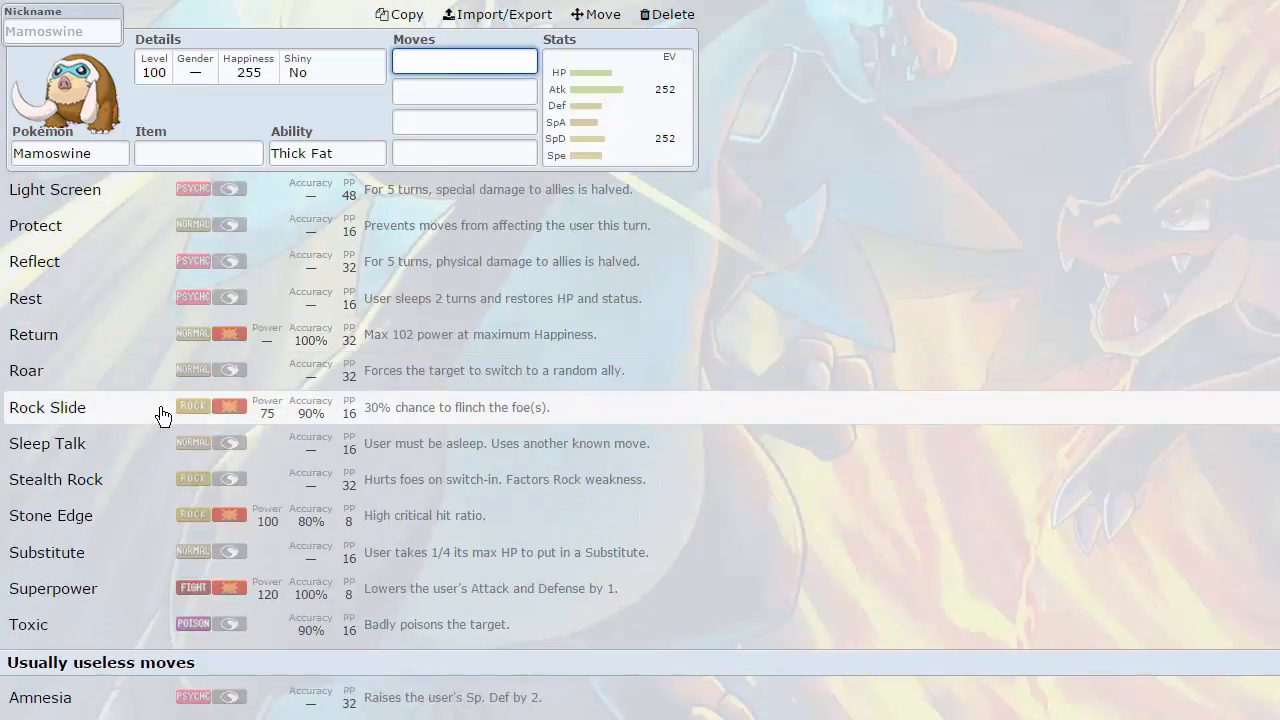
mouse_move(120, 527)
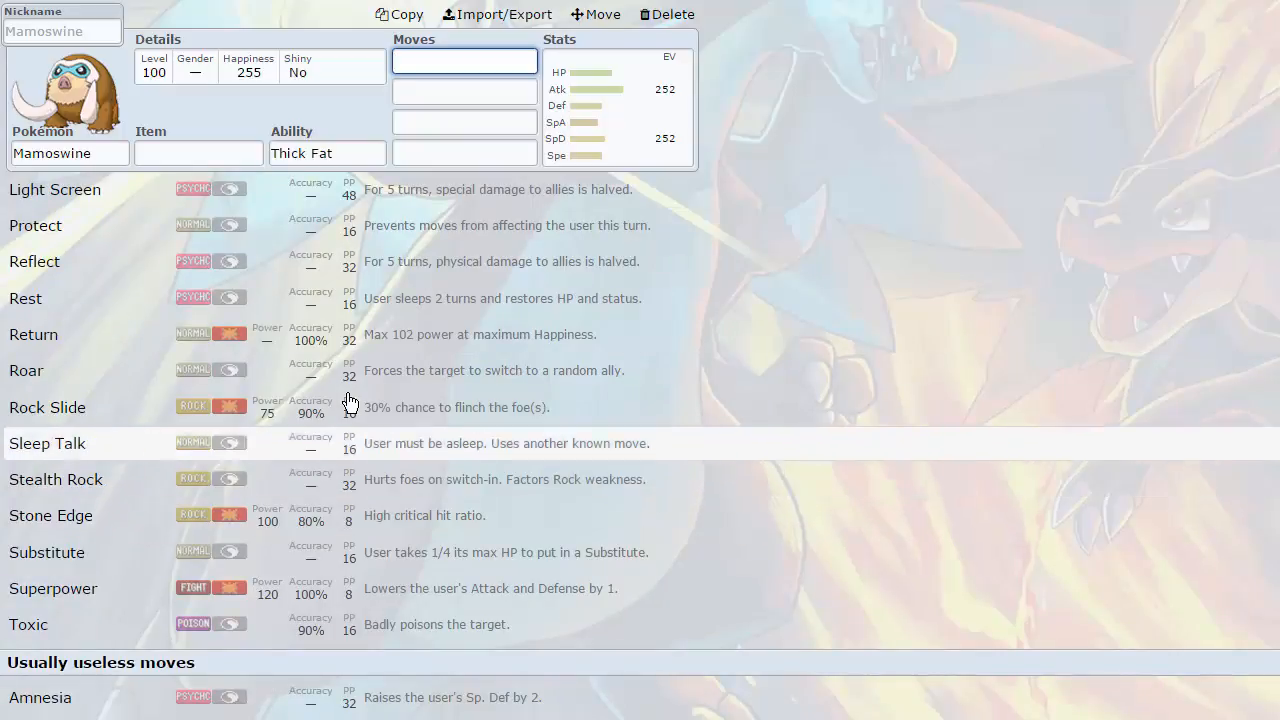
scroll(down, 3)
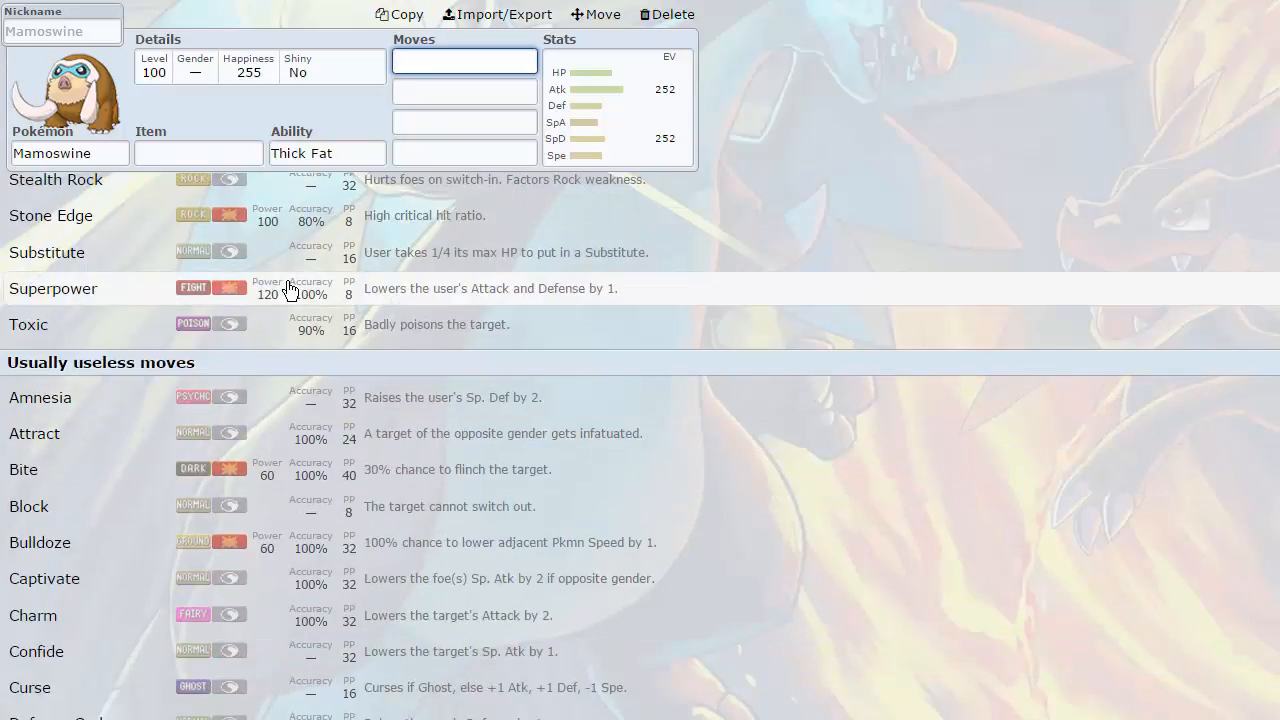
scroll(down, 3)
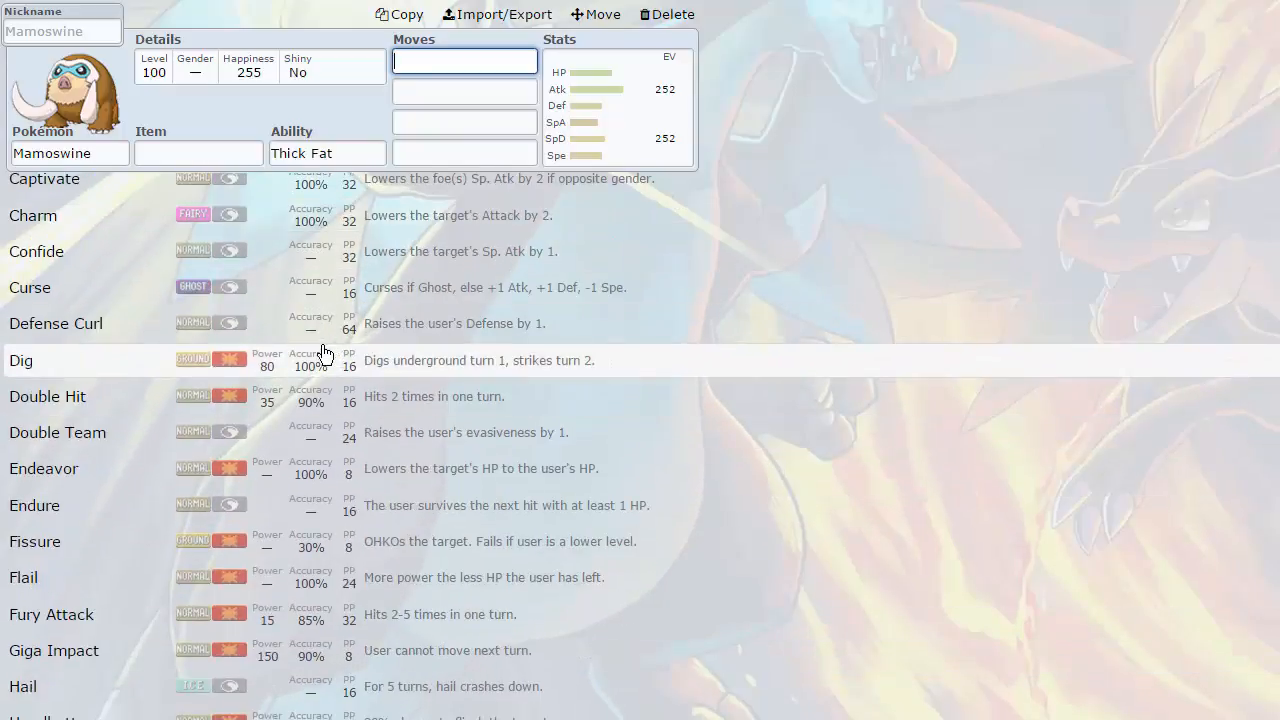
scroll(down, 3)
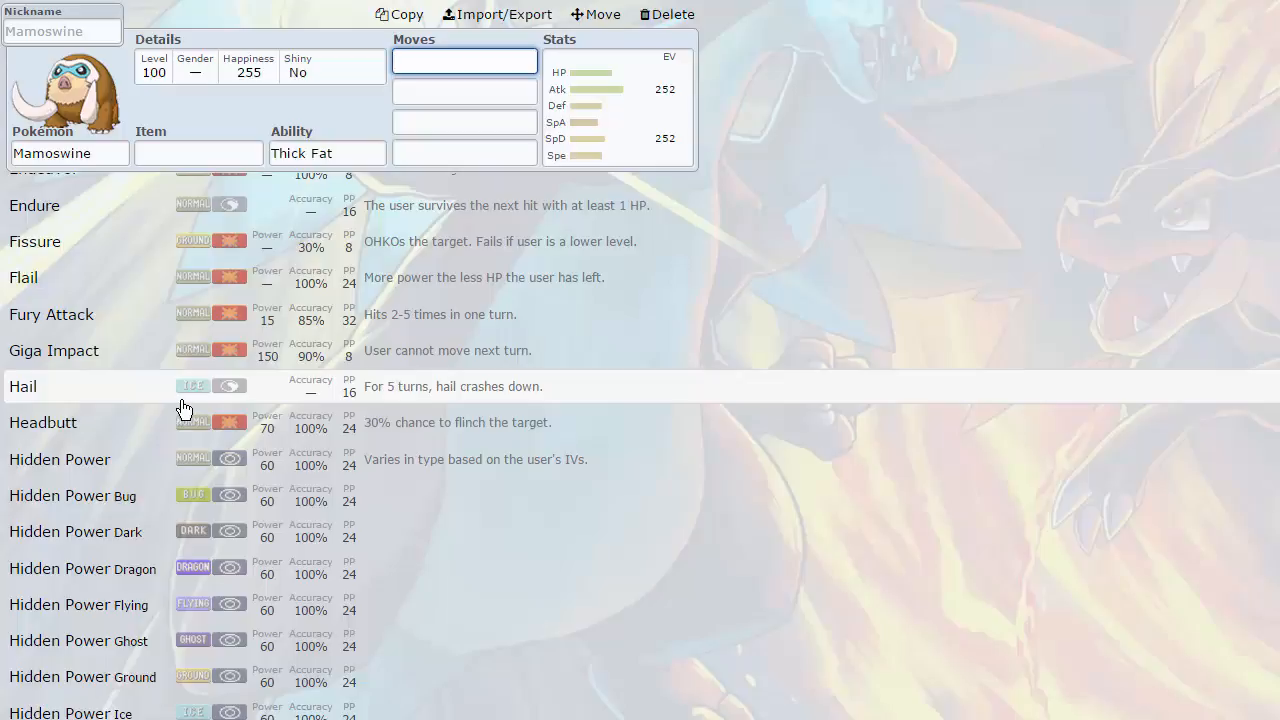
scroll(down, 3)
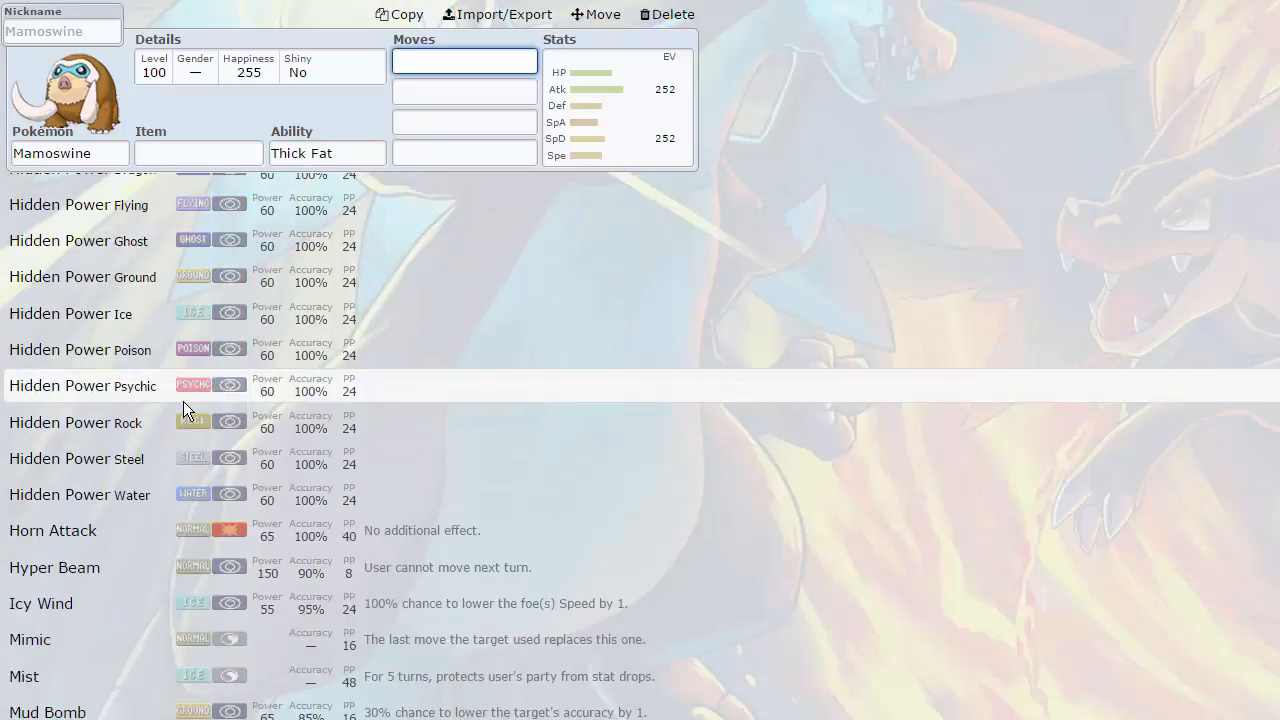
scroll(down, 3)
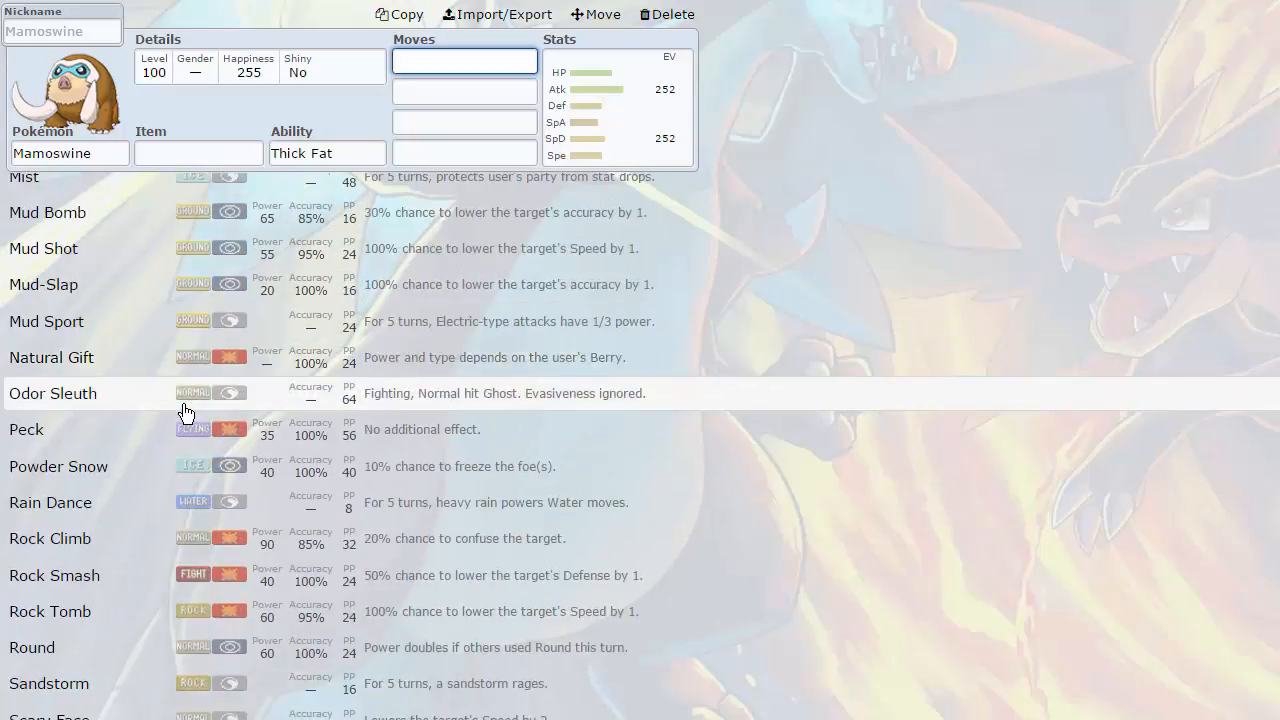
scroll(down, 3)
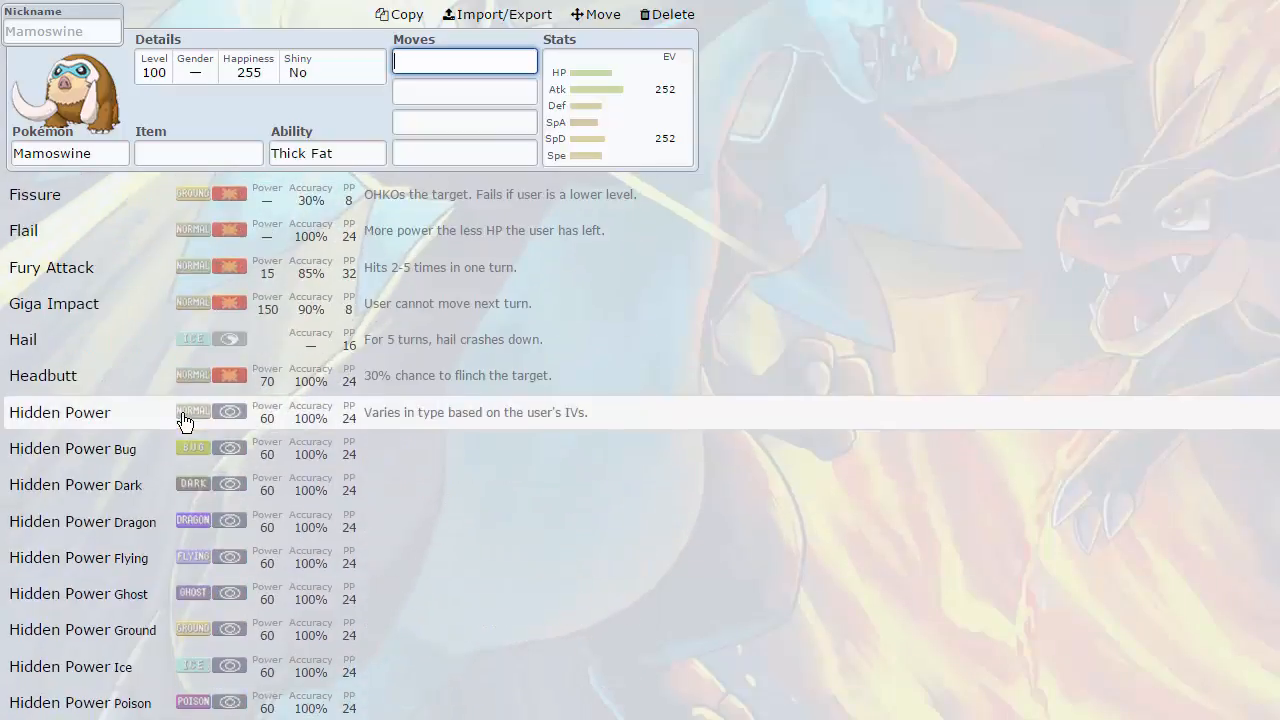
scroll(down, 3)
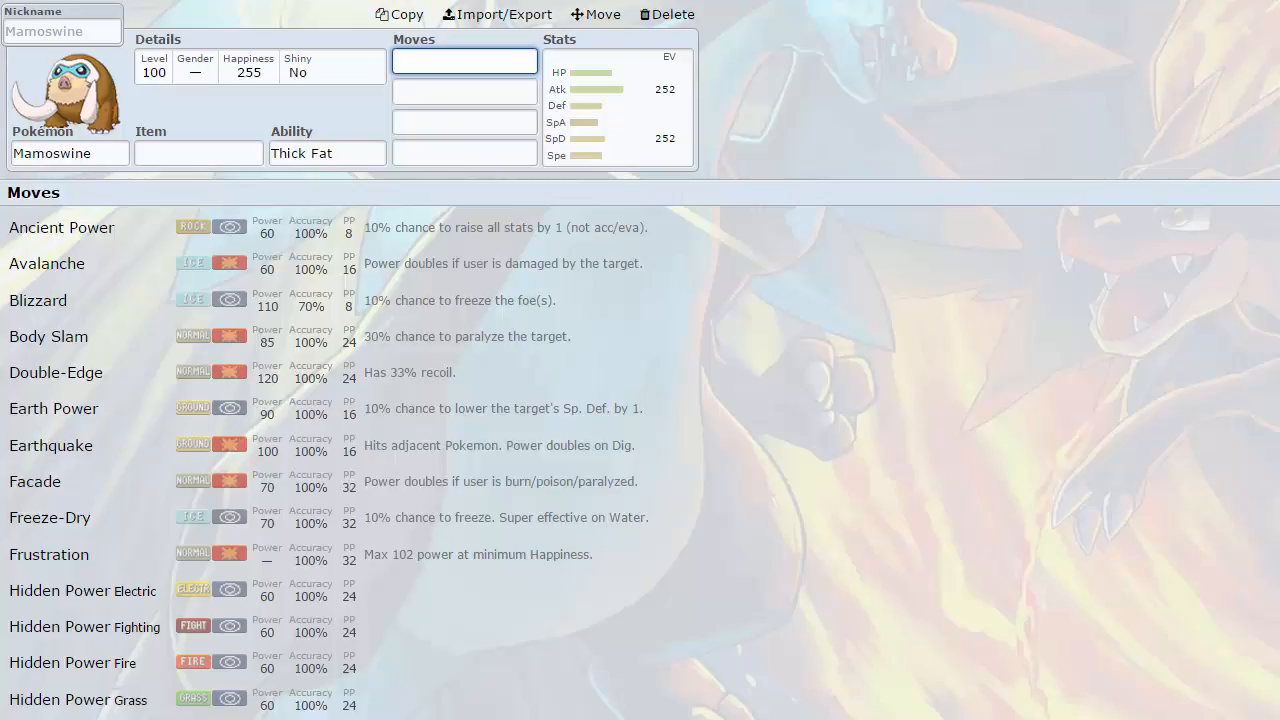
- Switch to the Hydreigon set with Levitate and Roost, listing its learnable moves
click(464, 61)
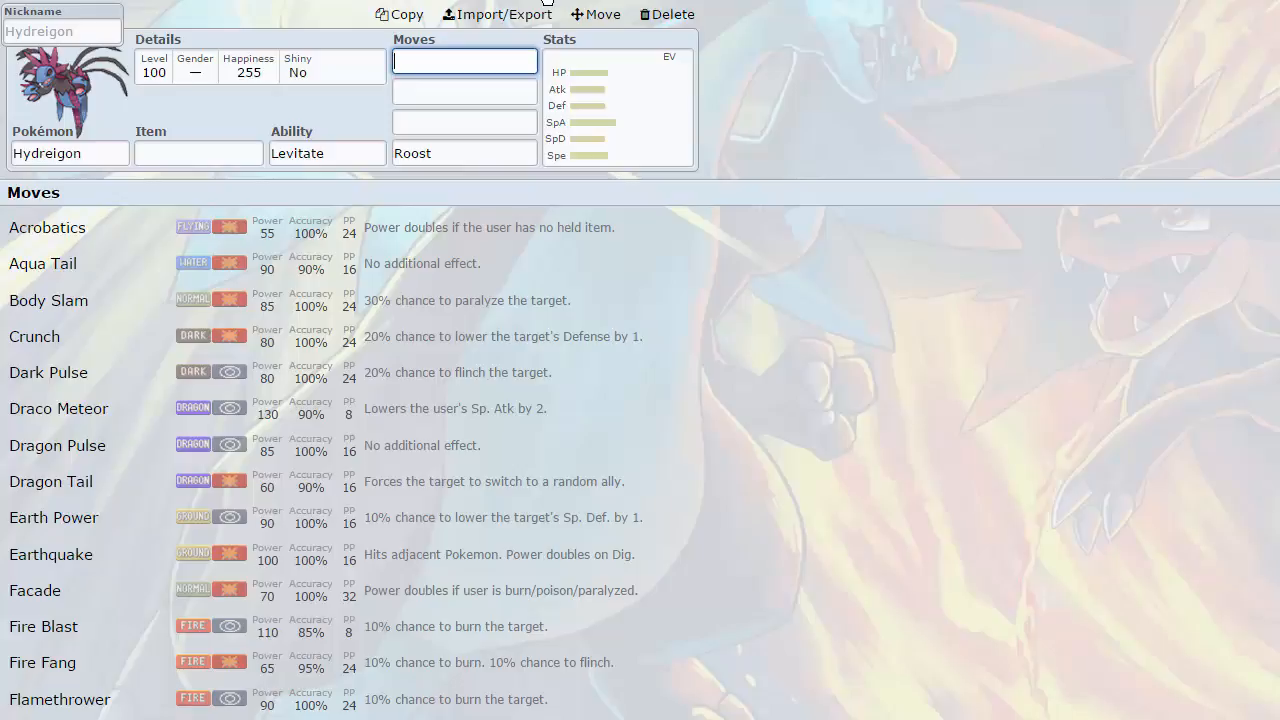
- Give Hydreigon 252 HP EVs, trying and then resetting Sp. Def, leaving 256 remaining
click(617, 105)
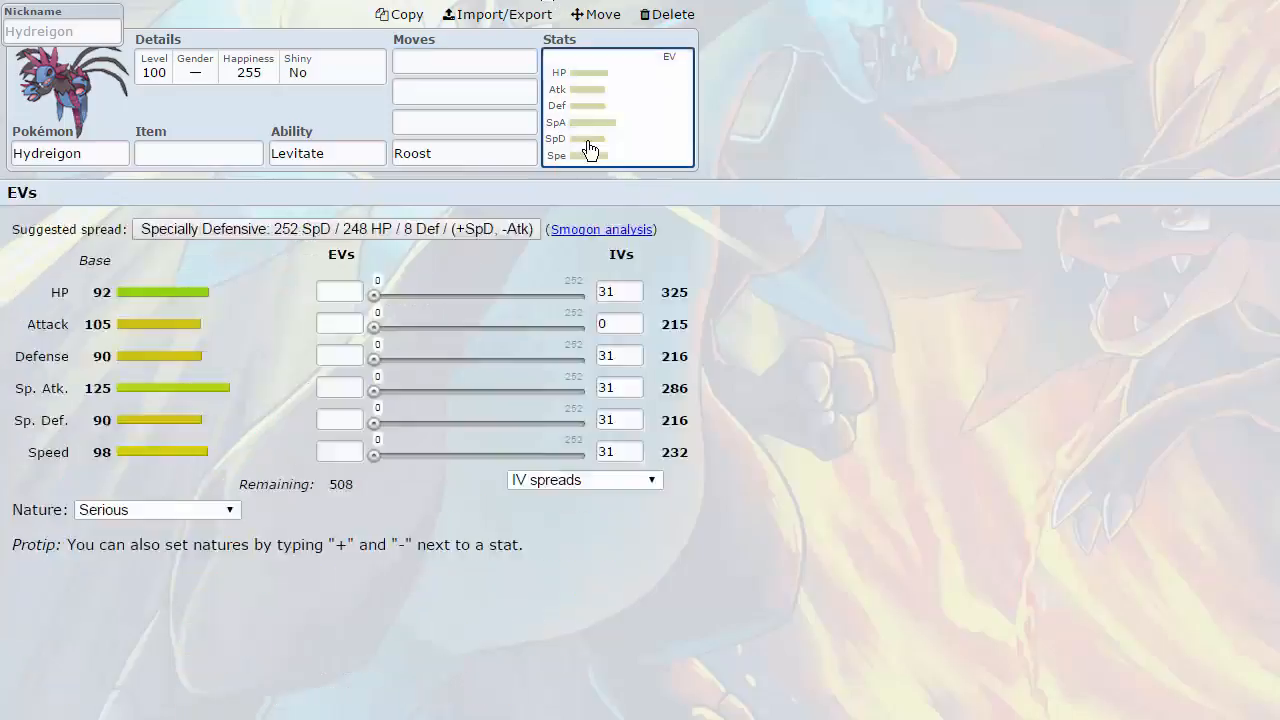
click(463, 153)
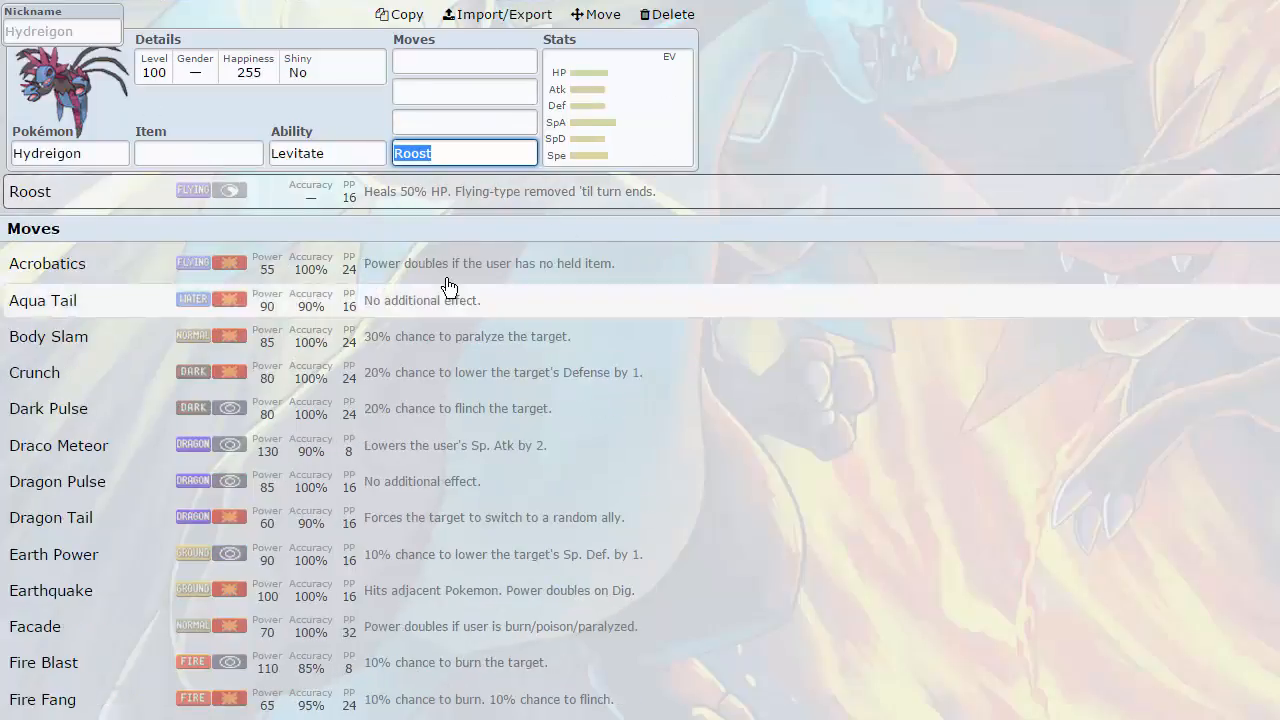
click(198, 153)
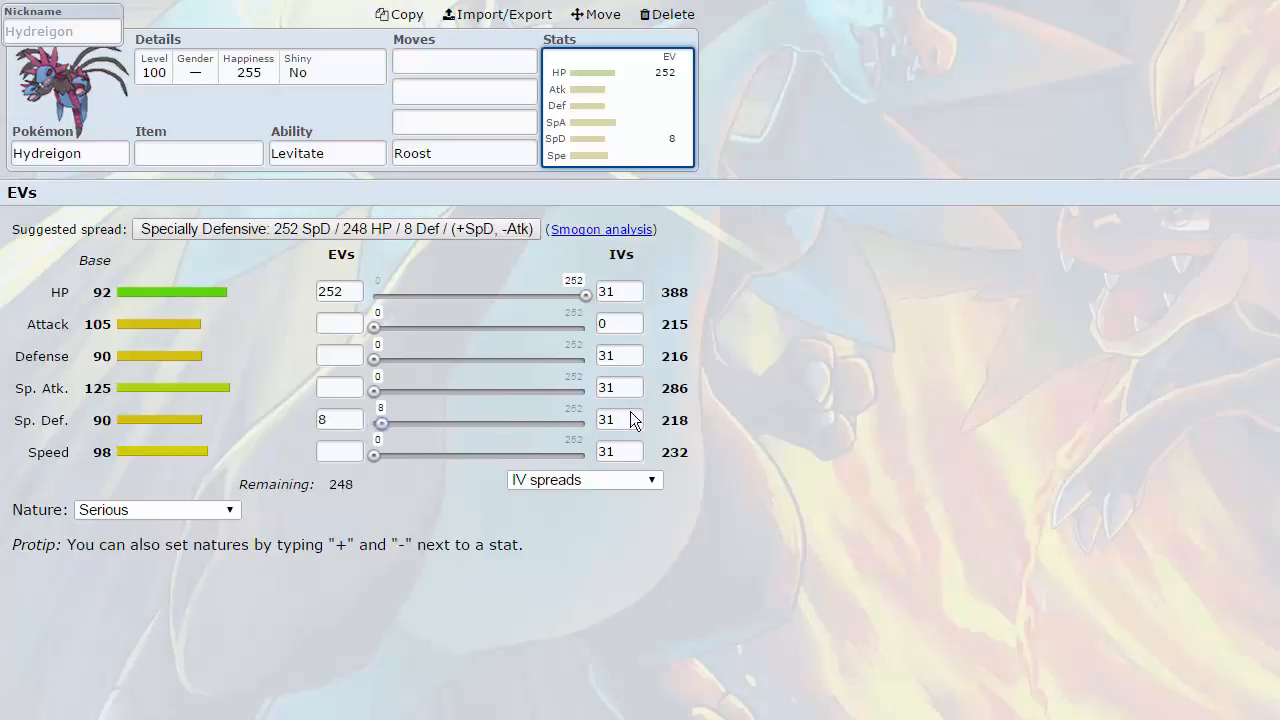
drag(381, 423, 586, 423)
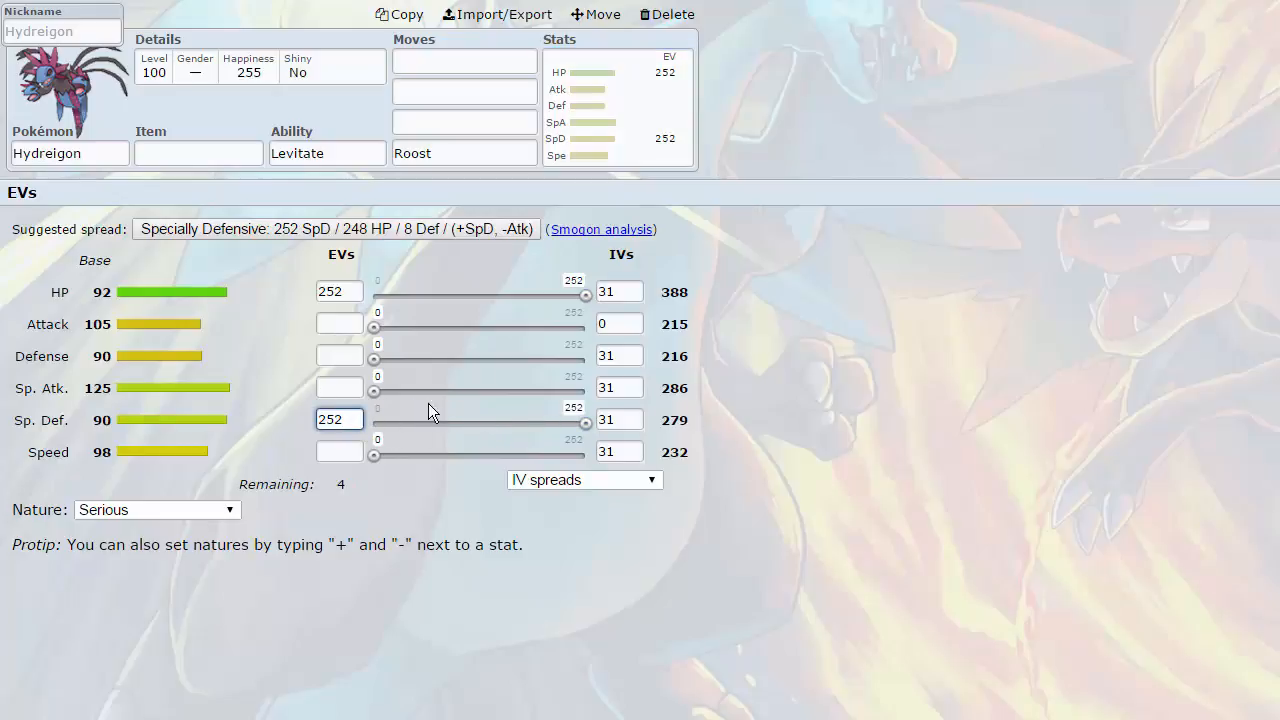
click(463, 153)
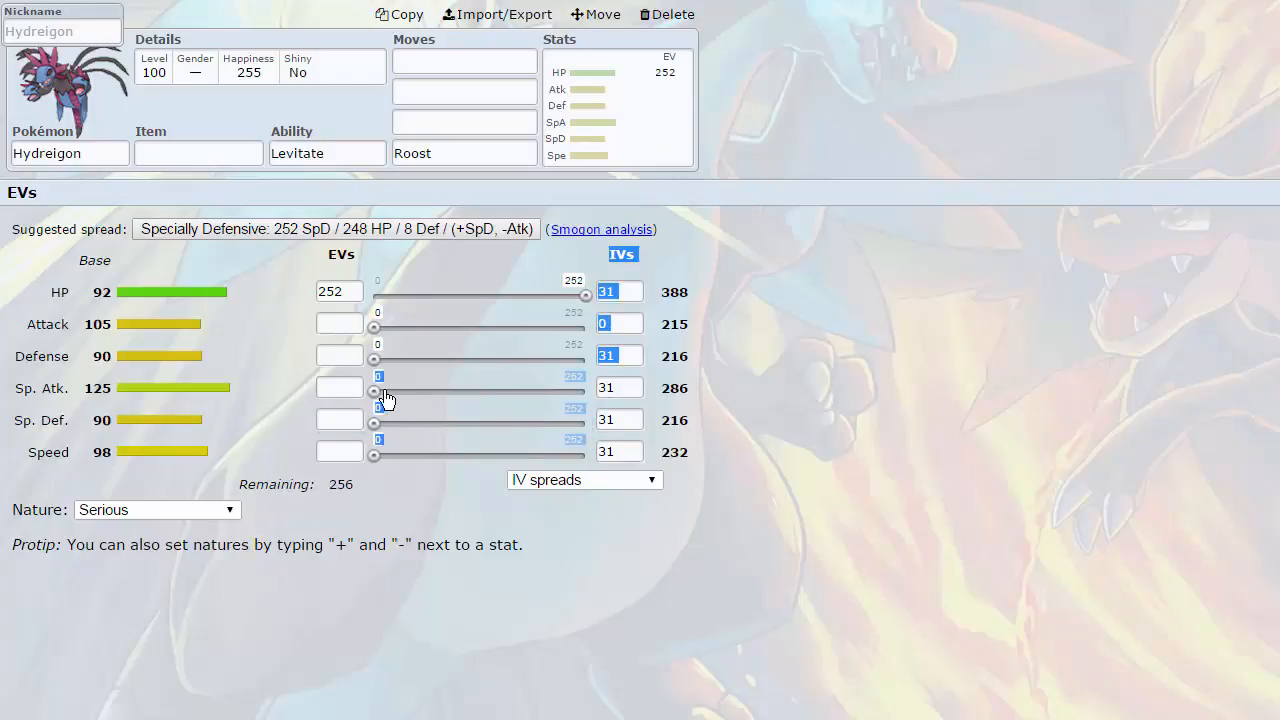
- Set Hydreigon to Modest 252+ SpA / 252 Spe and list its learnable moves
drag(374, 391, 586, 391)
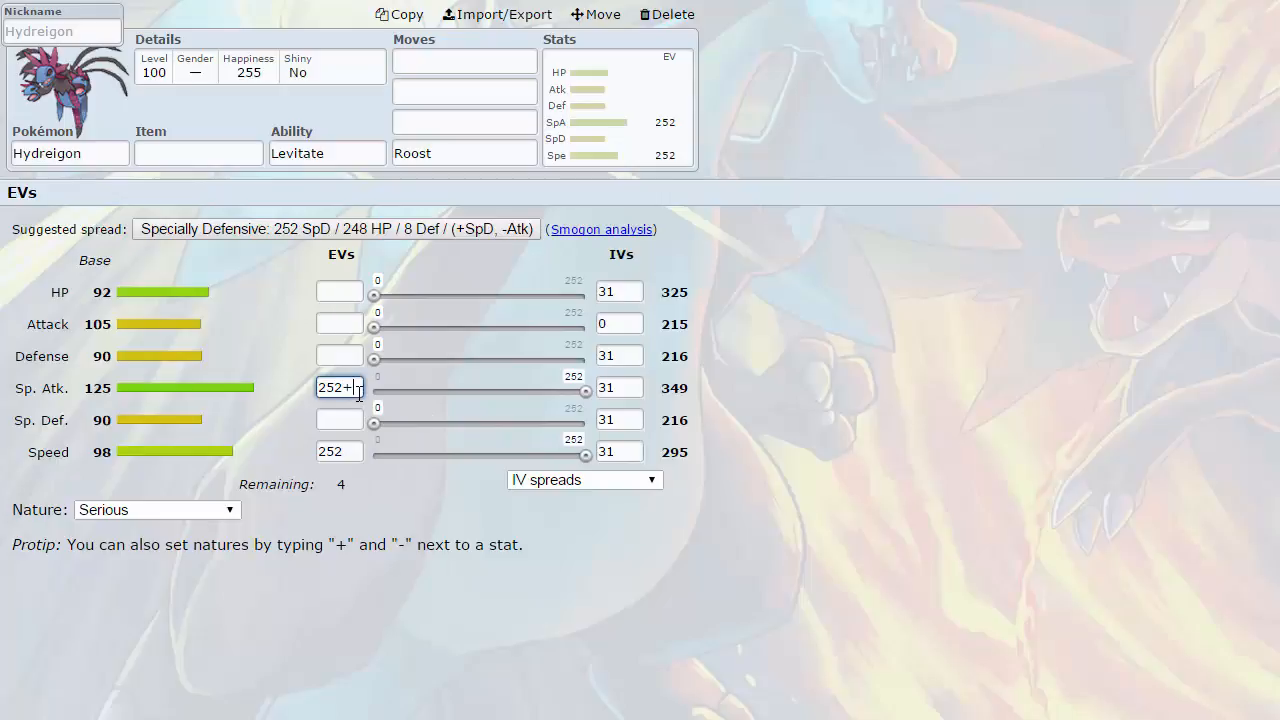
click(340, 323)
text(-)
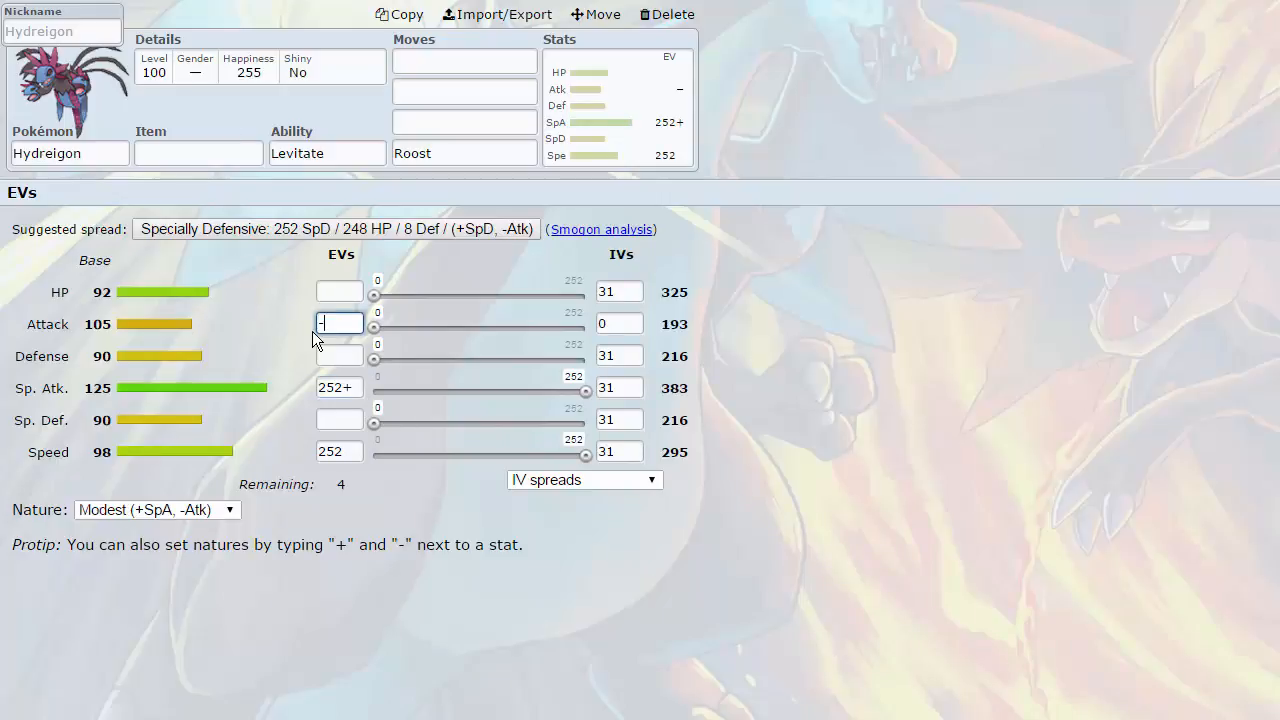
click(463, 61)
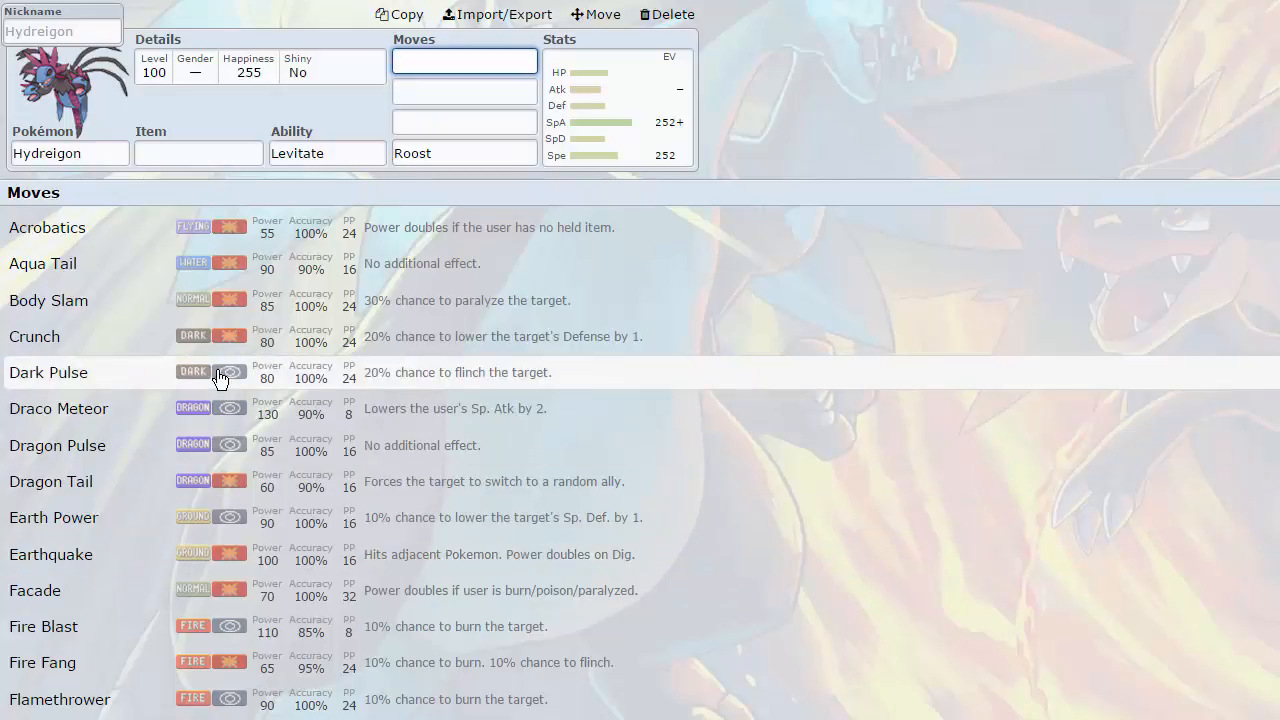
mouse_move(190, 481)
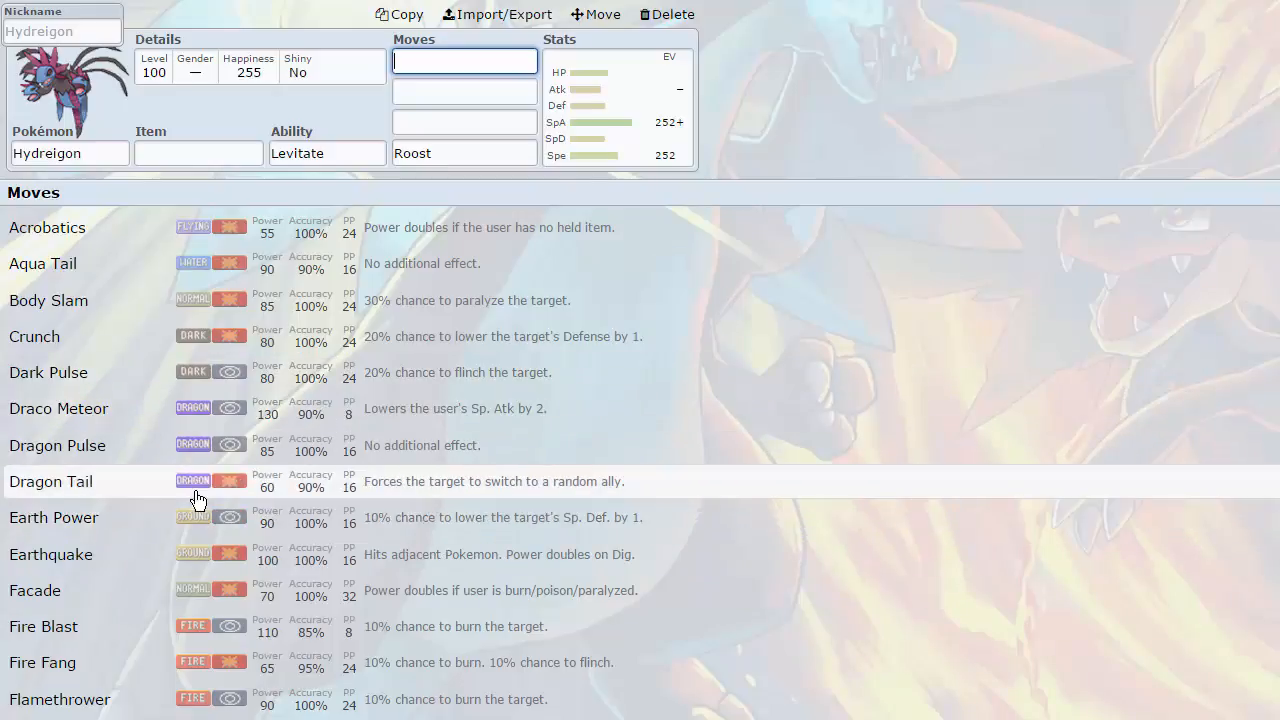
mouse_move(199, 527)
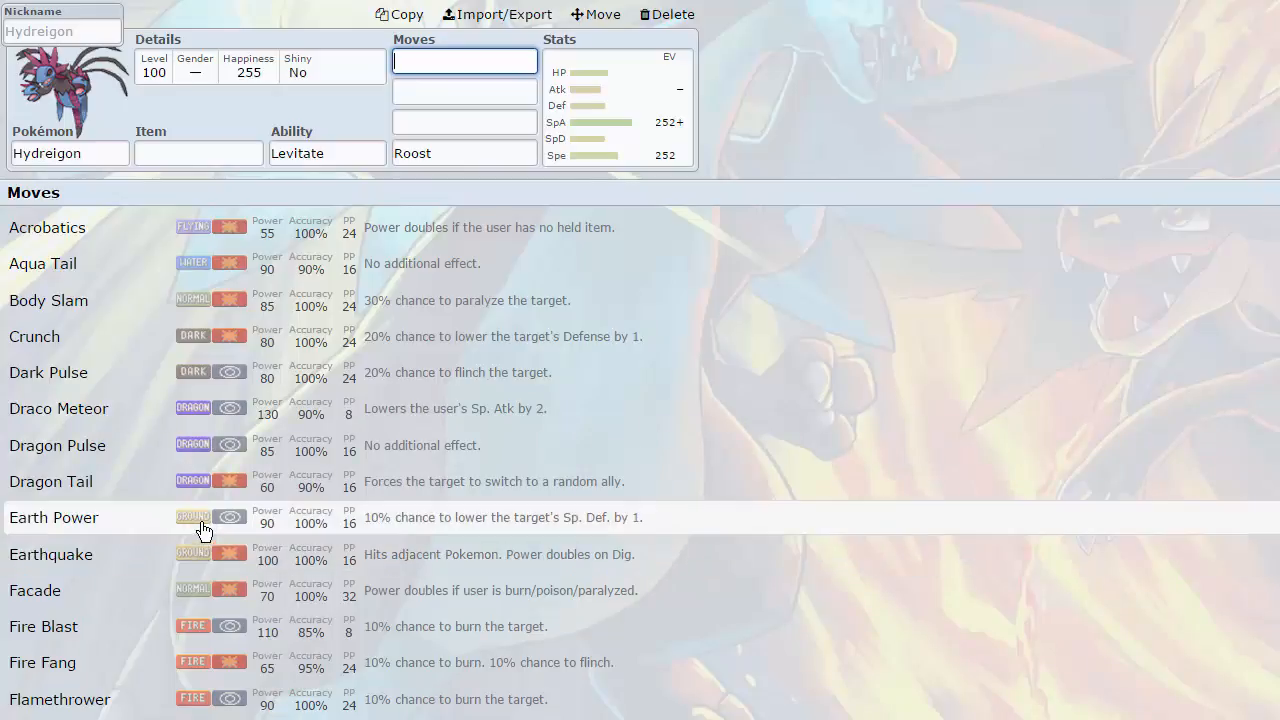
mouse_move(200, 653)
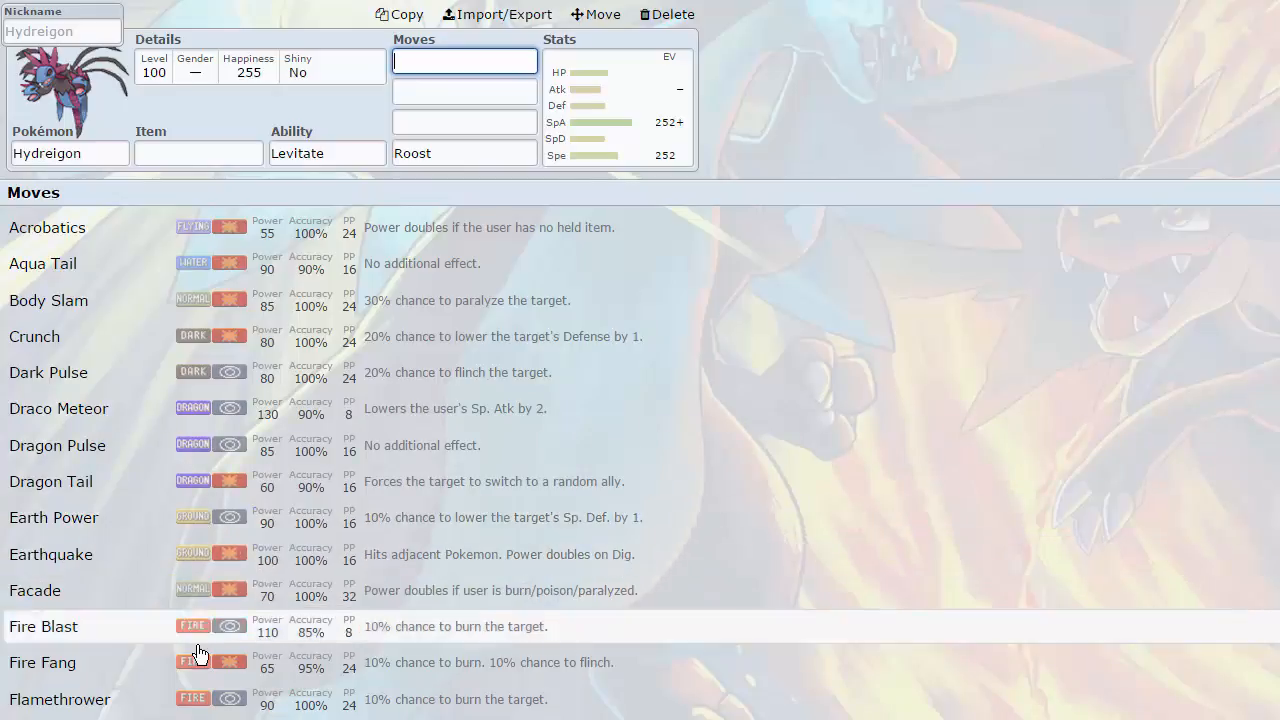
scroll(down, 3)
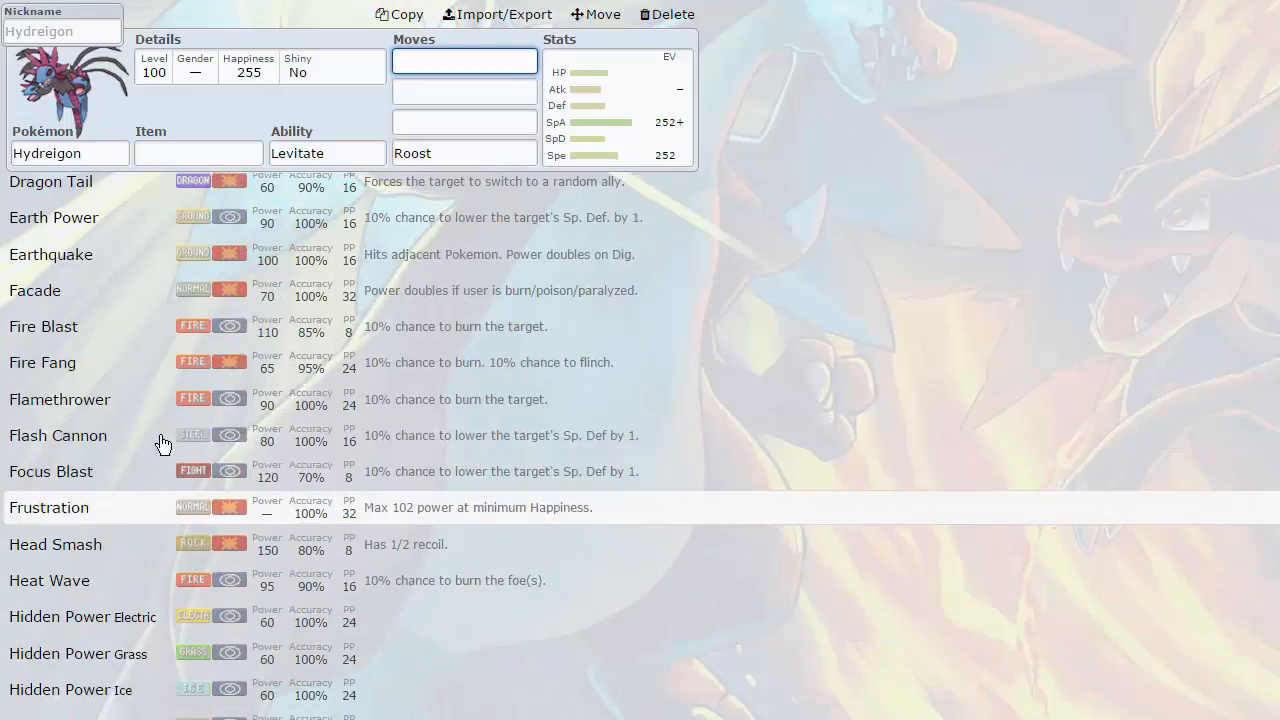
mouse_move(148, 471)
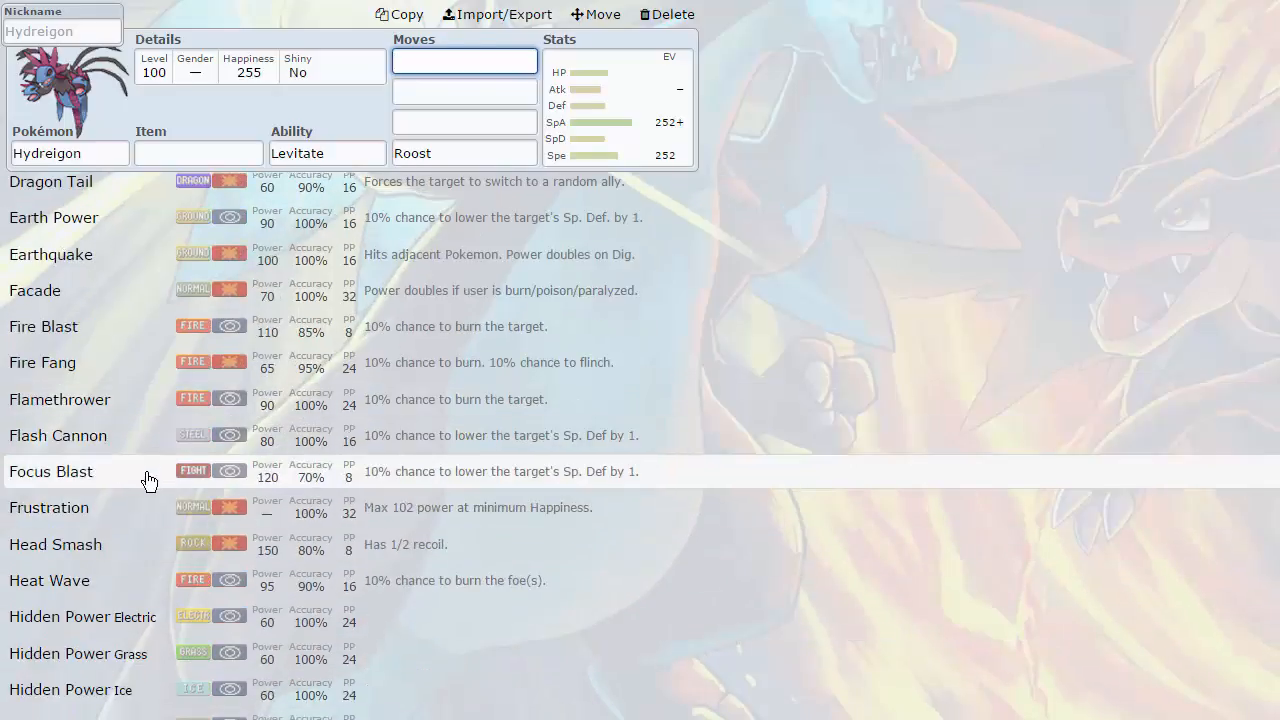
scroll(down, 3)
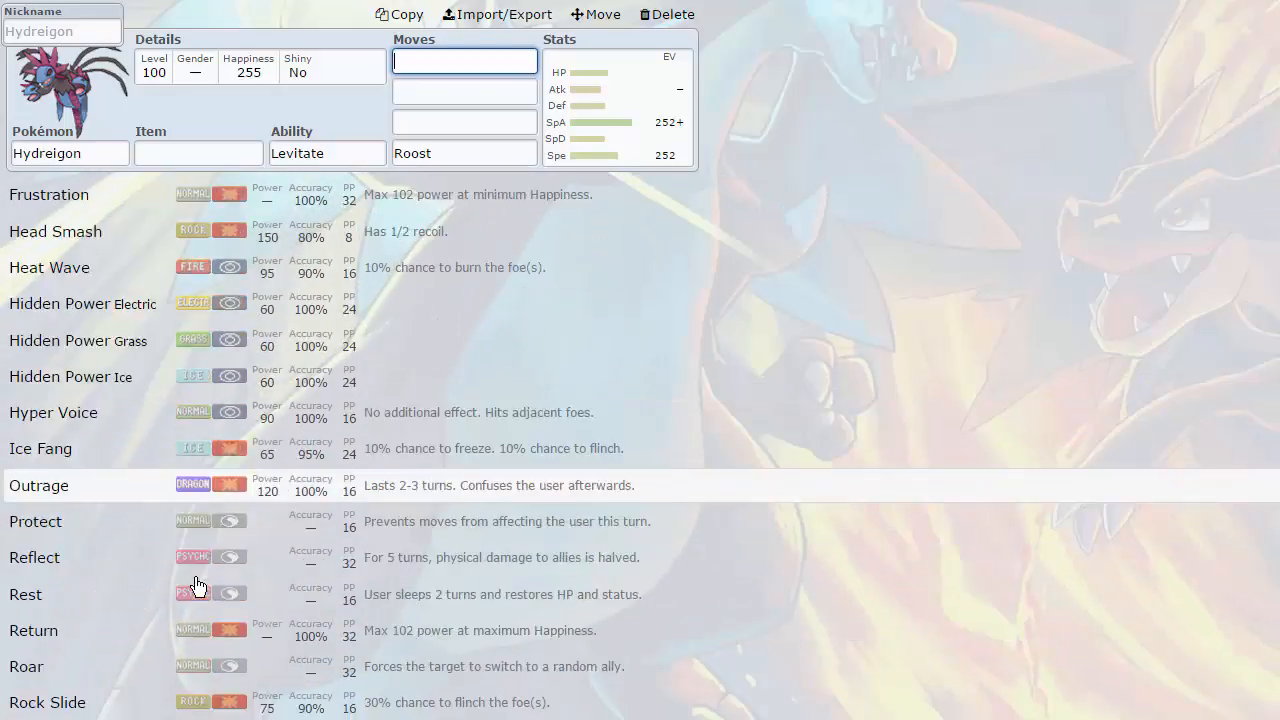
scroll(down, 3)
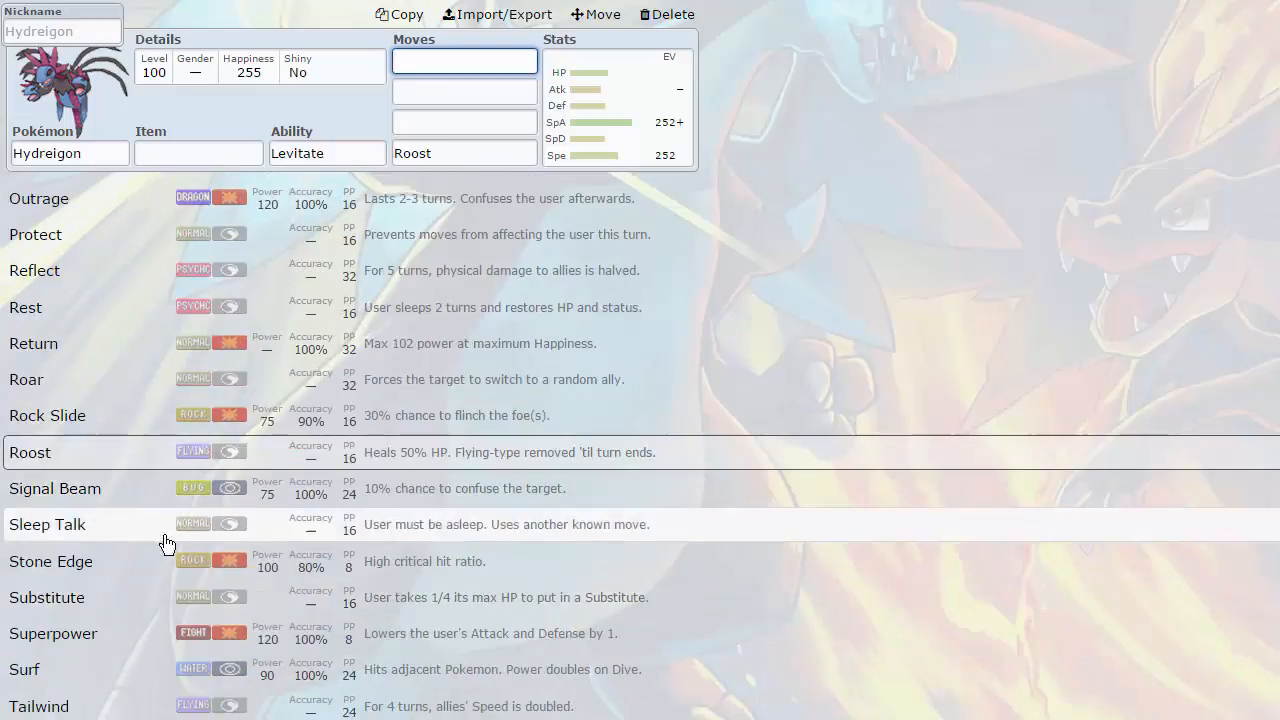
scroll(down, 3)
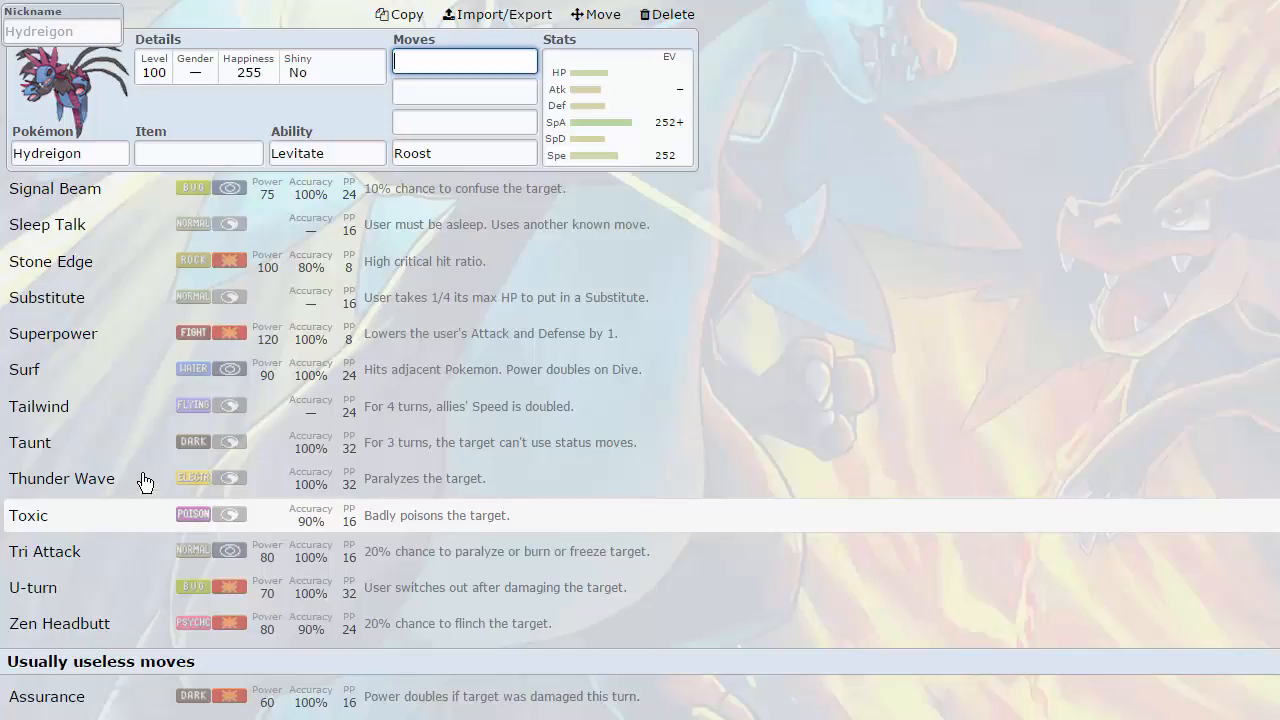
scroll(down, 3)
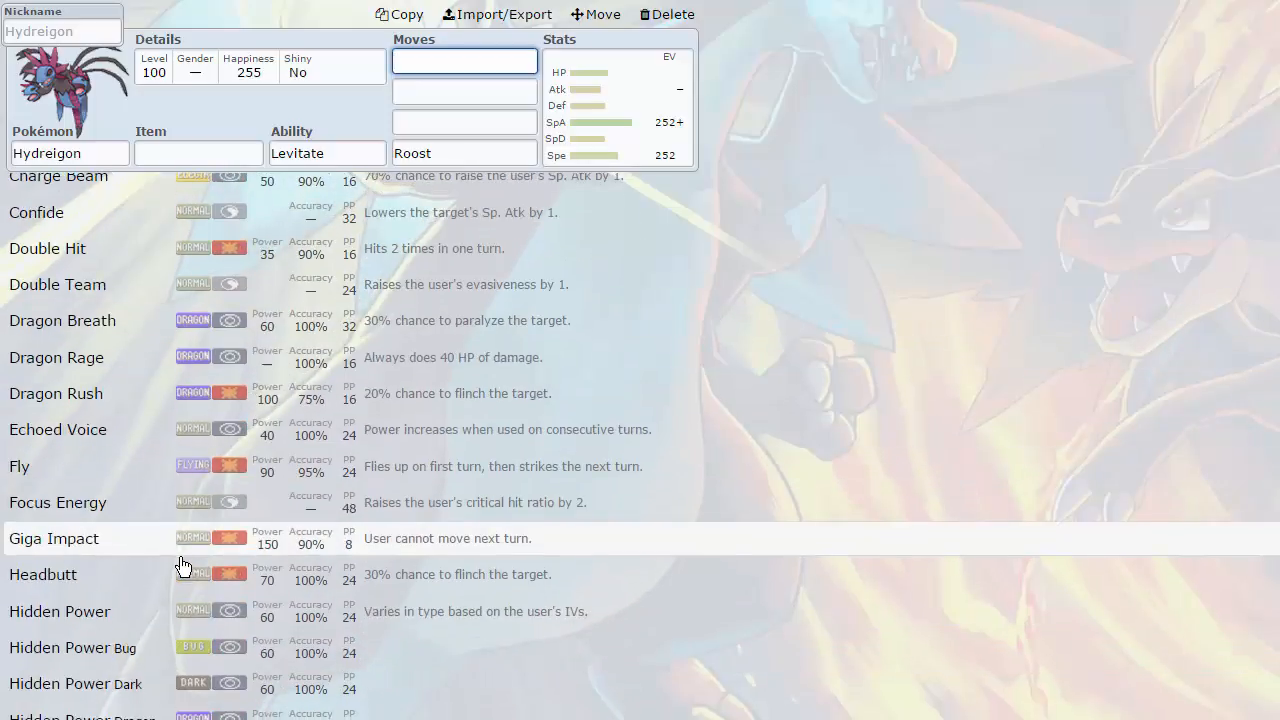
scroll(down, 3)
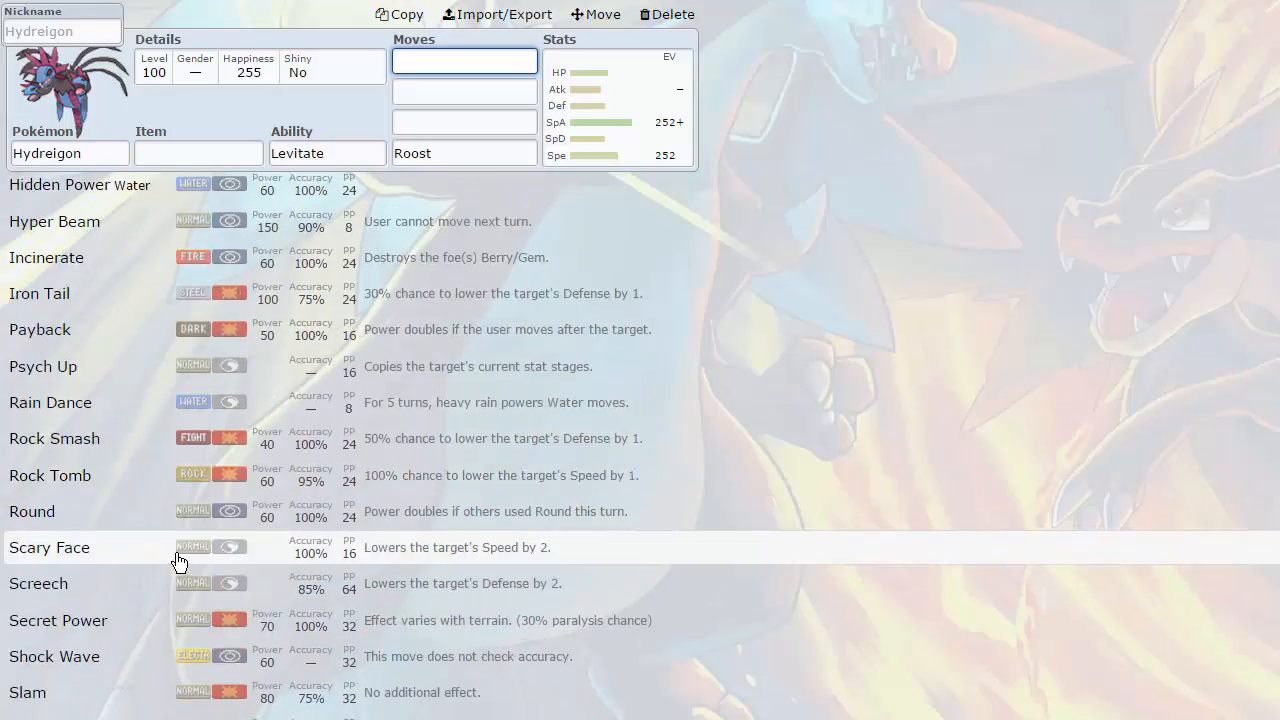
scroll(down, 3)
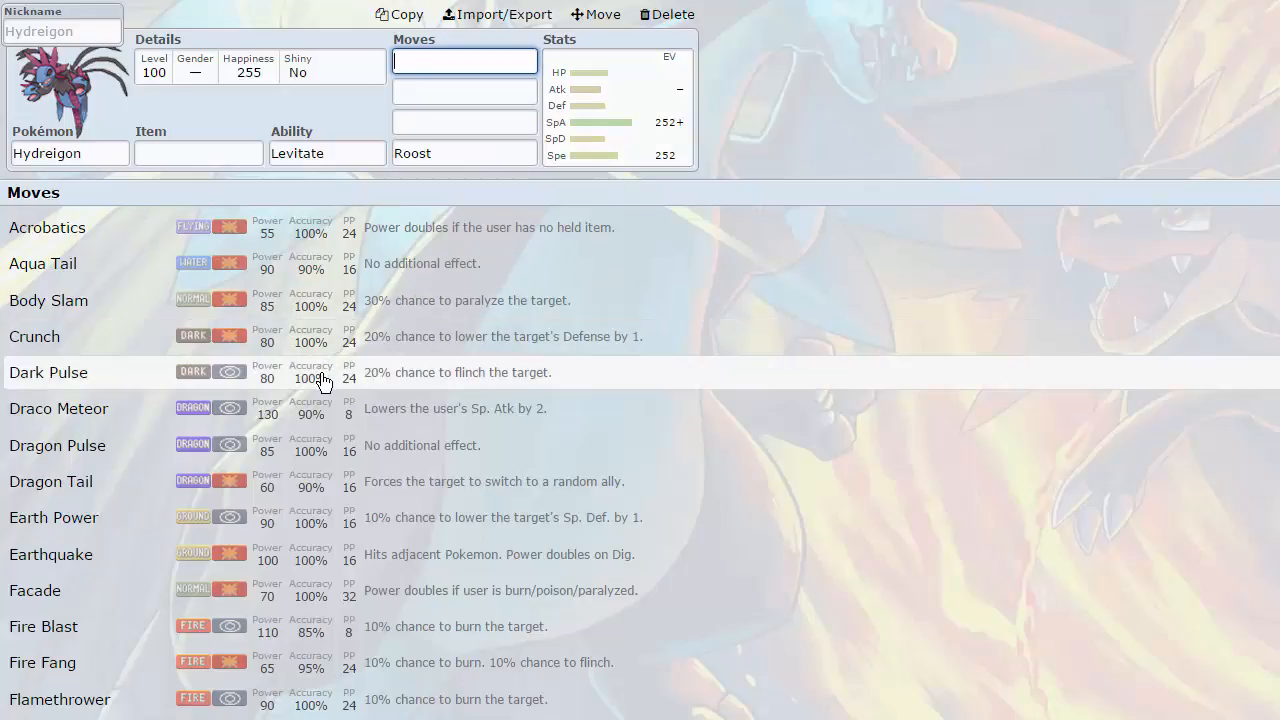
scroll(down, 3)
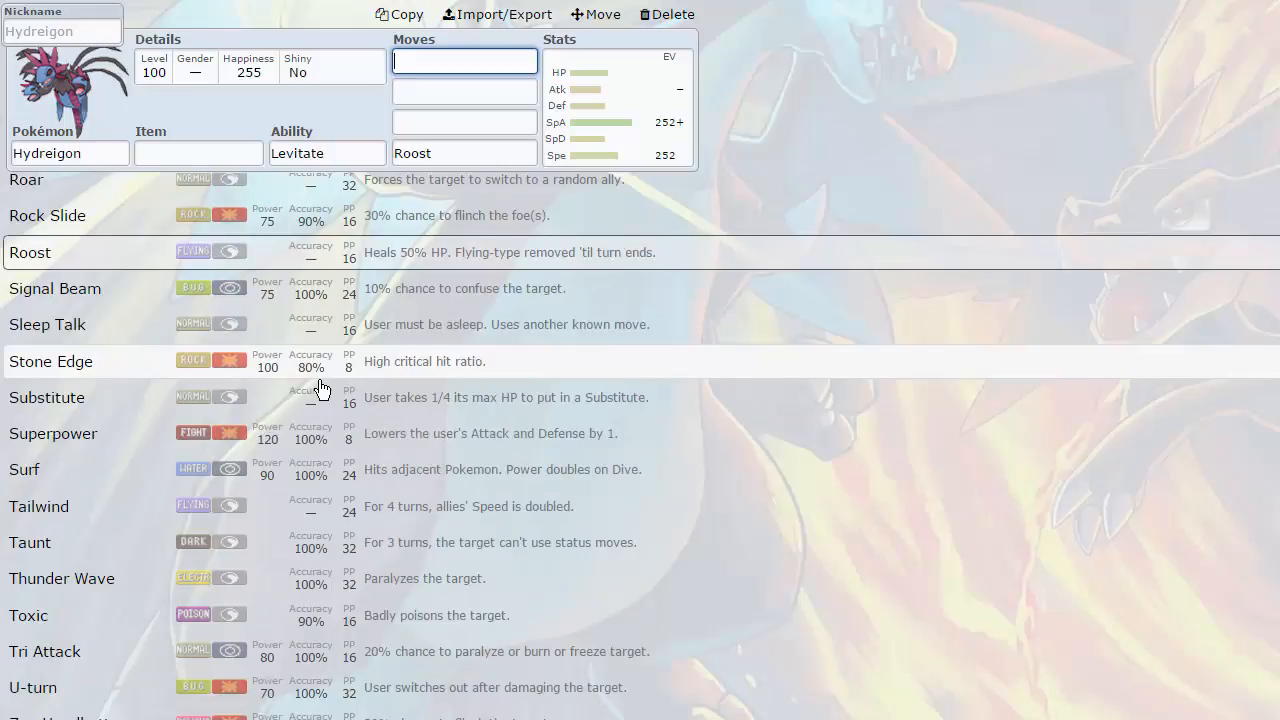
scroll(down, 3)
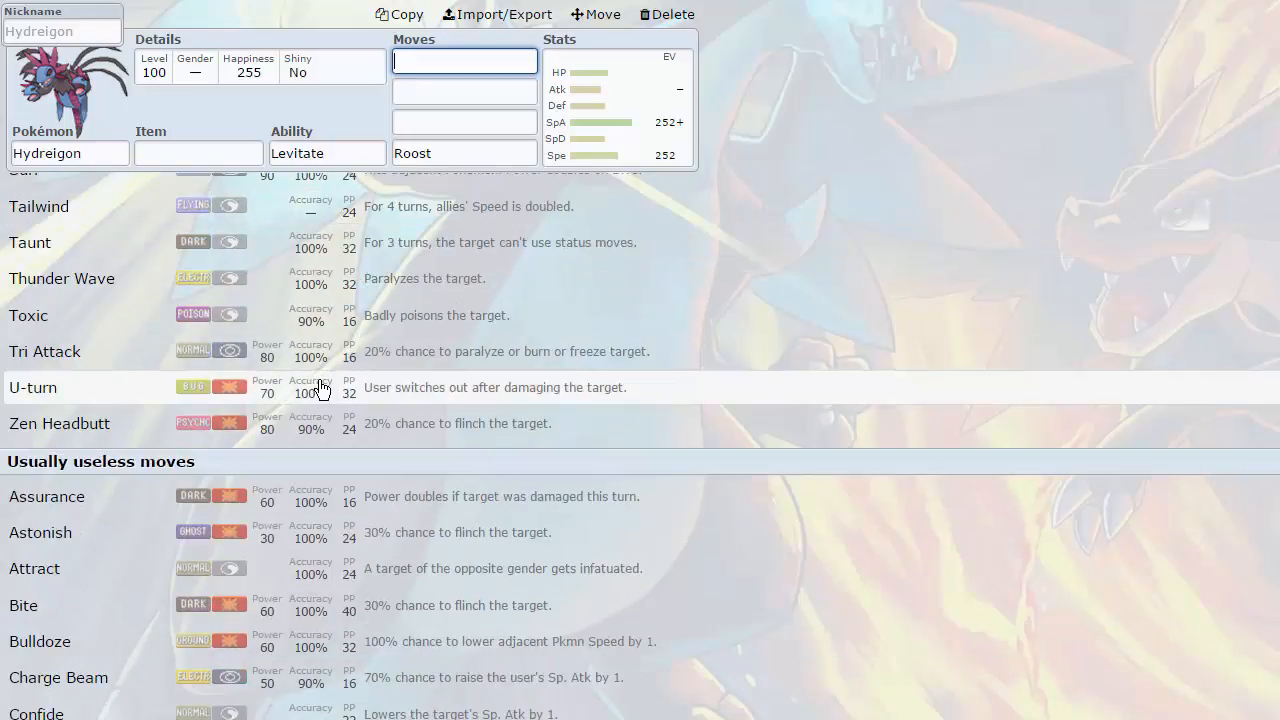
mouse_move(205, 323)
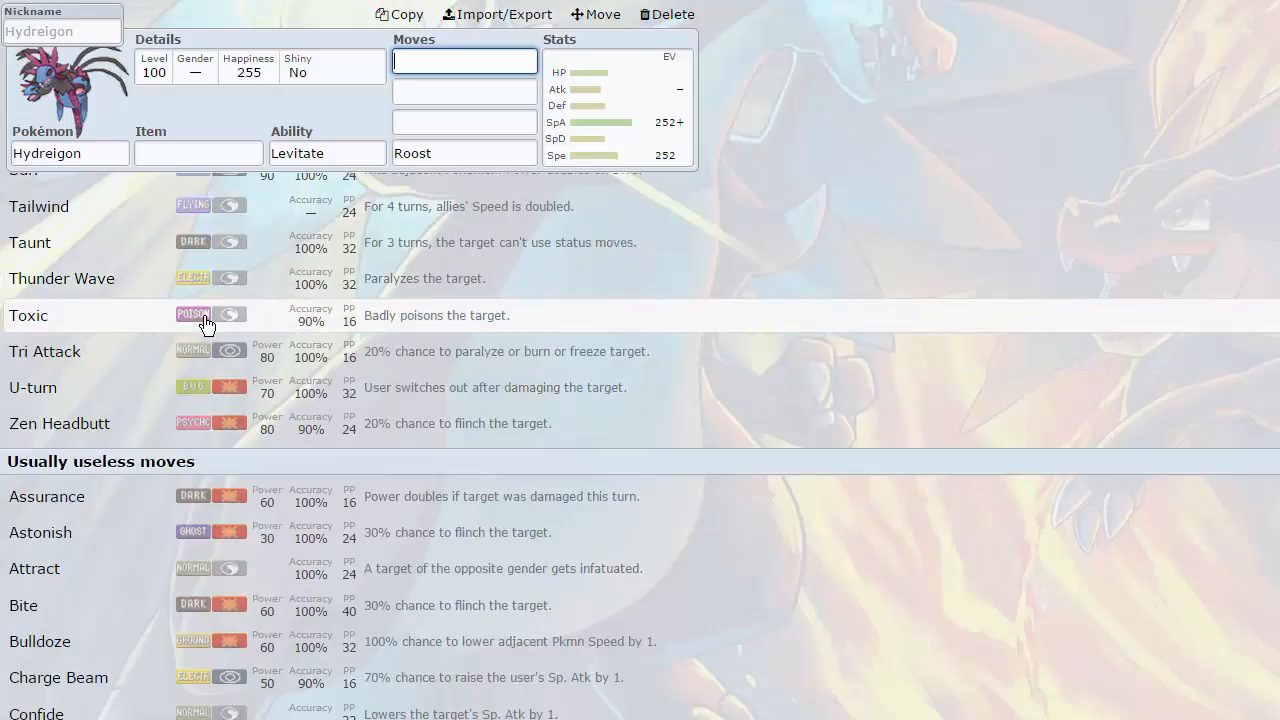
mouse_move(175, 267)
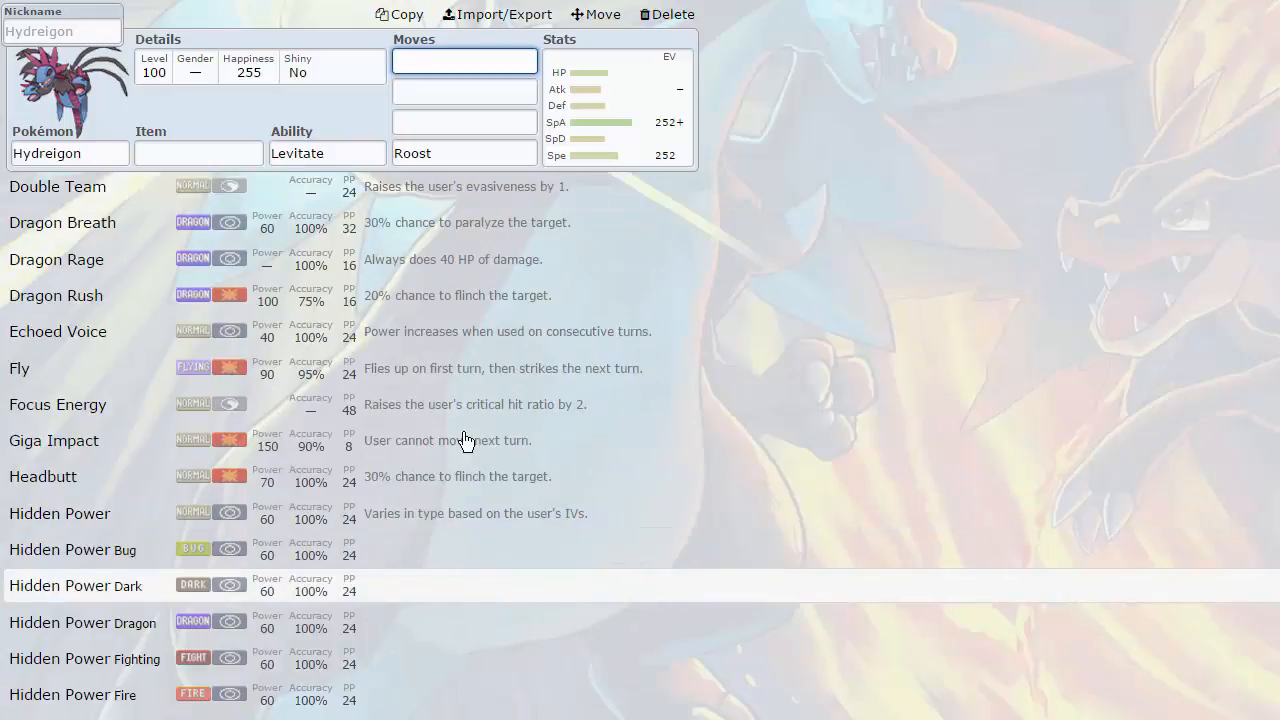
scroll(down, 3)
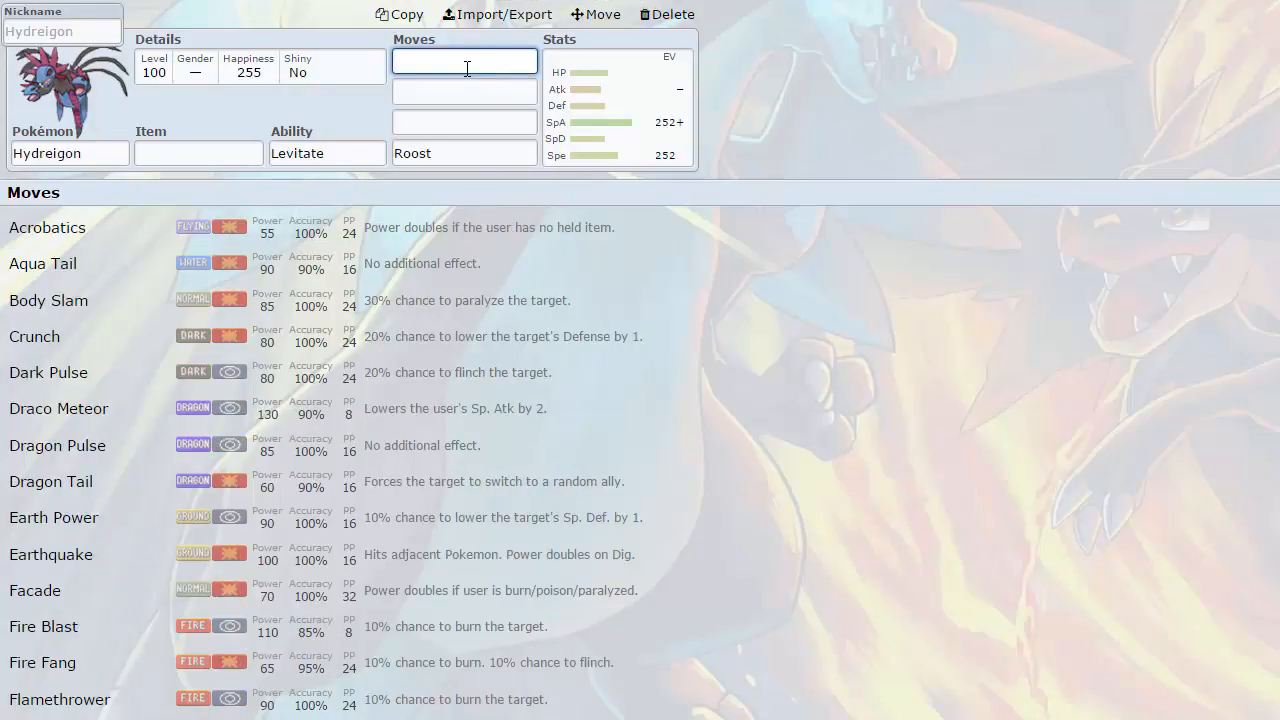
- Replace Venusaur's Chlorophyll ability with Overgrow
text(sunny)
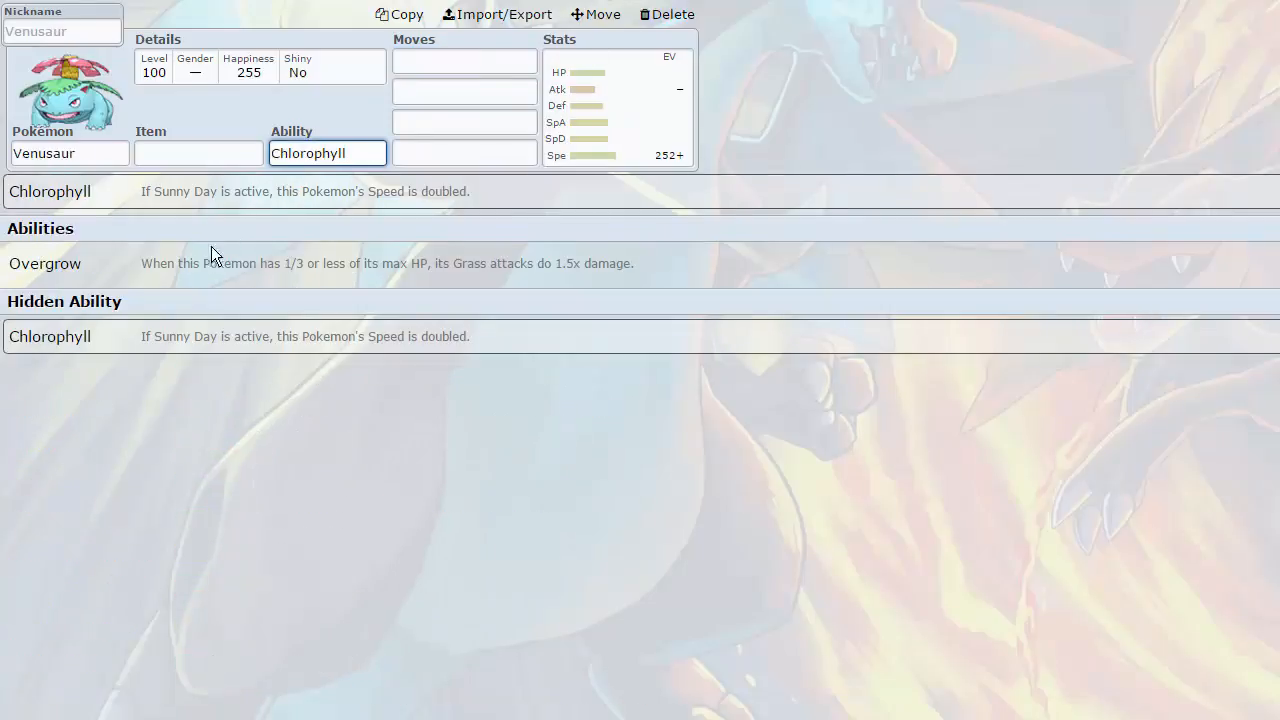
click(198, 153)
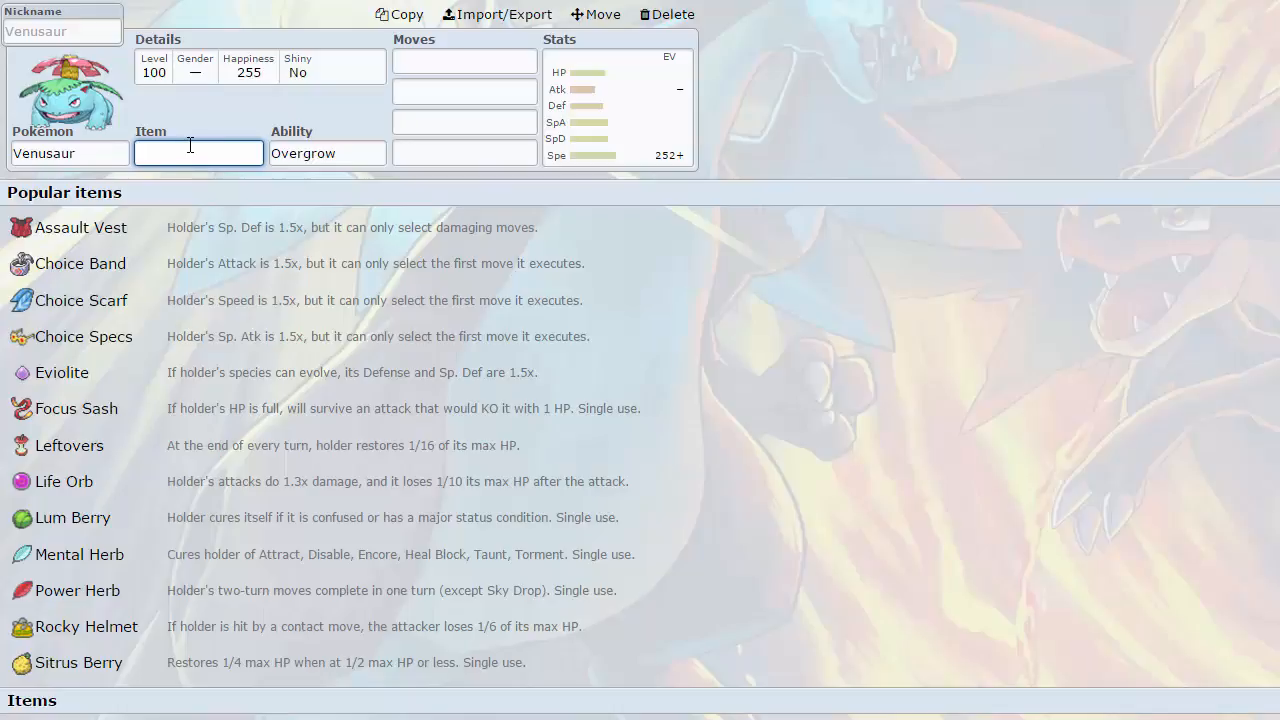
click(464, 61)
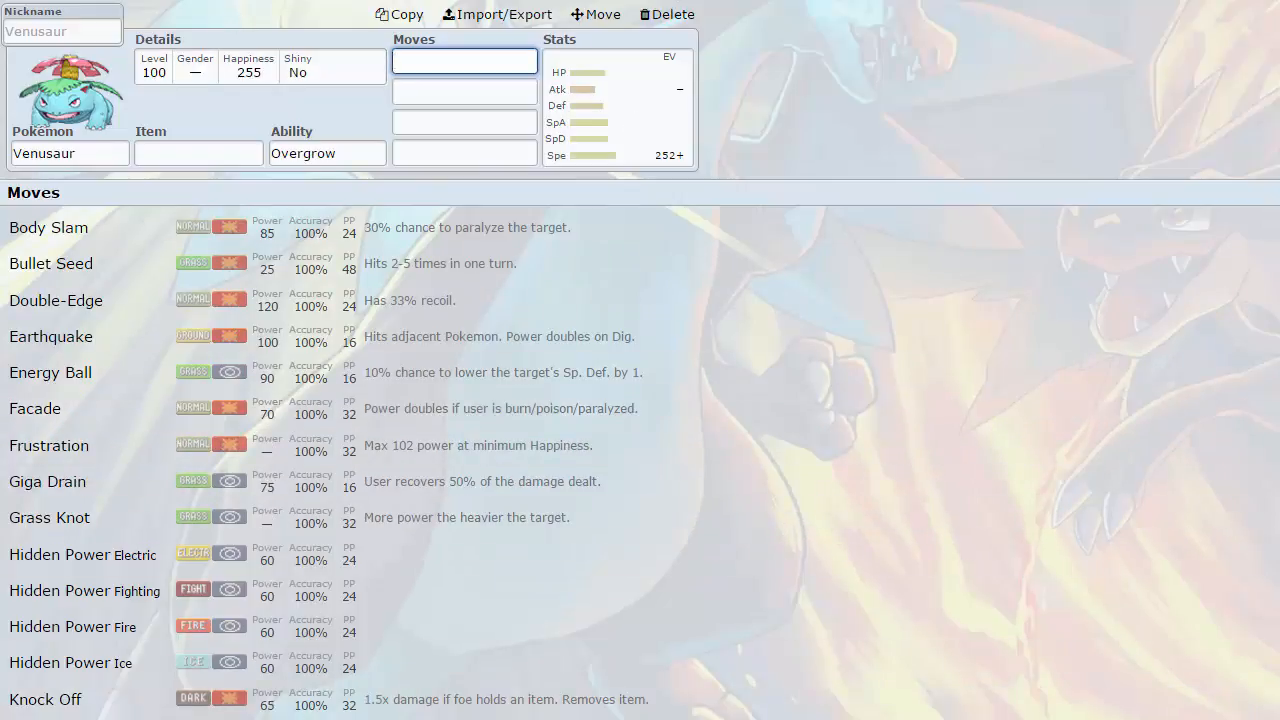
mouse_move(157, 408)
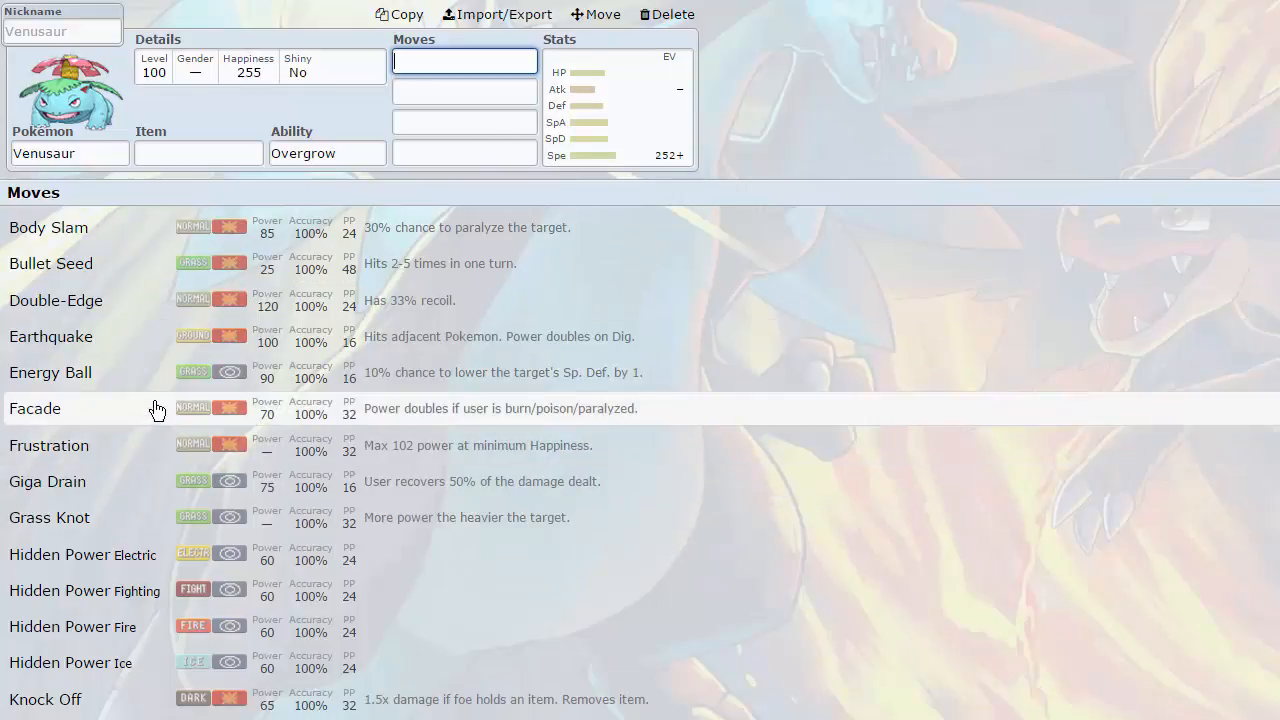
mouse_move(207, 490)
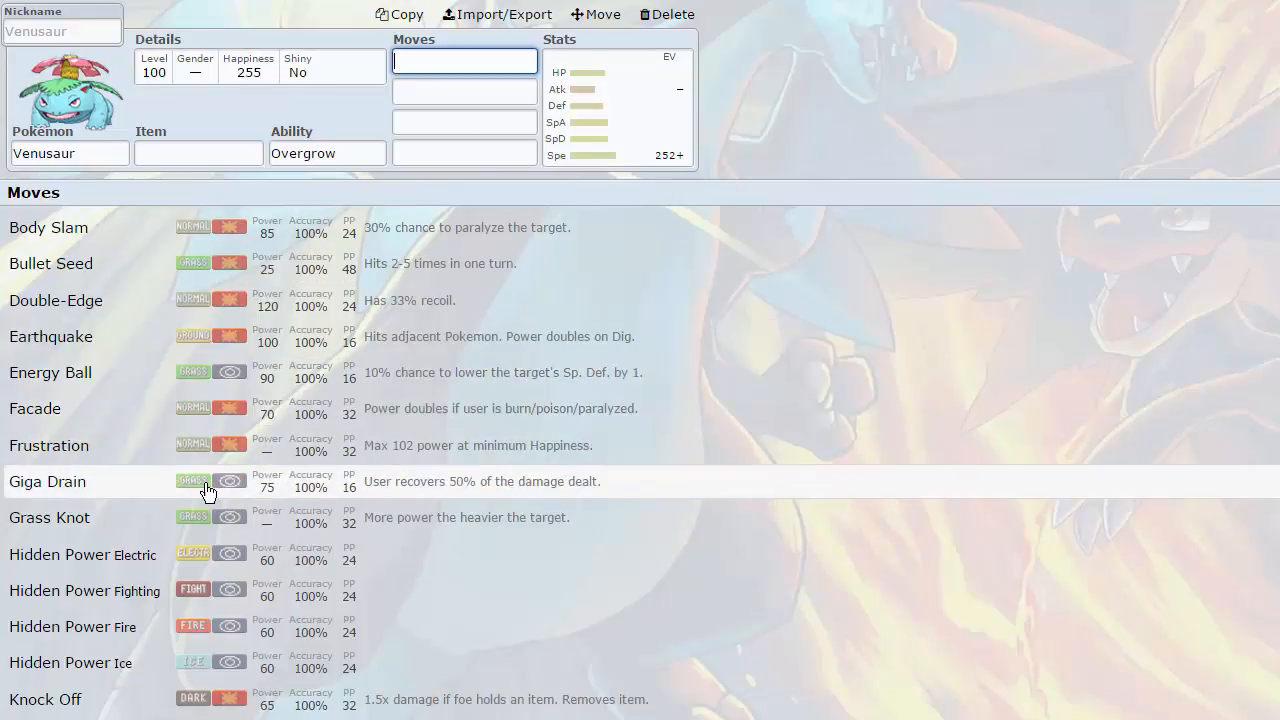
- Scroll through Venusaur's learnable moves, then bring up its EV and IV editor
scroll(down, 3)
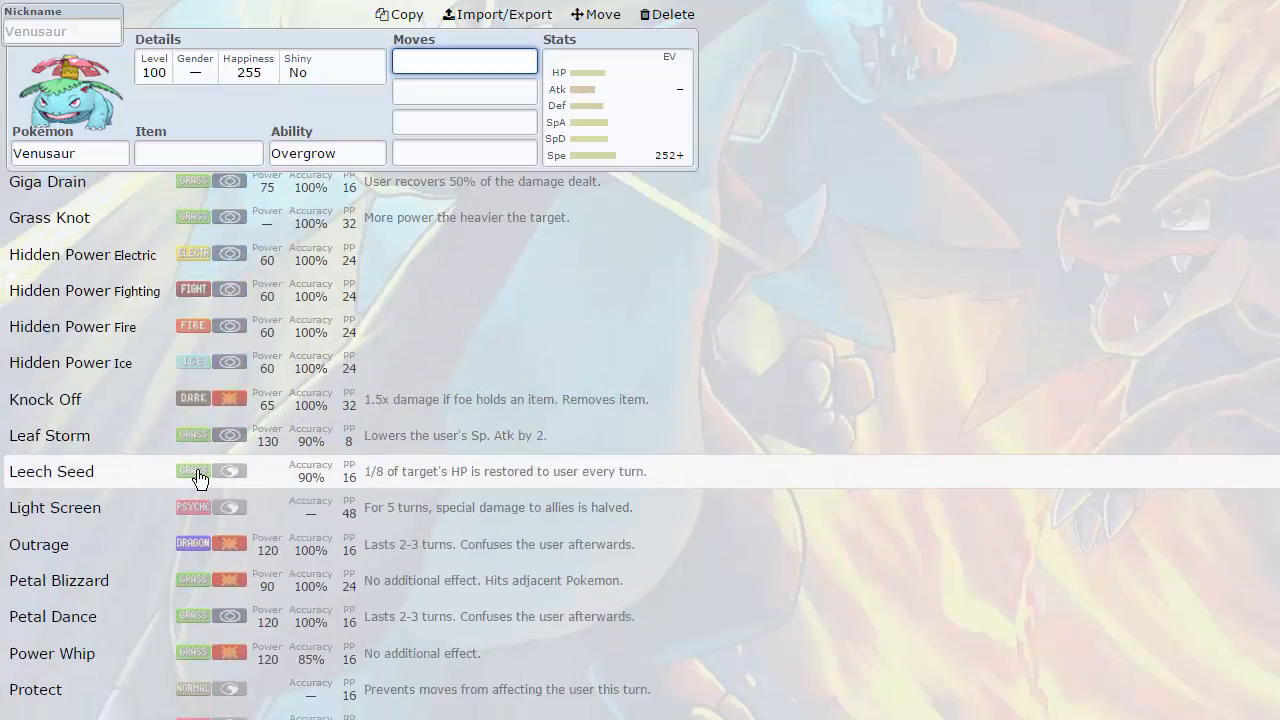
scroll(down, 3)
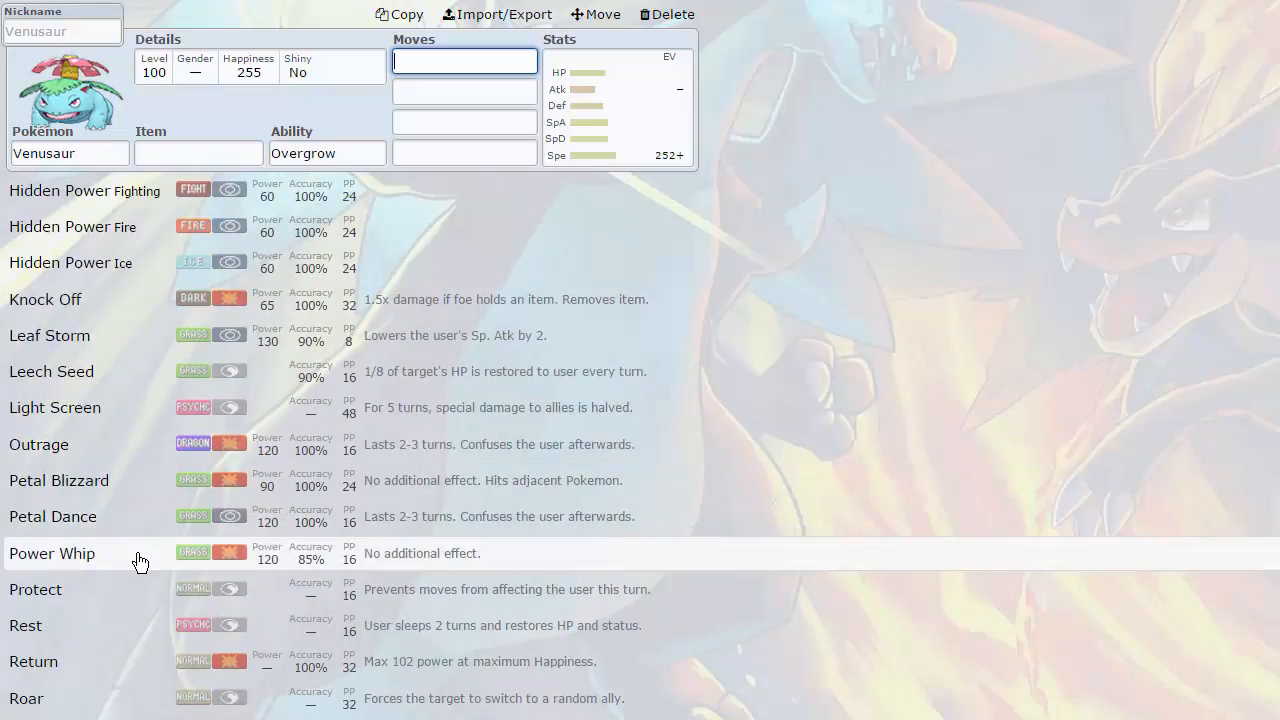
scroll(down, 3)
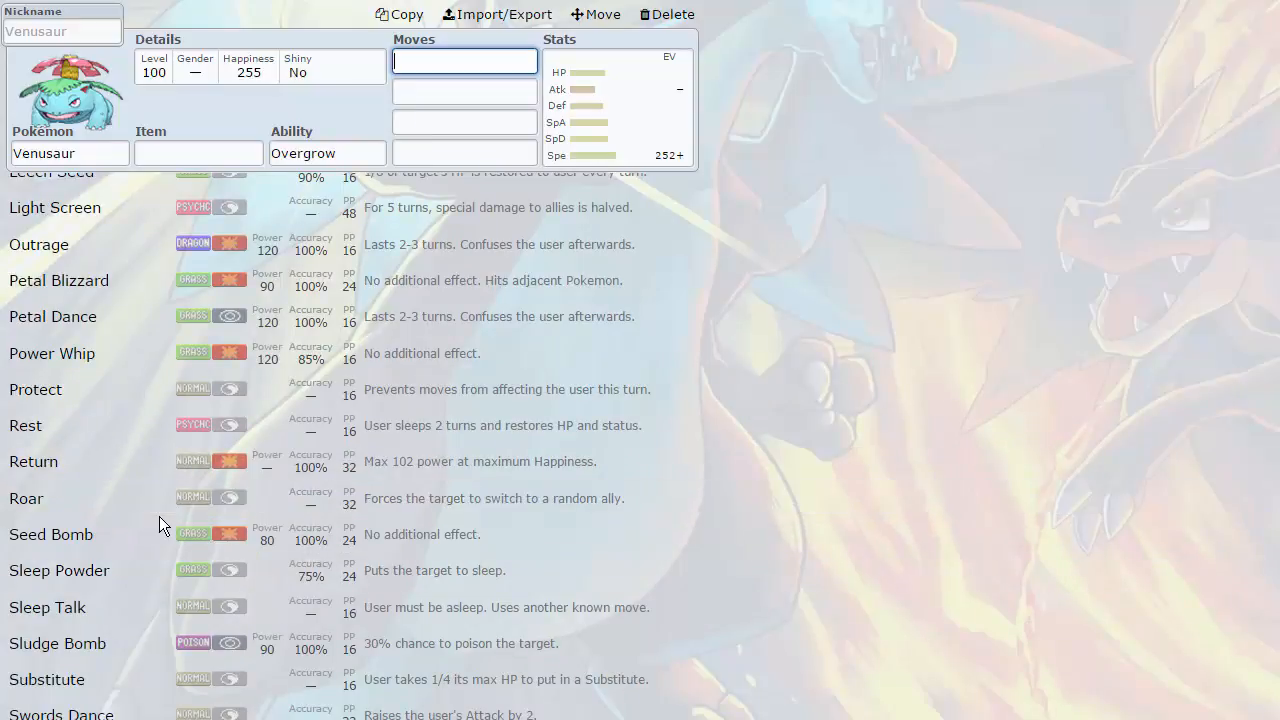
mouse_move(220, 534)
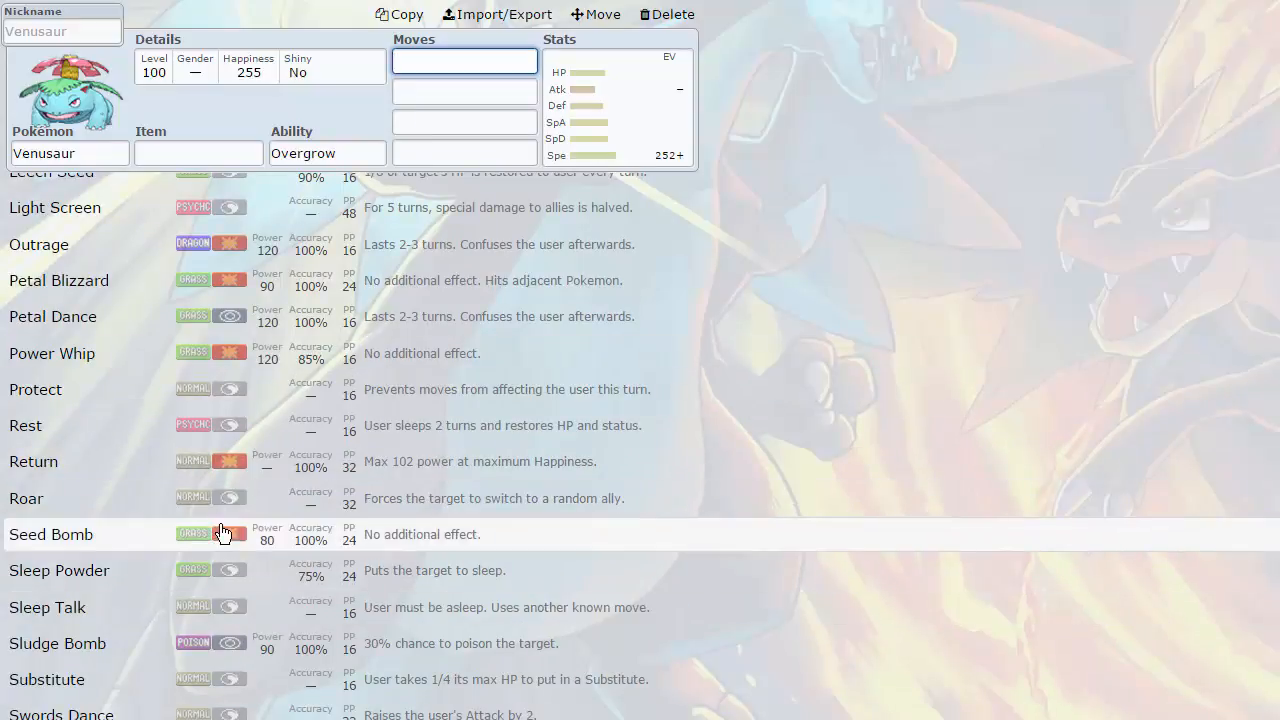
scroll(down, 3)
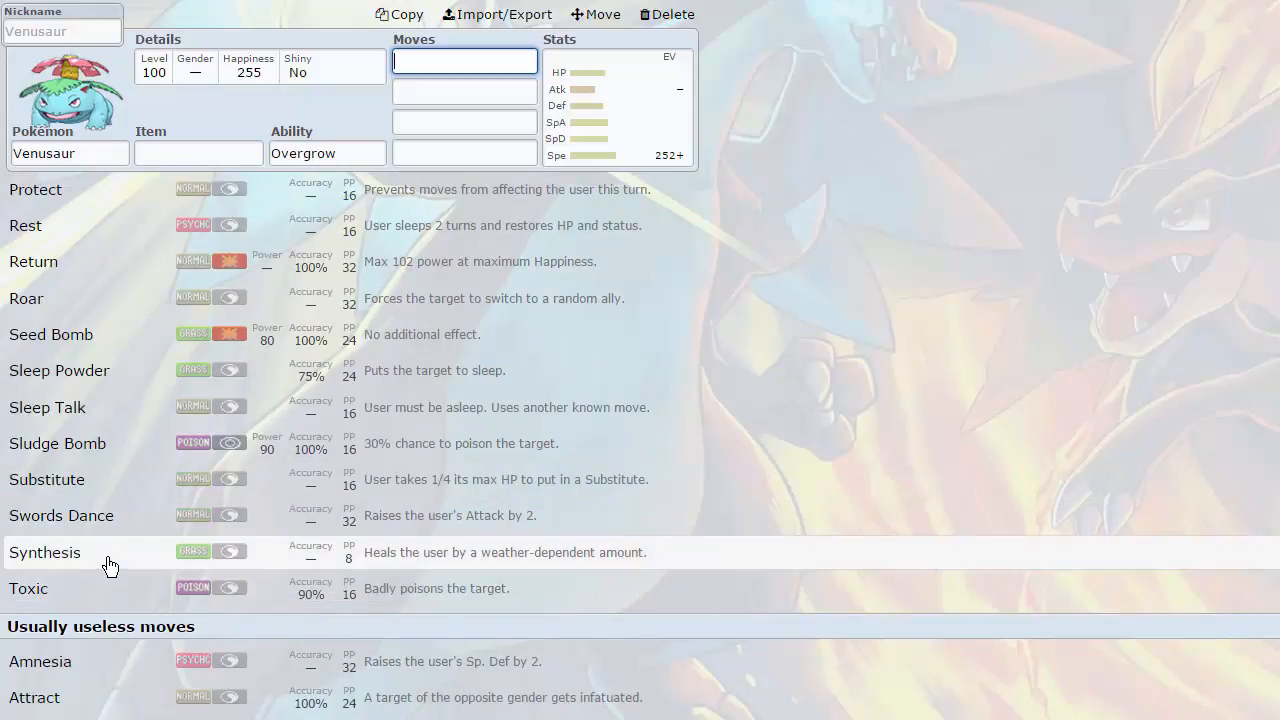
mouse_move(119, 567)
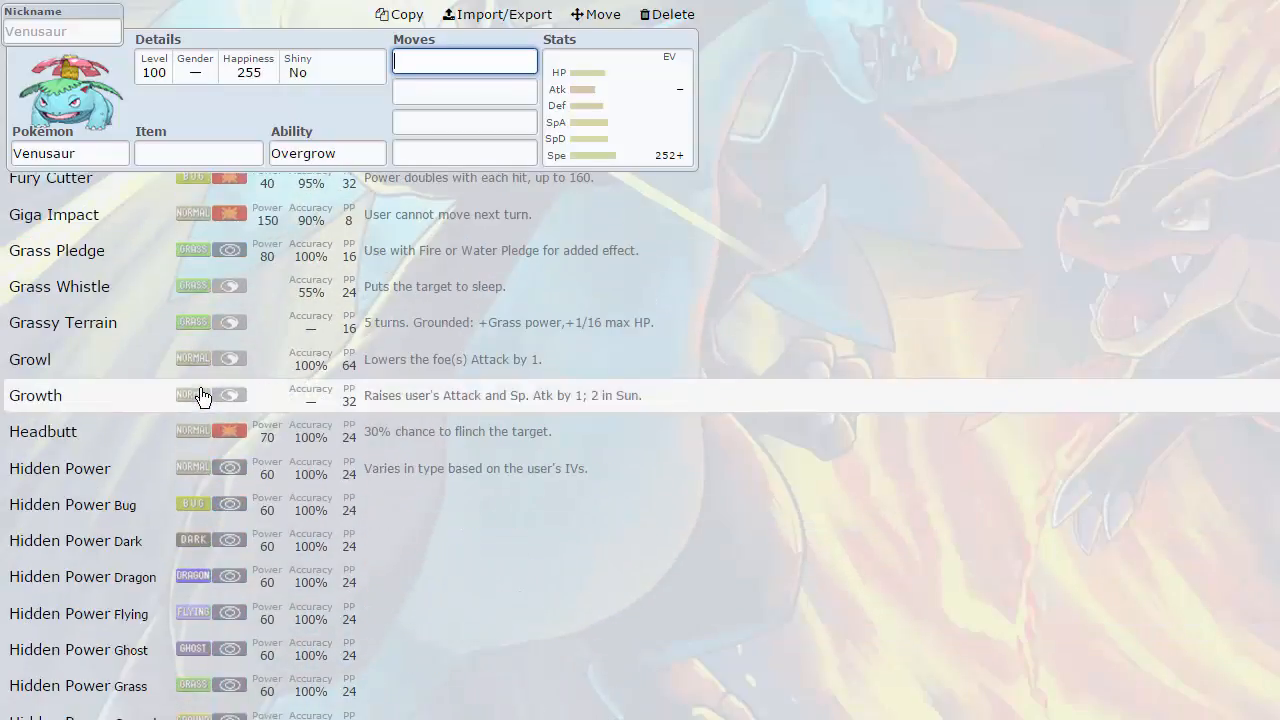
scroll(down, 3)
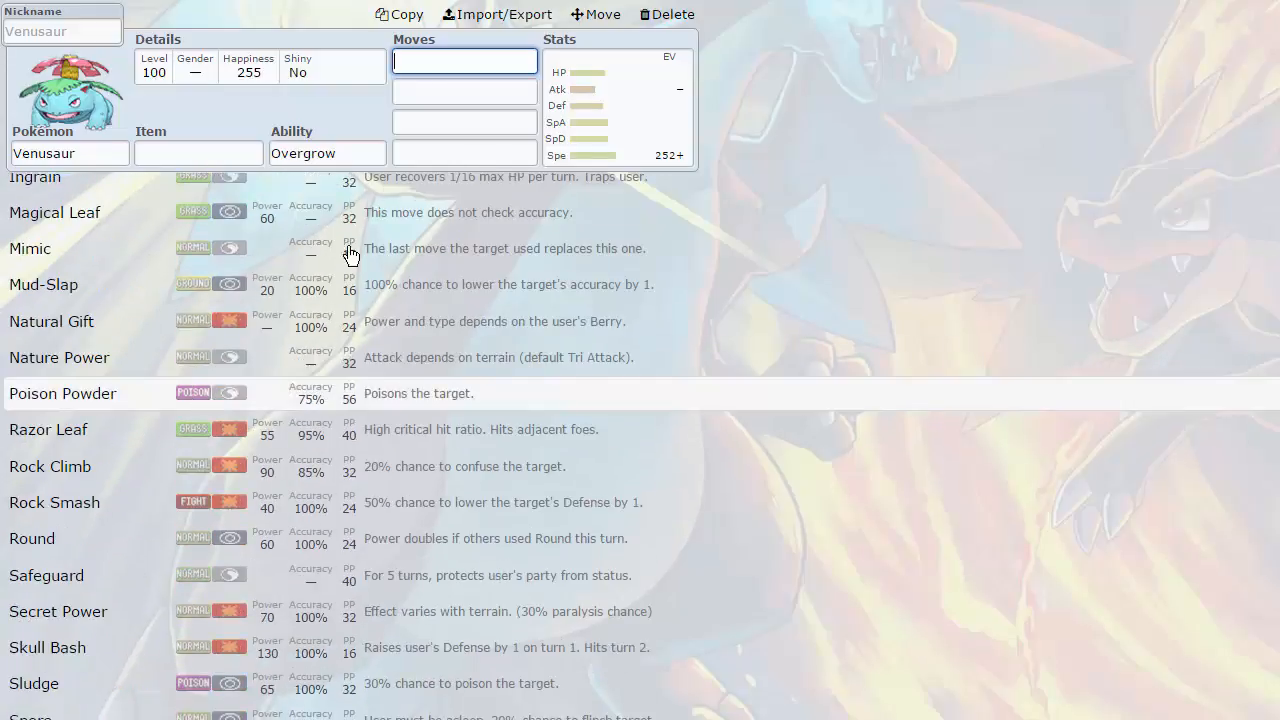
click(617, 105)
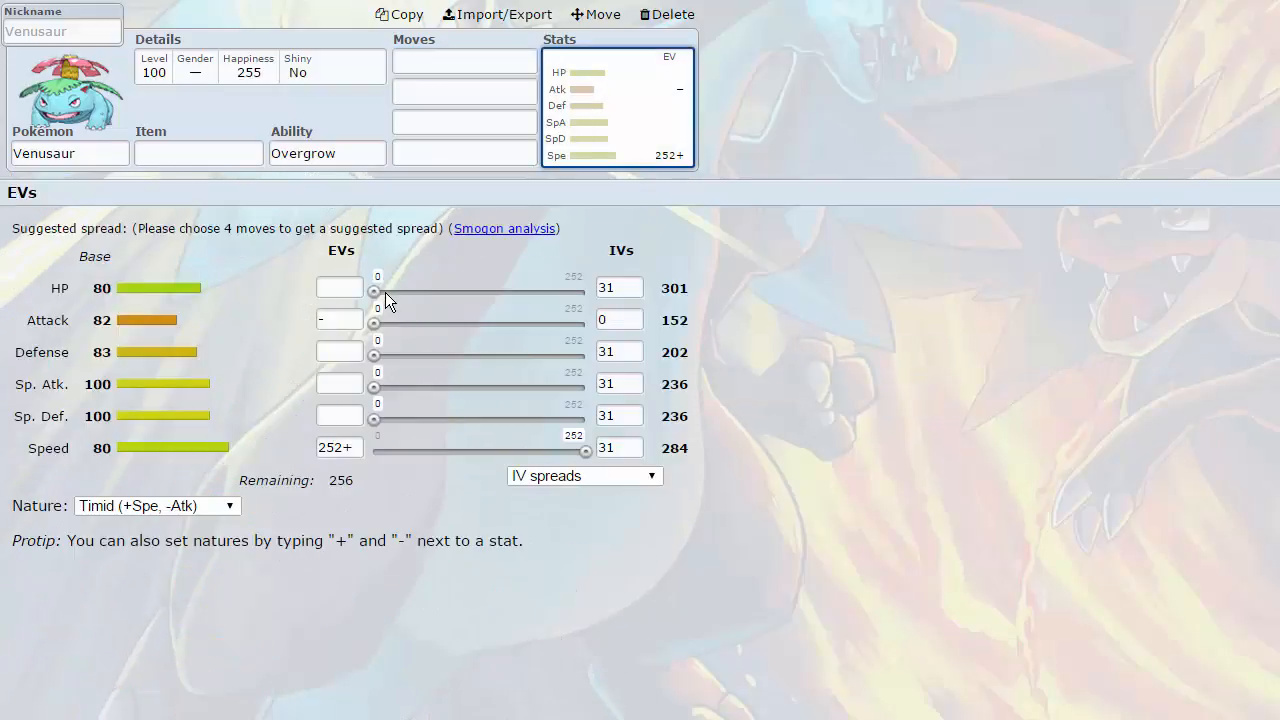
- Set Venusaur's EVs to 252 HP, 4 Defense and 252 Special Defense
drag(374, 293, 487, 293)
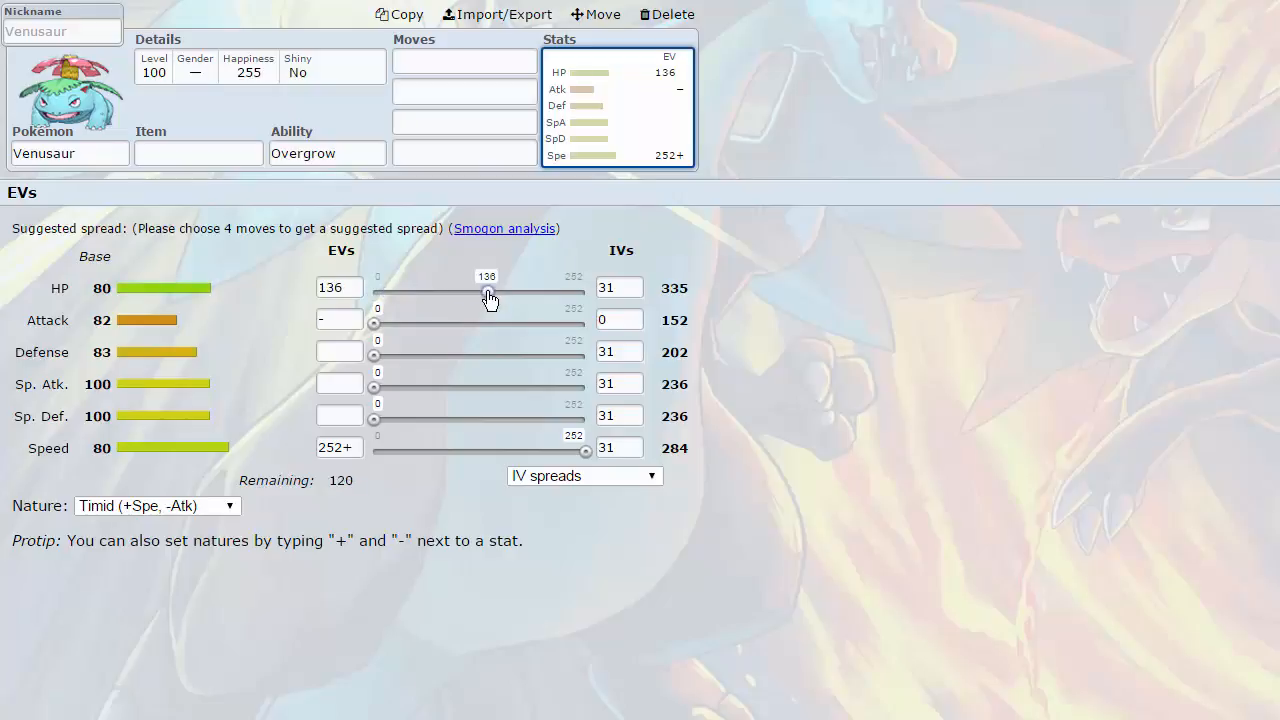
drag(488, 293, 586, 293)
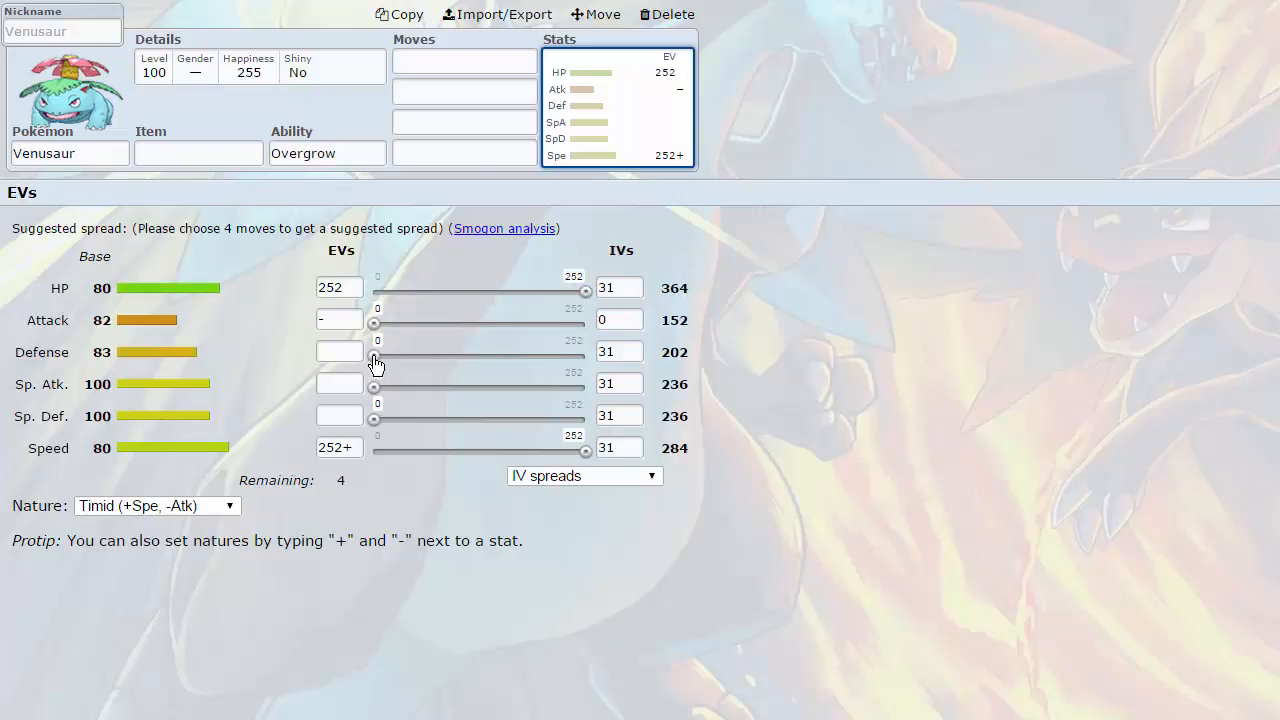
click(377, 352)
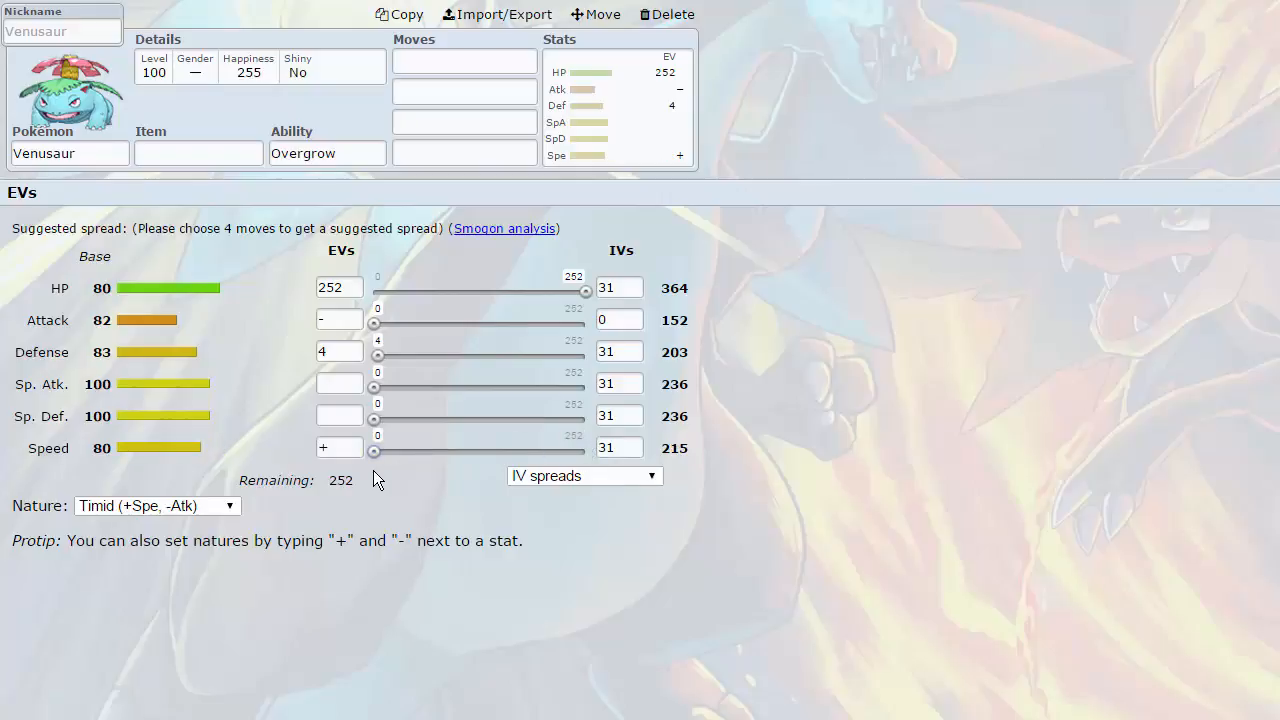
drag(373, 415, 585, 415)
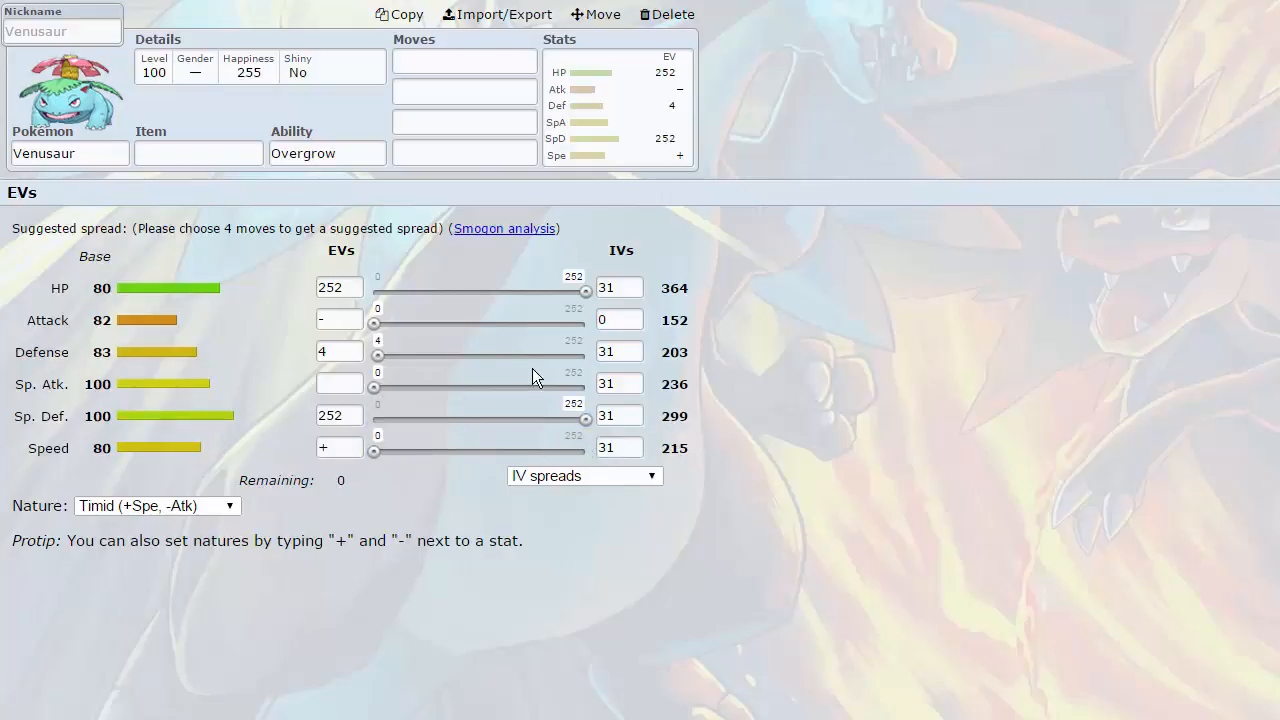
mouse_move(475, 320)
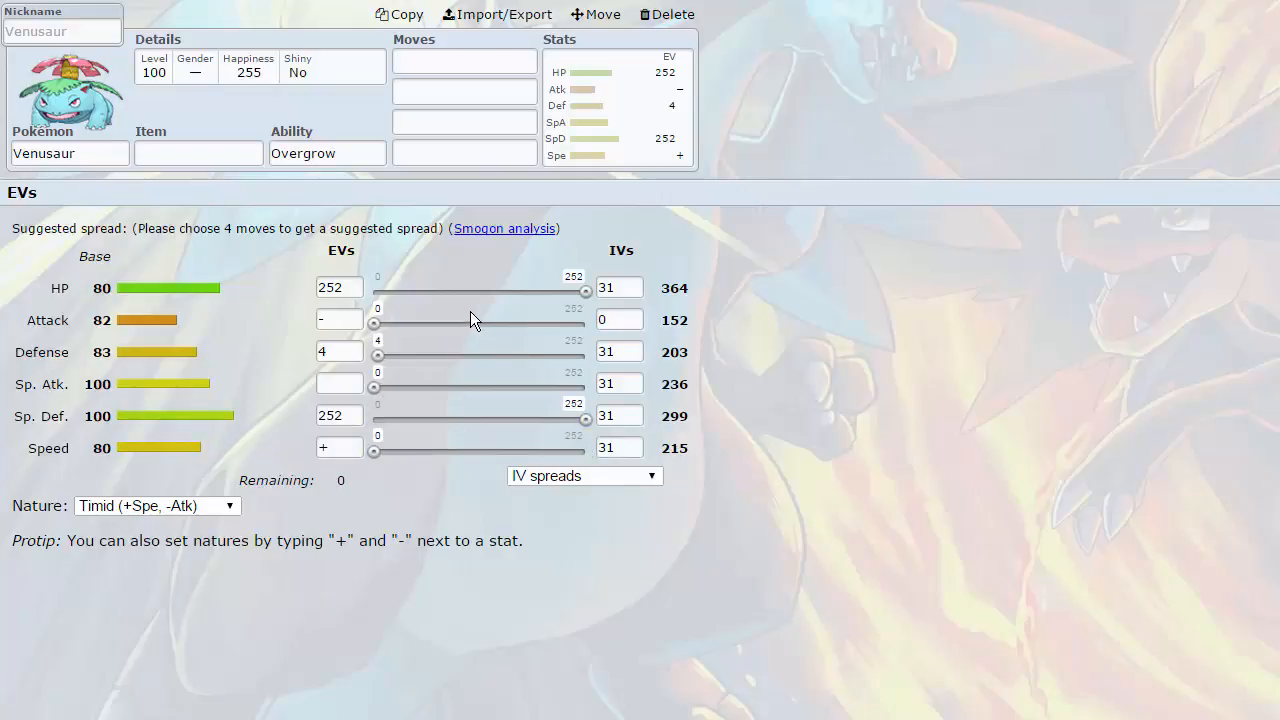
mouse_move(773, 211)
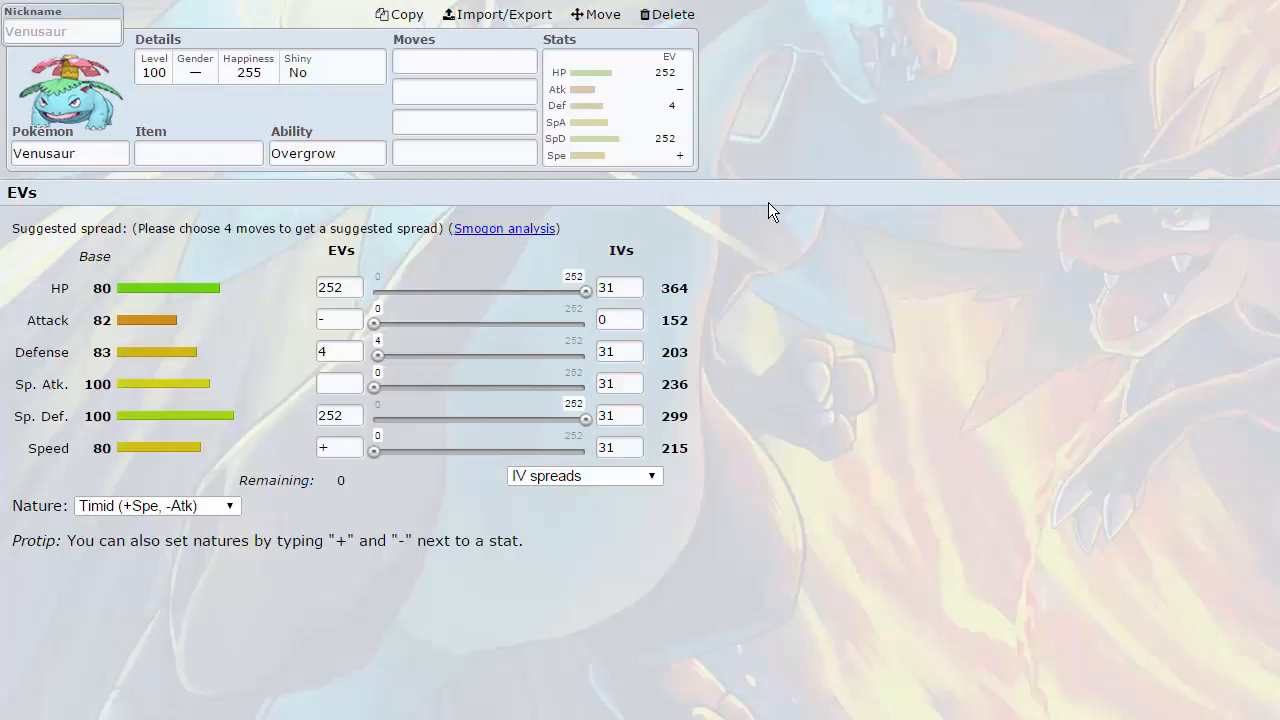
mouse_move(768, 210)
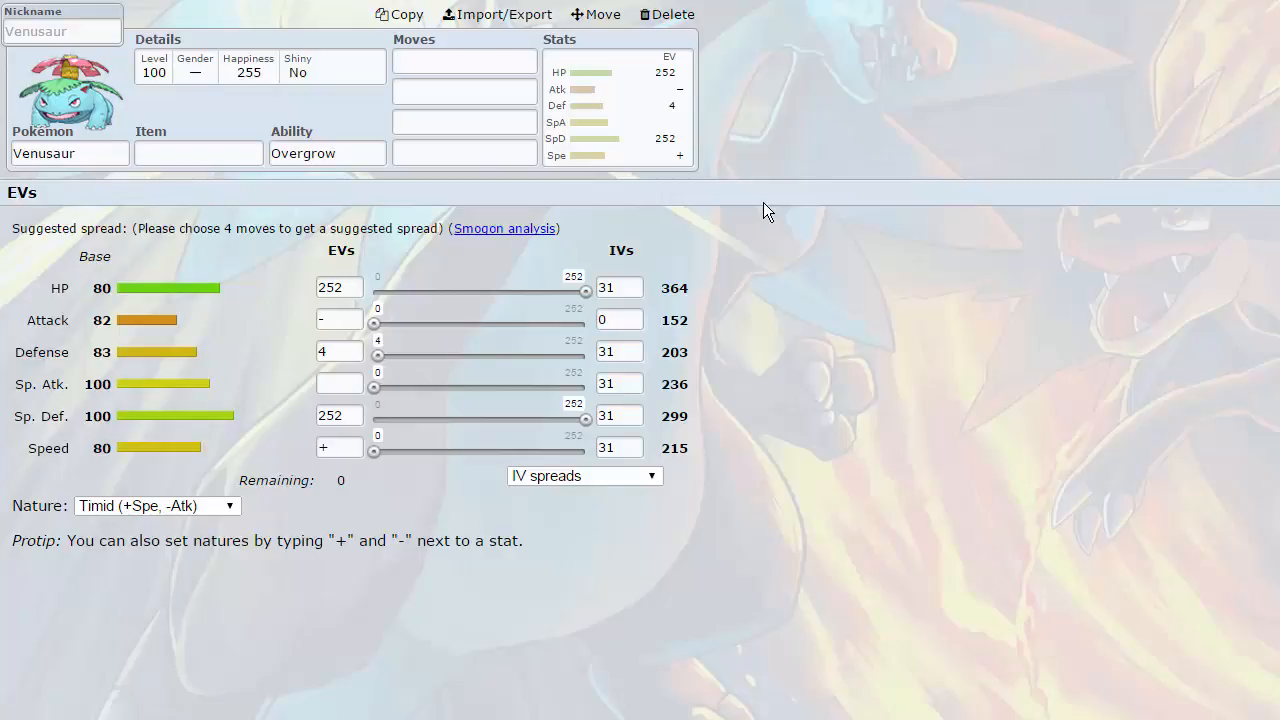
mouse_move(605, 138)
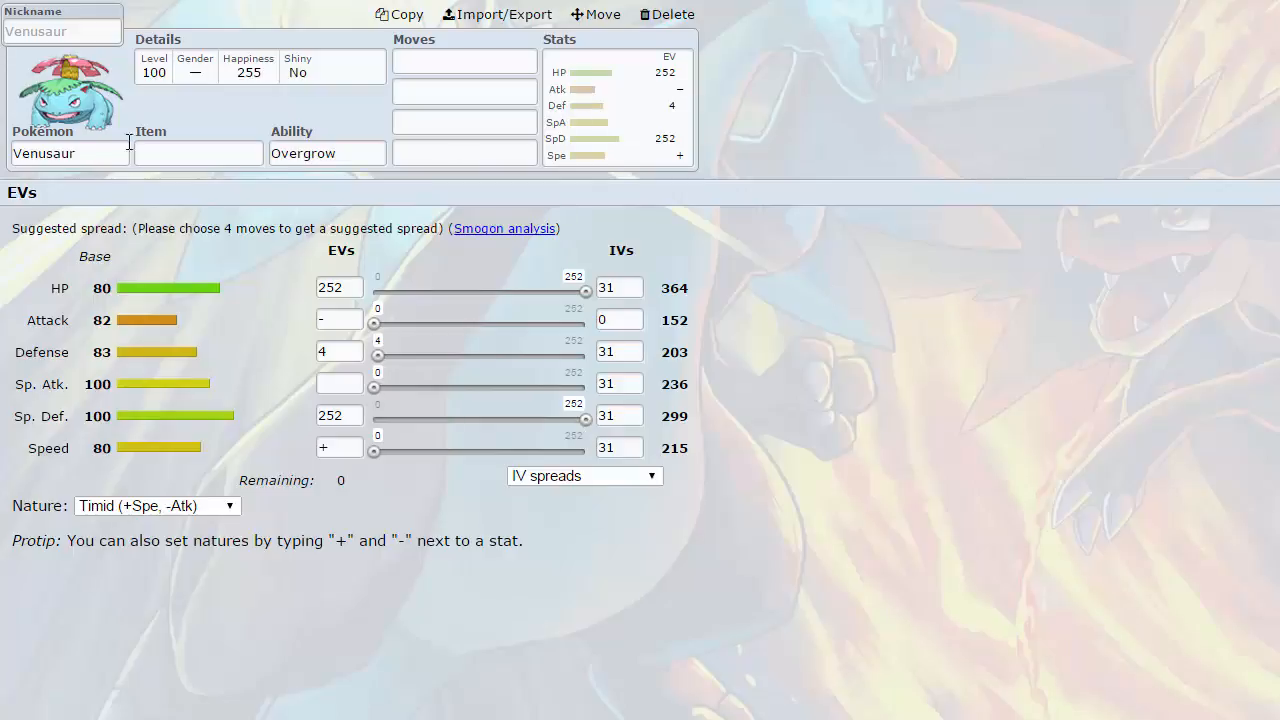
mouse_move(936, 235)
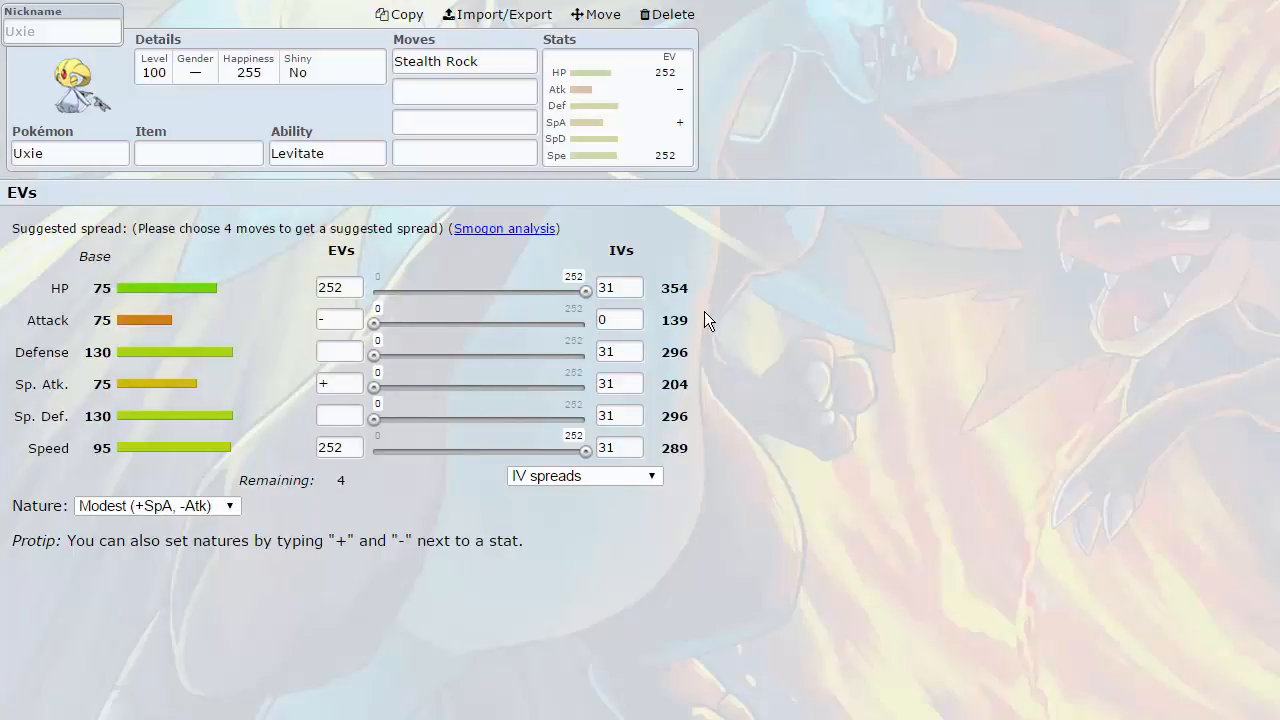
mouse_move(378, 358)
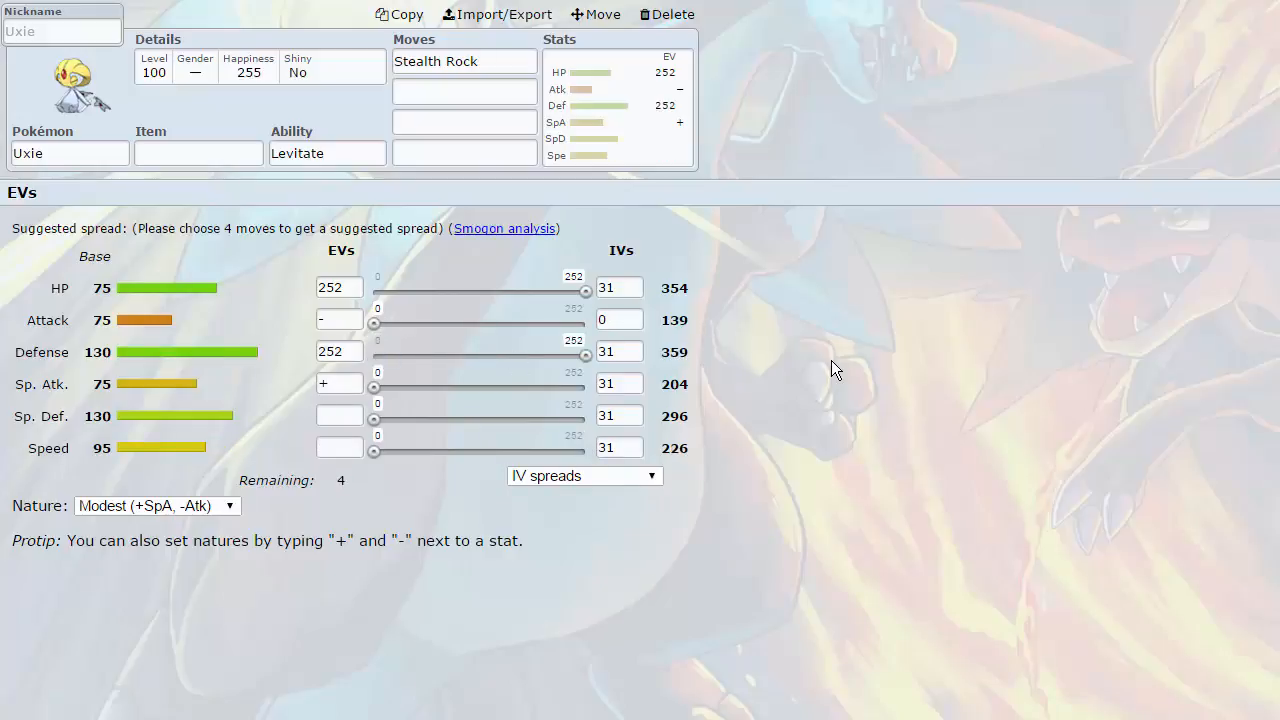
mouse_move(235, 409)
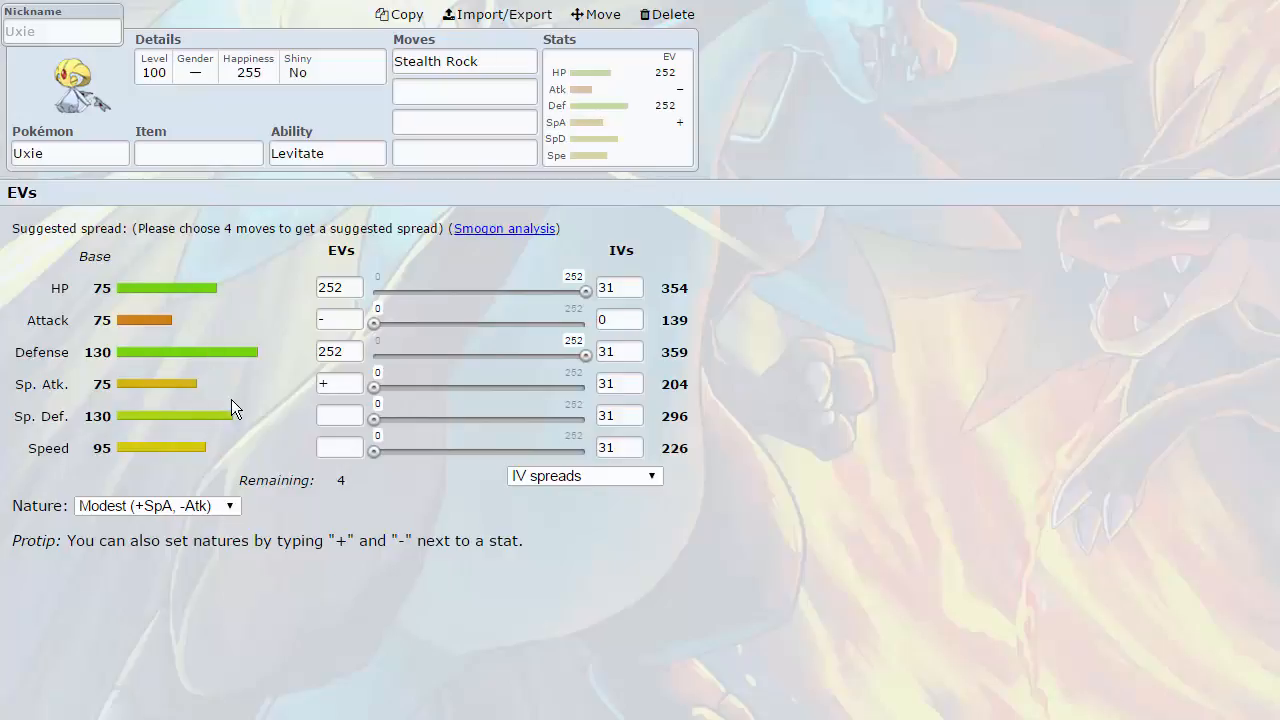
mouse_move(520, 324)
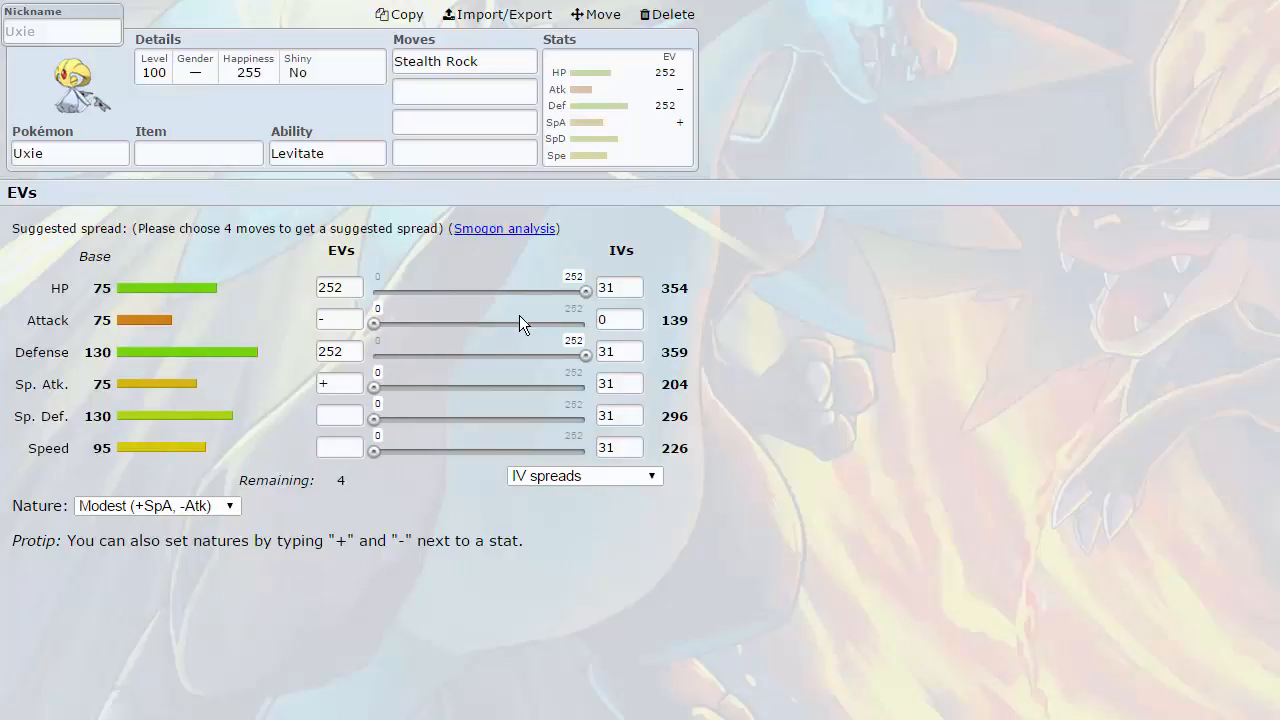
- Lower Uxie's HP EVs to 4, keeping 252 Defense and 252 Speed
drag(585, 290, 377, 290)
text(252)
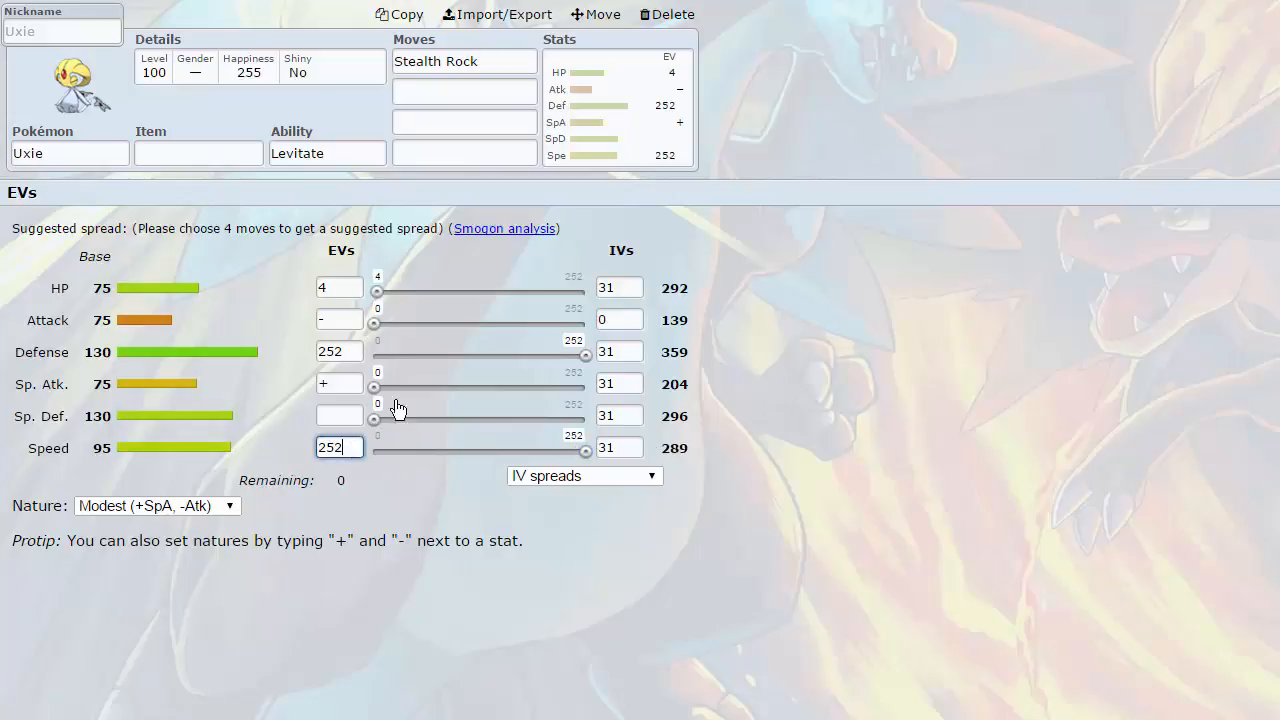
click(463, 91)
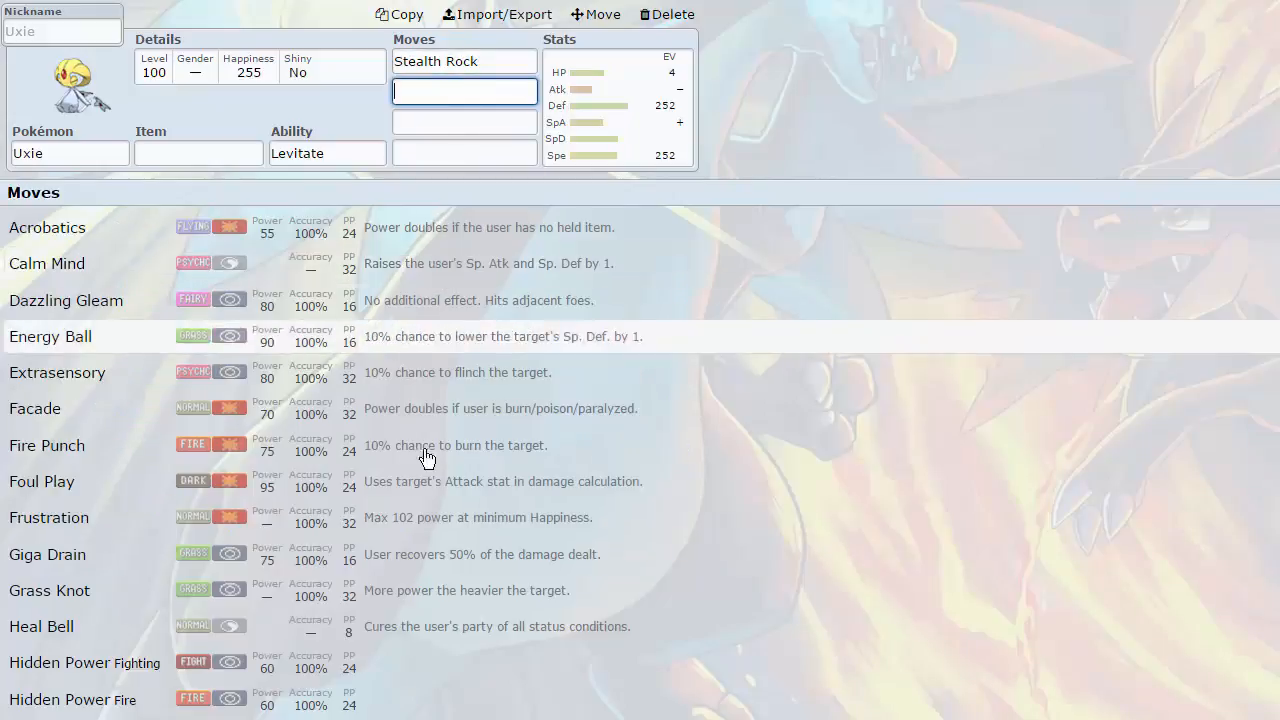
mouse_move(253, 300)
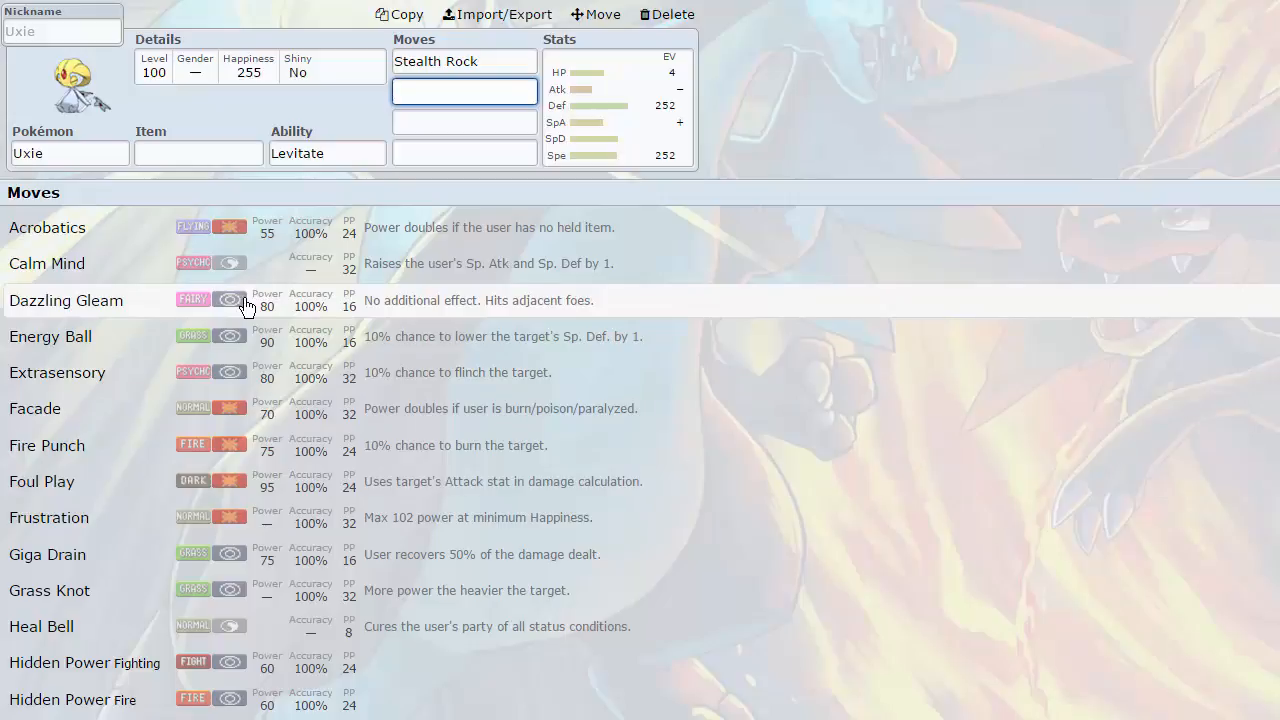
mouse_move(160, 377)
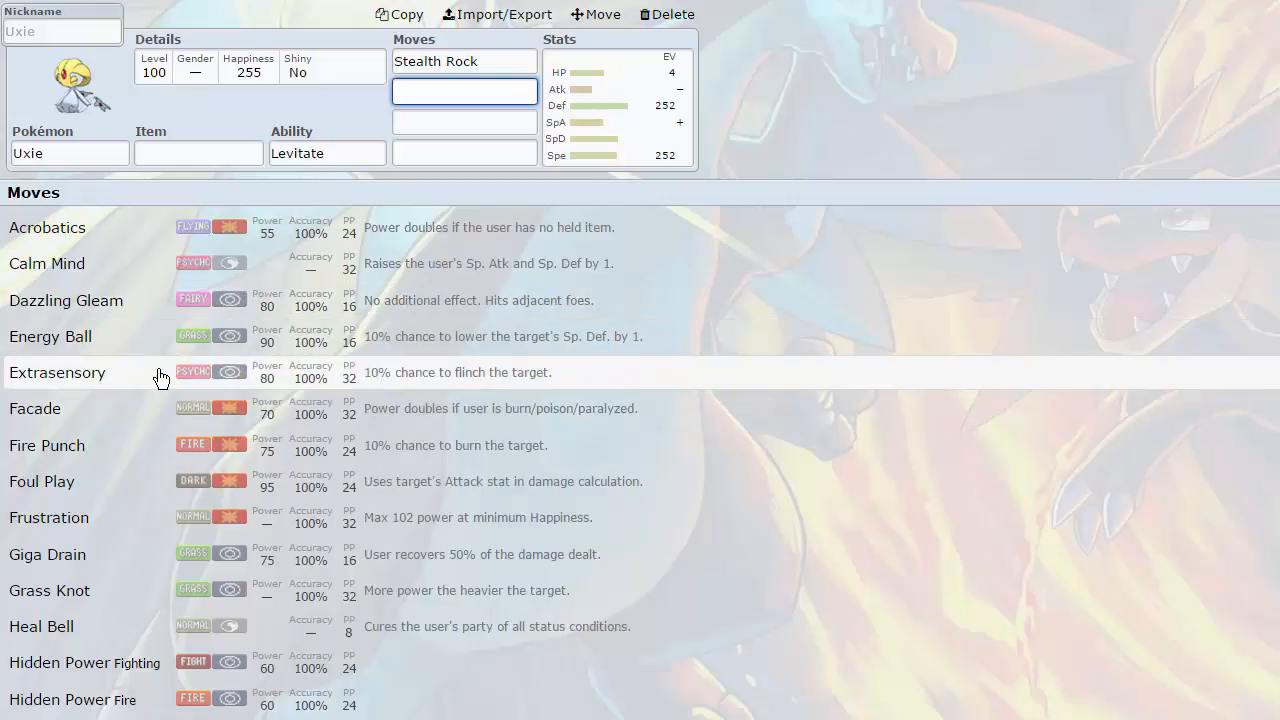
- Browse Uxie's learnable moves, then reopen its 4 HP/252 Def/252 Spe Modest EV spread
scroll(down, 3)
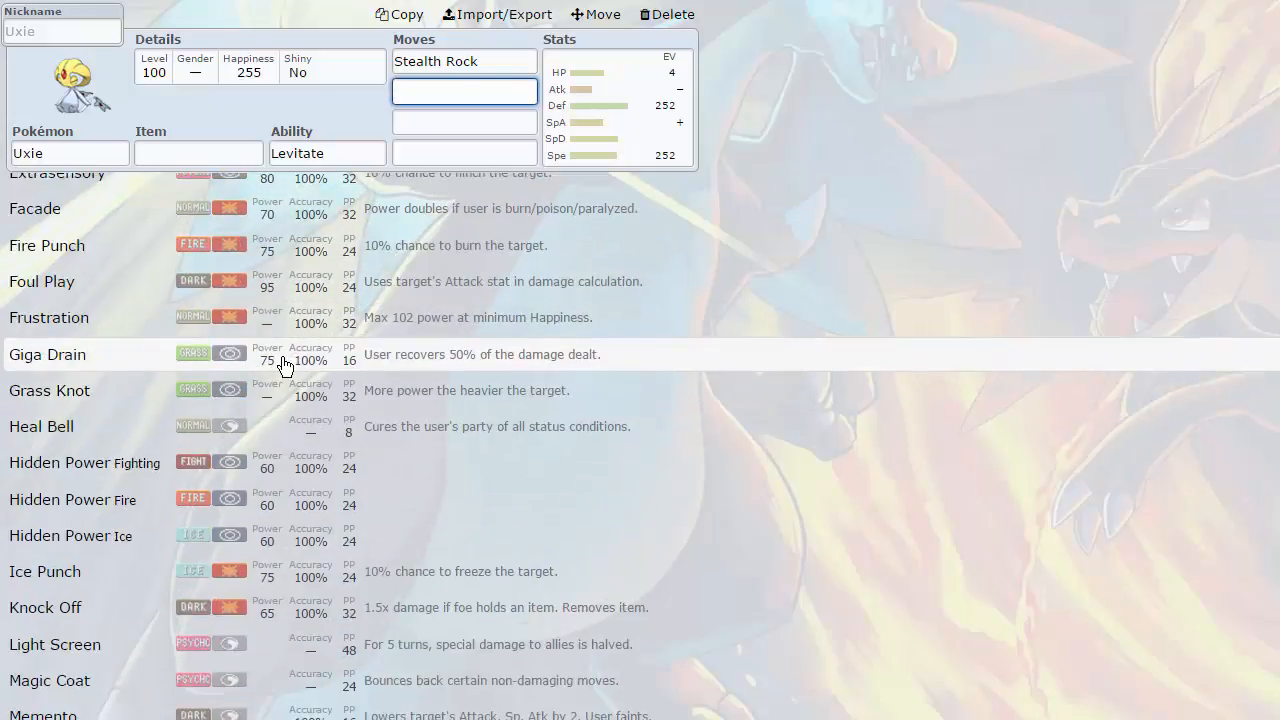
scroll(down, 3)
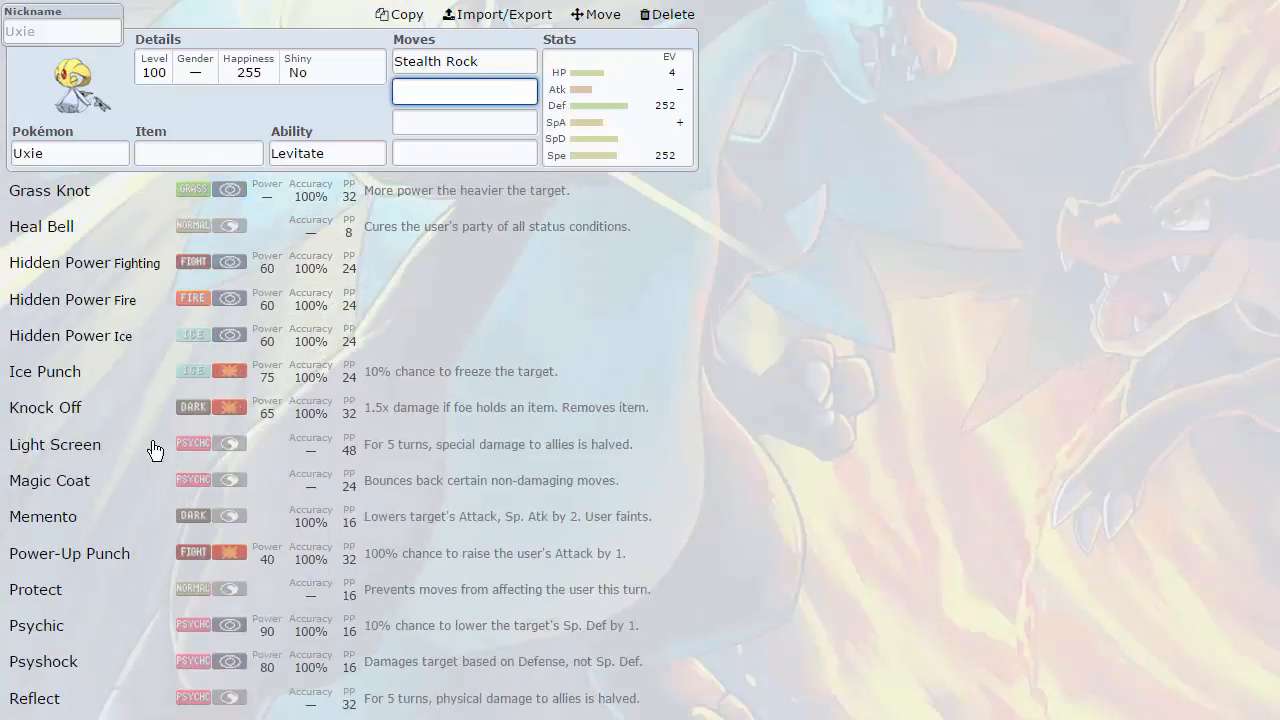
mouse_move(250, 407)
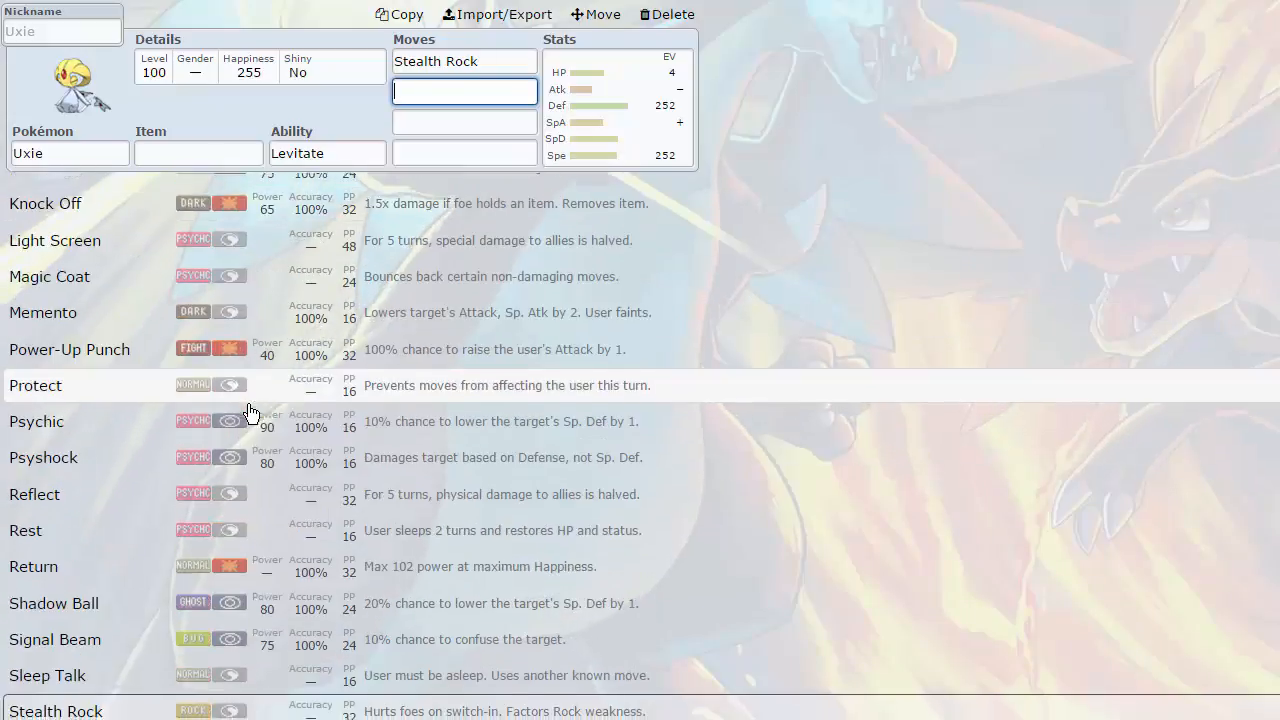
scroll(down, 3)
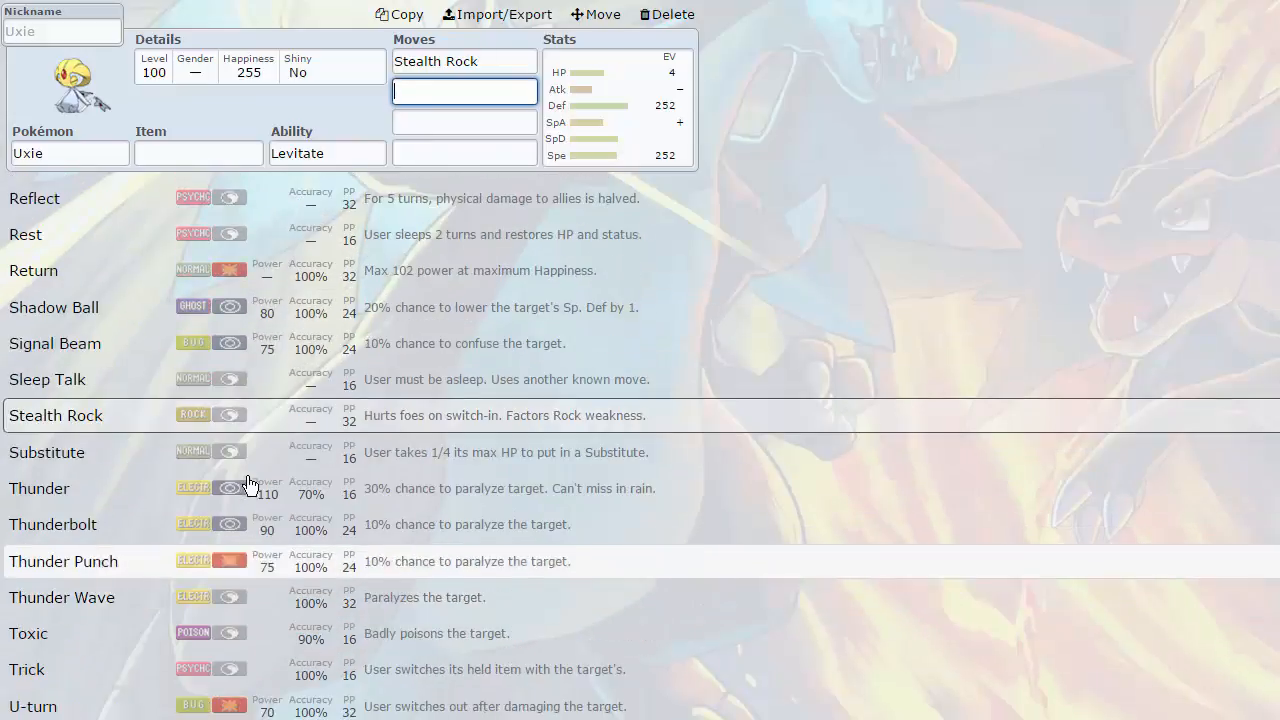
mouse_move(210, 525)
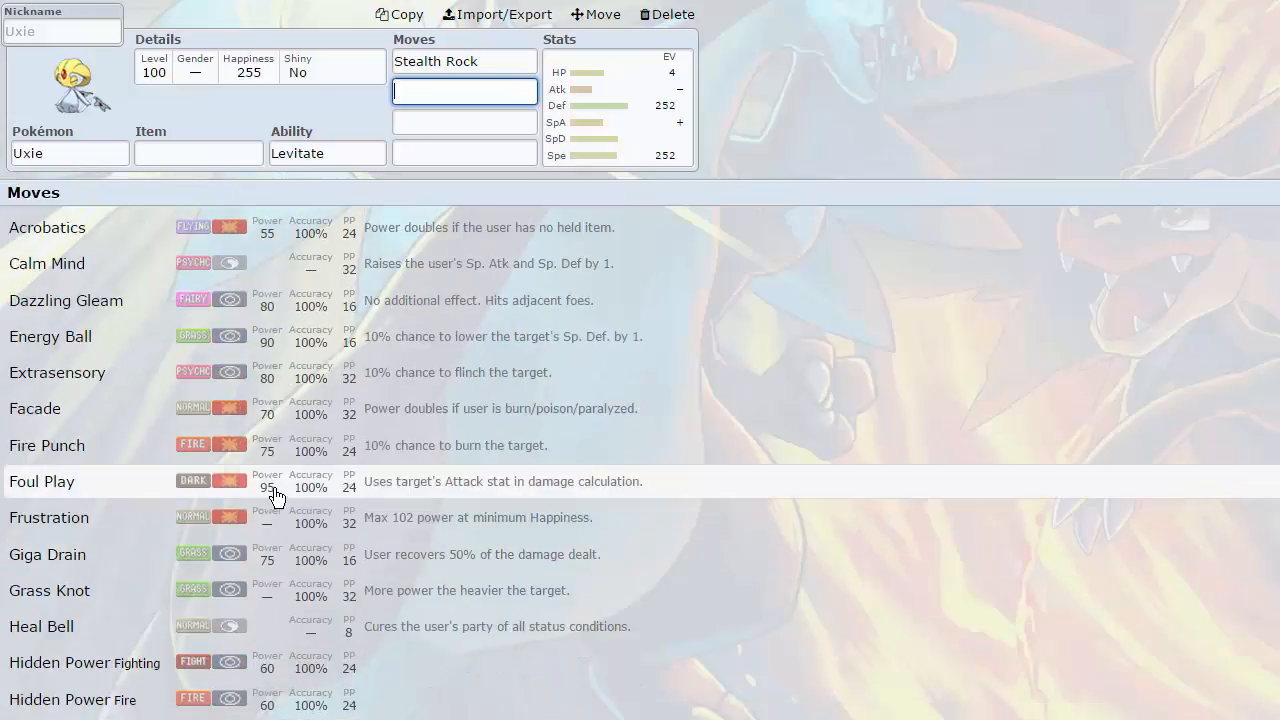
scroll(down, 3)
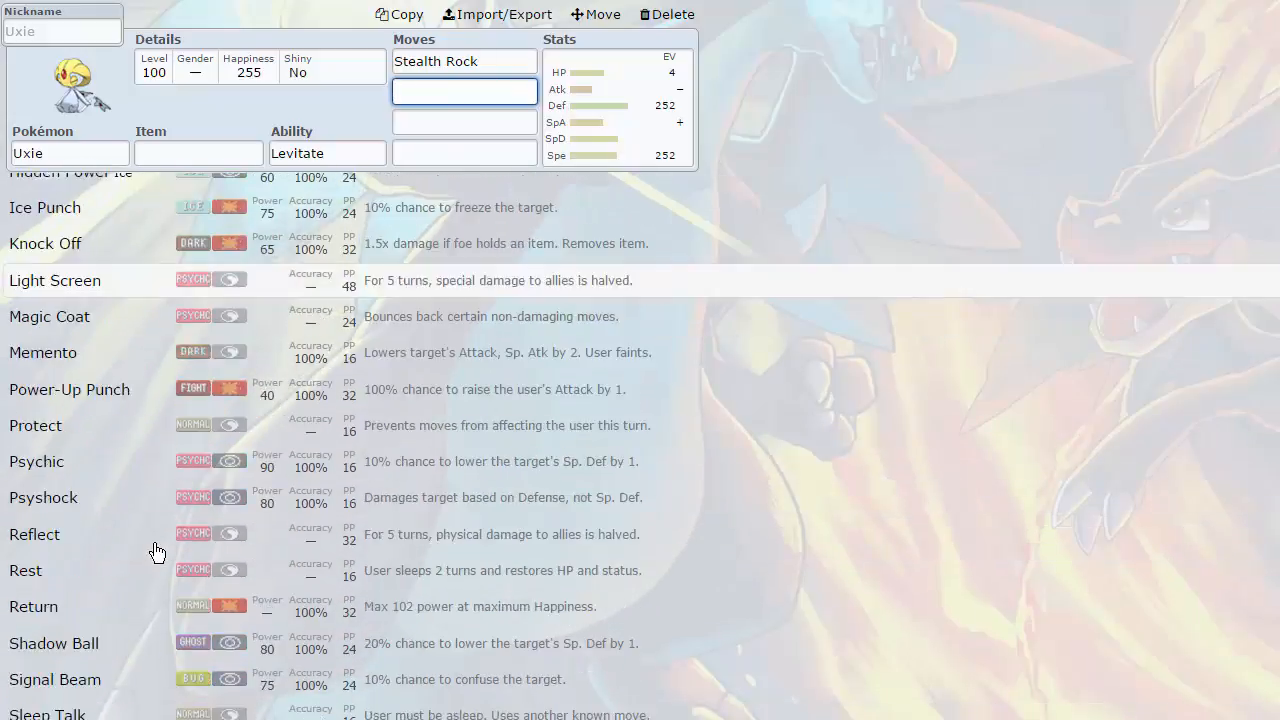
scroll(down, 3)
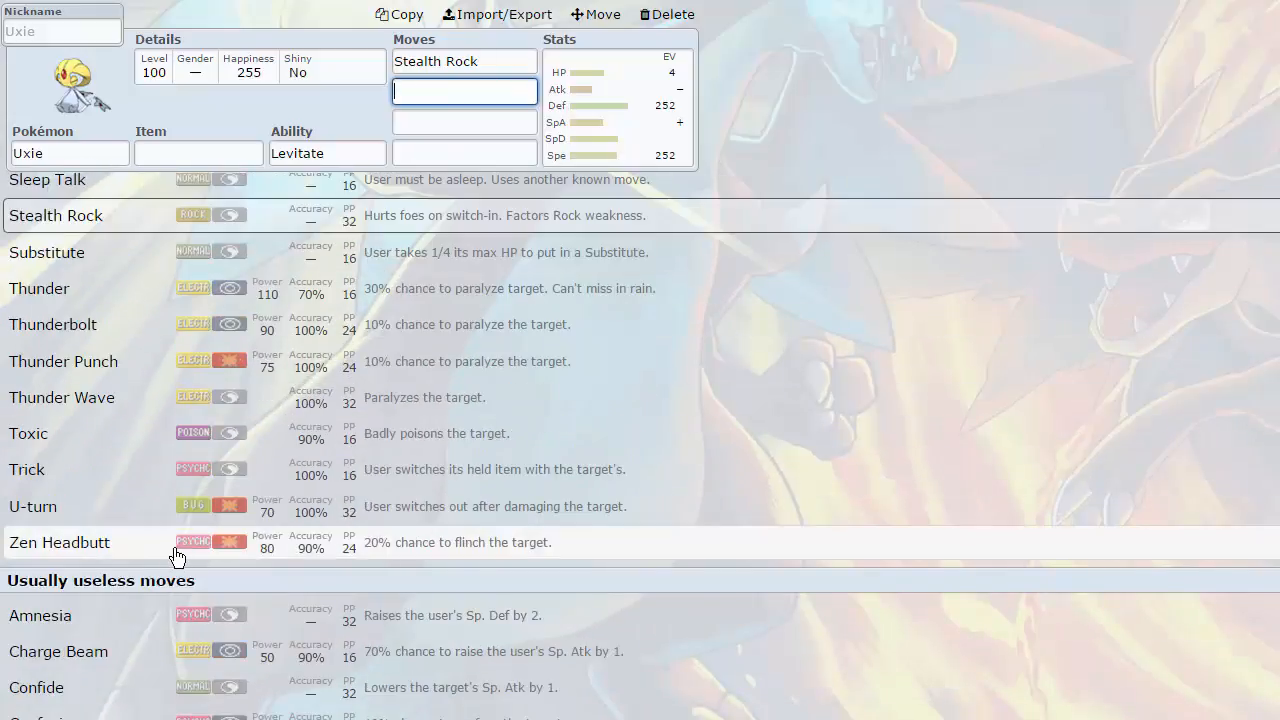
mouse_move(118, 483)
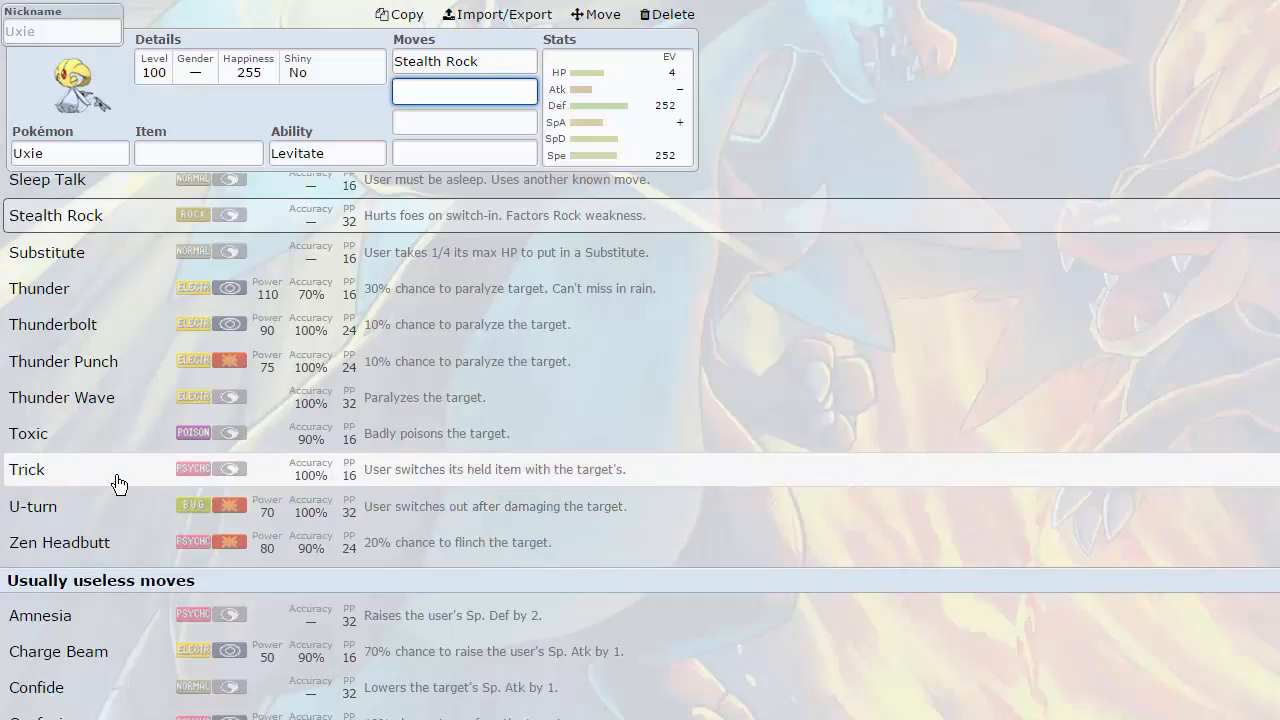
mouse_move(127, 476)
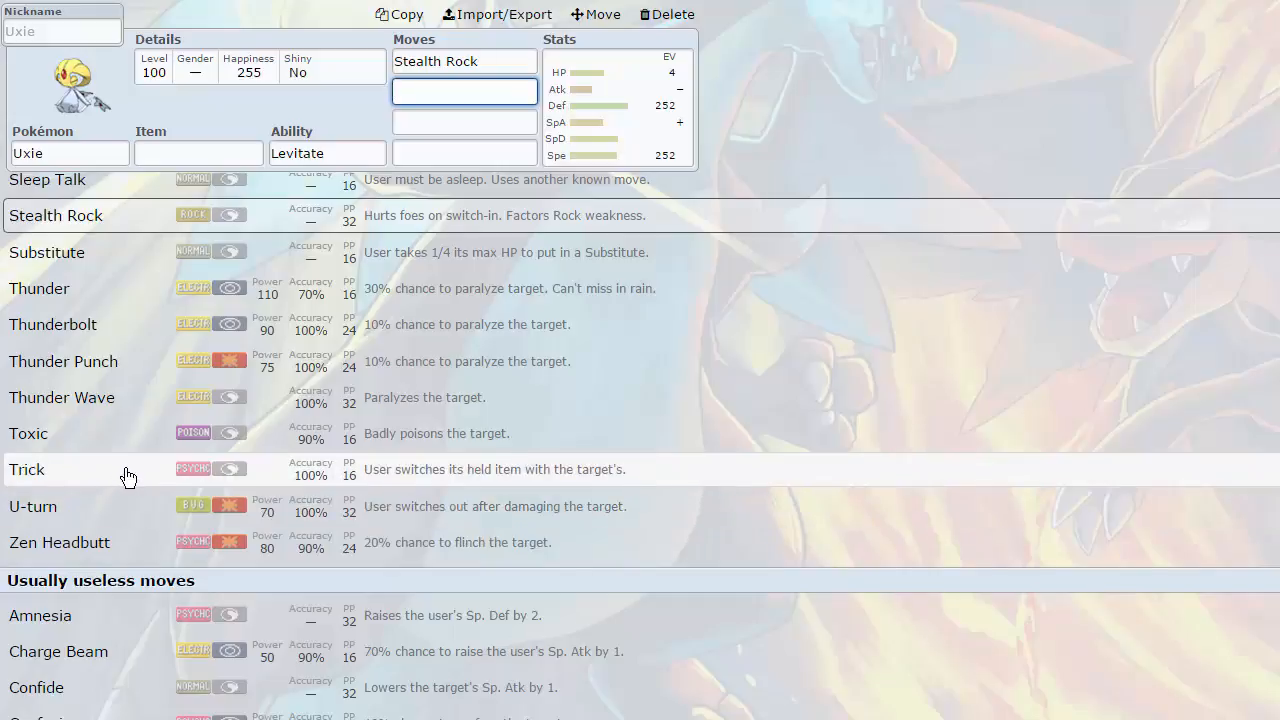
mouse_move(220, 474)
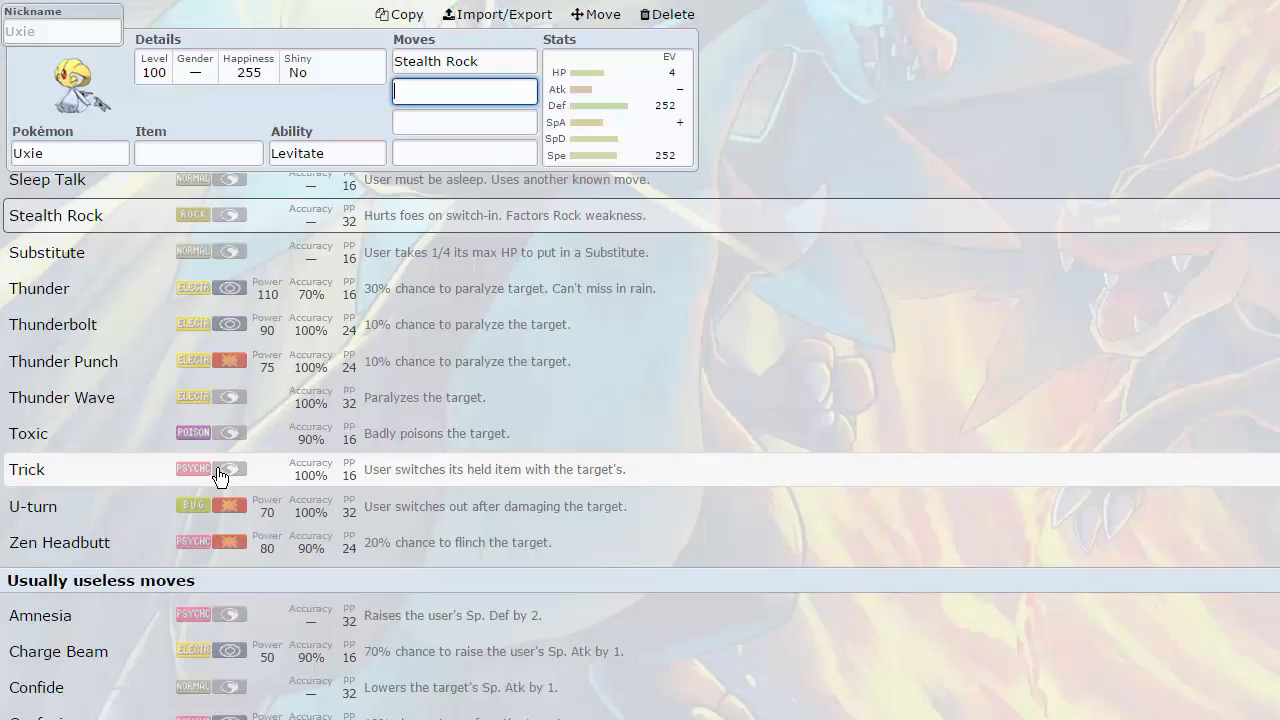
mouse_move(278, 130)
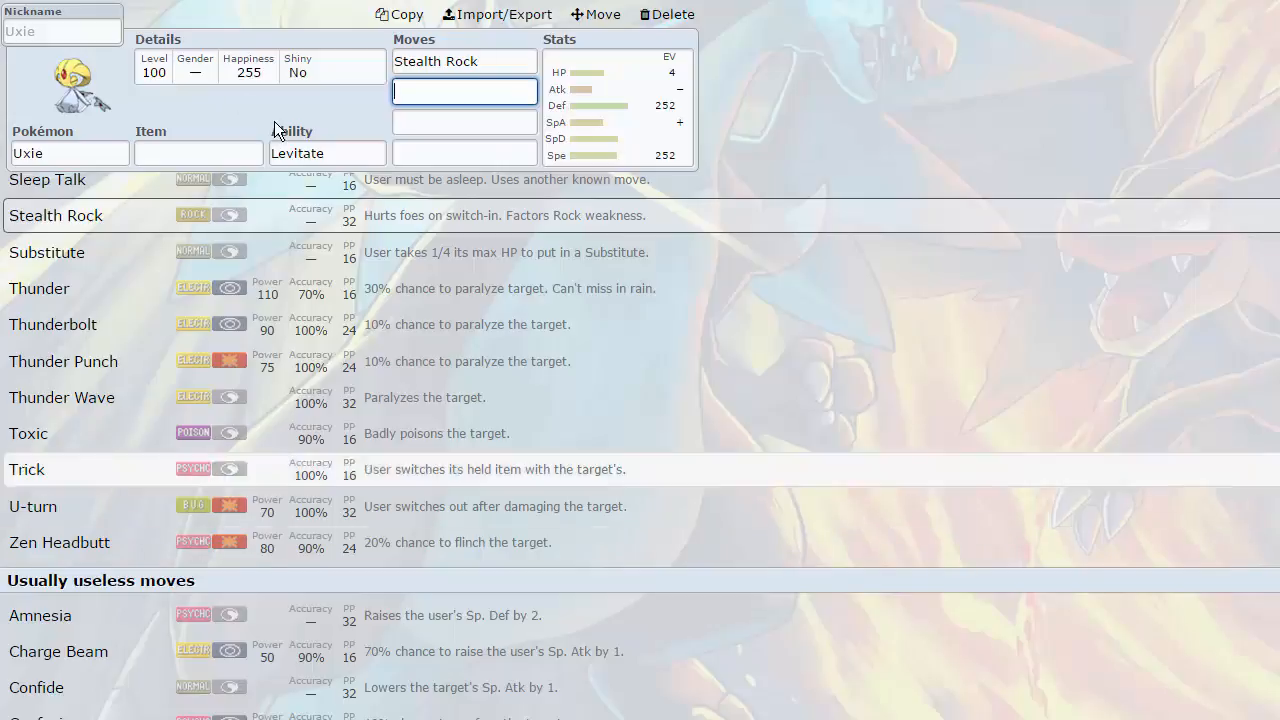
mouse_move(240, 515)
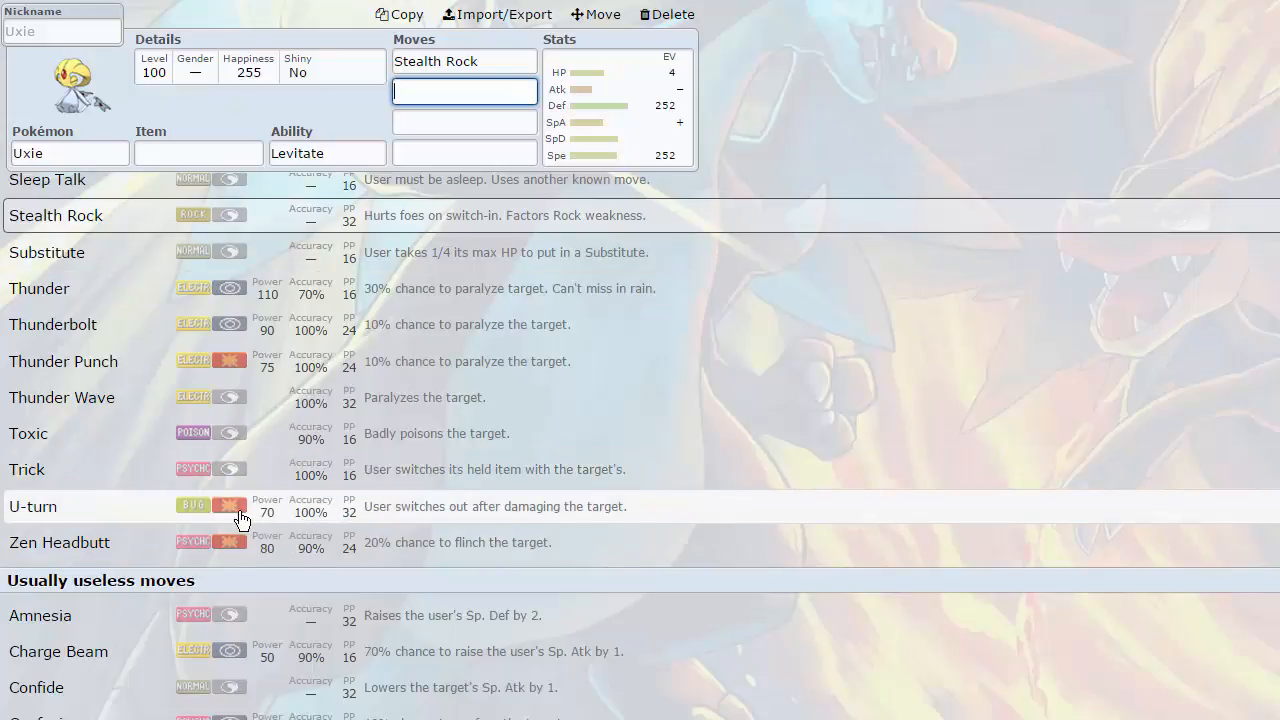
scroll(down, 3)
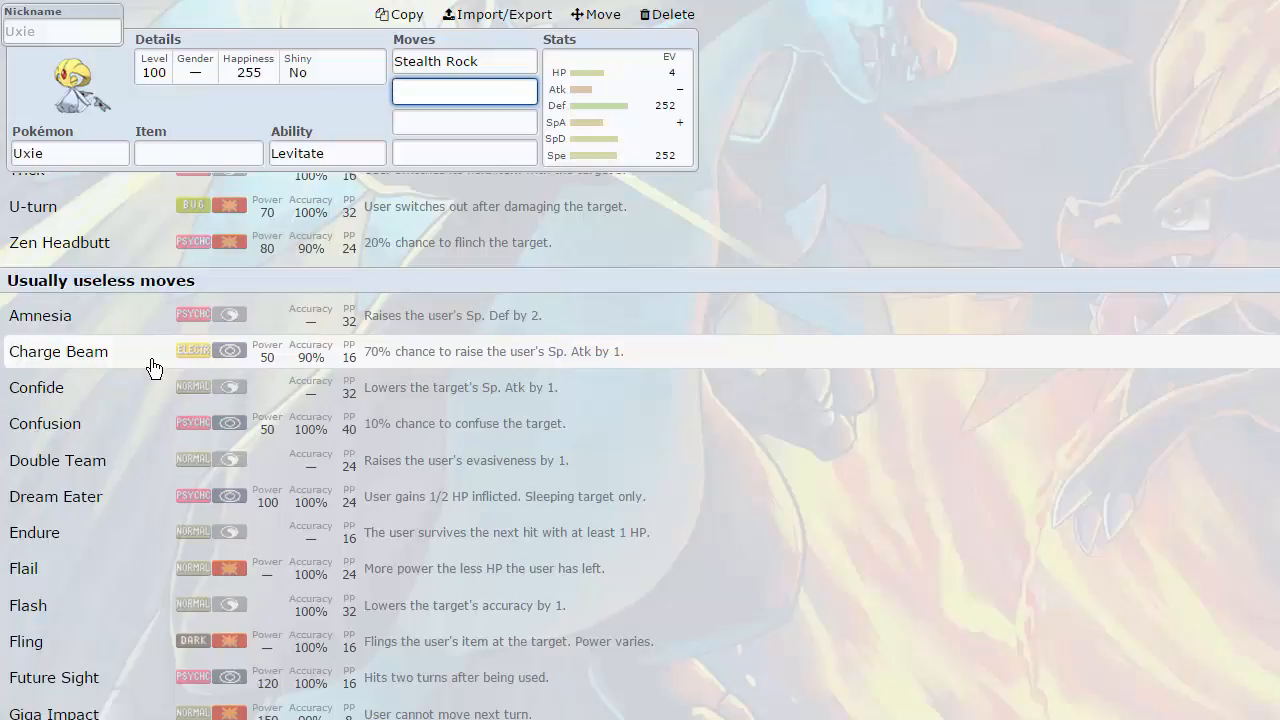
scroll(down, 3)
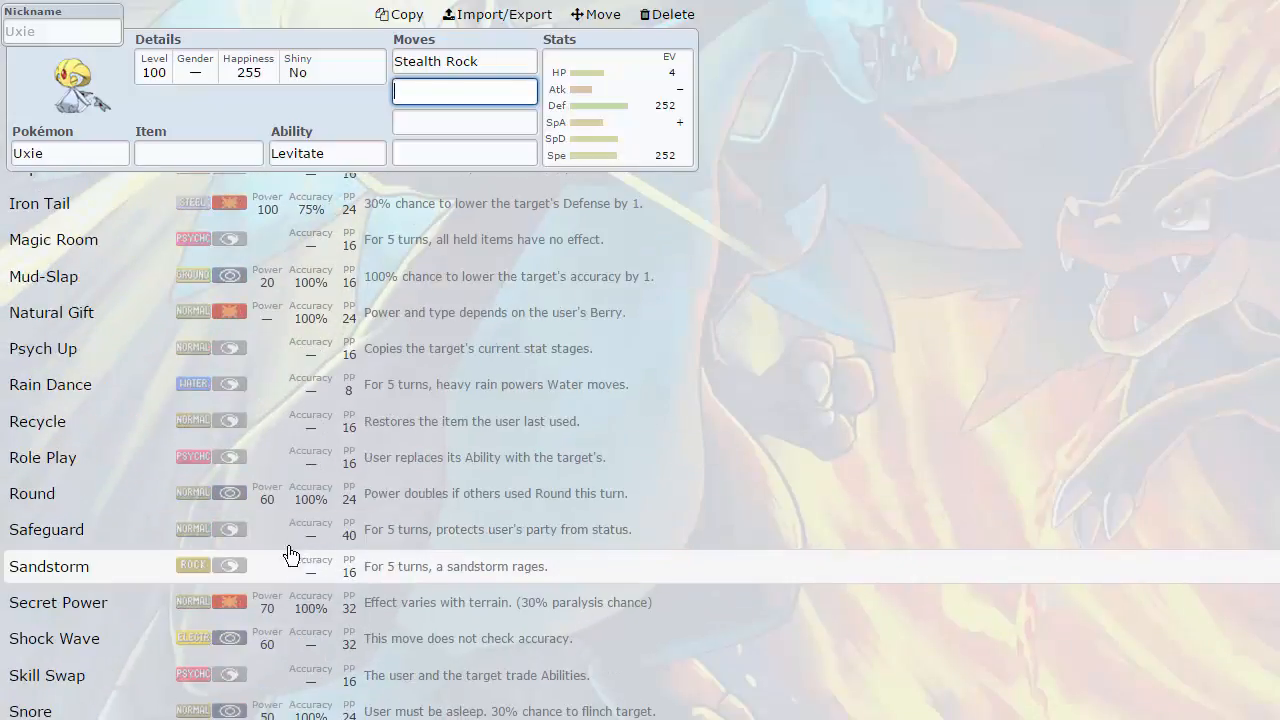
scroll(down, 3)
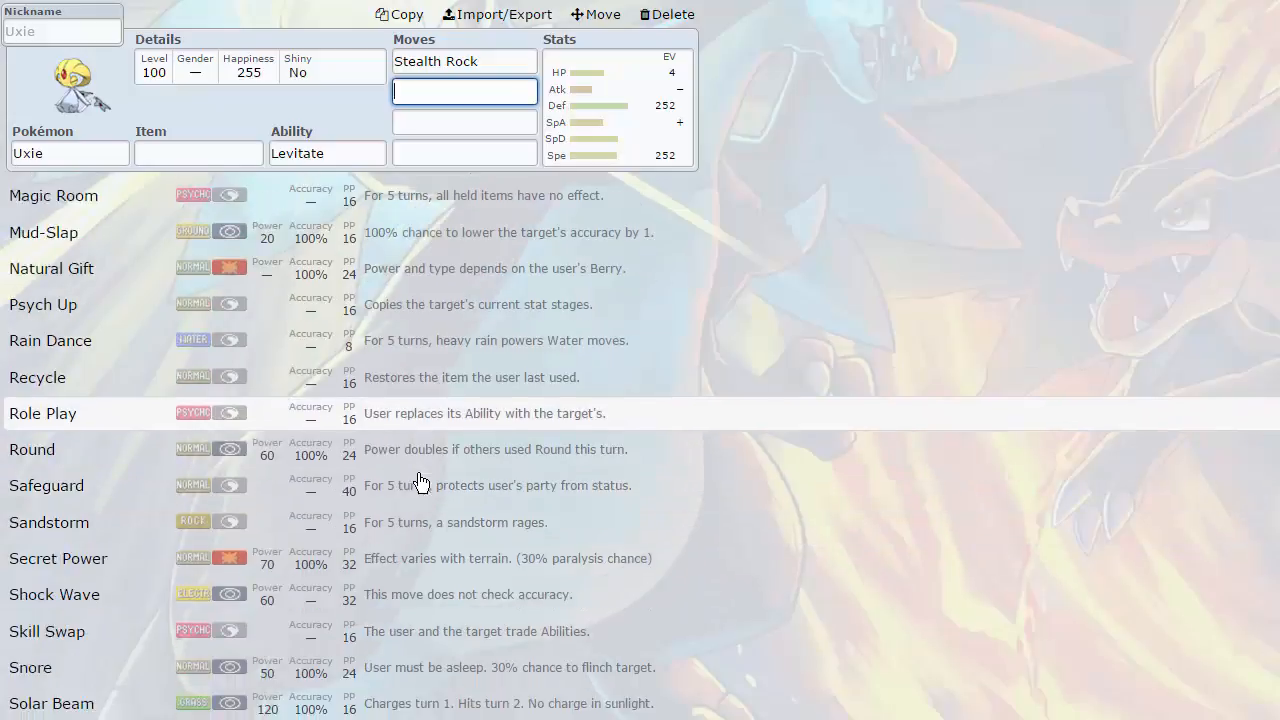
scroll(down, 3)
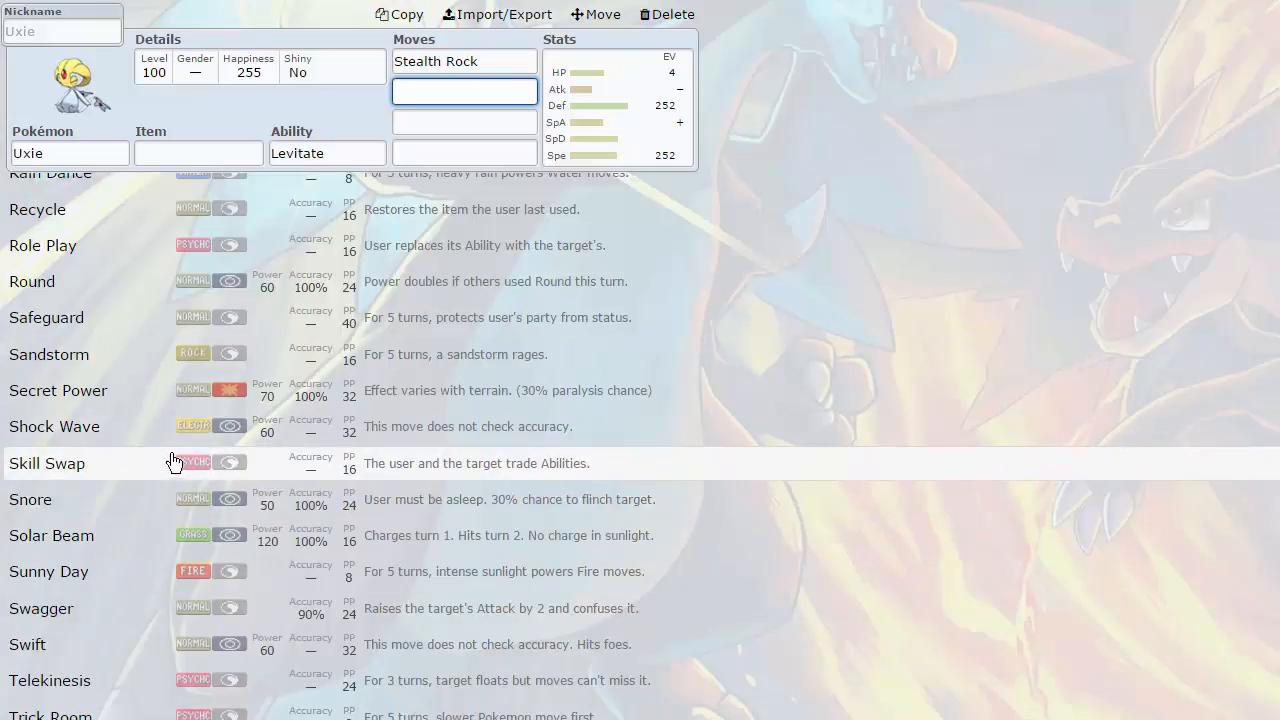
mouse_move(287, 640)
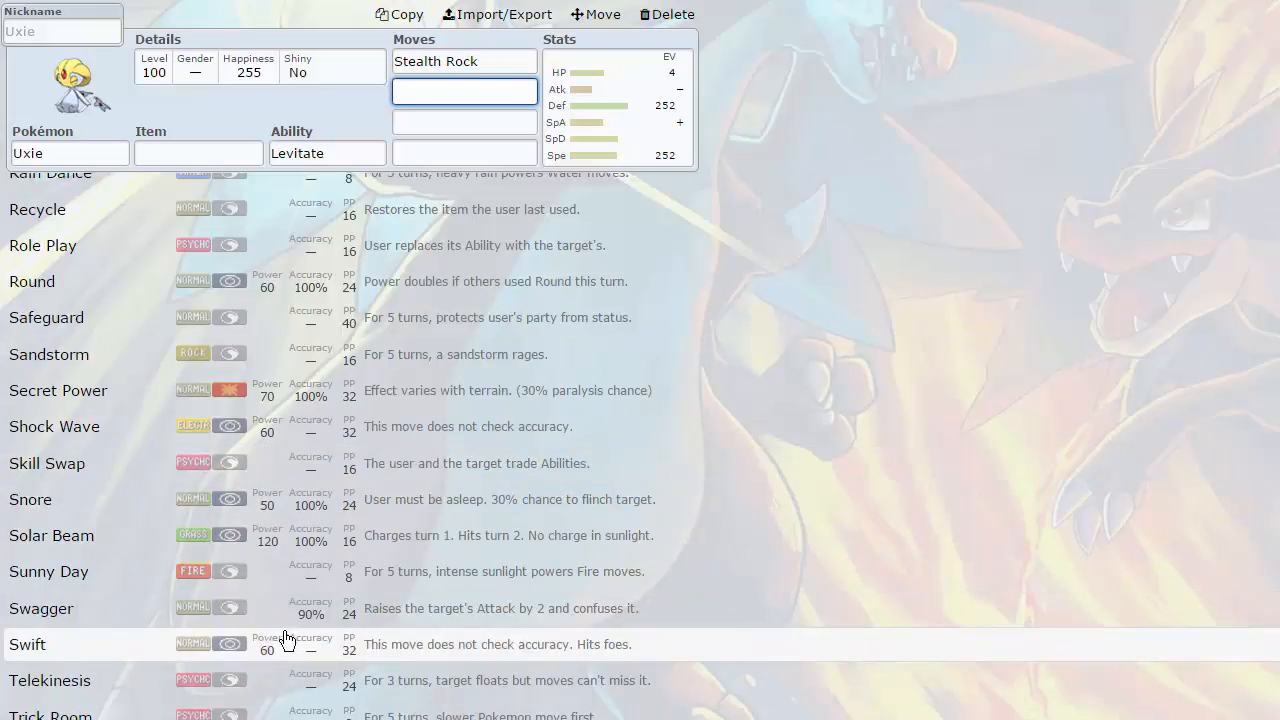
scroll(down, 3)
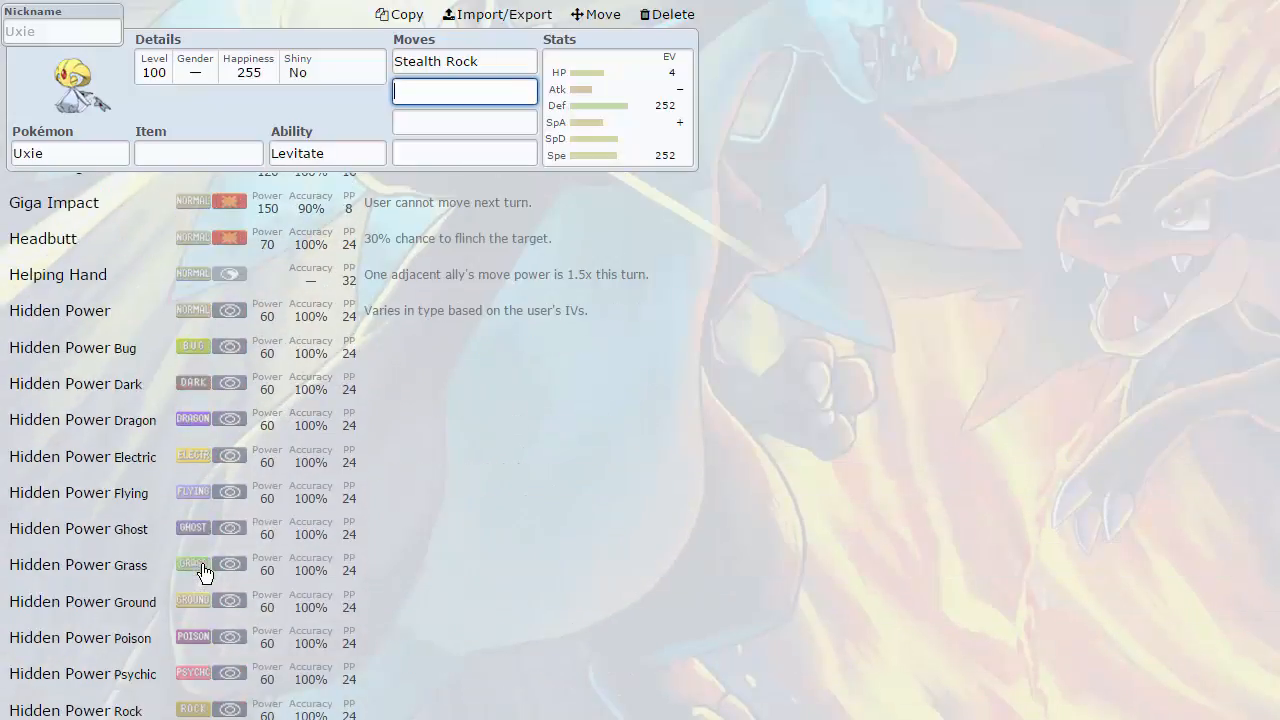
scroll(down, 3)
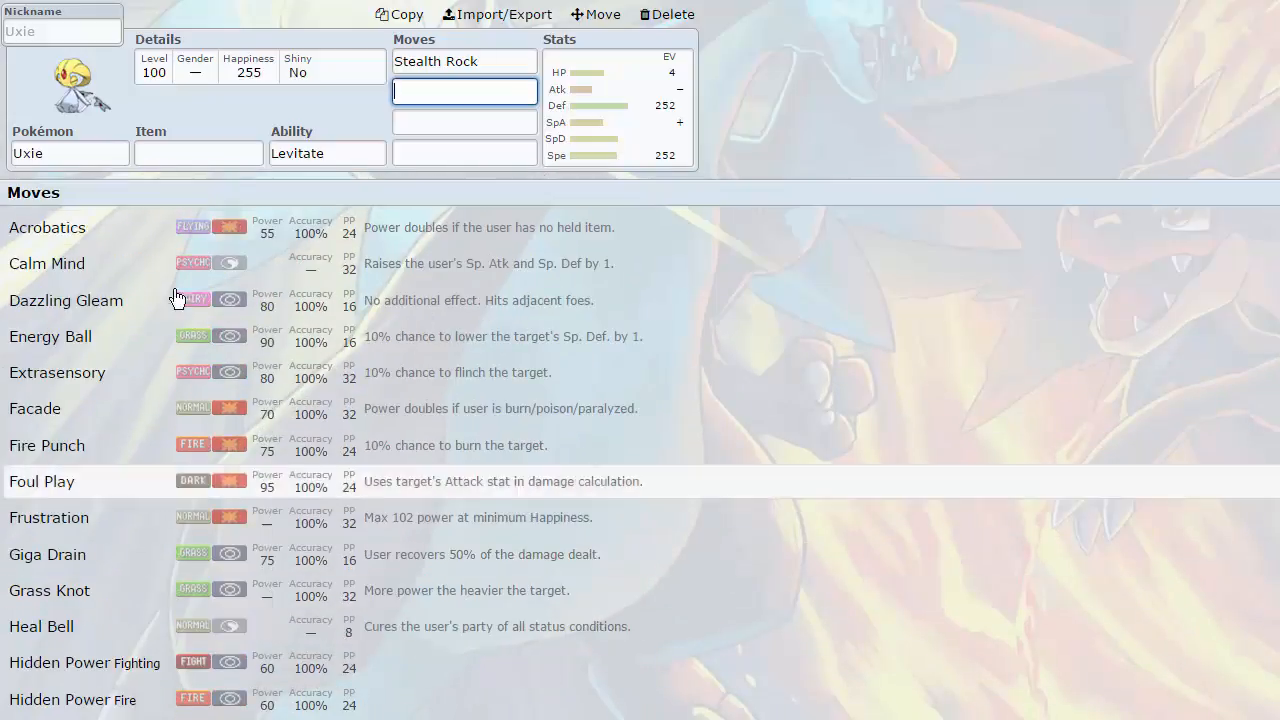
click(198, 153)
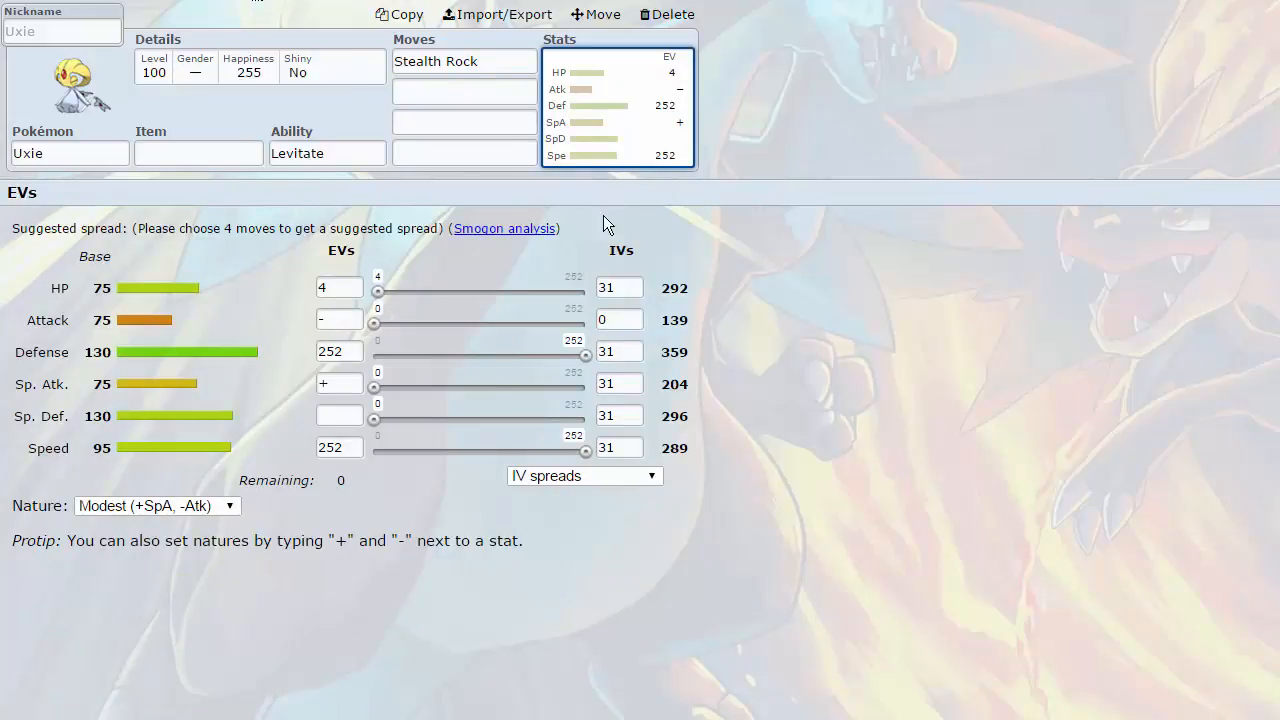
mouse_move(849, 227)
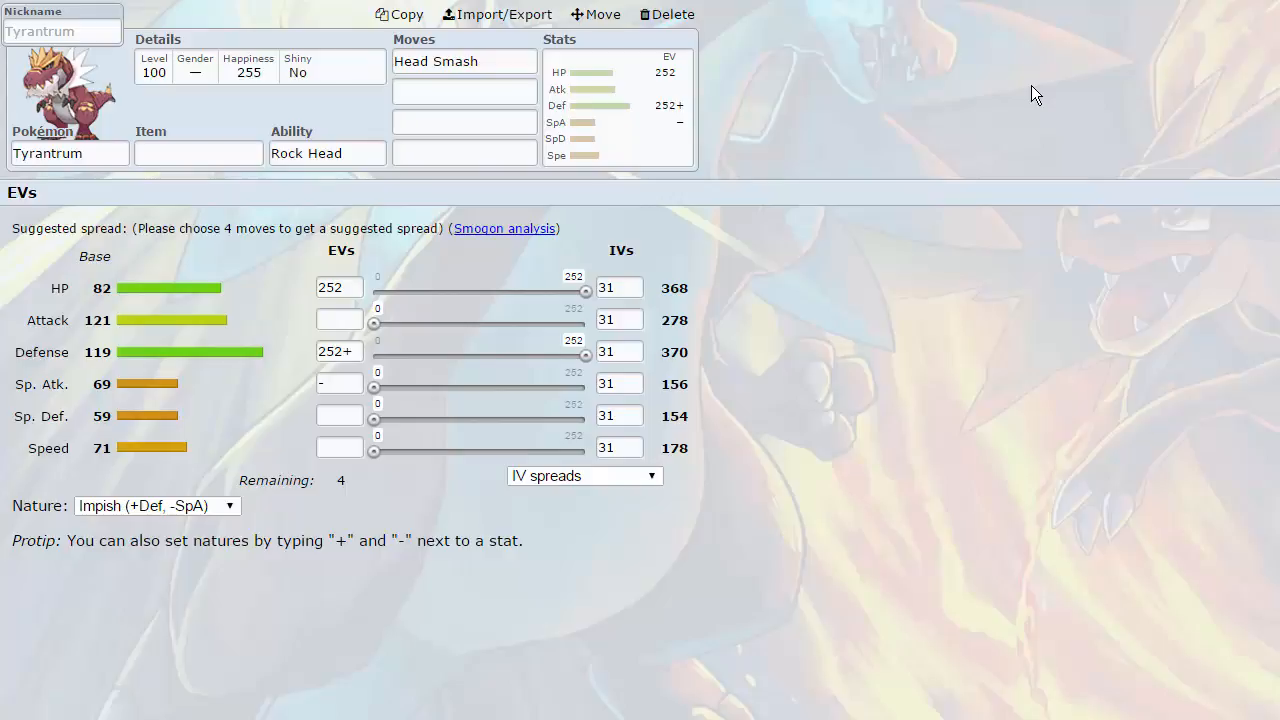
mouse_move(547, 275)
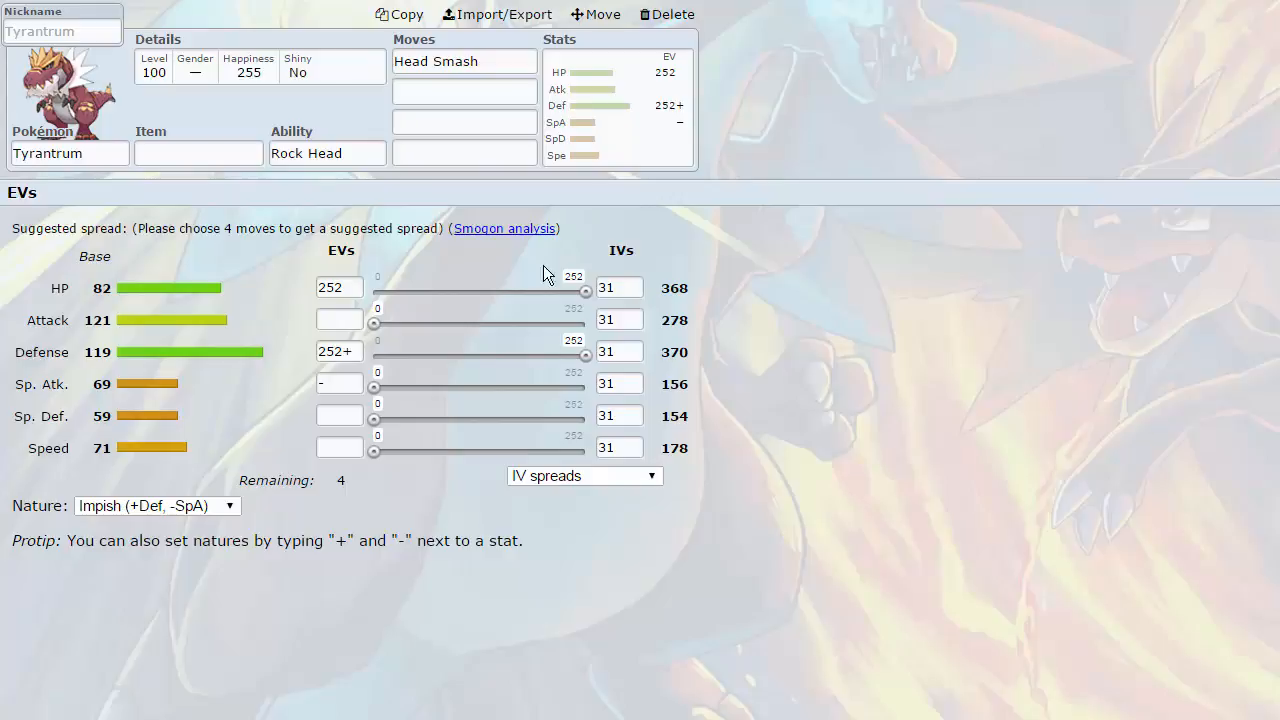
mouse_move(685, 305)
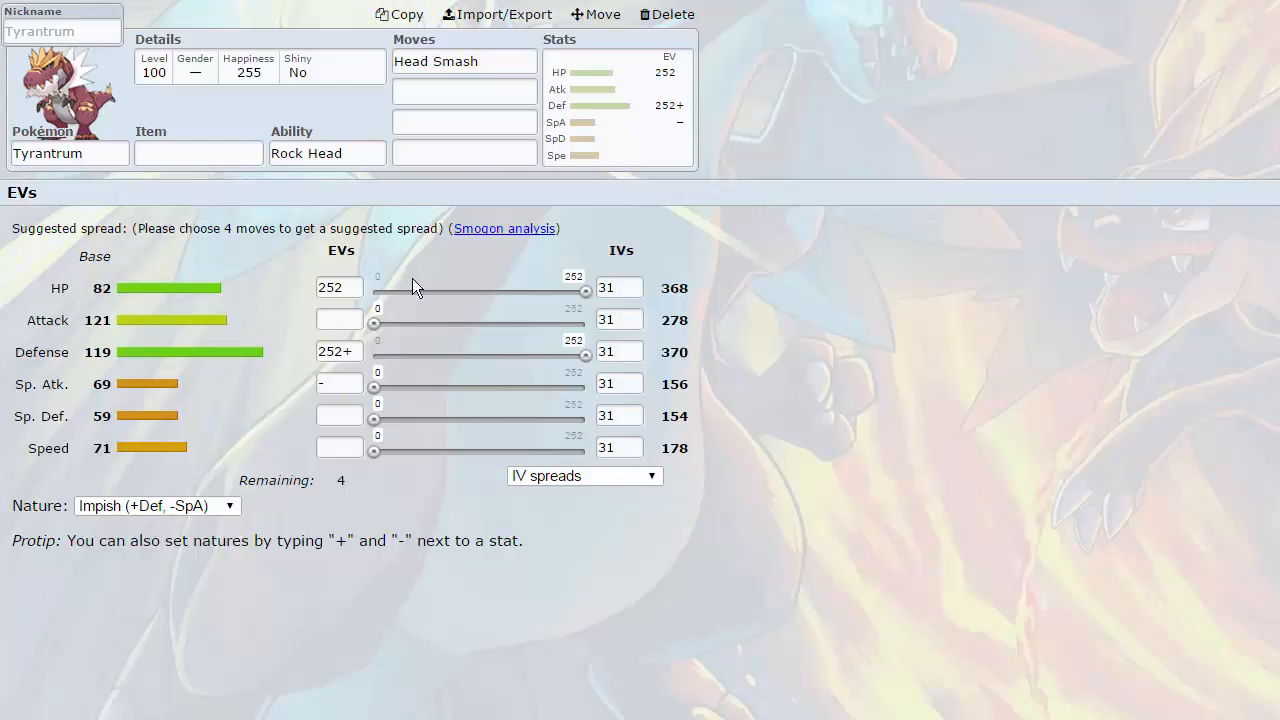
- Show Tyrantrum's ability options, Strong Jaw and hidden Rock Head
click(464, 91)
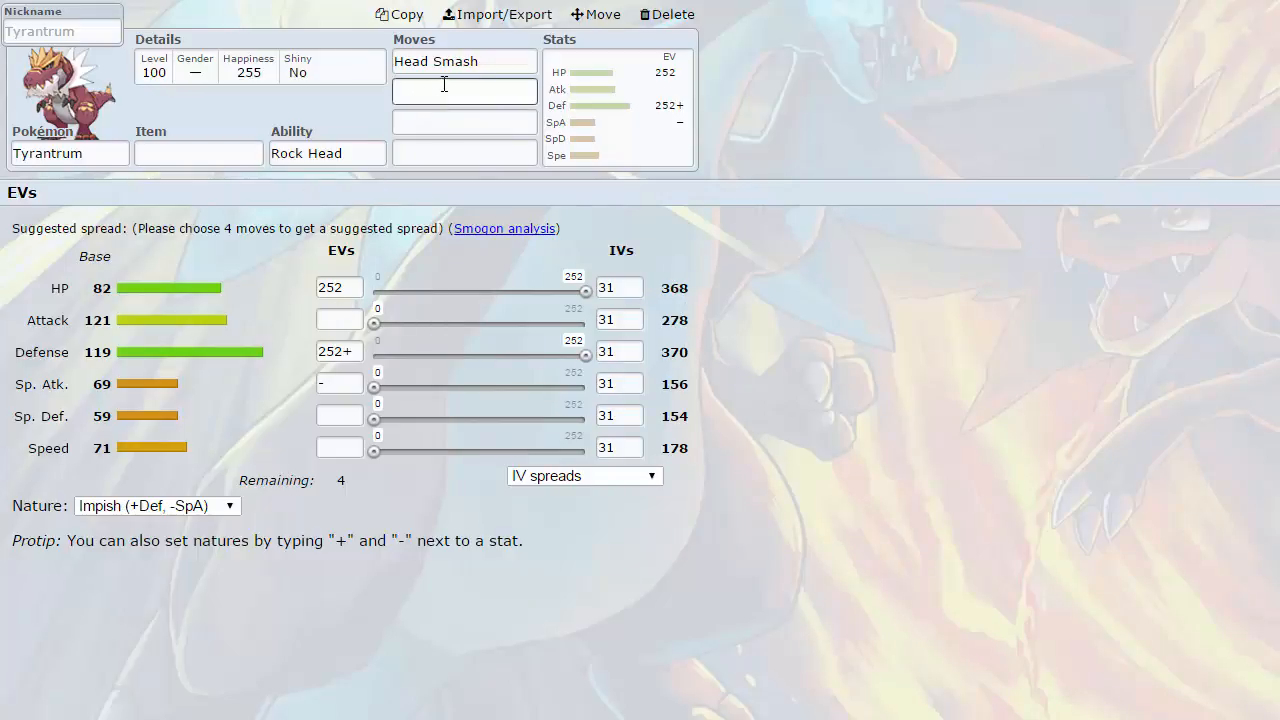
click(463, 61)
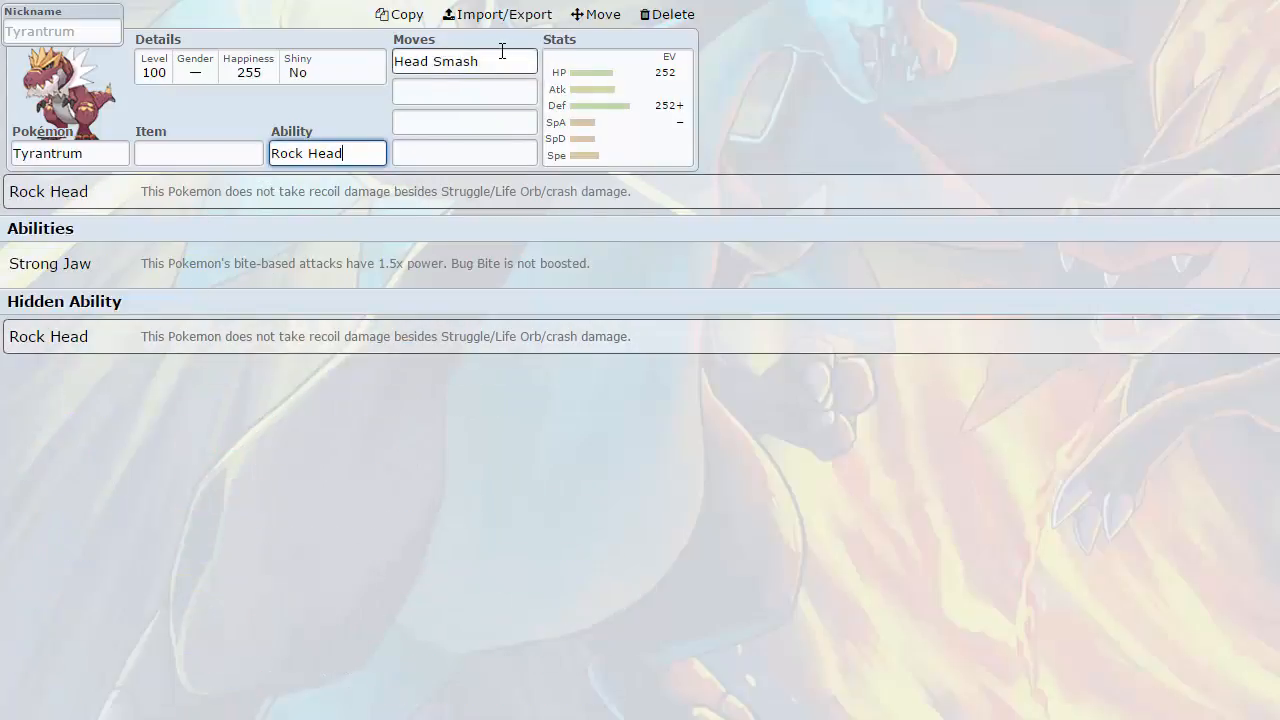
- Switch Tyrantrum's boosted EVs from Defense to 252+ Attack with an Adamant nature
click(464, 91)
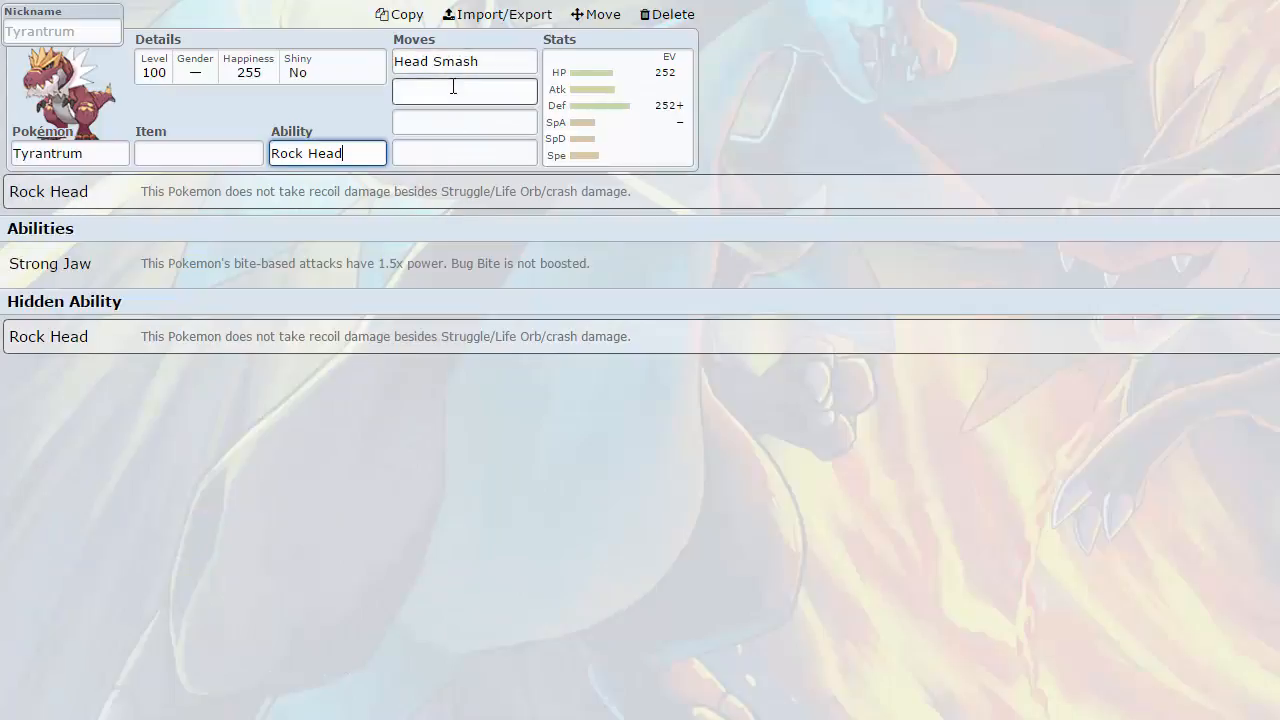
click(463, 61)
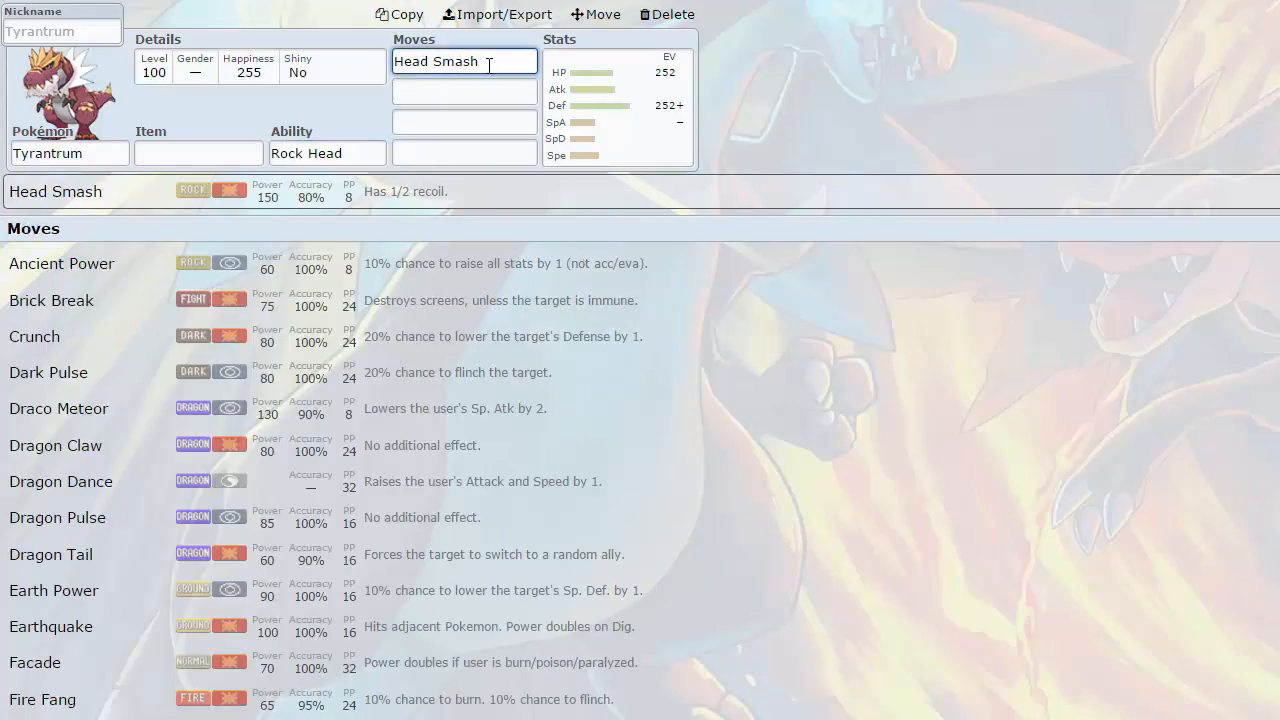
click(463, 92)
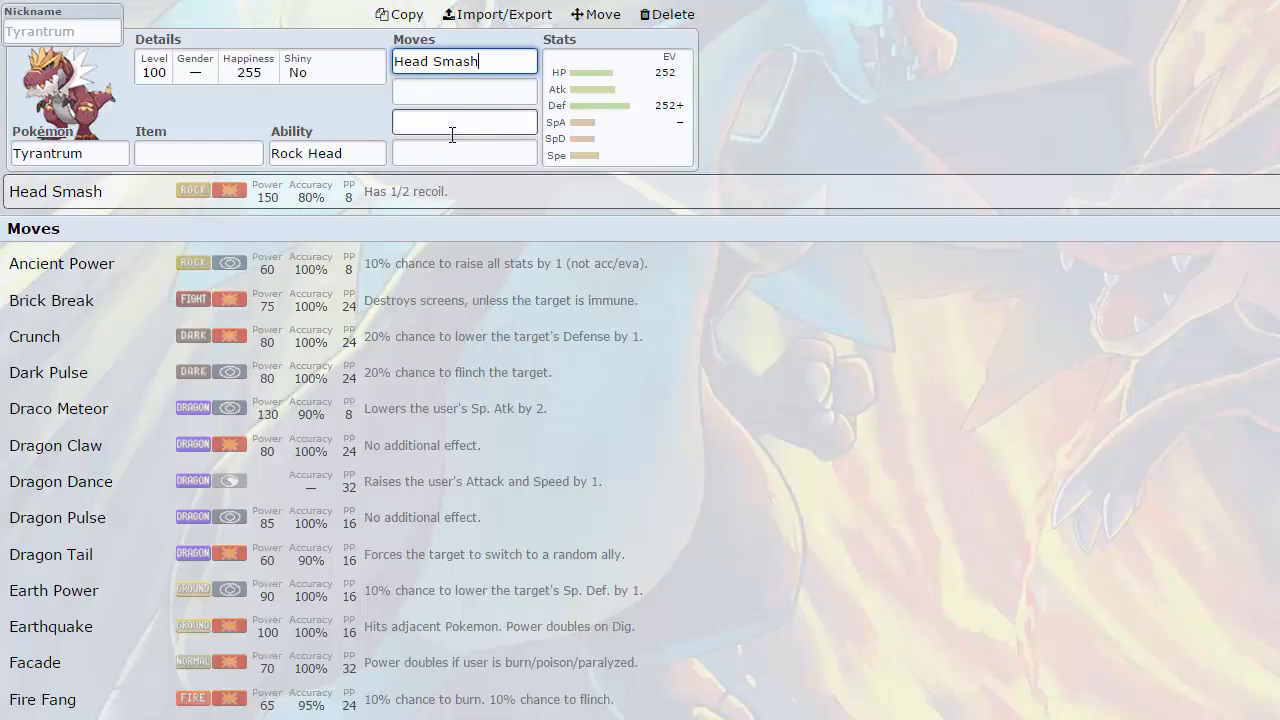
click(617, 105)
text(252+)
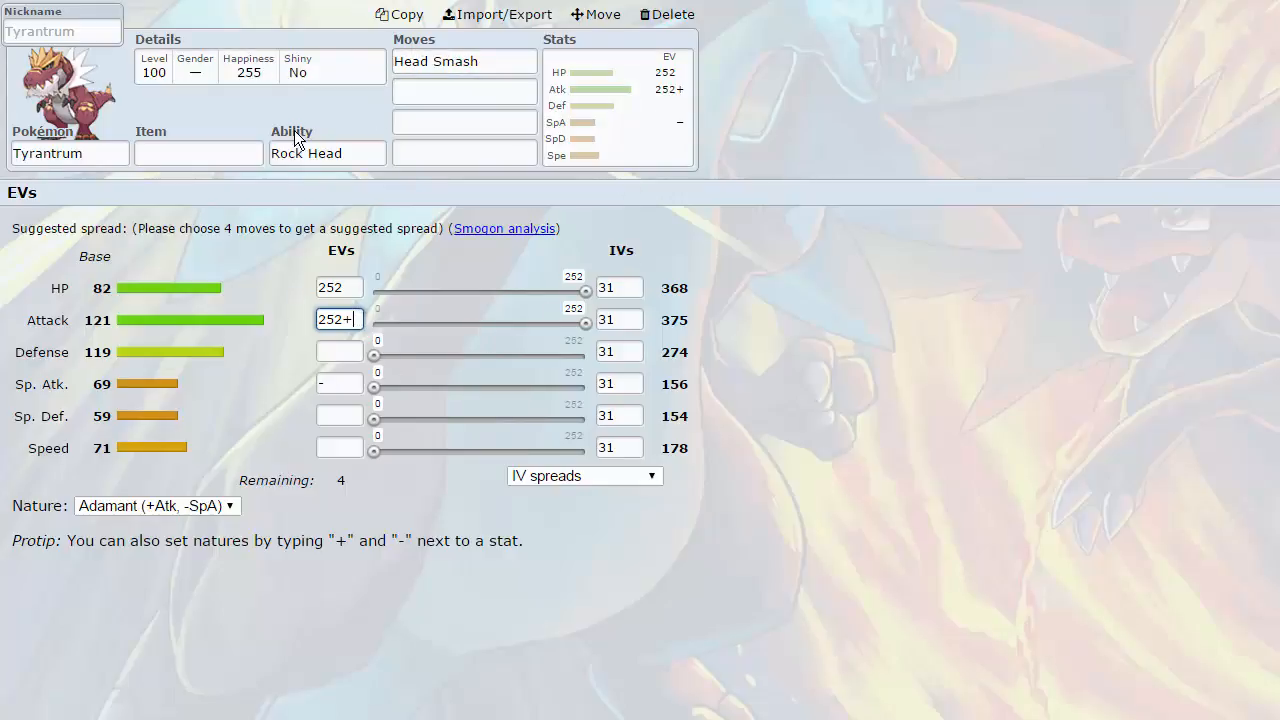
- List Tyrantrum's learnable moves for its empty second move slot
click(198, 153)
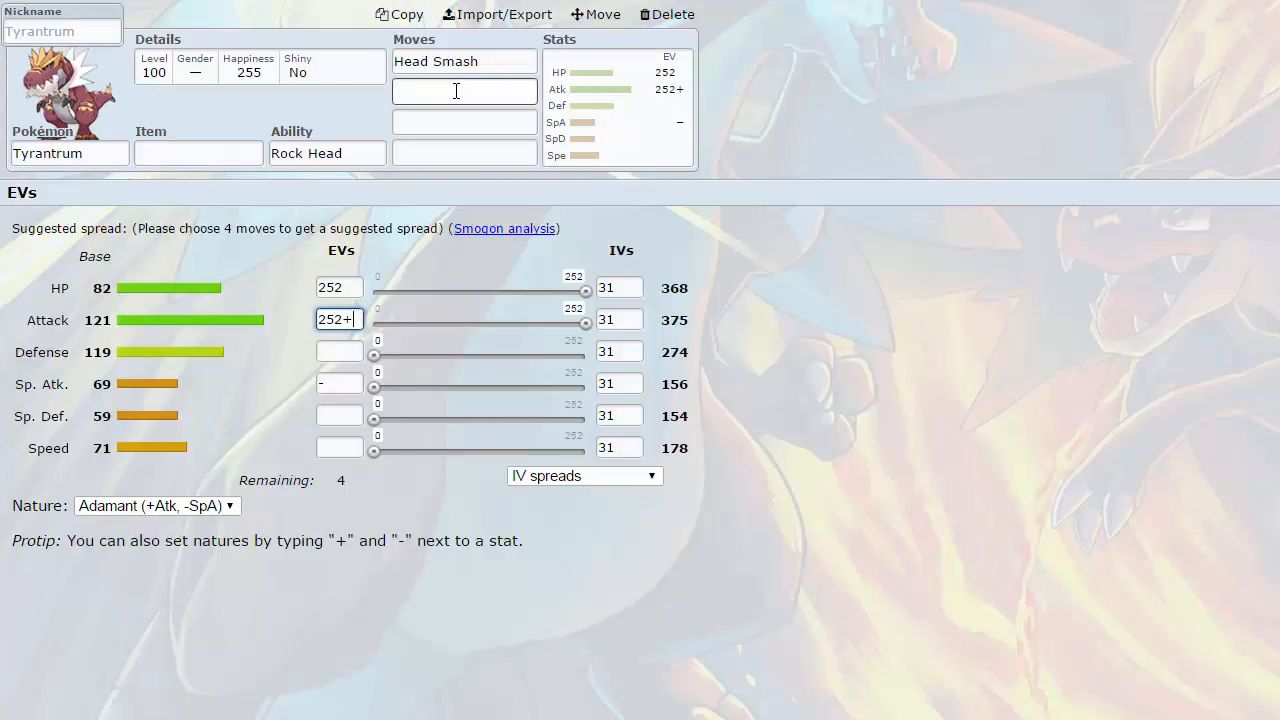
click(464, 91)
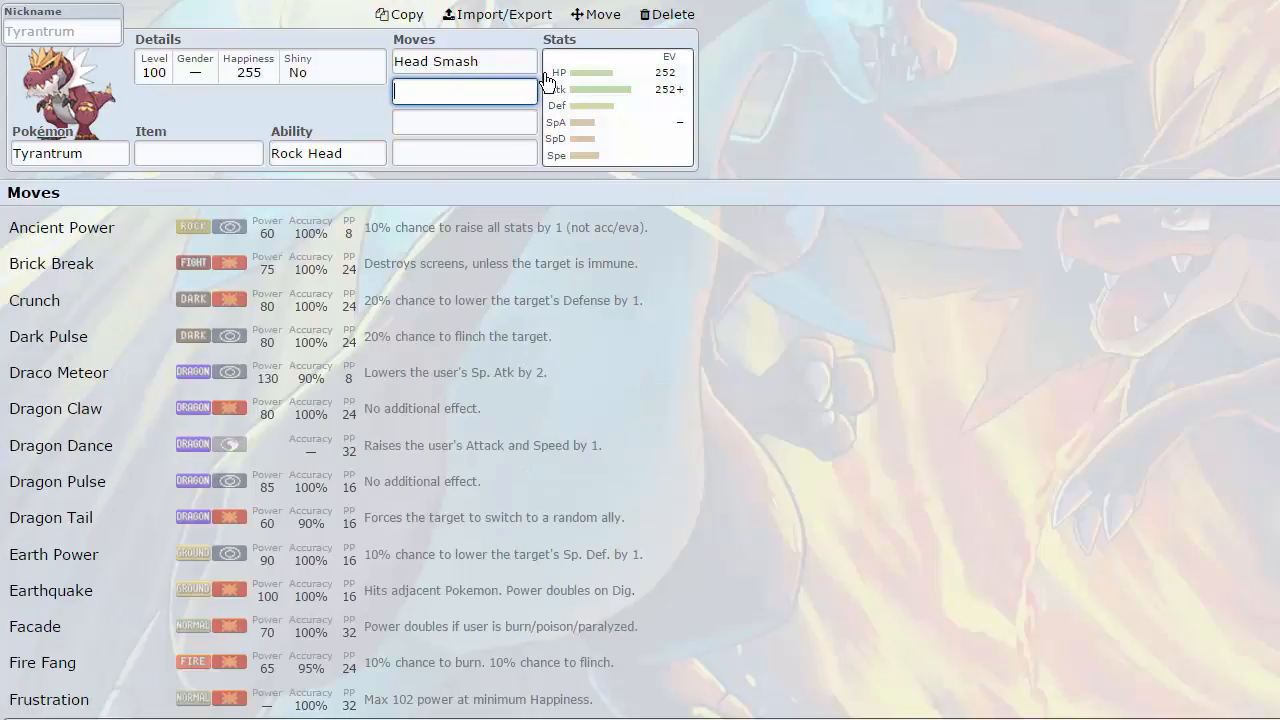
- Scroll Tyrantrum's move list and return to its 252 HP/252+ Atk EV spread
click(464, 61)
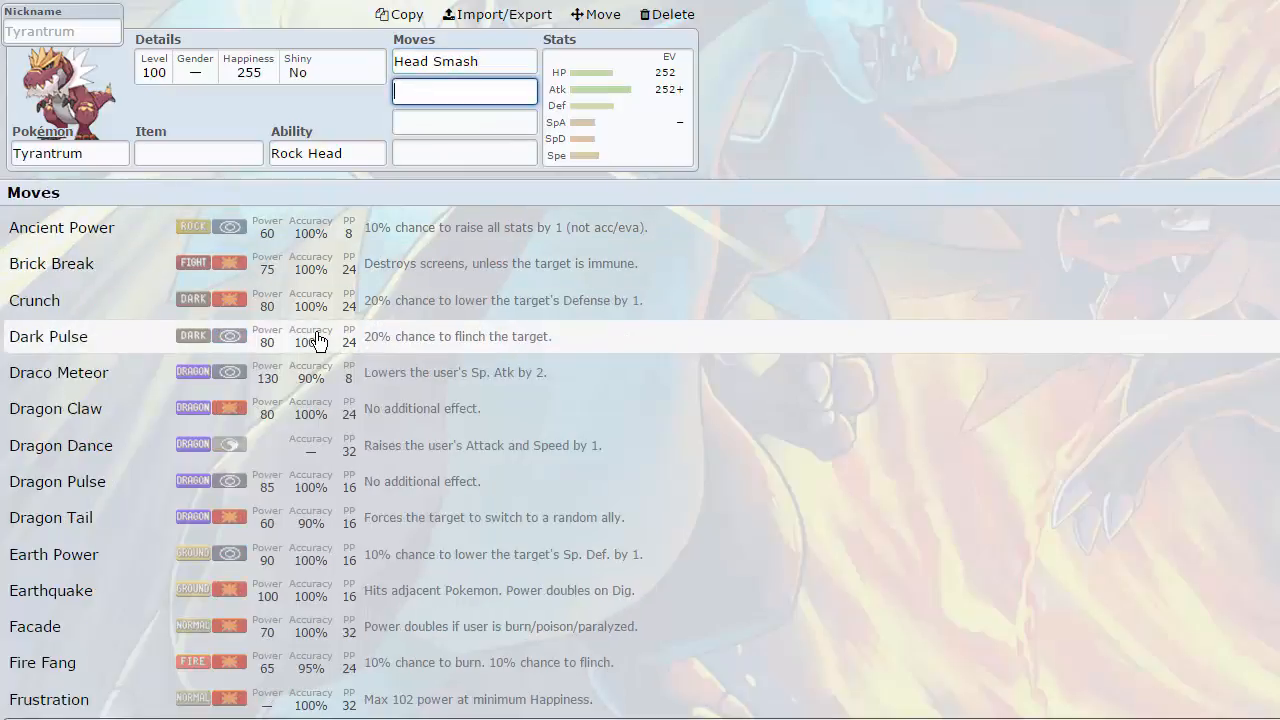
mouse_move(268, 308)
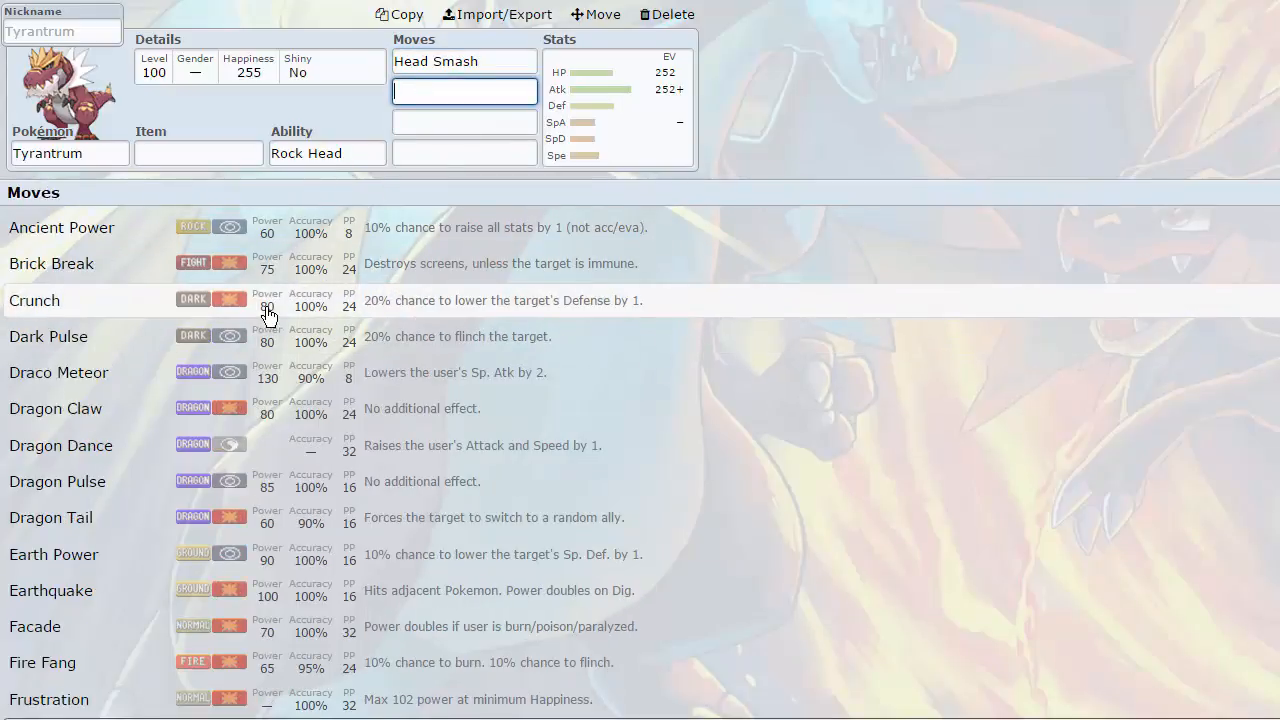
scroll(down, 3)
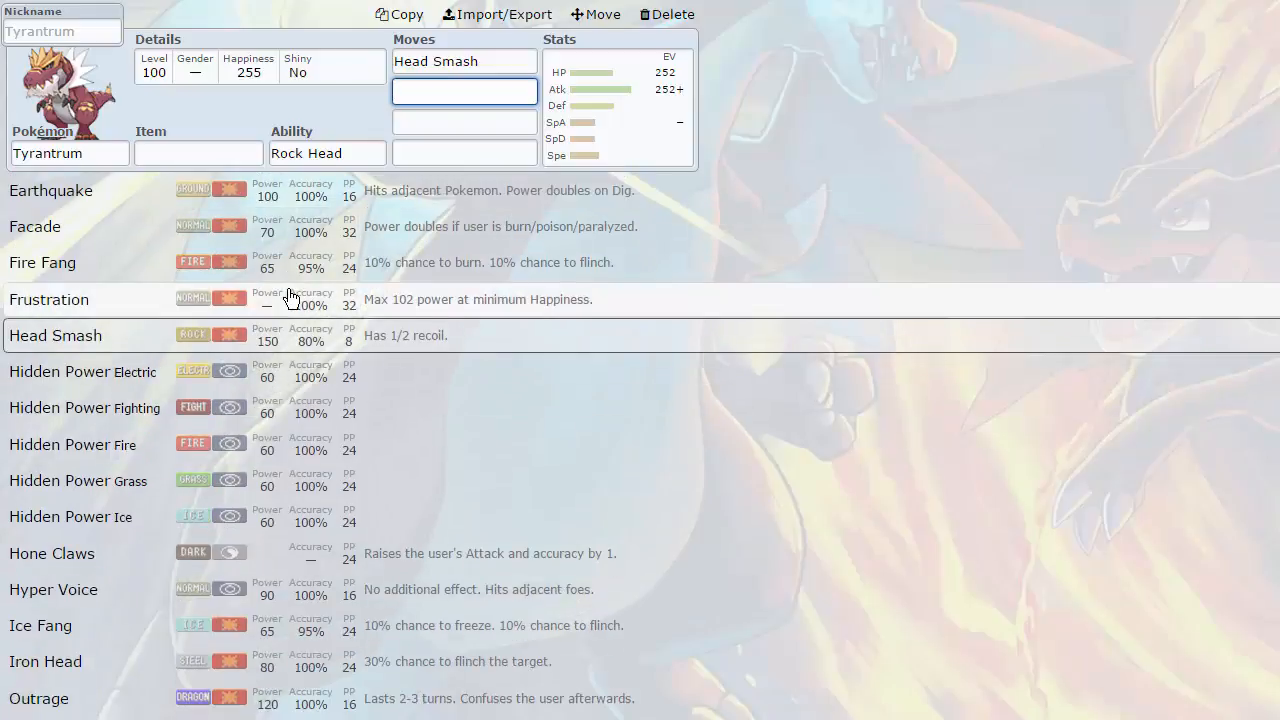
scroll(down, 3)
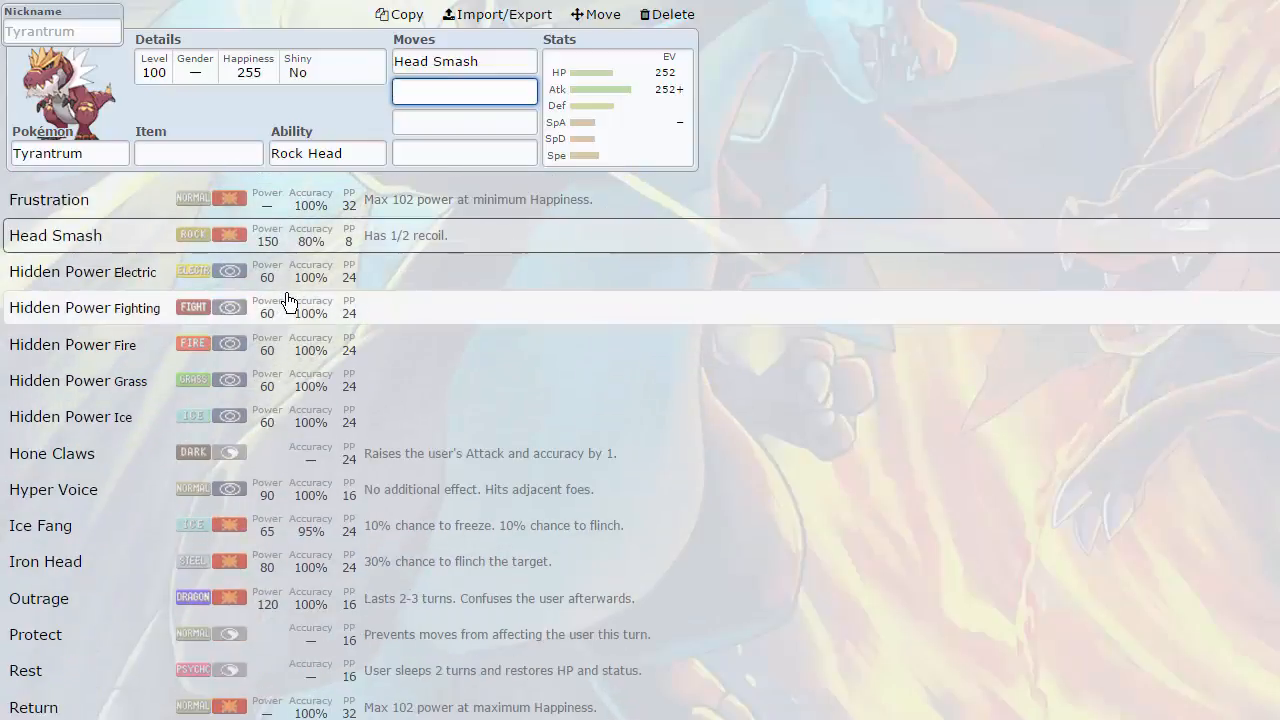
scroll(down, 3)
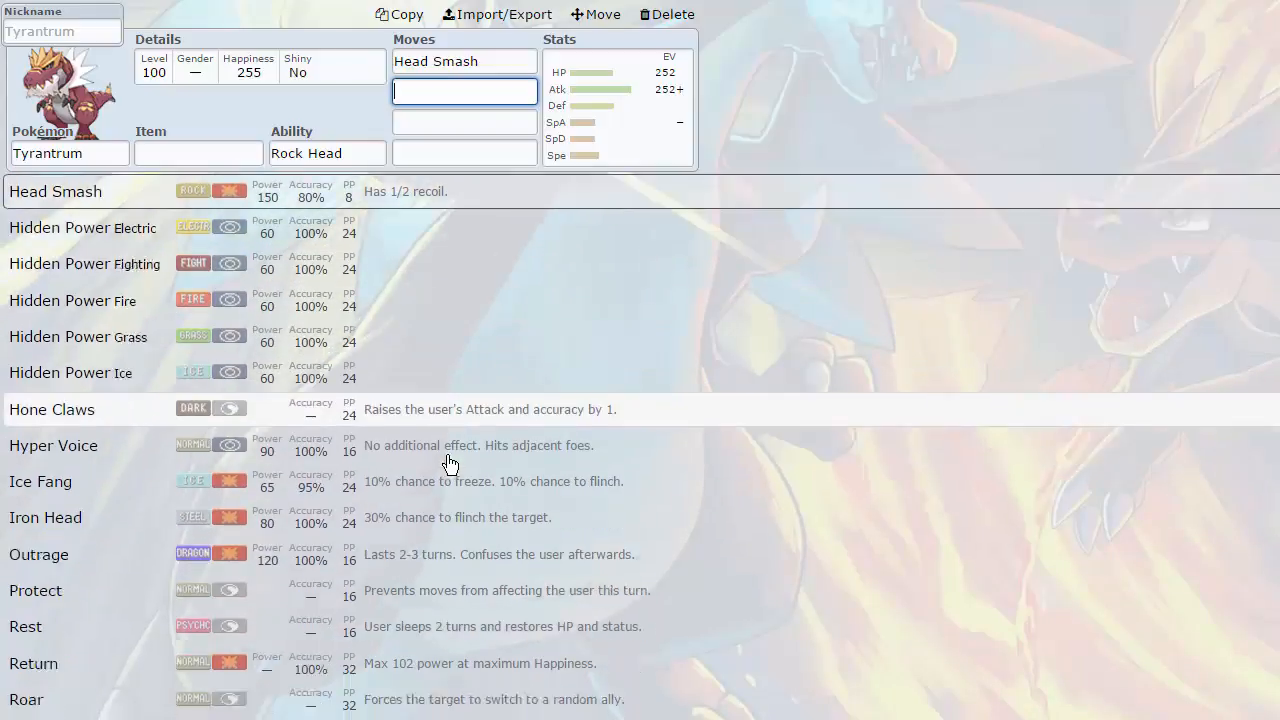
scroll(down, 3)
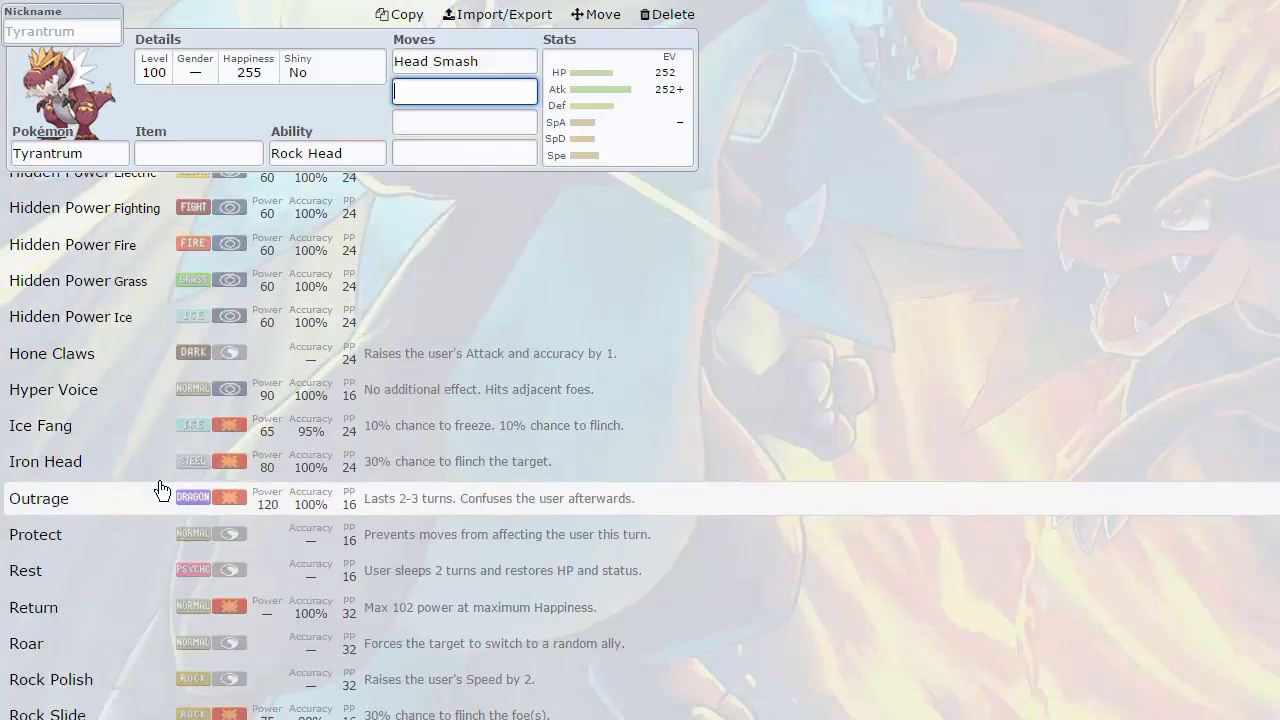
scroll(down, 3)
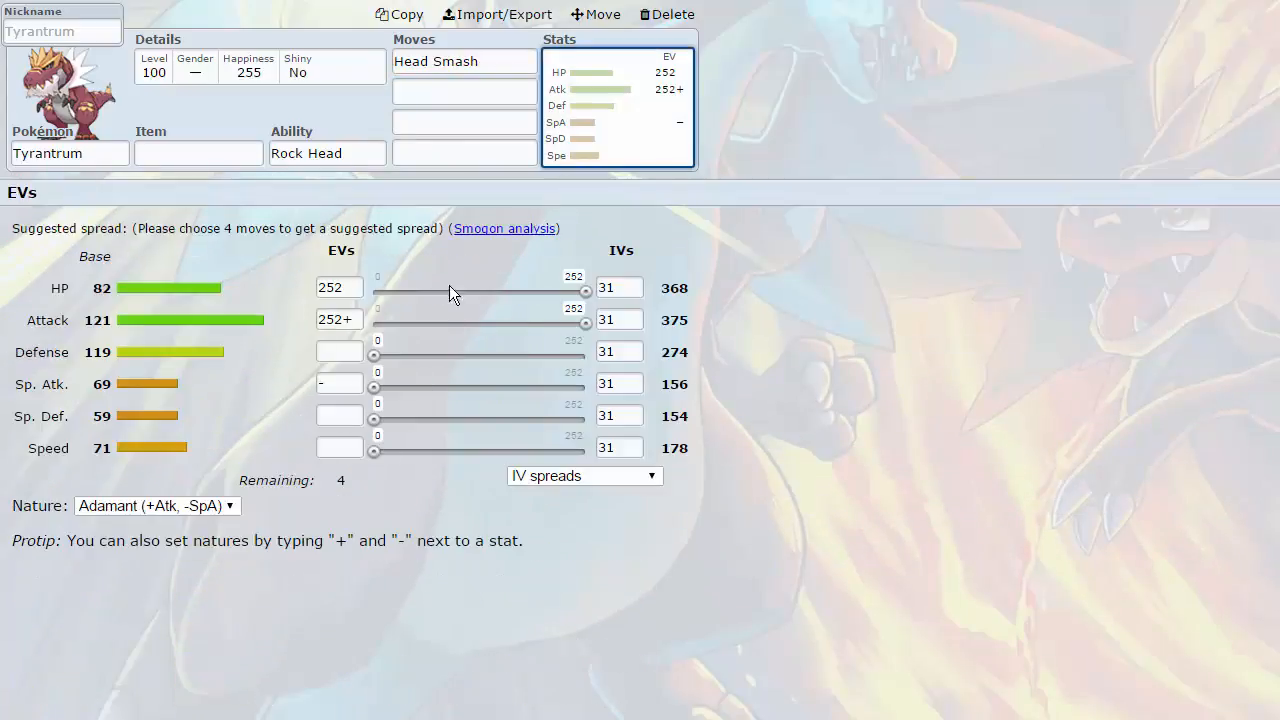
- Set Tyrantrum's EVs to 64 HP and 192 Speed, leaving 0 remaining
drag(585, 291, 428, 291)
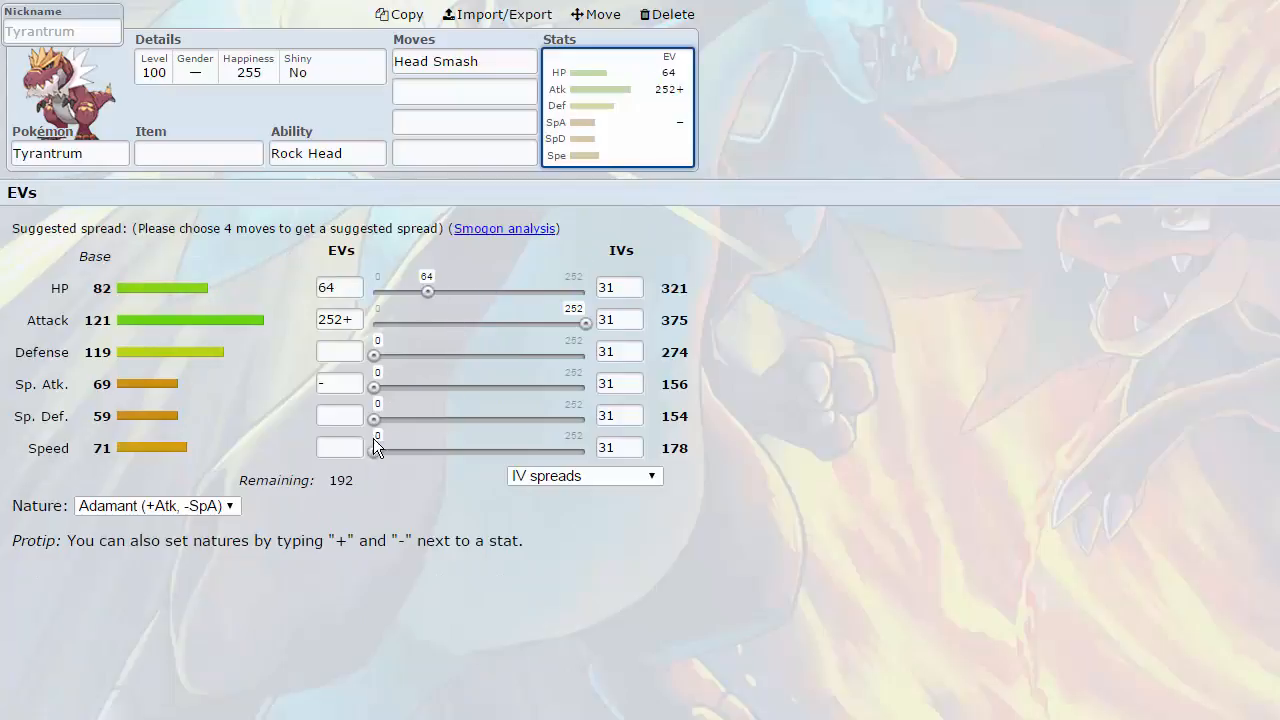
drag(375, 448, 535, 448)
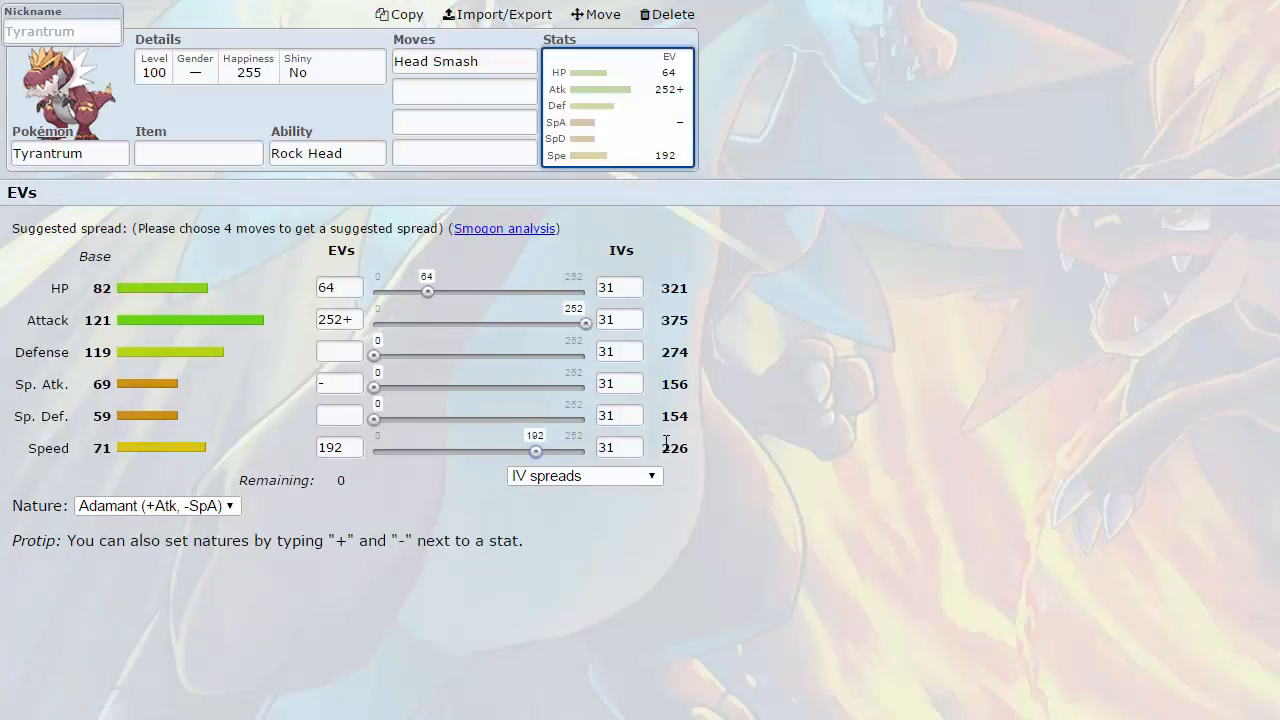
mouse_move(950, 442)
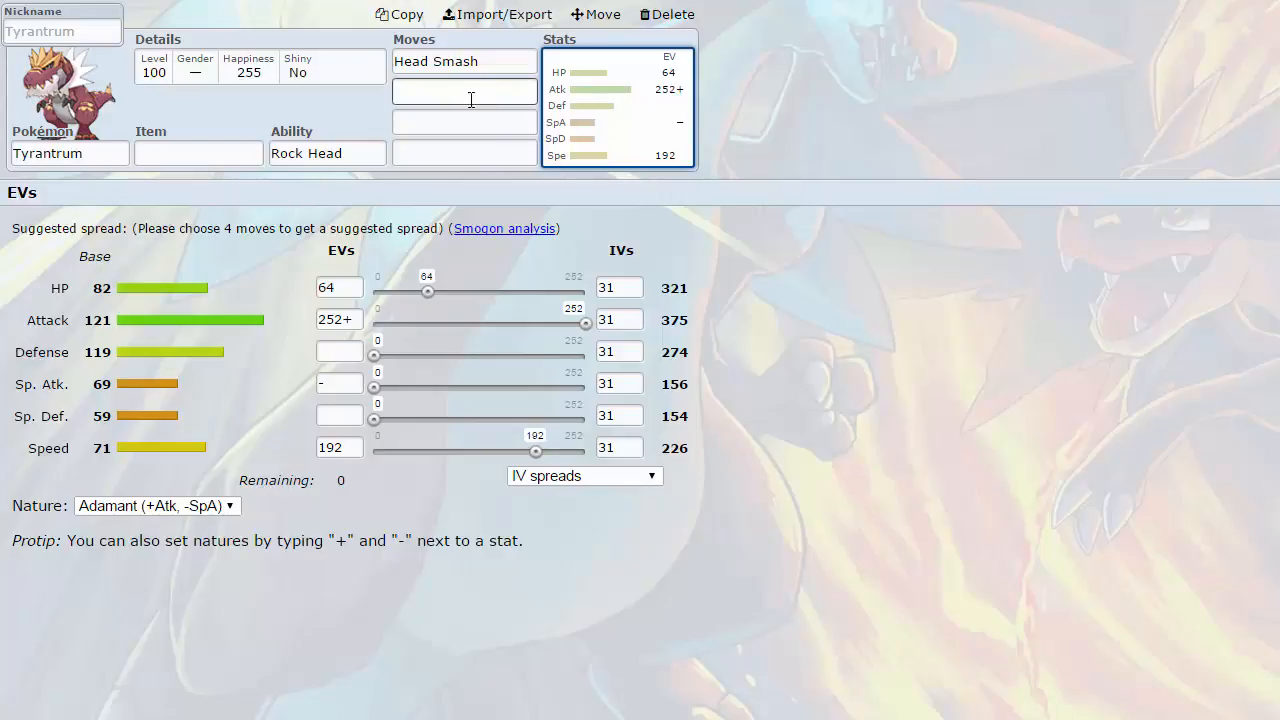
click(464, 91)
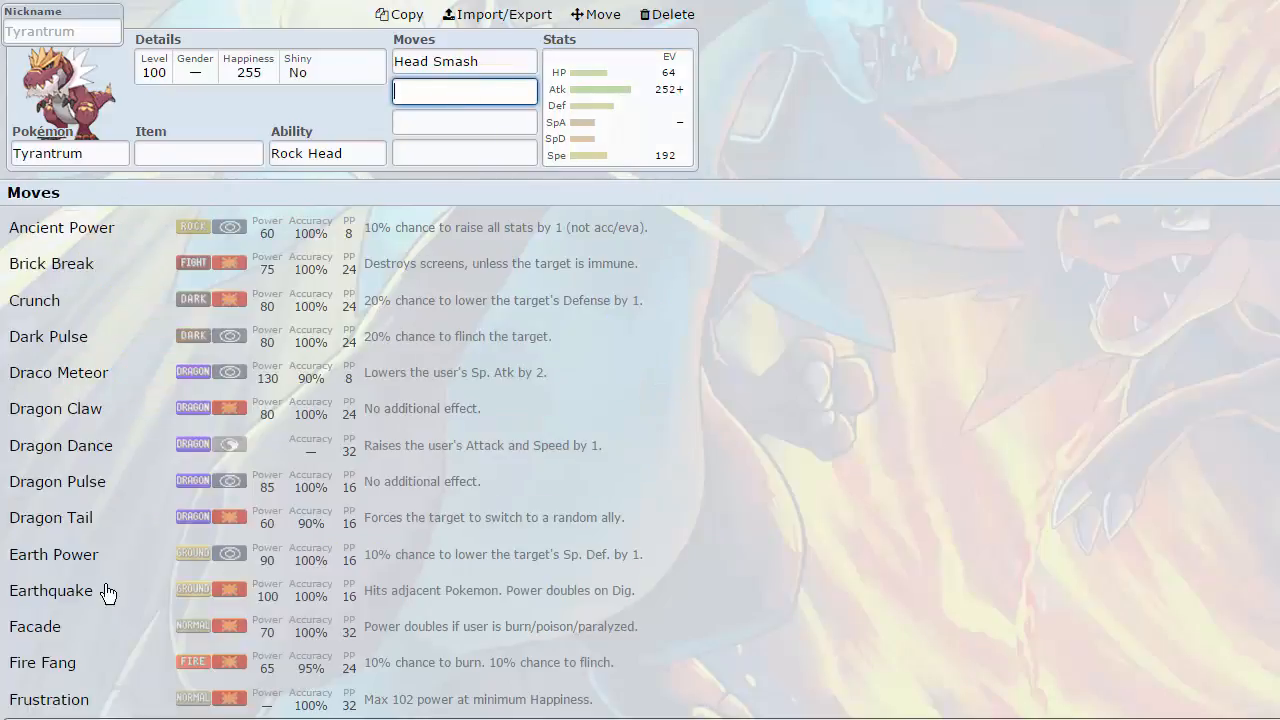
- Scroll Tyrantrum's set and switch its ability from Rock Head to Strong Jaw
scroll(down, 3)
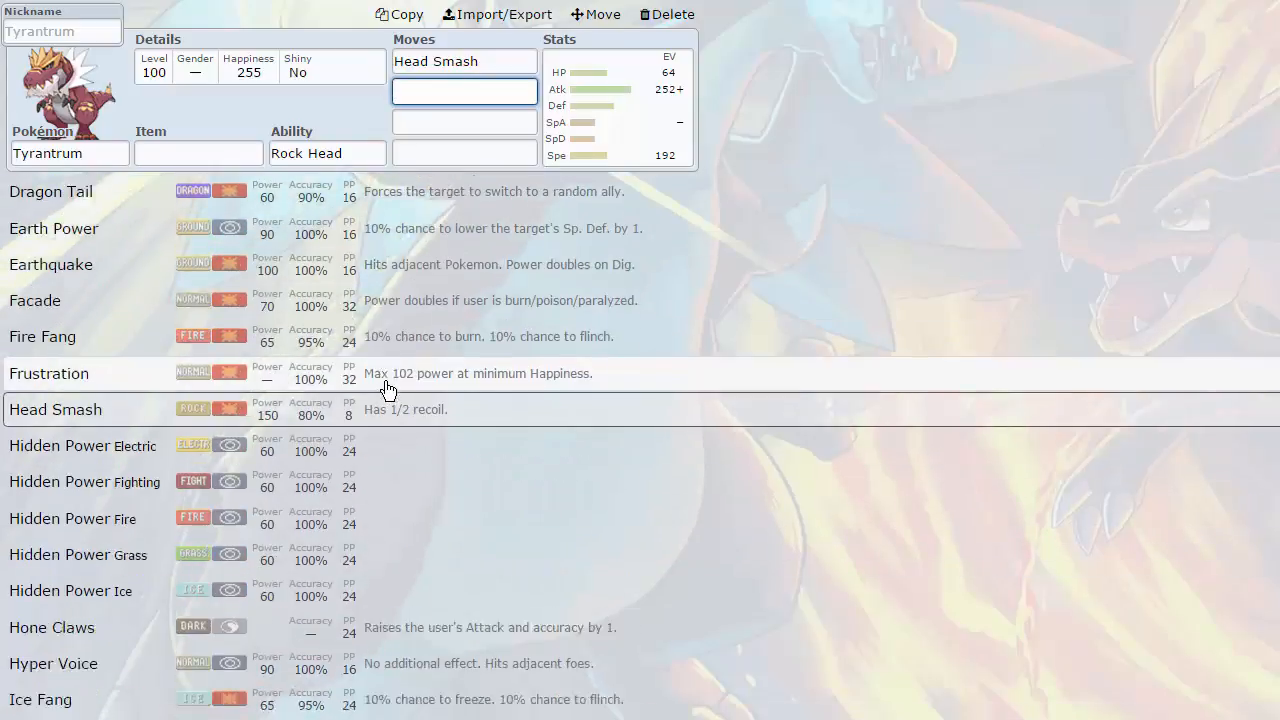
scroll(down, 3)
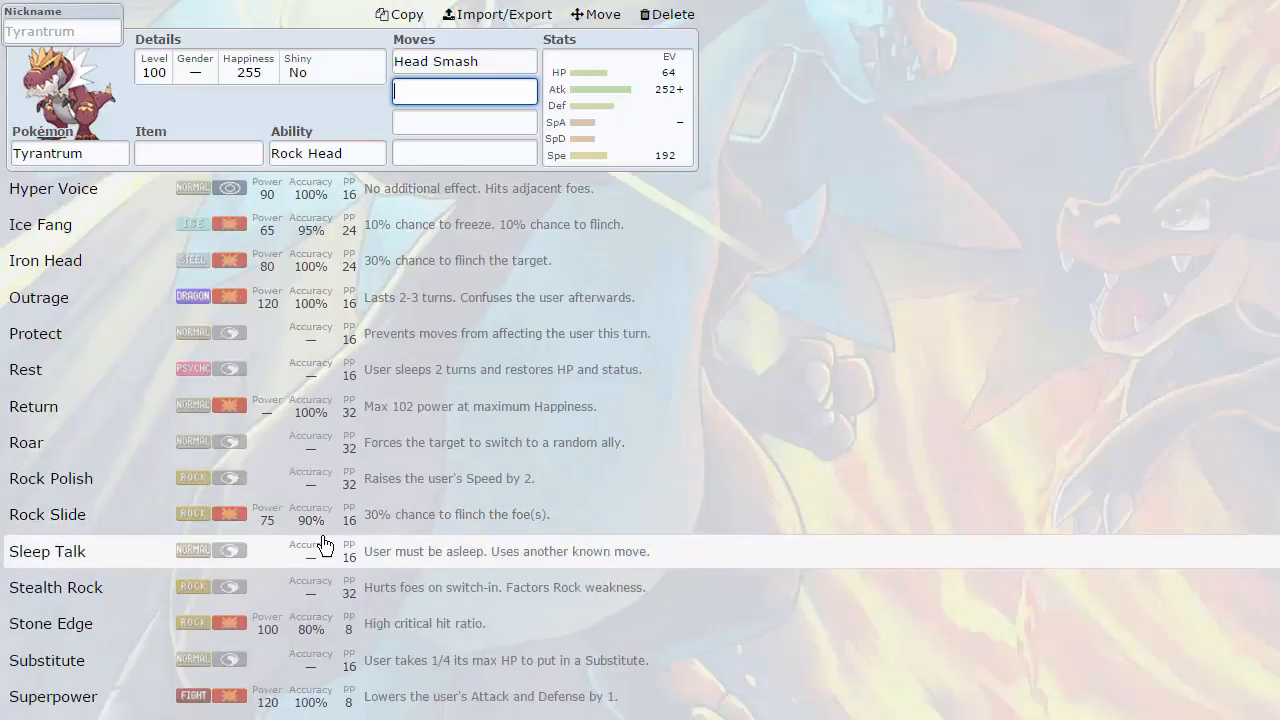
scroll(down, 3)
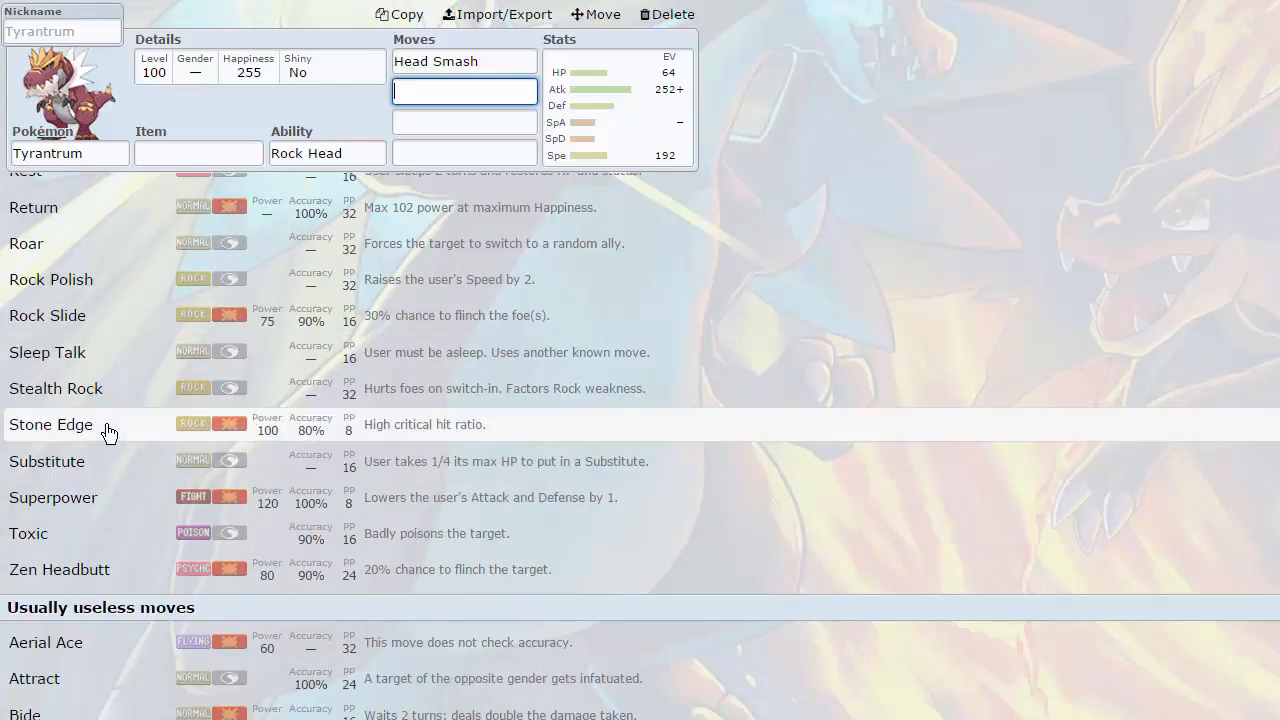
click(326, 153)
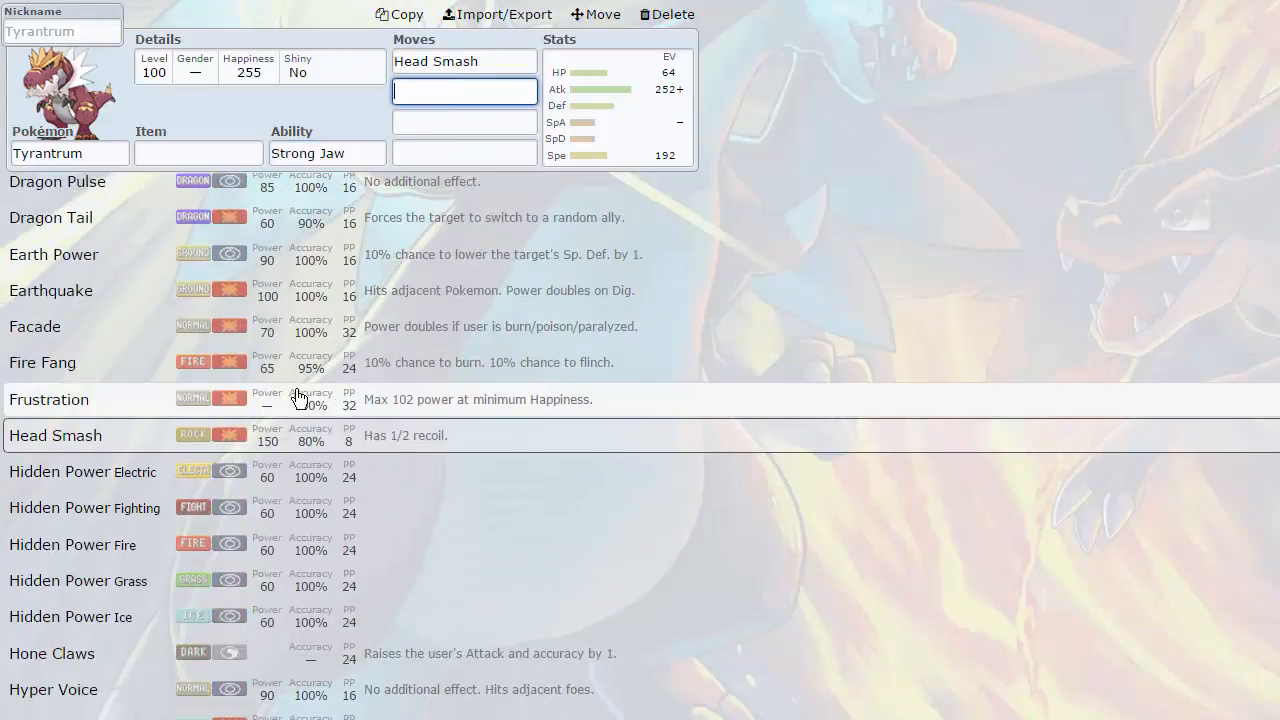
scroll(down, 3)
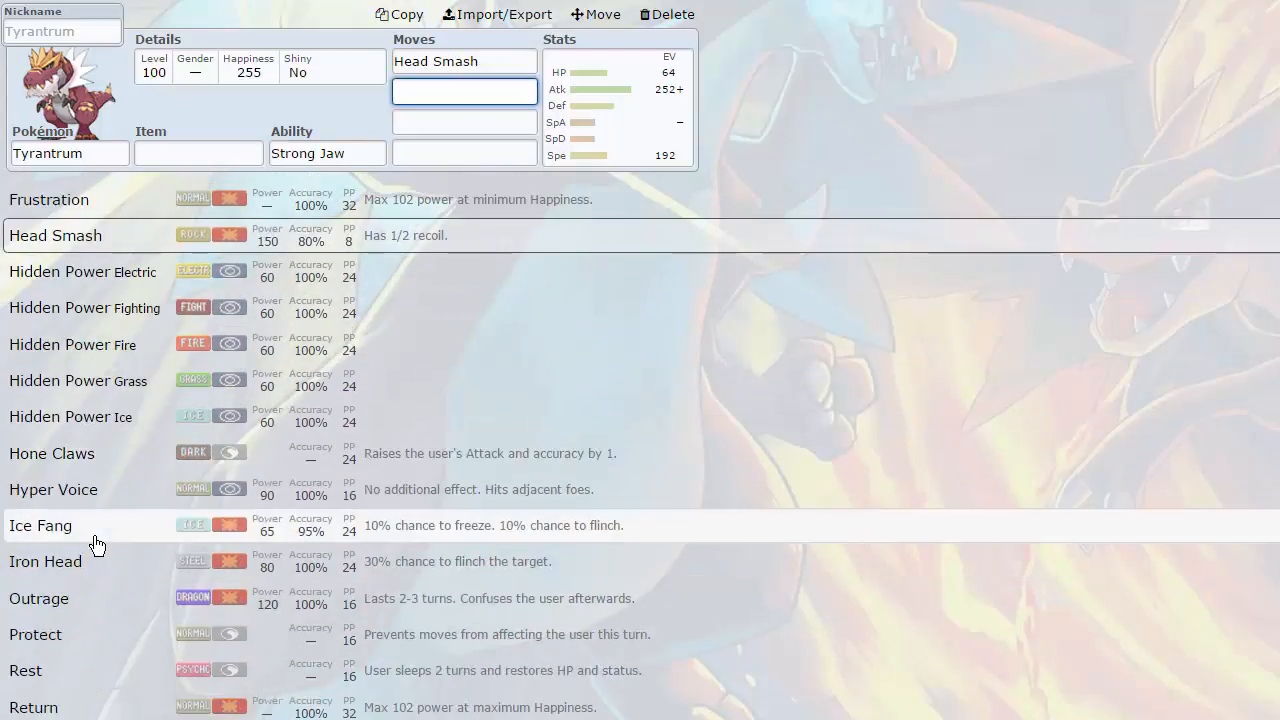
mouse_move(105, 540)
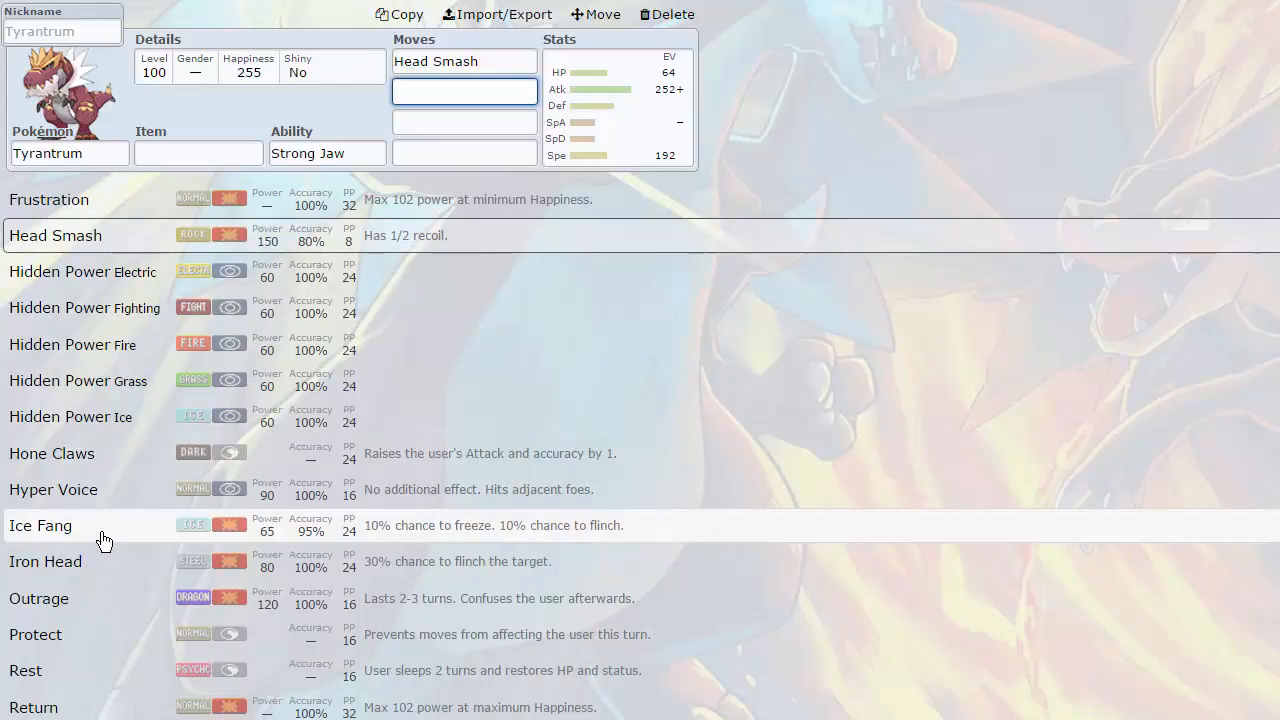
scroll(down, 3)
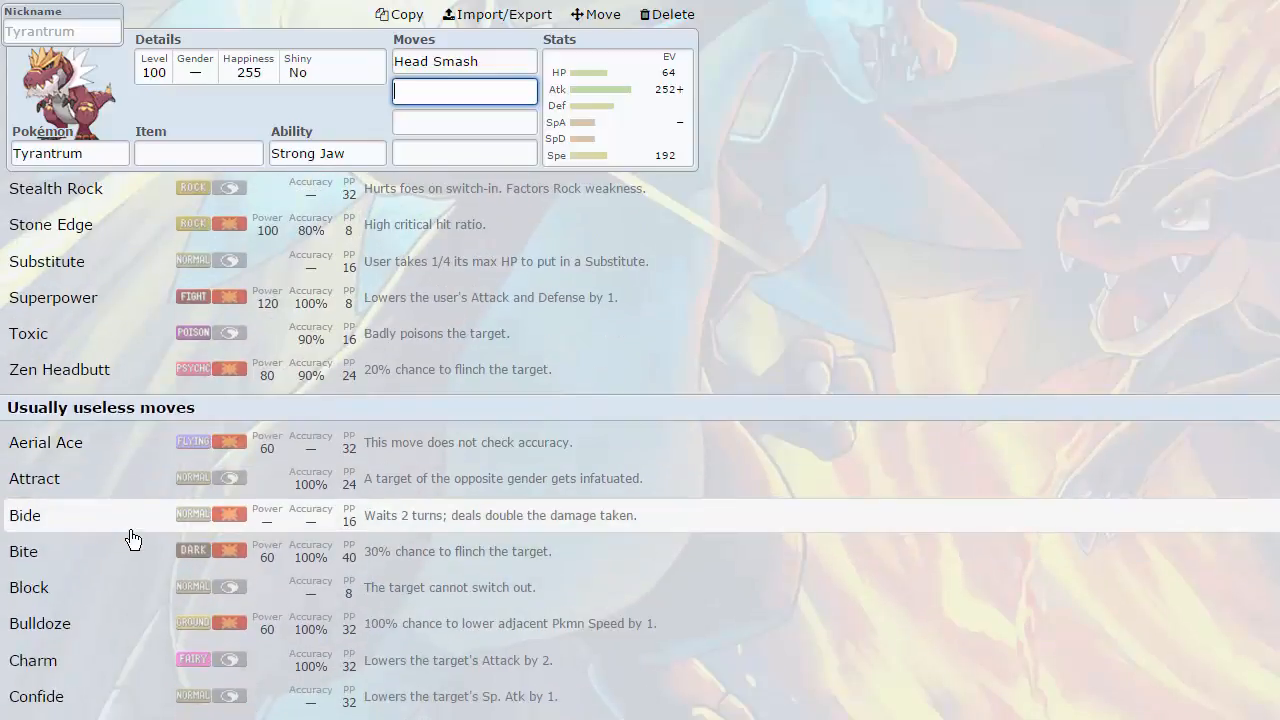
scroll(down, 3)
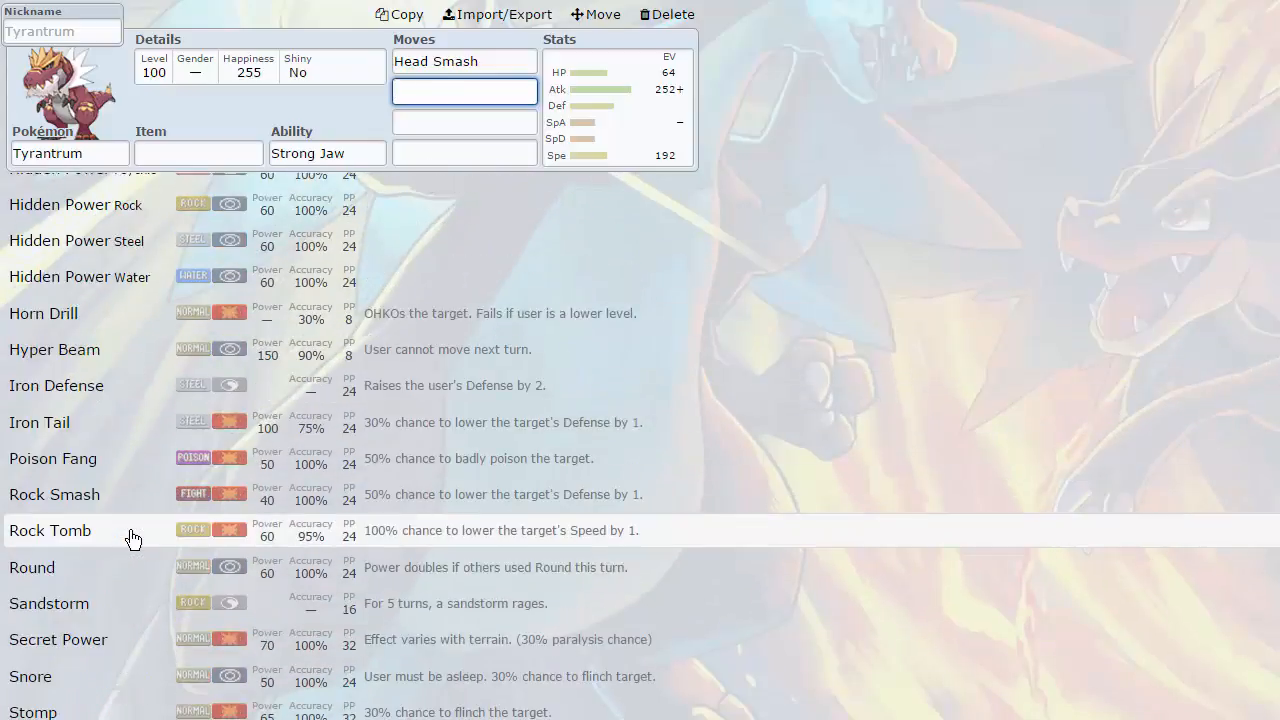
scroll(down, 3)
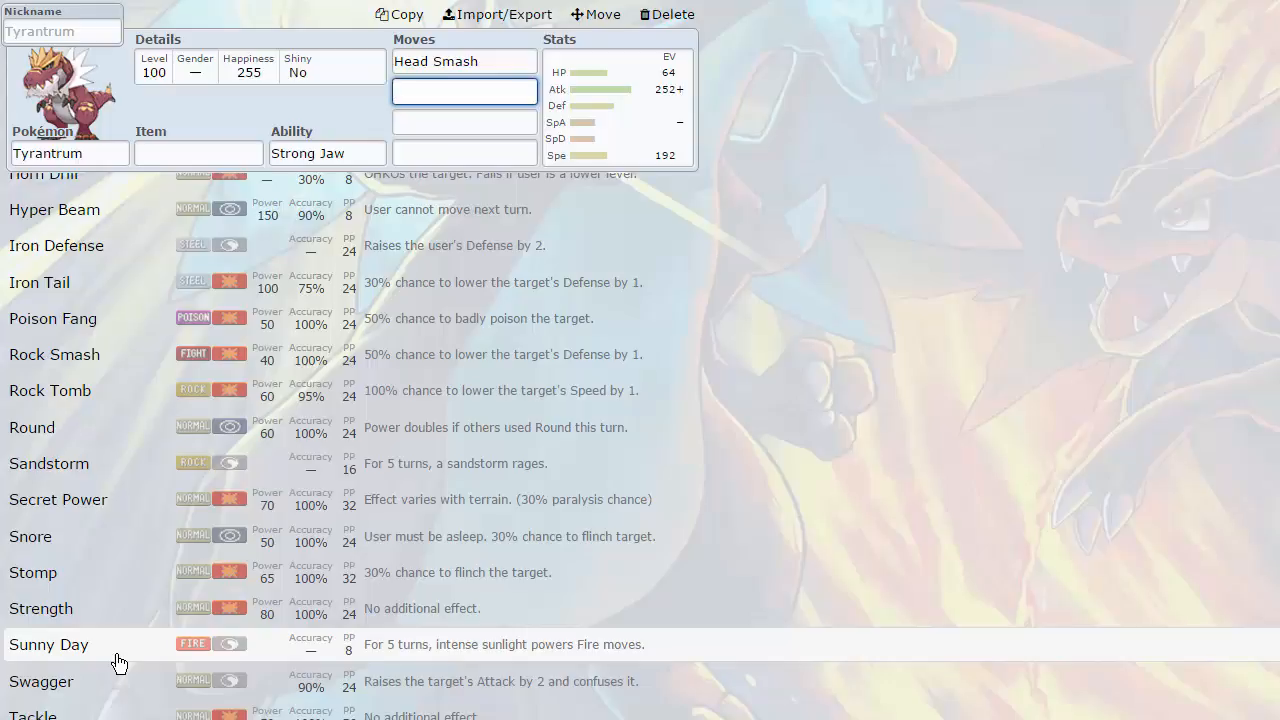
mouse_move(270, 327)
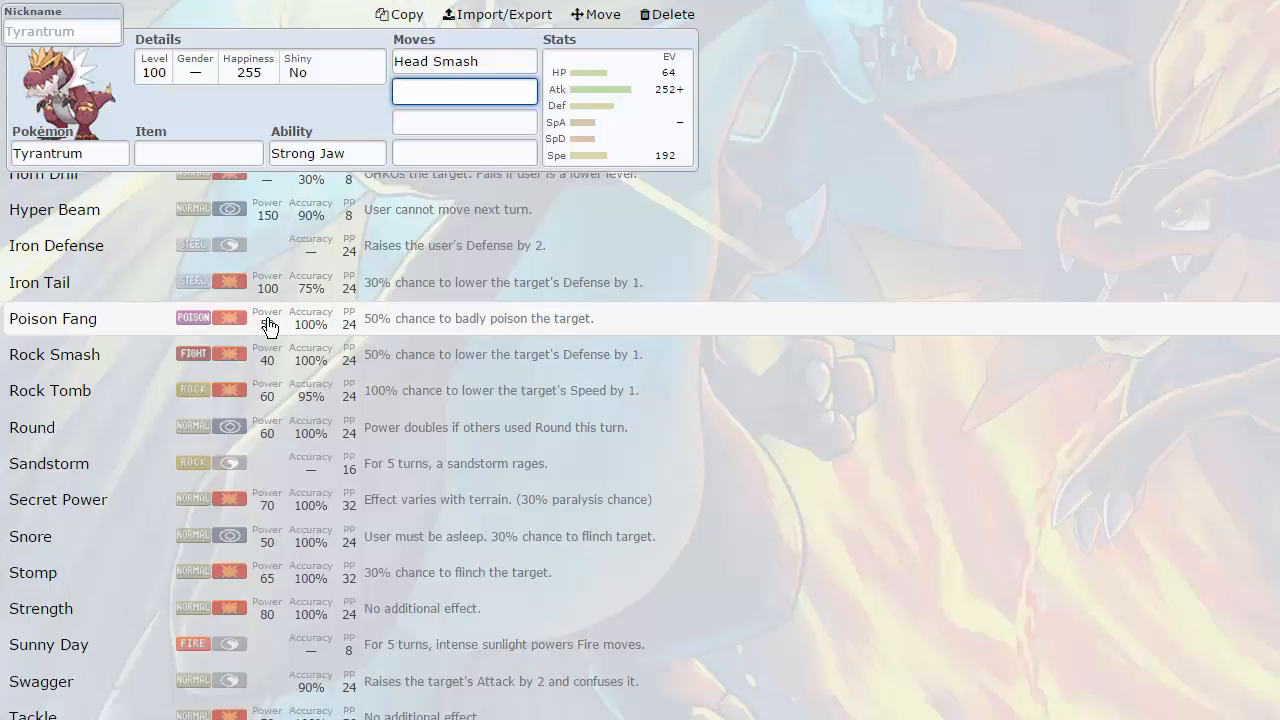
click(464, 91)
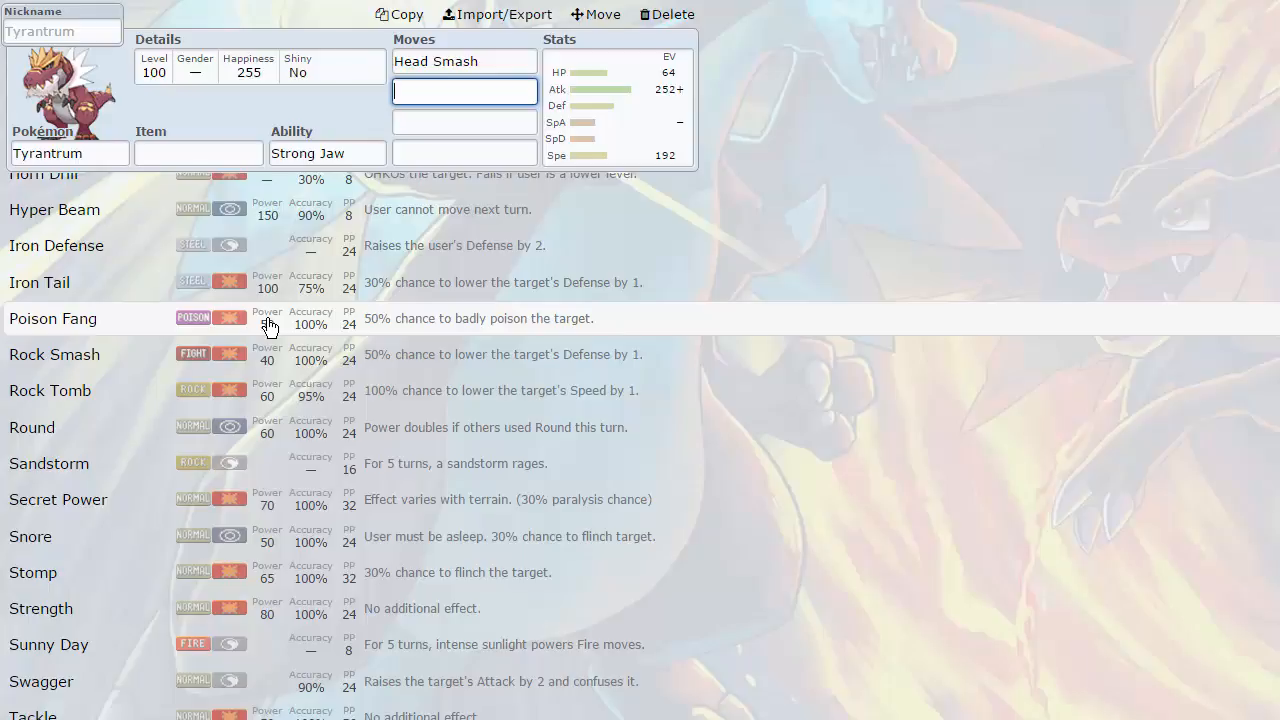
click(464, 91)
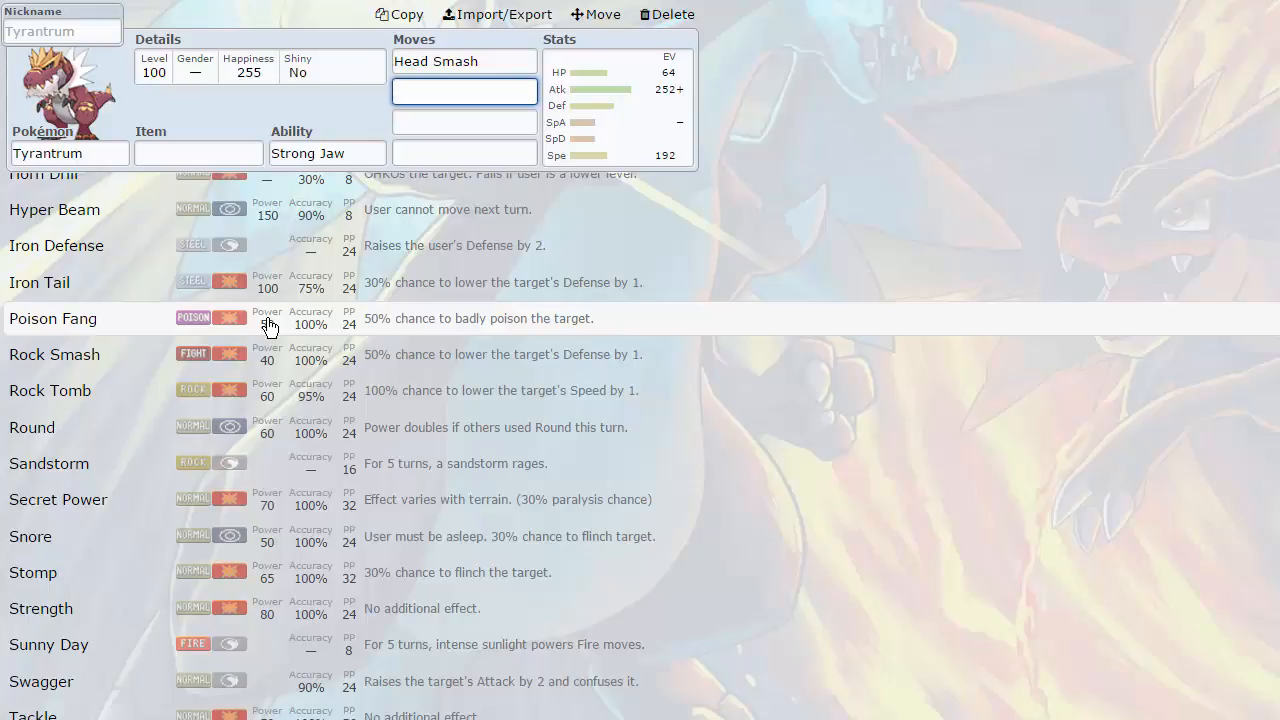
click(464, 91)
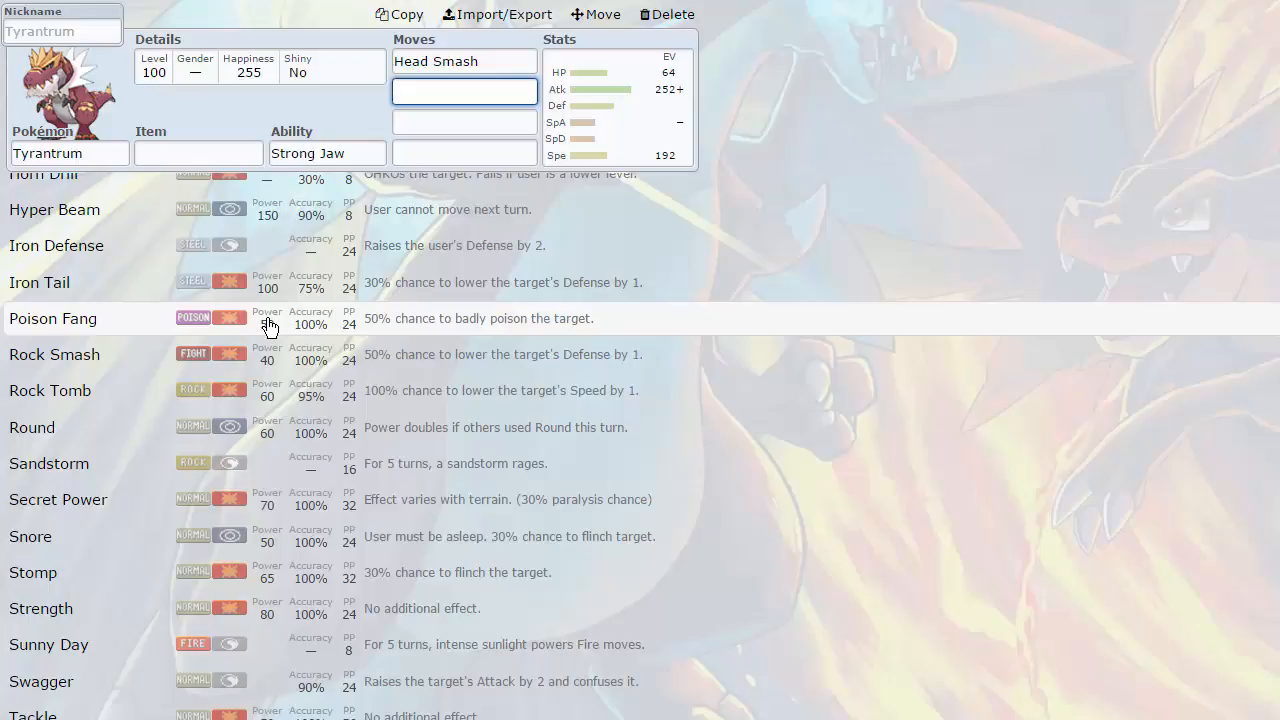
click(464, 91)
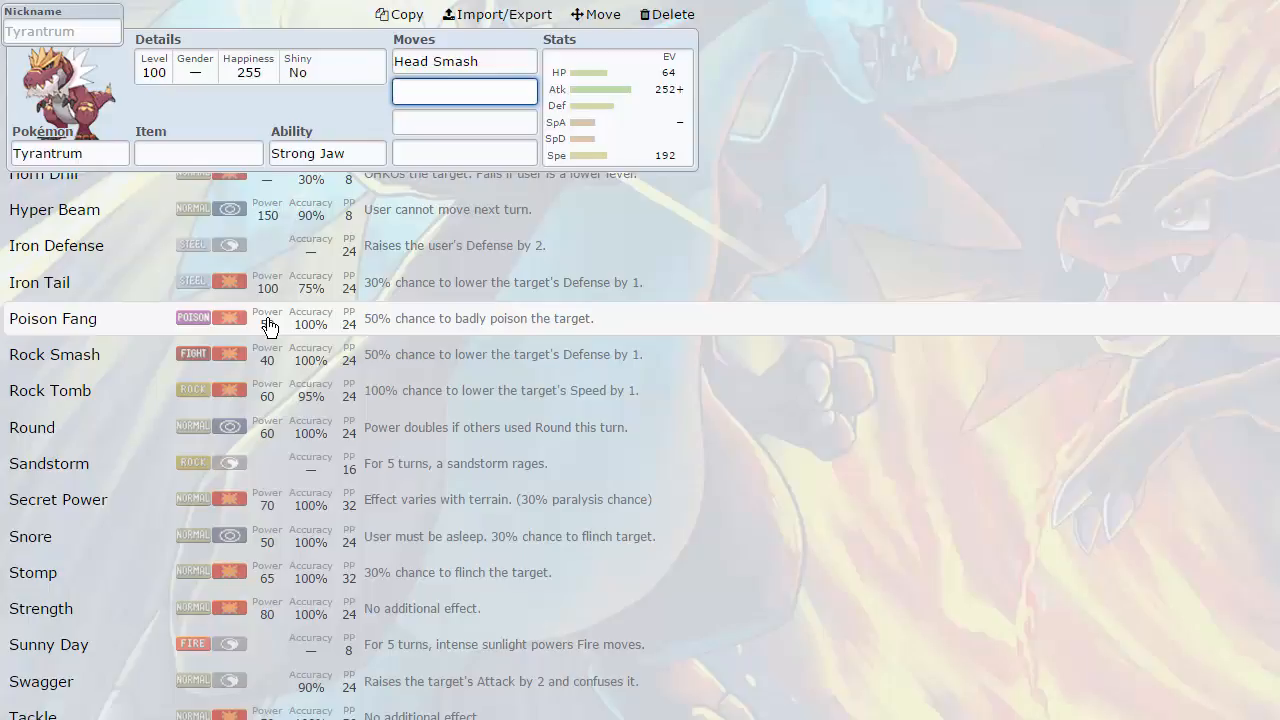
mouse_move(252, 325)
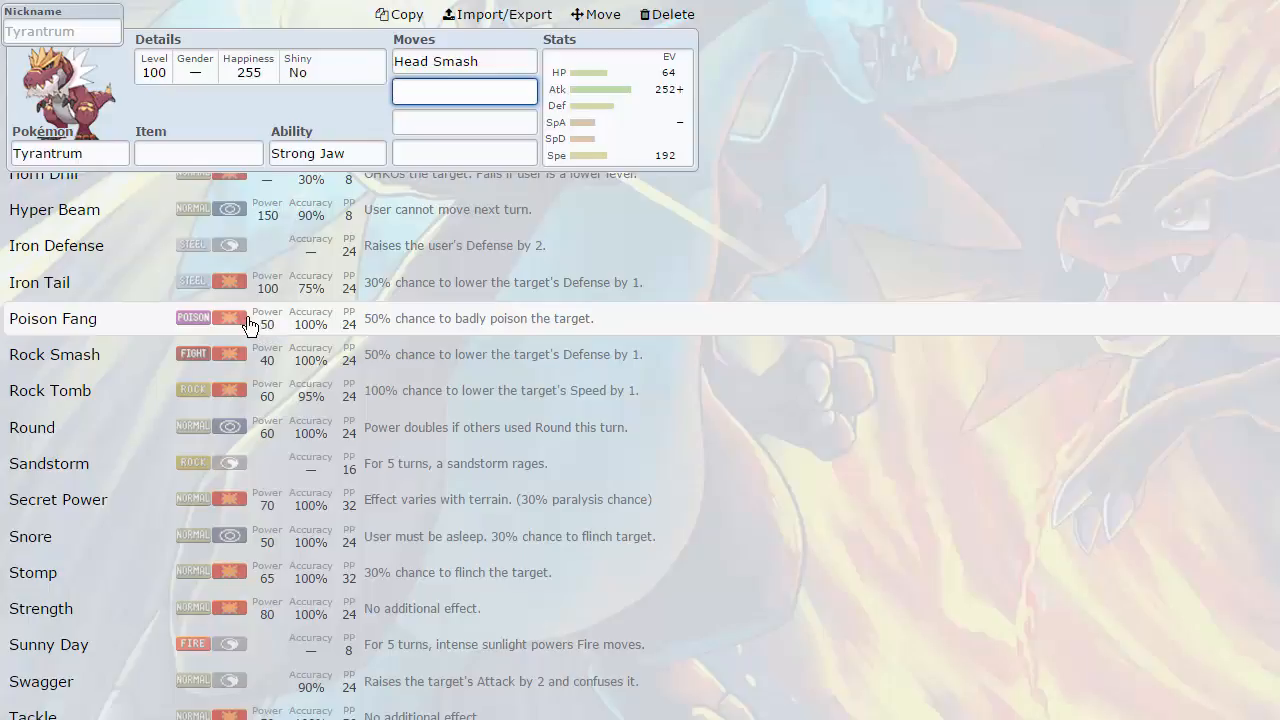
mouse_move(955, 85)
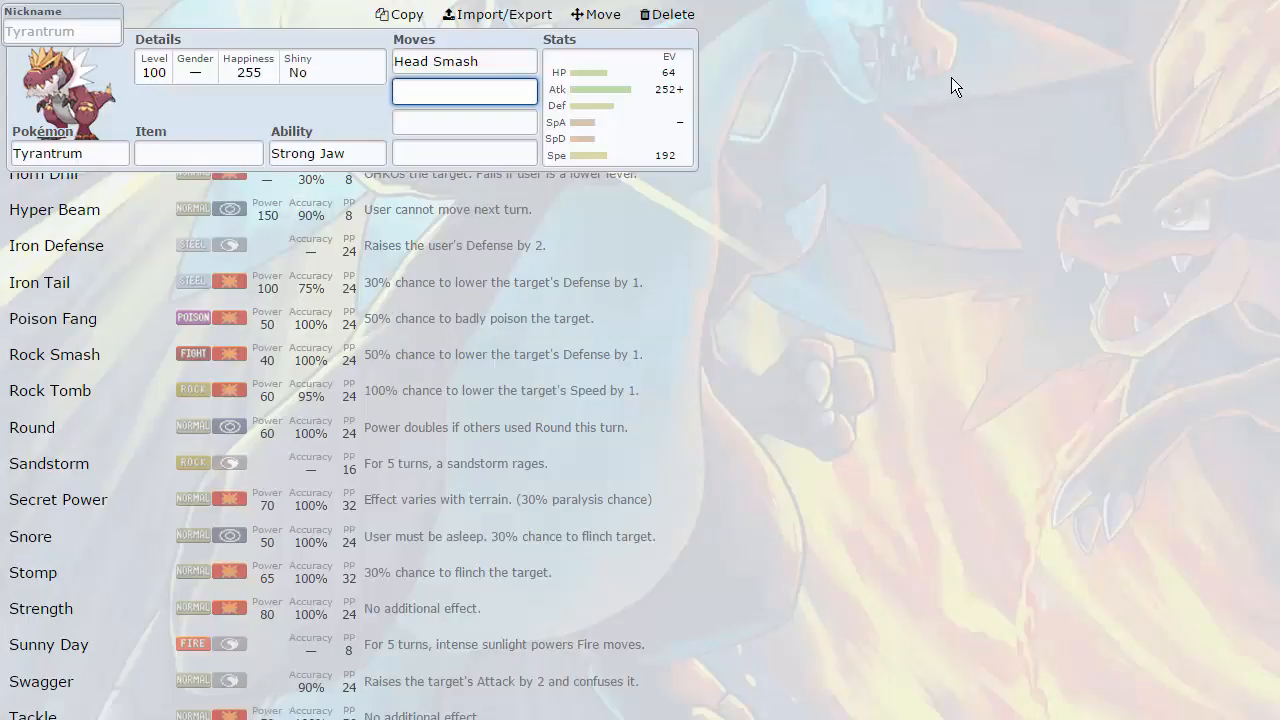
mouse_move(782, 54)
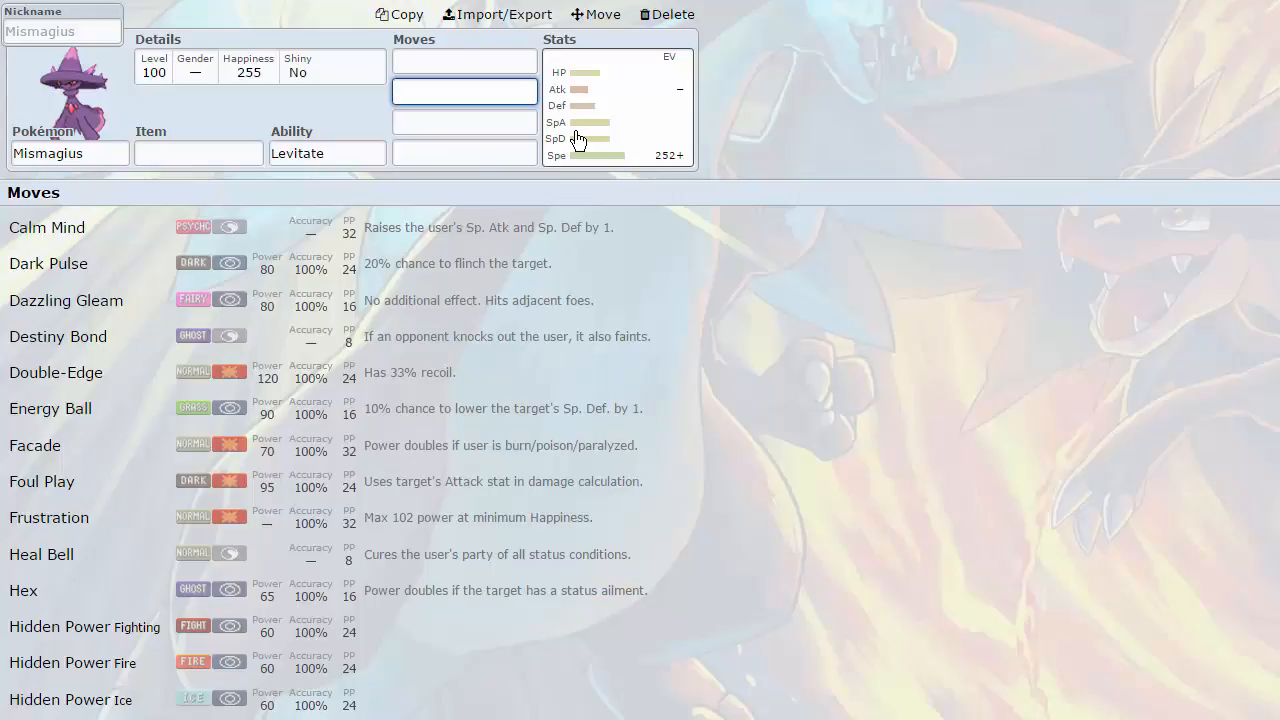
- Select Mismagius, give it 252 Sp. Atk EVs, and scroll its learnable moves
click(464, 91)
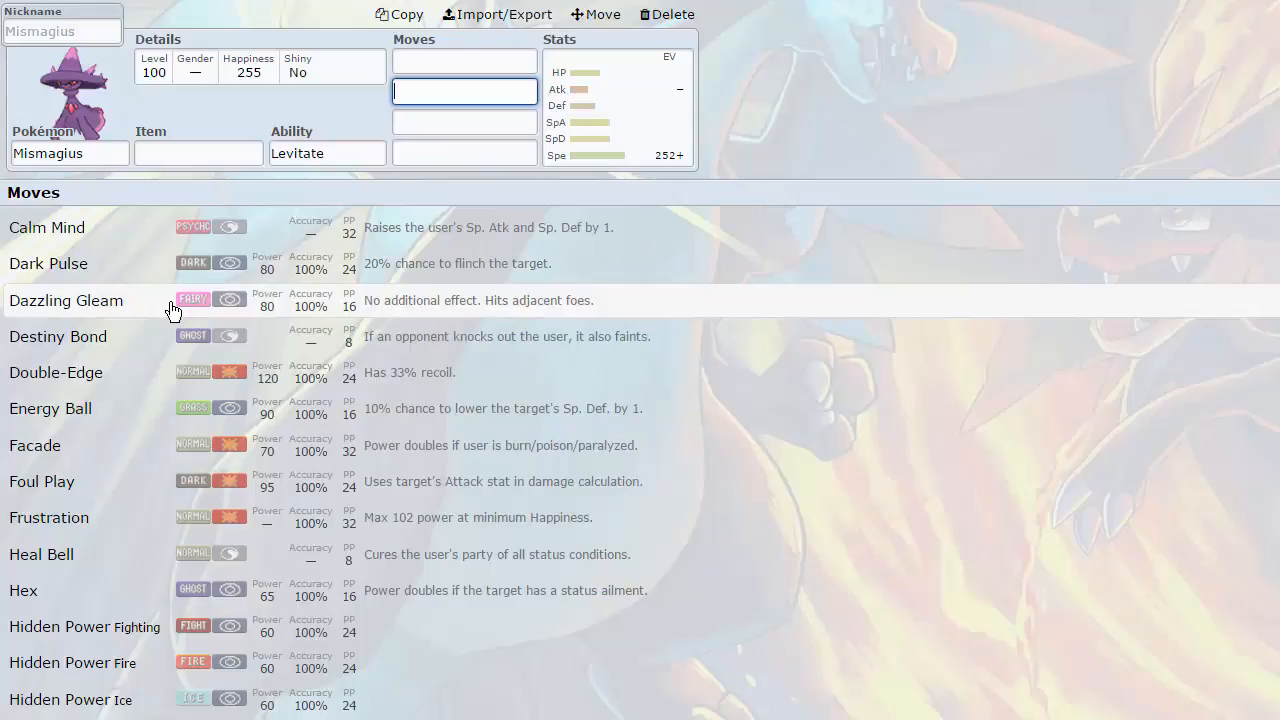
scroll(down, 3)
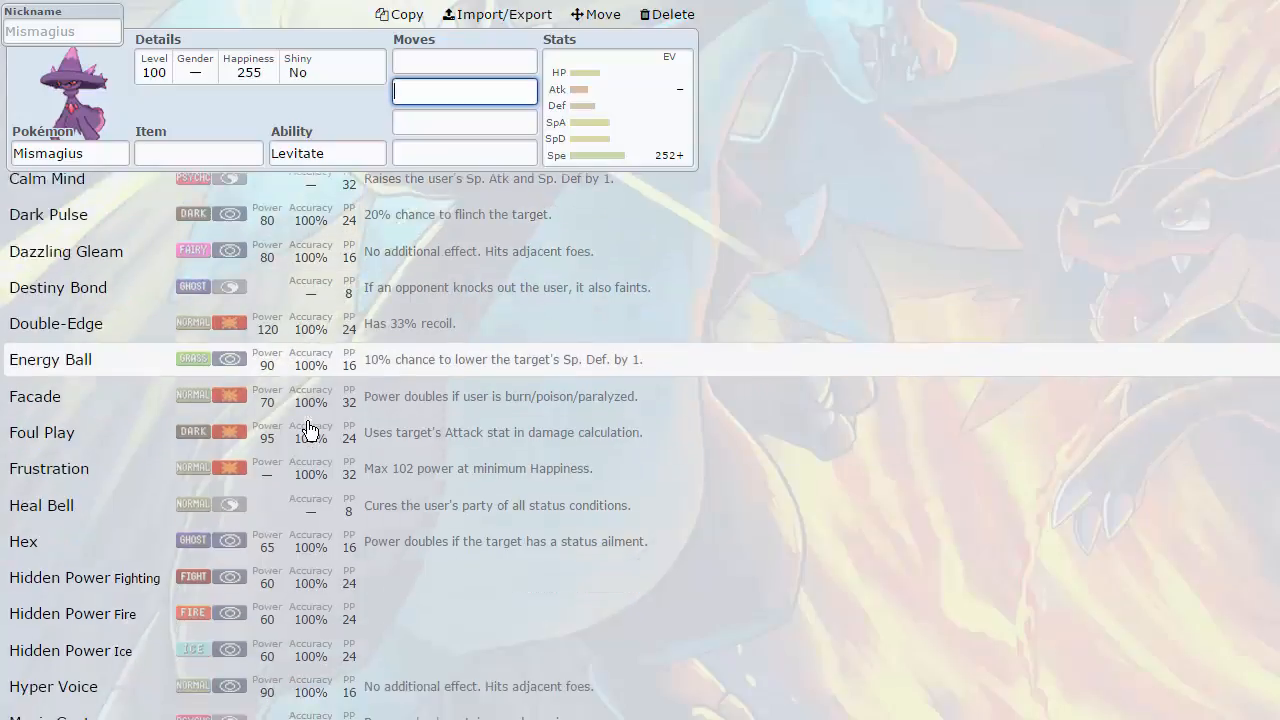
scroll(down, 3)
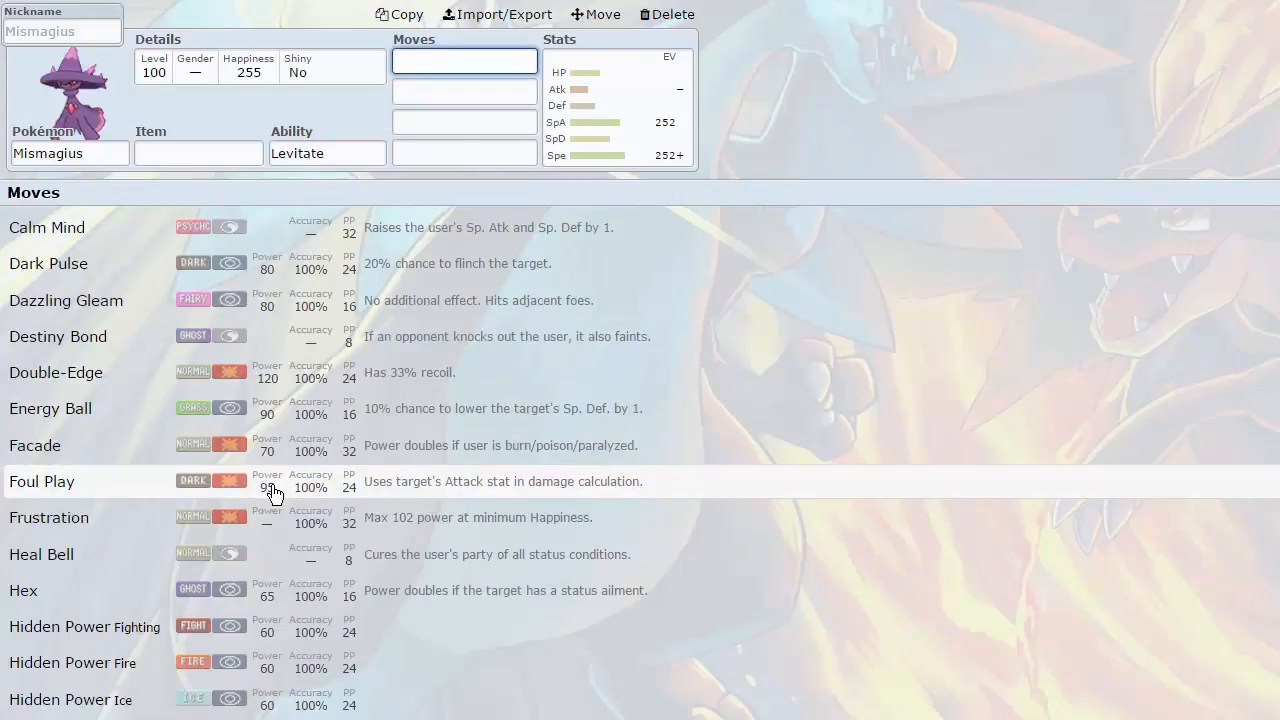
scroll(down, 3)
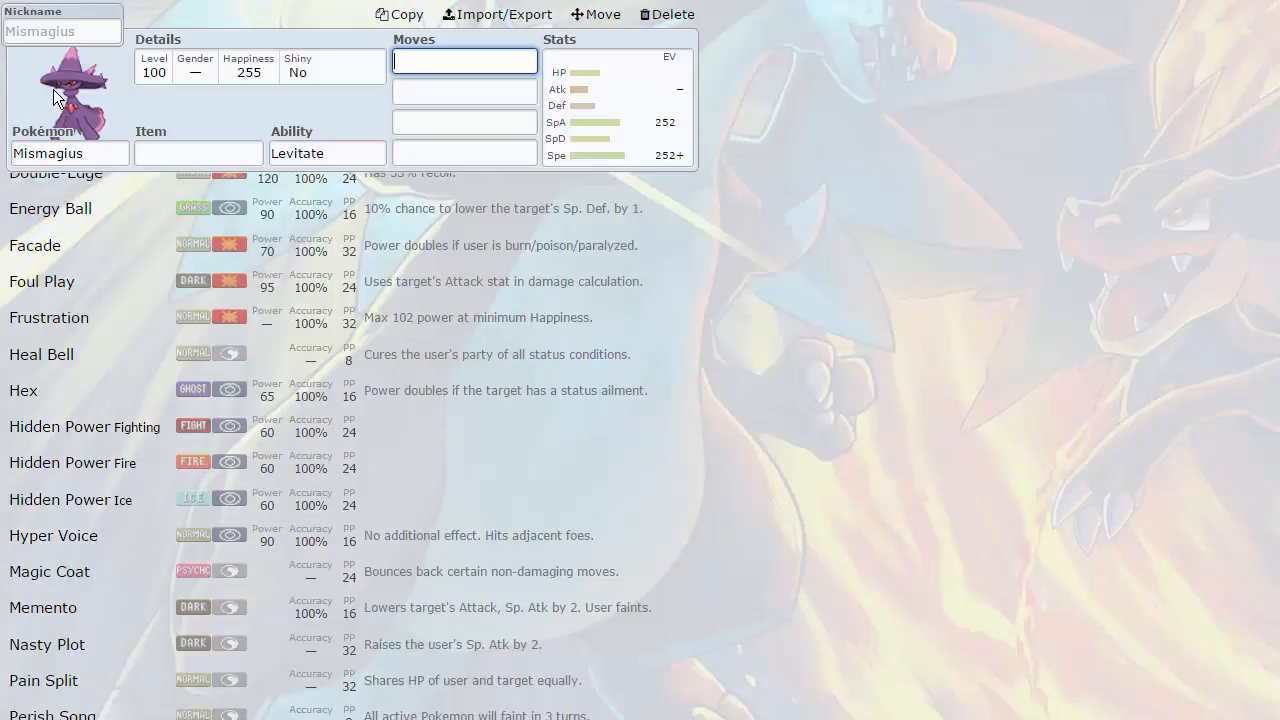
scroll(down, 3)
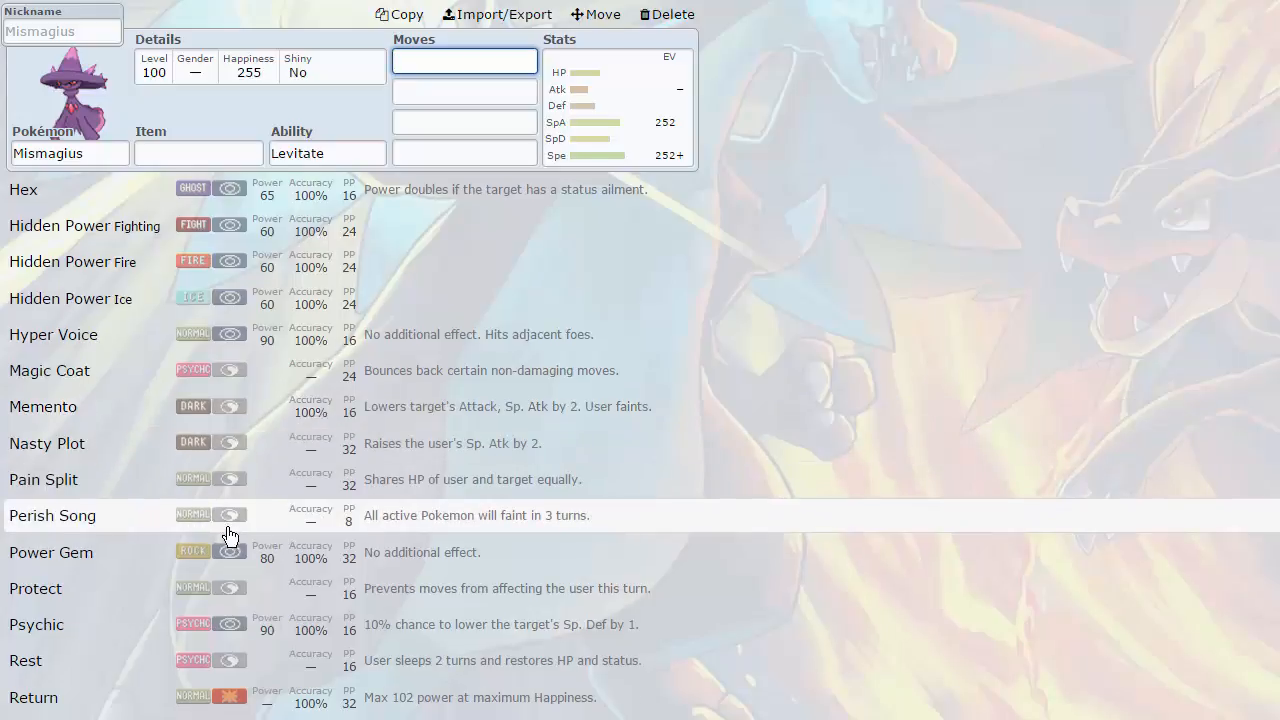
scroll(down, 3)
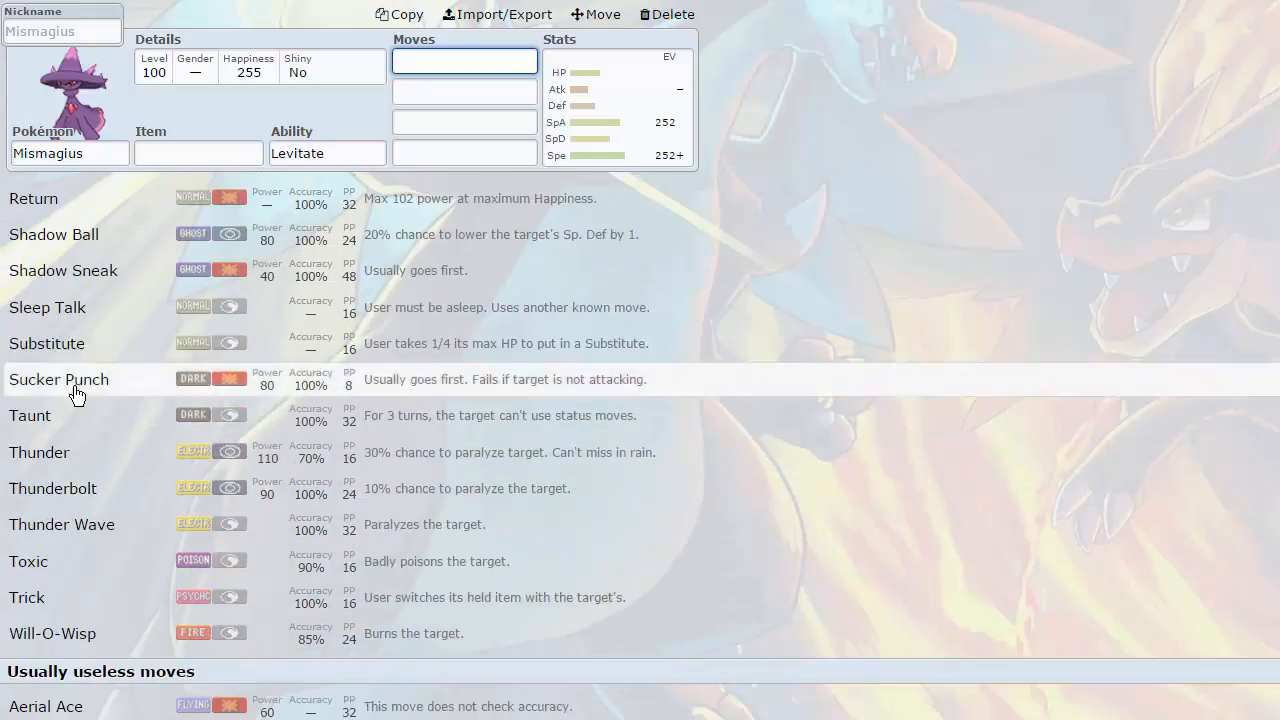
mouse_move(75, 415)
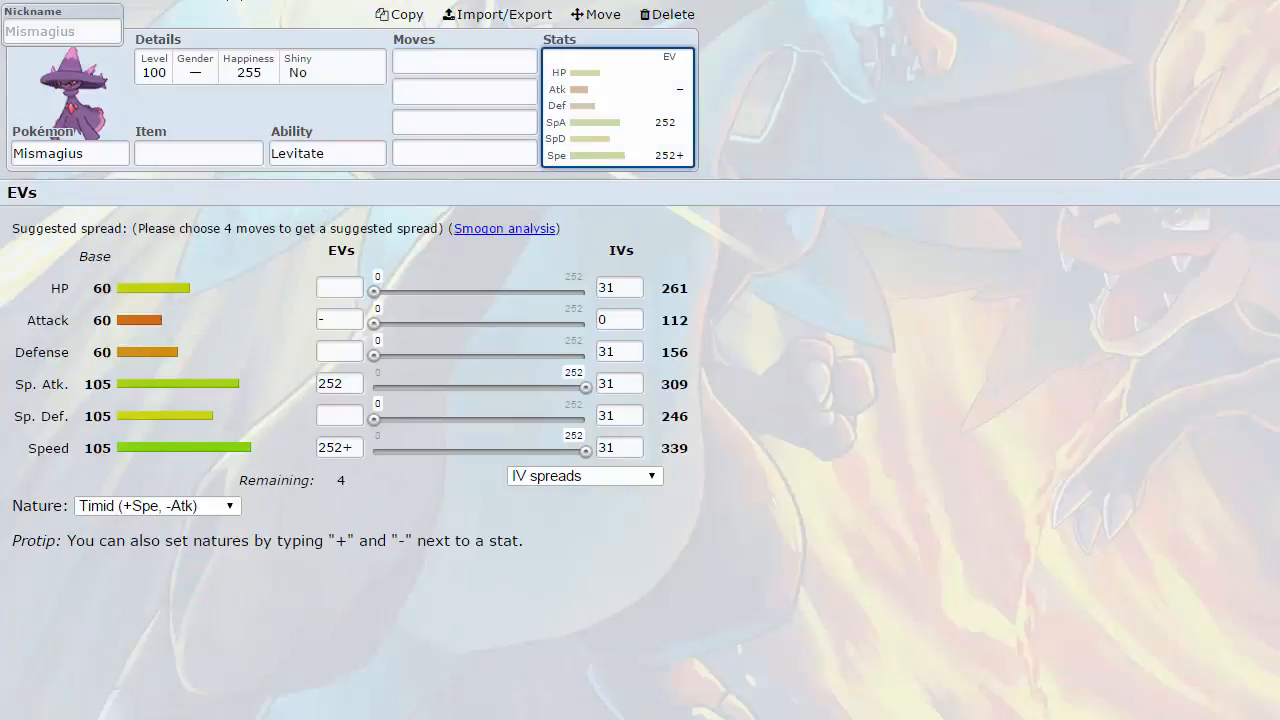
click(463, 61)
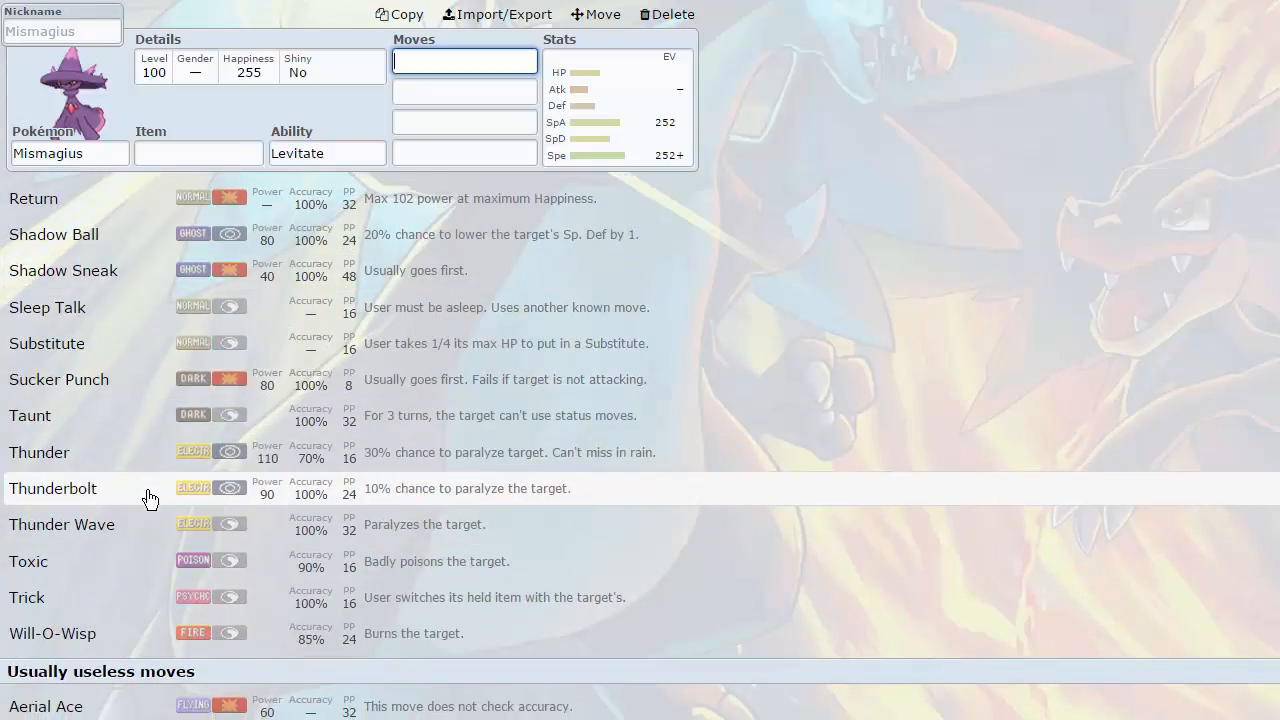
mouse_move(122, 648)
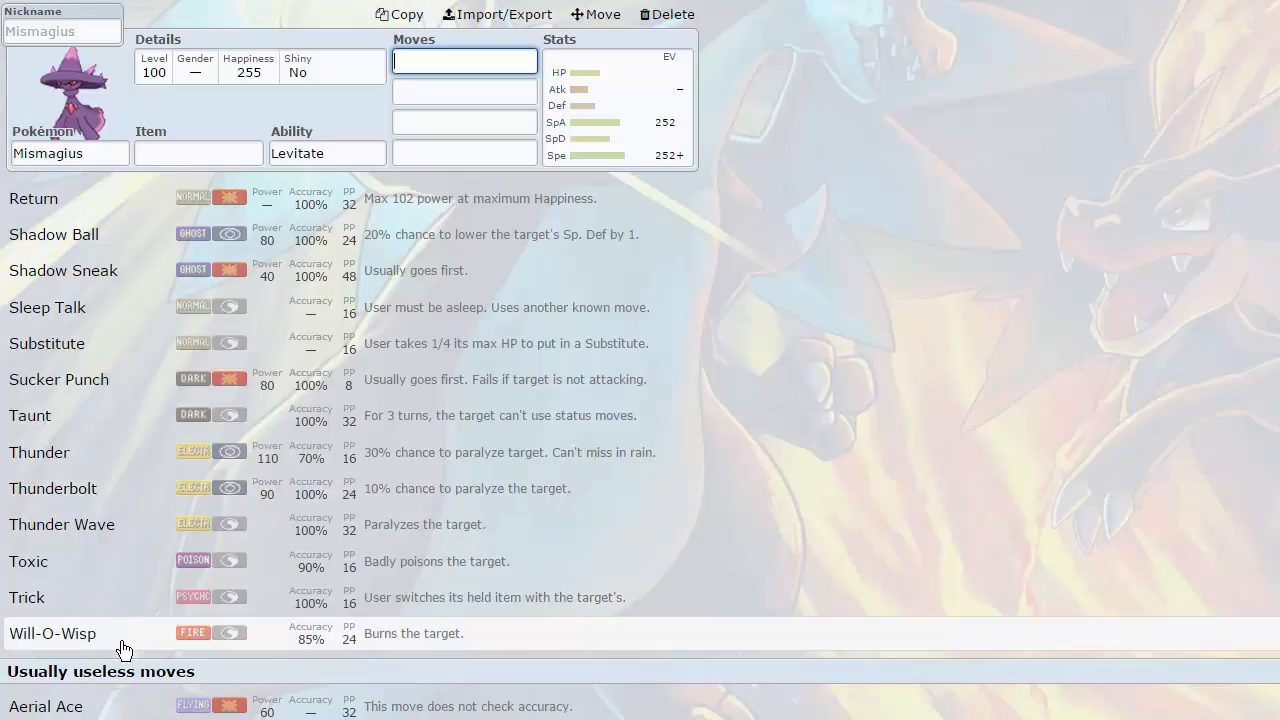
click(464, 61)
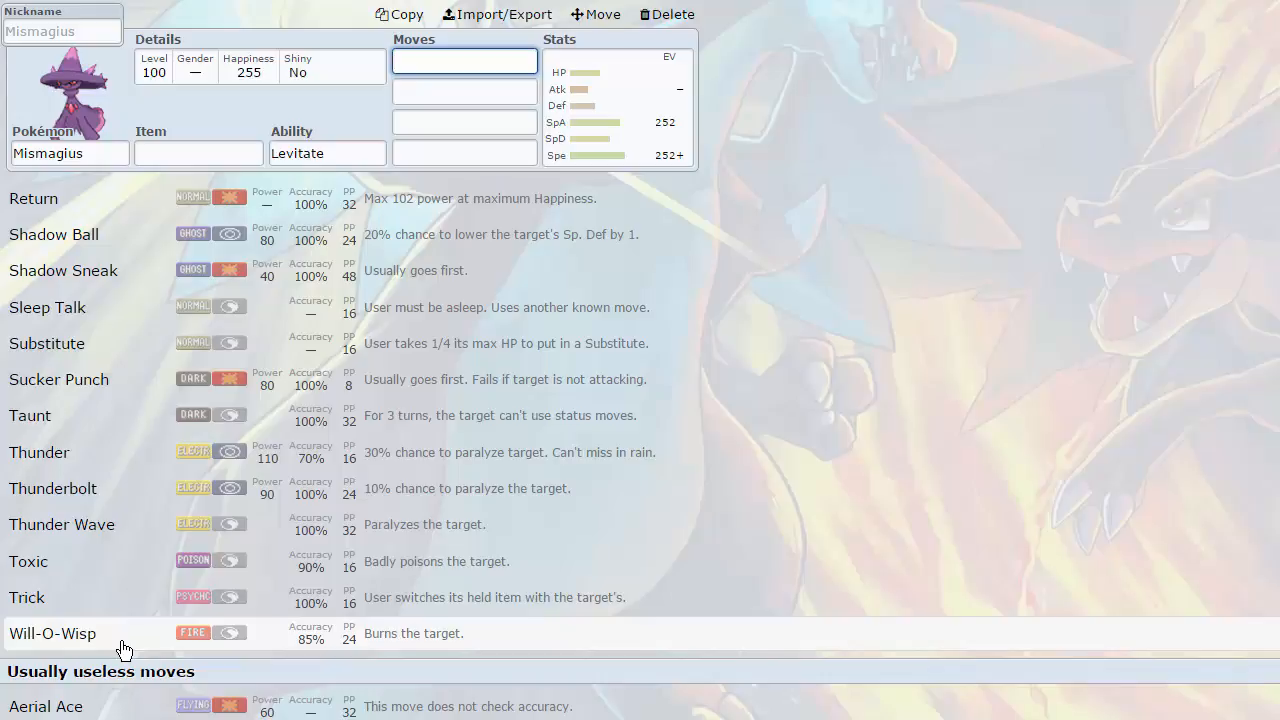
scroll(down, 3)
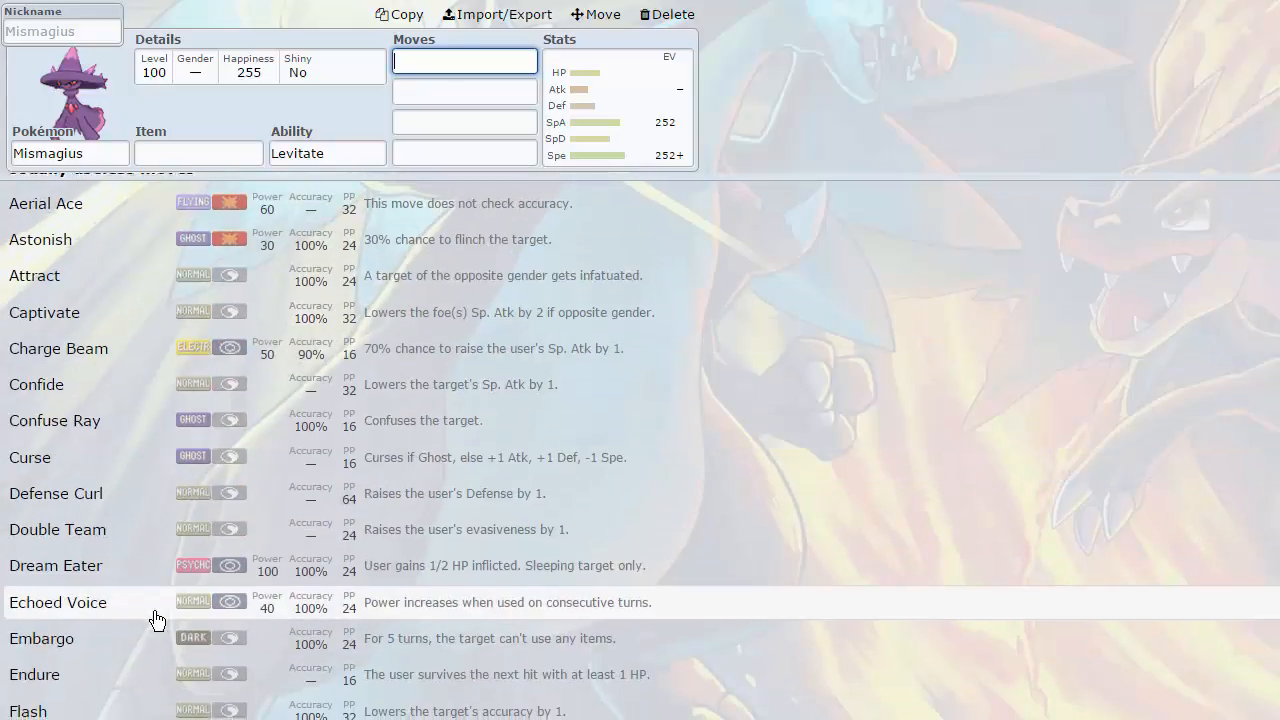
scroll(down, 3)
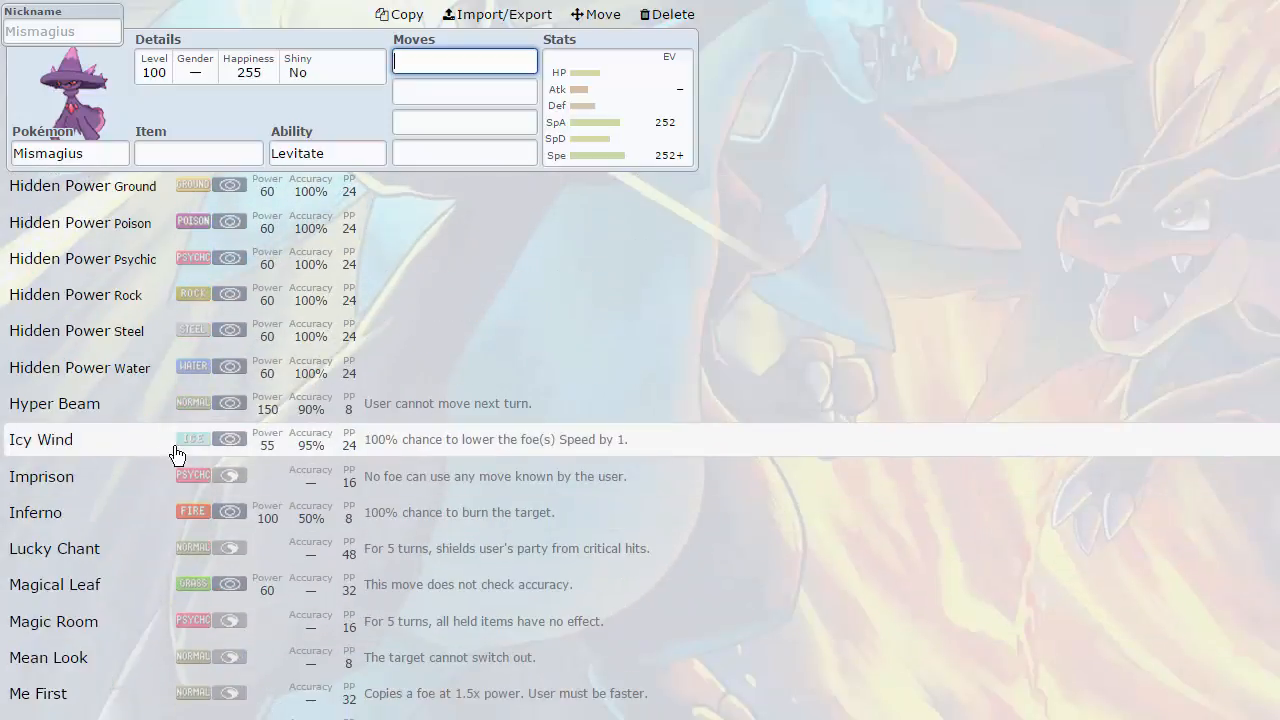
scroll(down, 3)
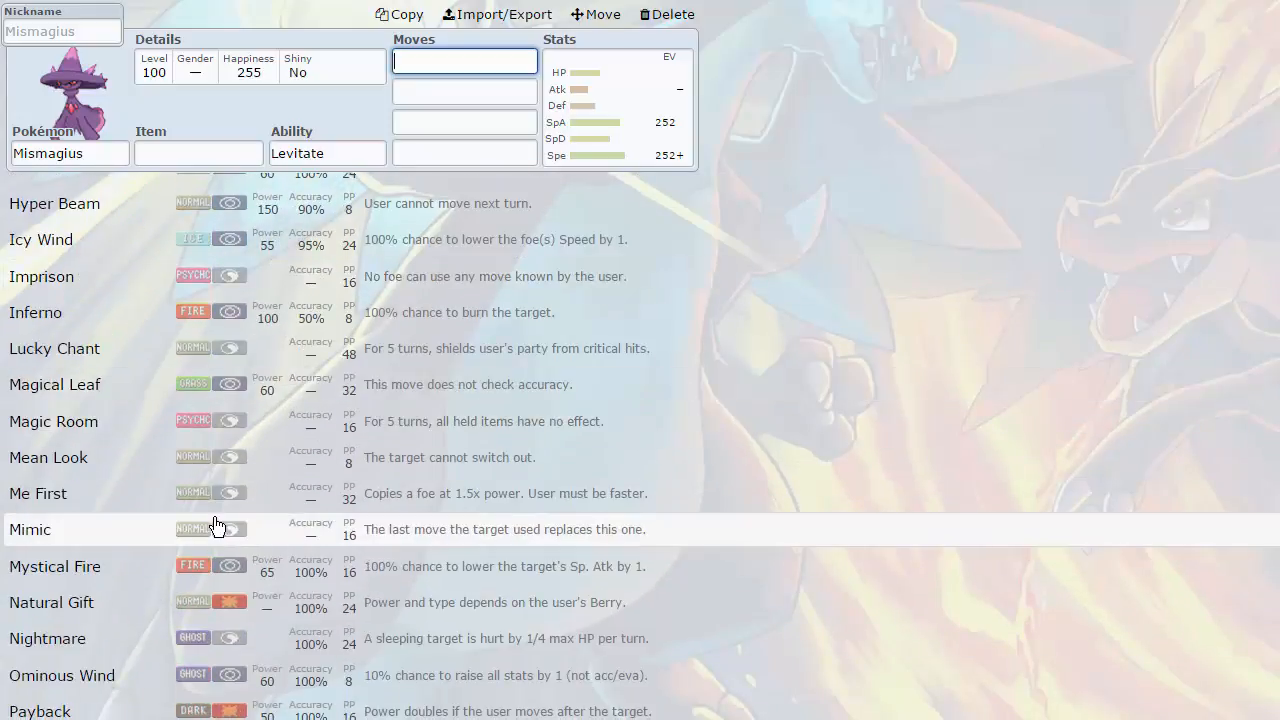
scroll(down, 3)
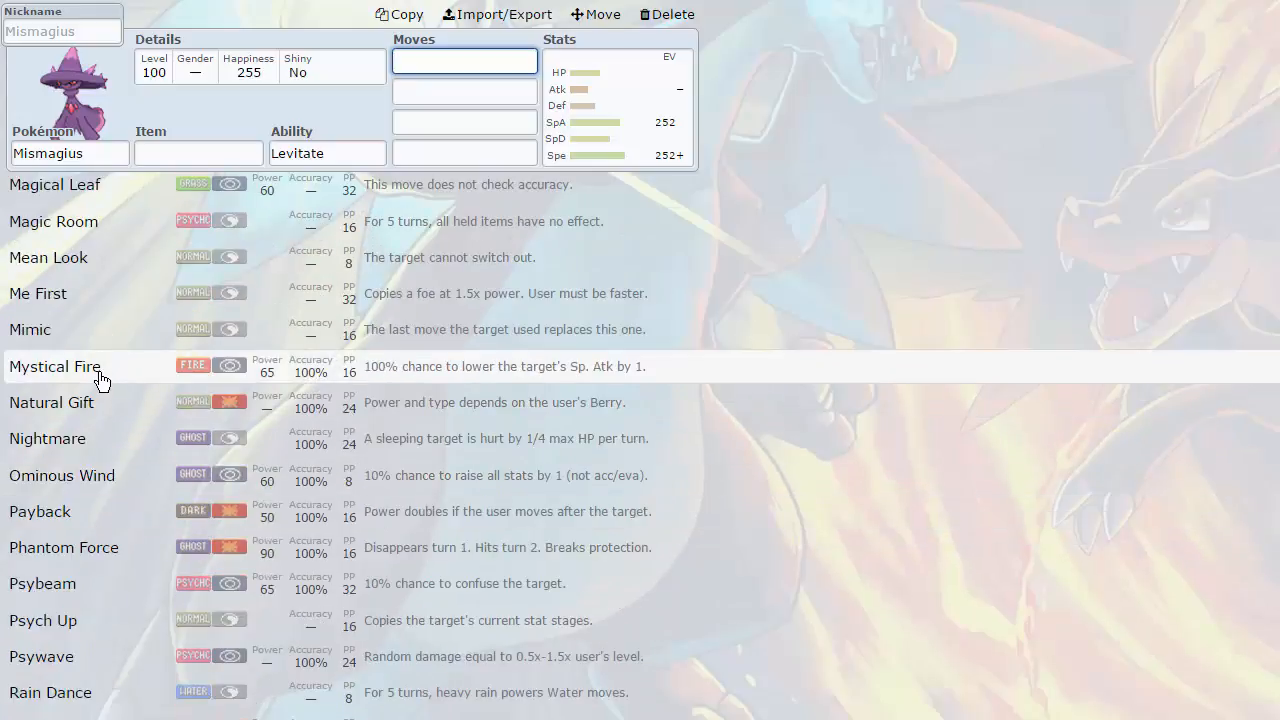
mouse_move(207, 373)
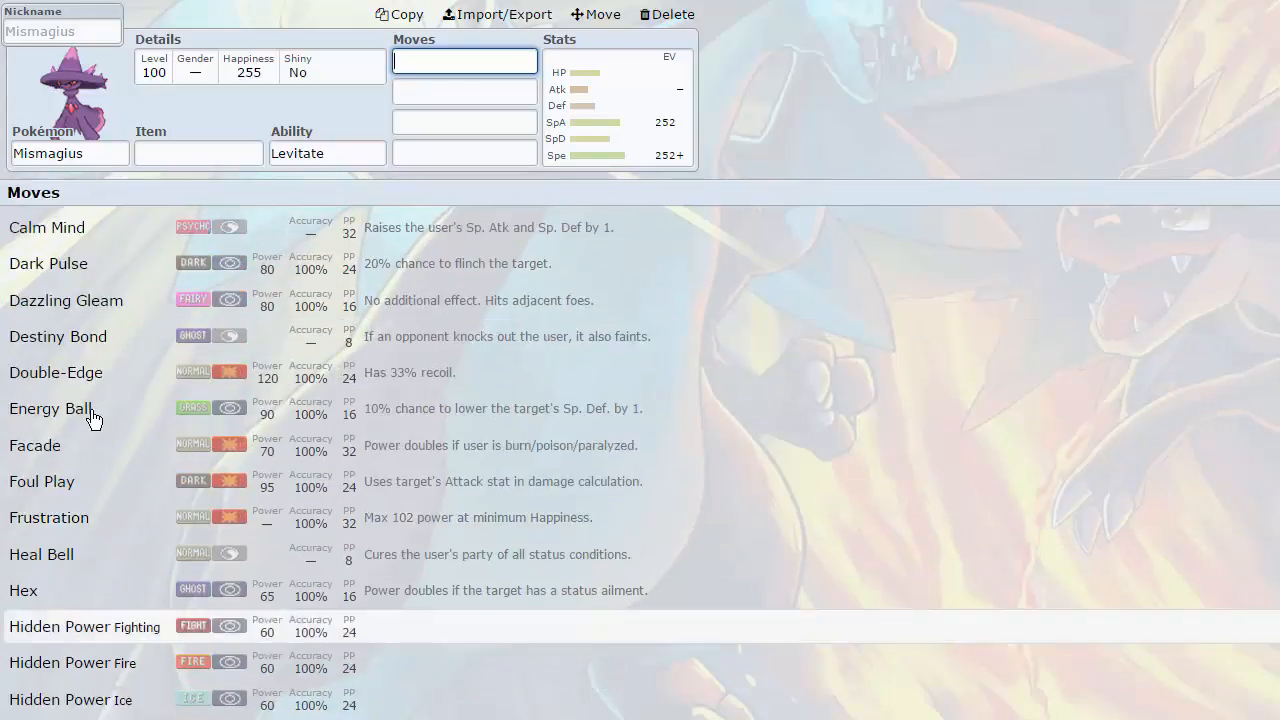
scroll(down, 3)
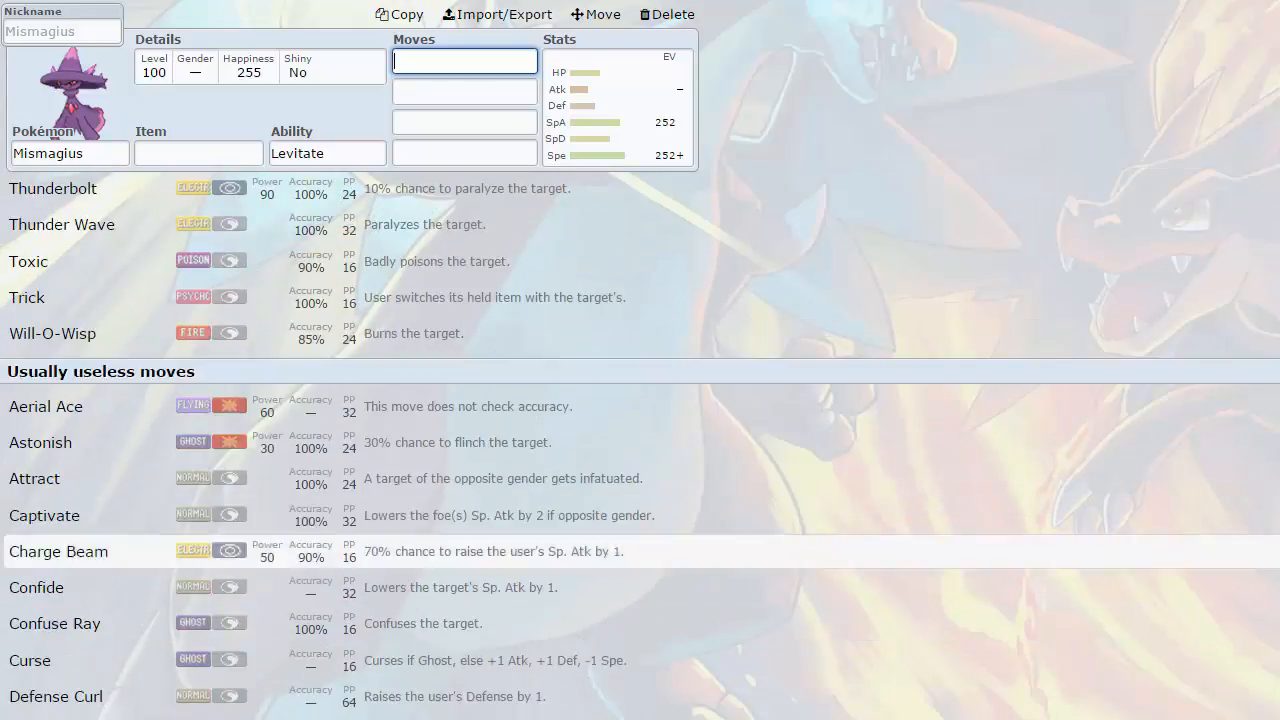
scroll(down, 3)
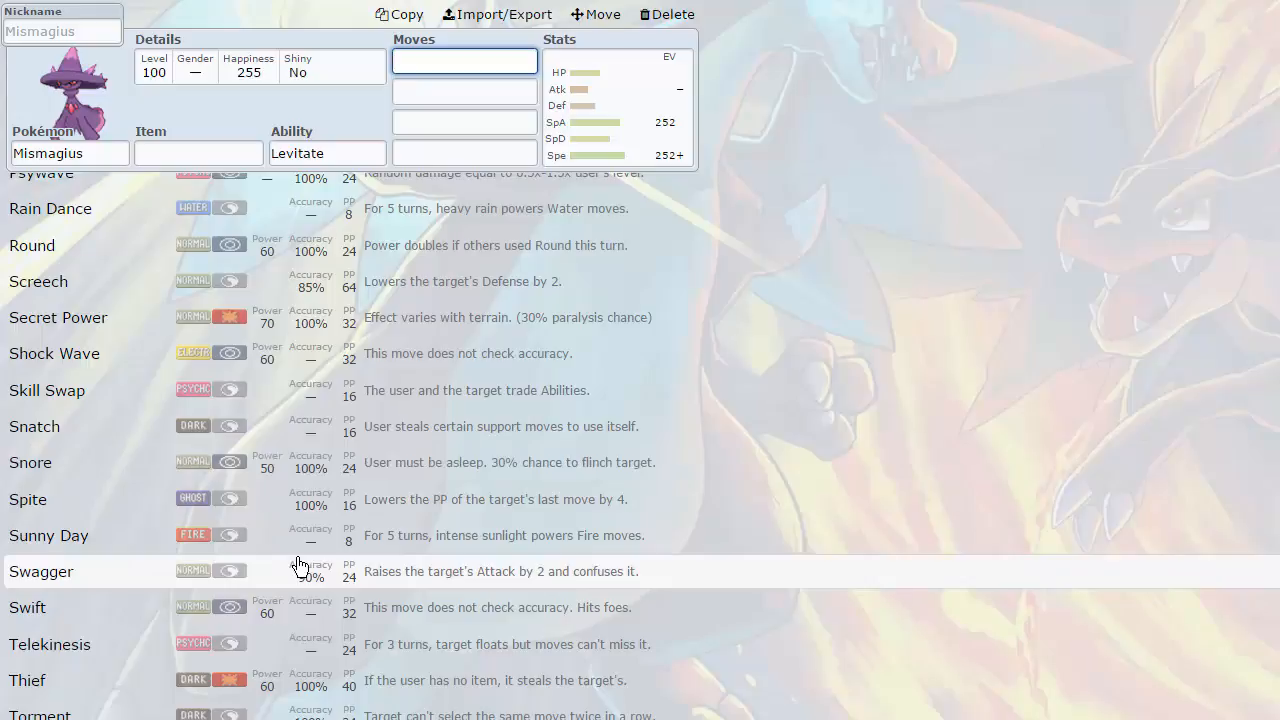
mouse_move(65, 388)
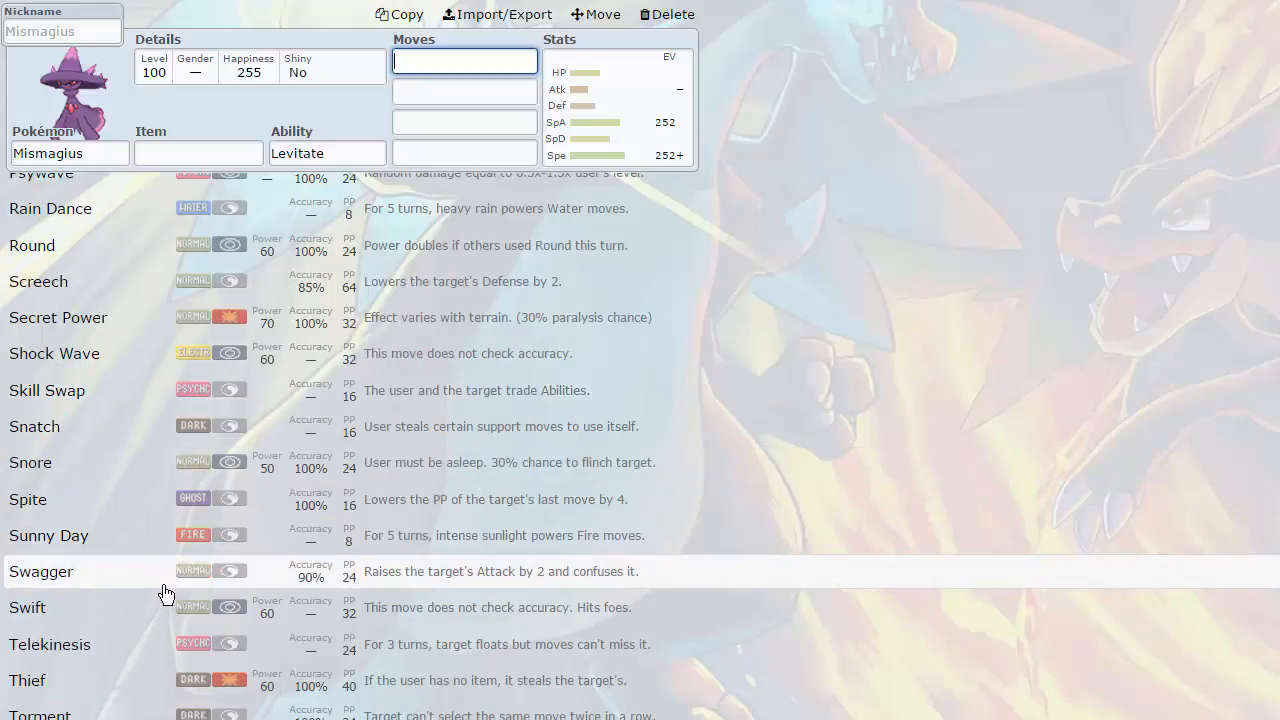
mouse_move(110, 630)
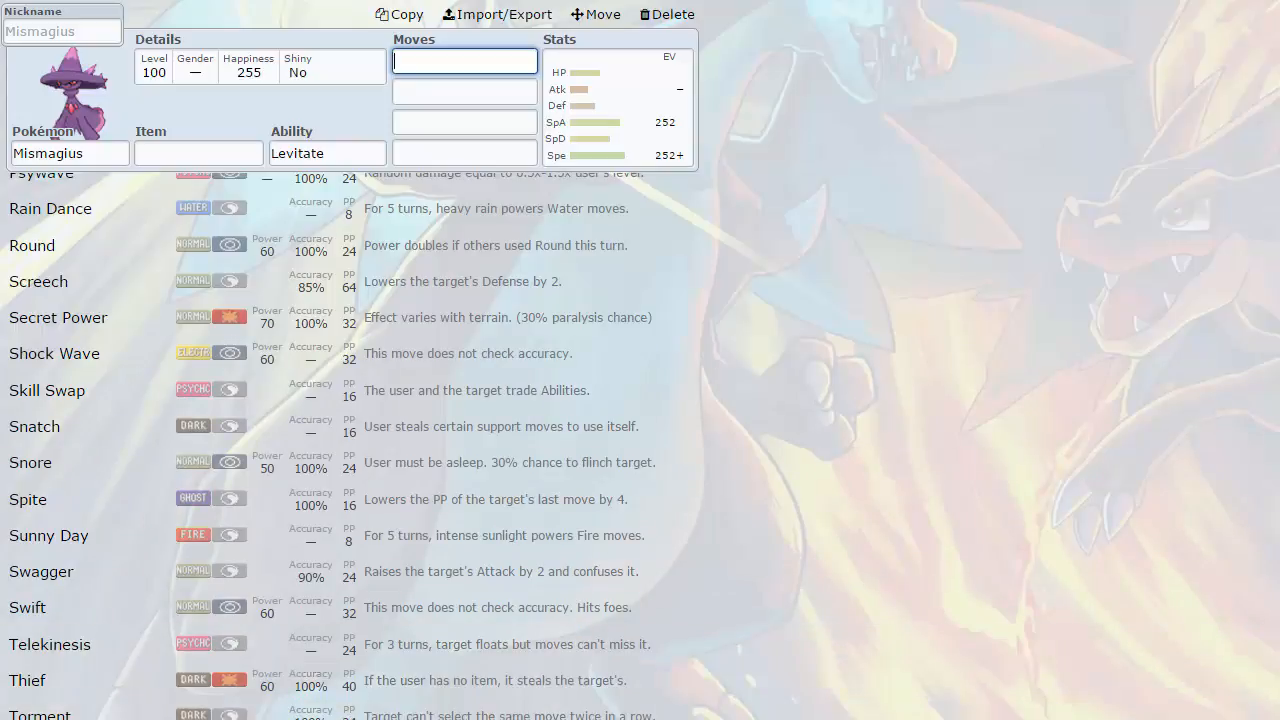
mouse_move(105, 554)
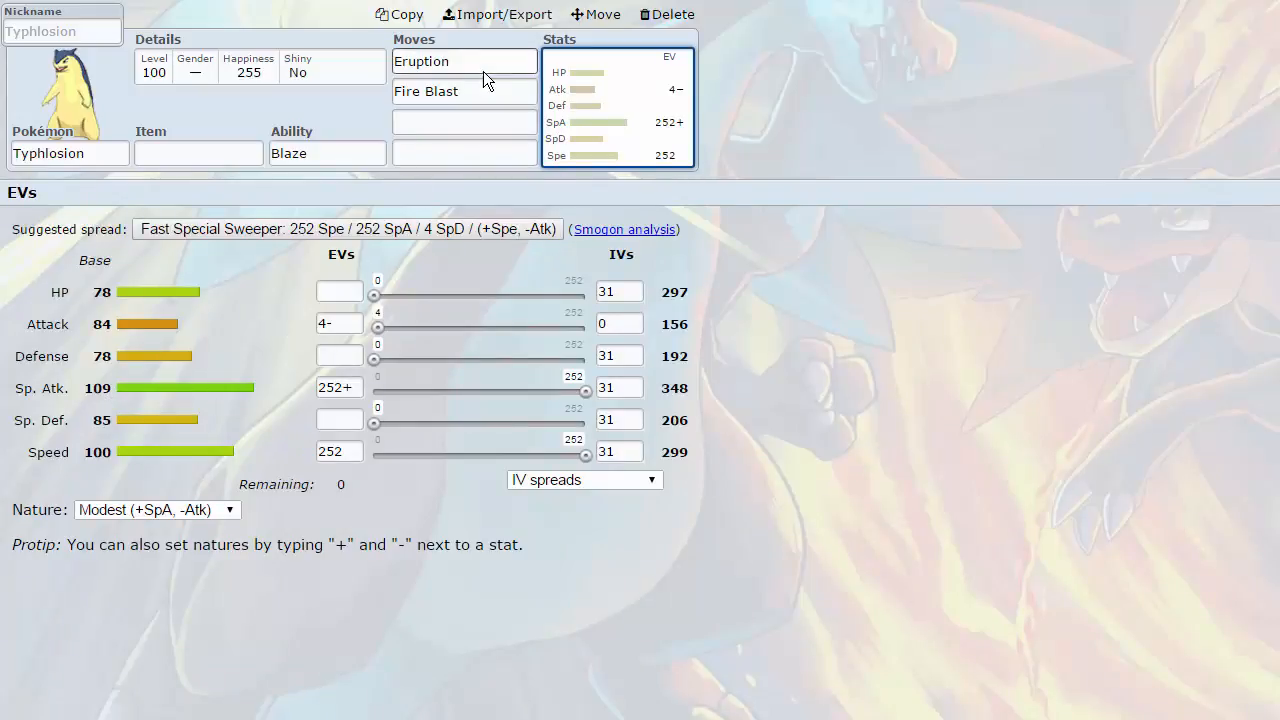
- Select Typhlosion and show its move options beside Eruption and Fire Blast
click(463, 61)
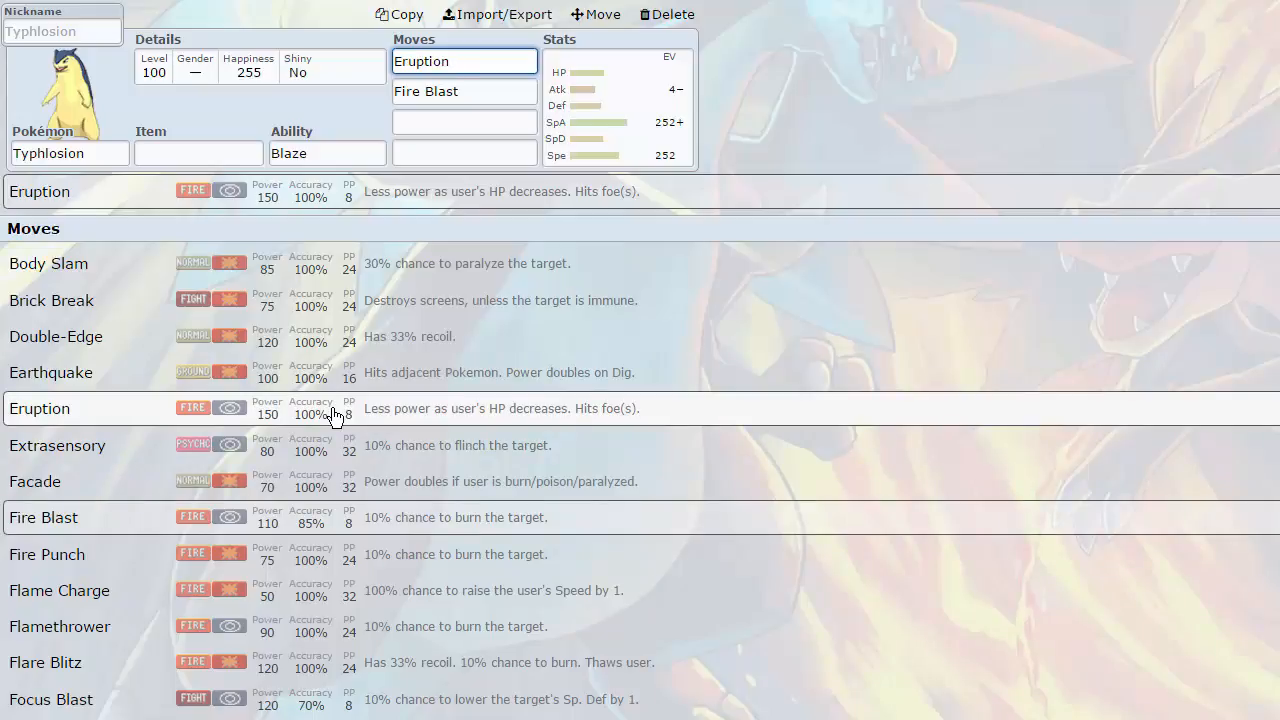
- Change Typhlosion's nature from Modest to Timid, shifting the boost to Speed
click(464, 61)
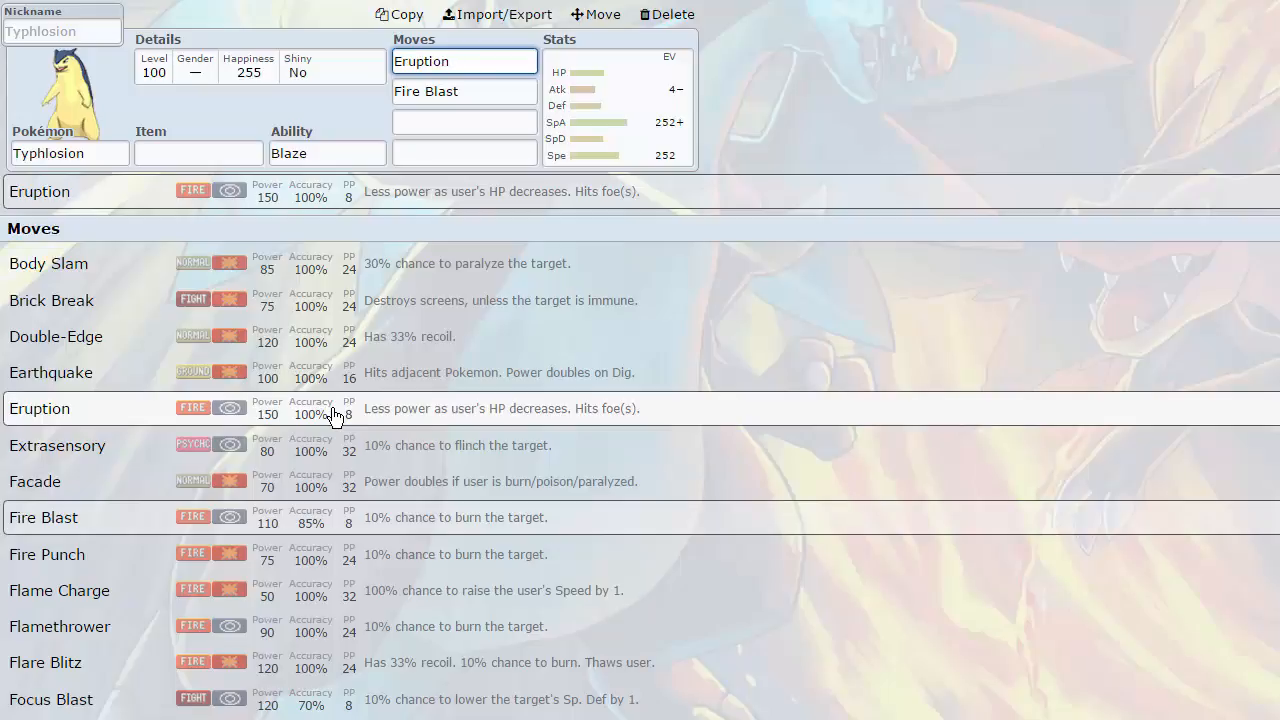
click(464, 61)
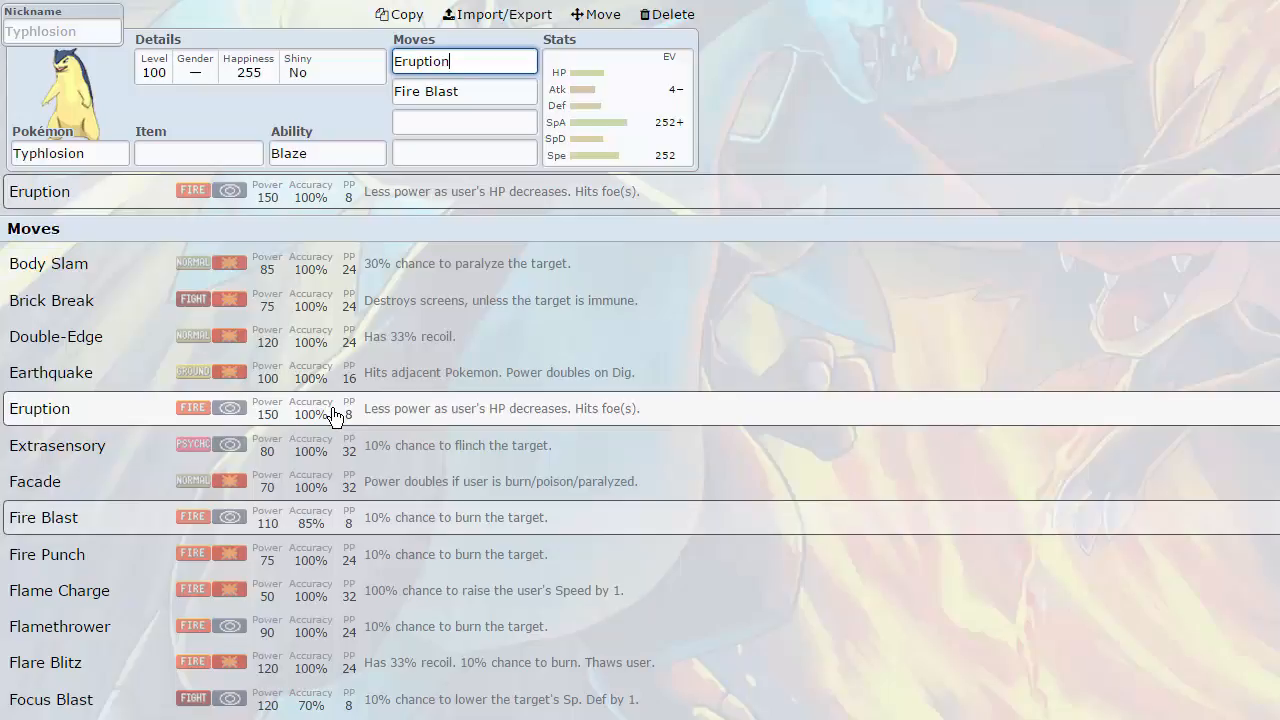
mouse_move(308, 413)
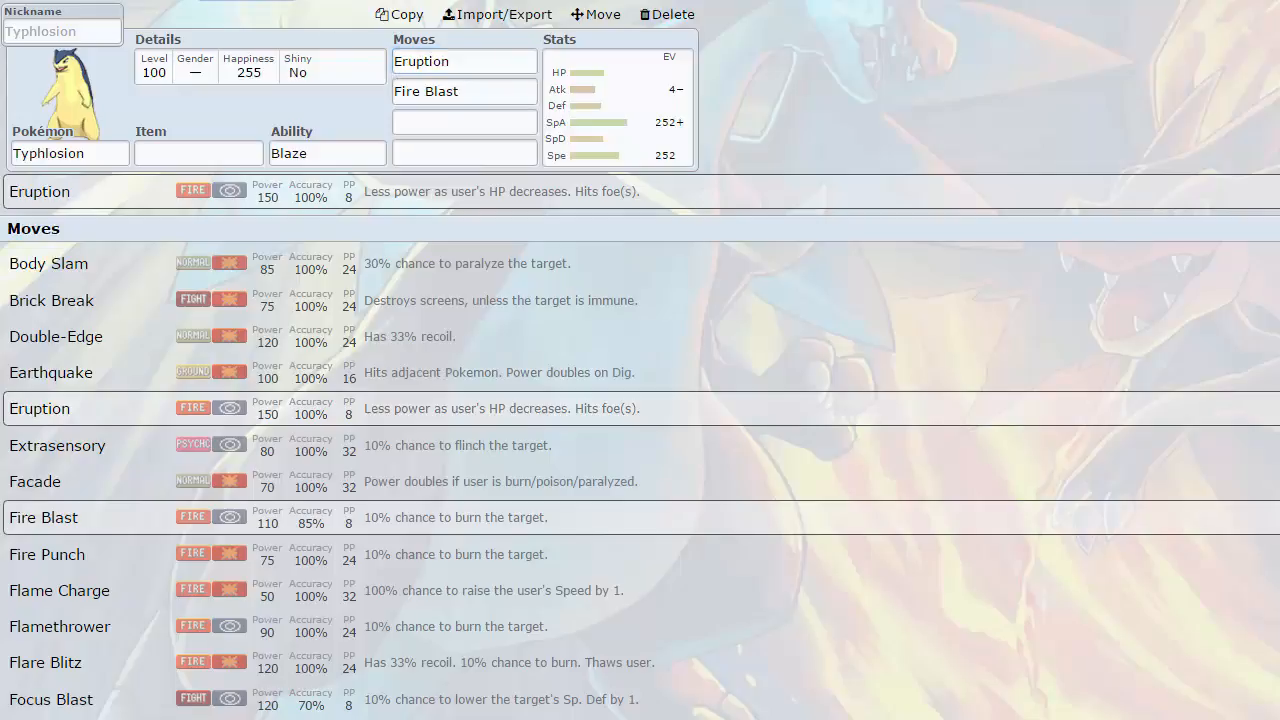
click(464, 61)
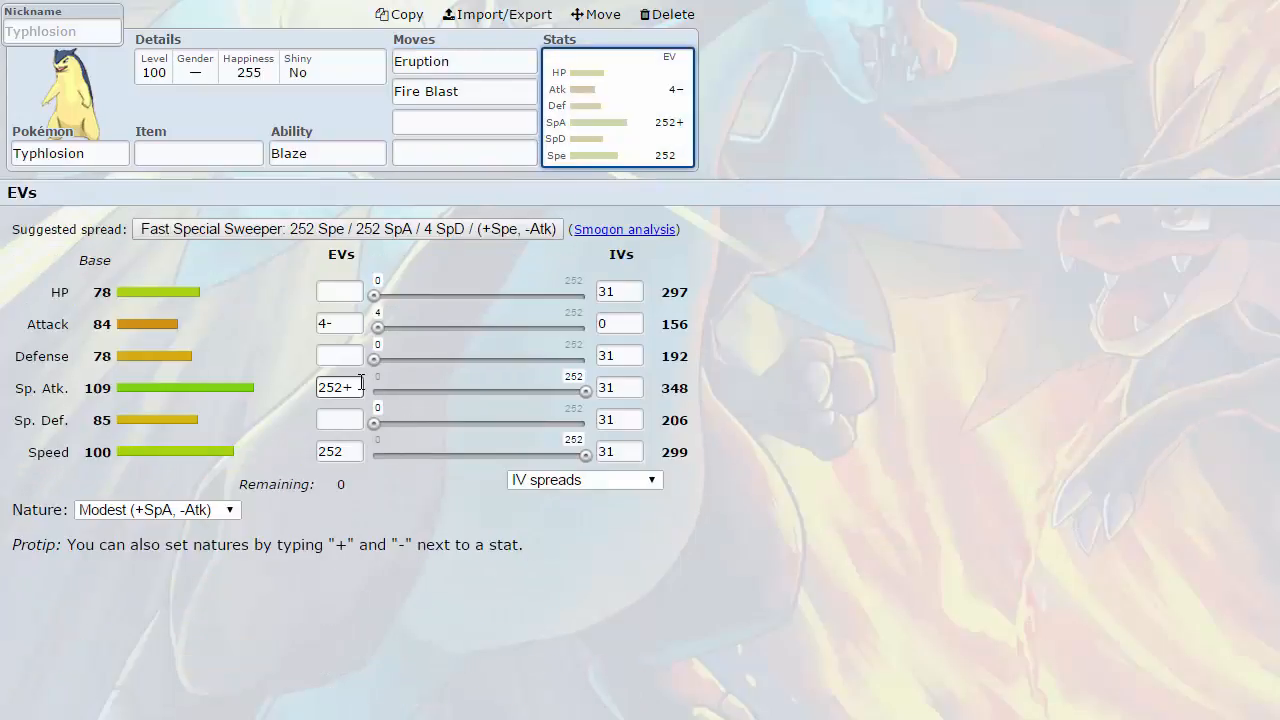
click(339, 387)
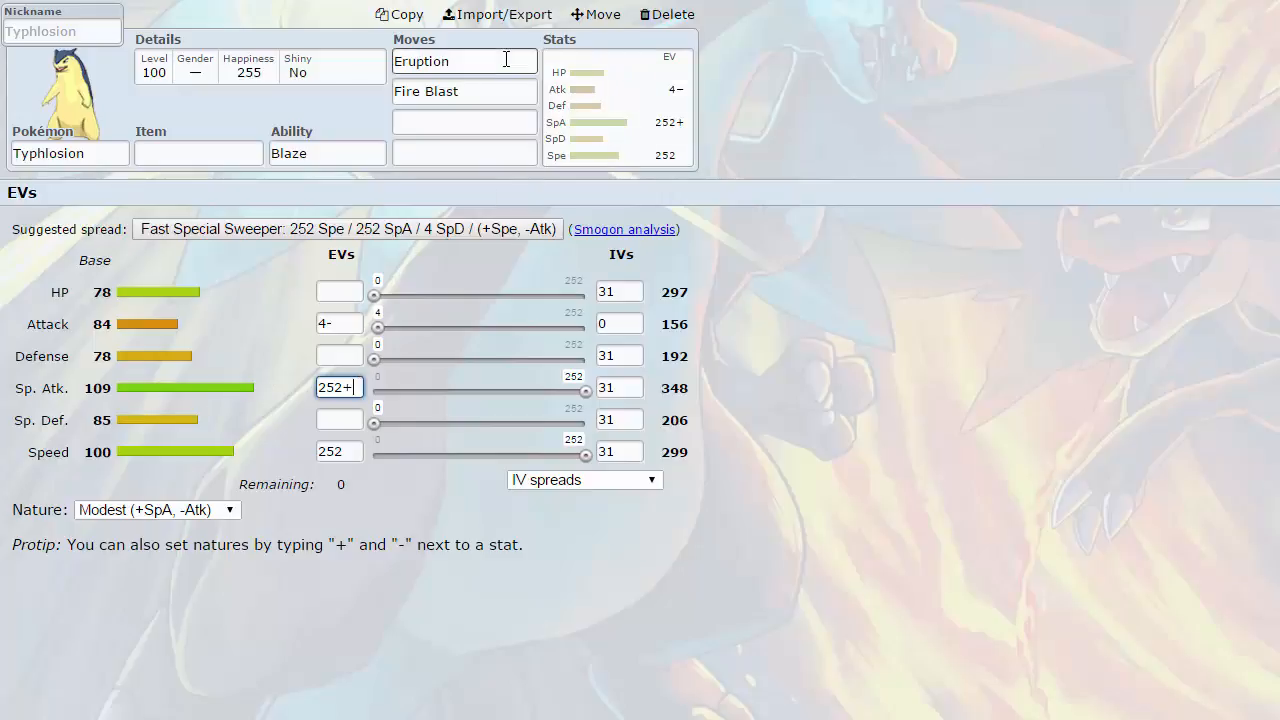
- Return to Typhlosion's move list and scroll down into the usually useless moves
click(464, 61)
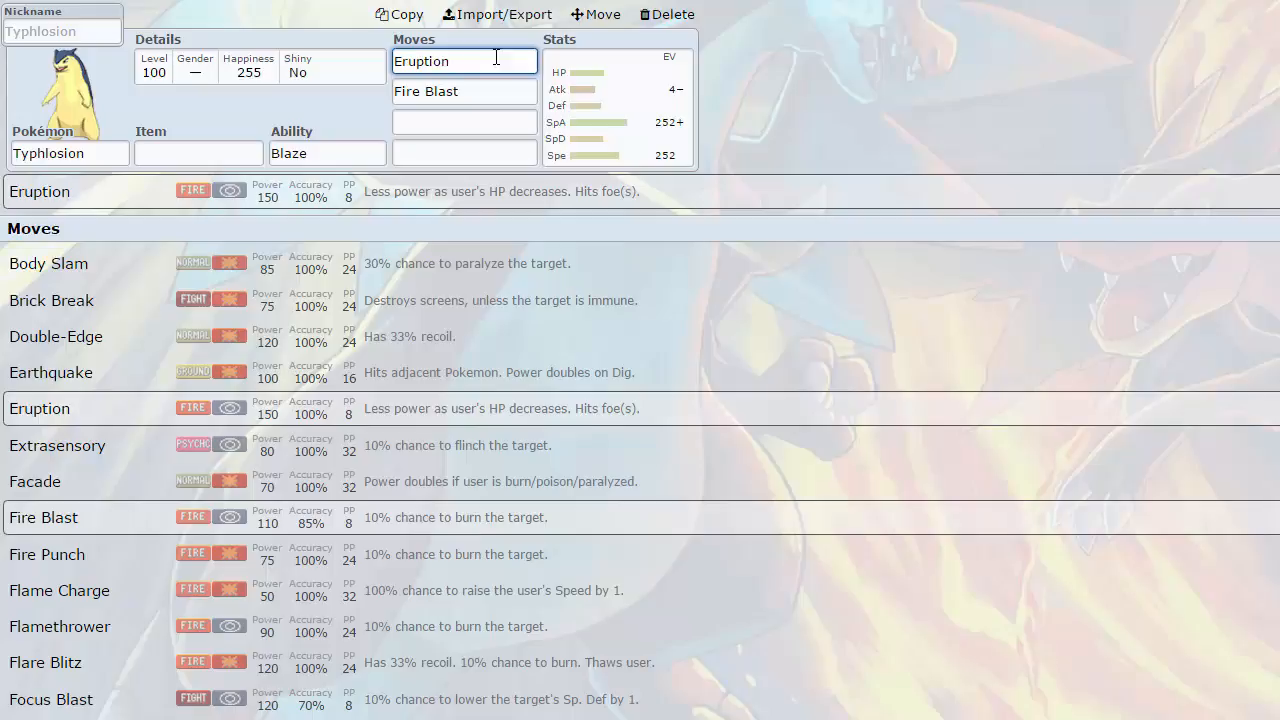
click(465, 61)
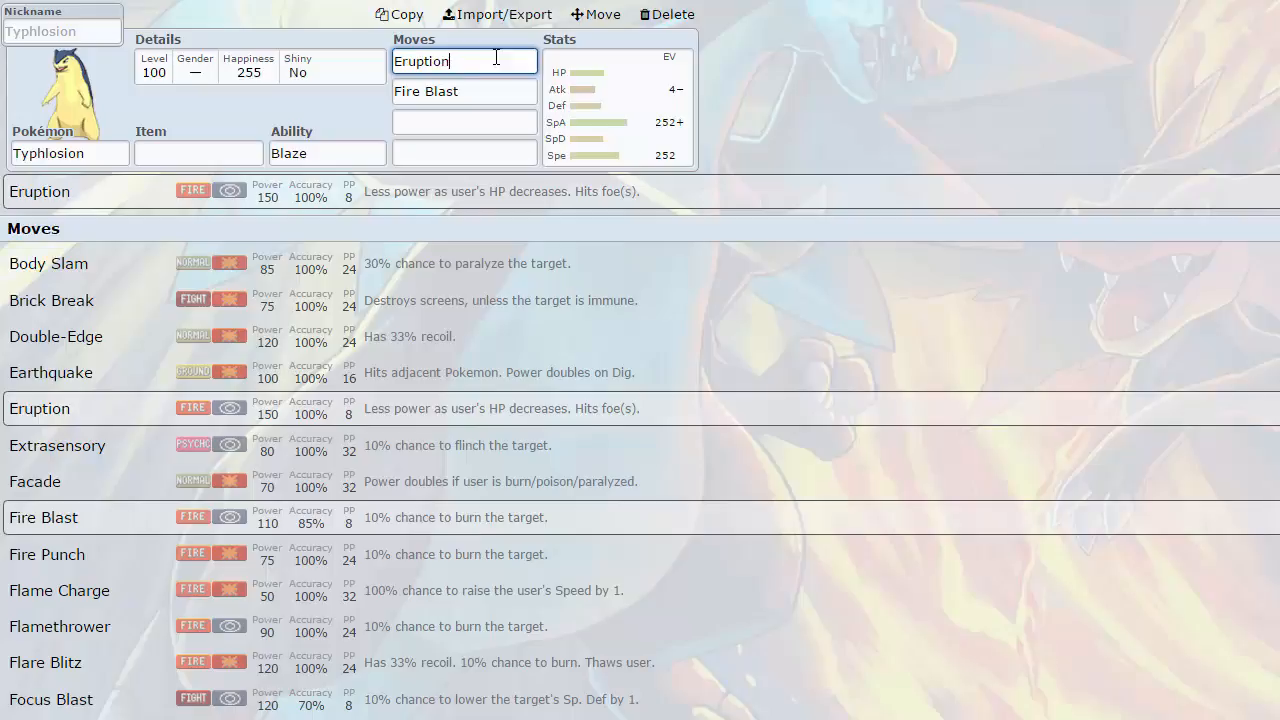
click(464, 61)
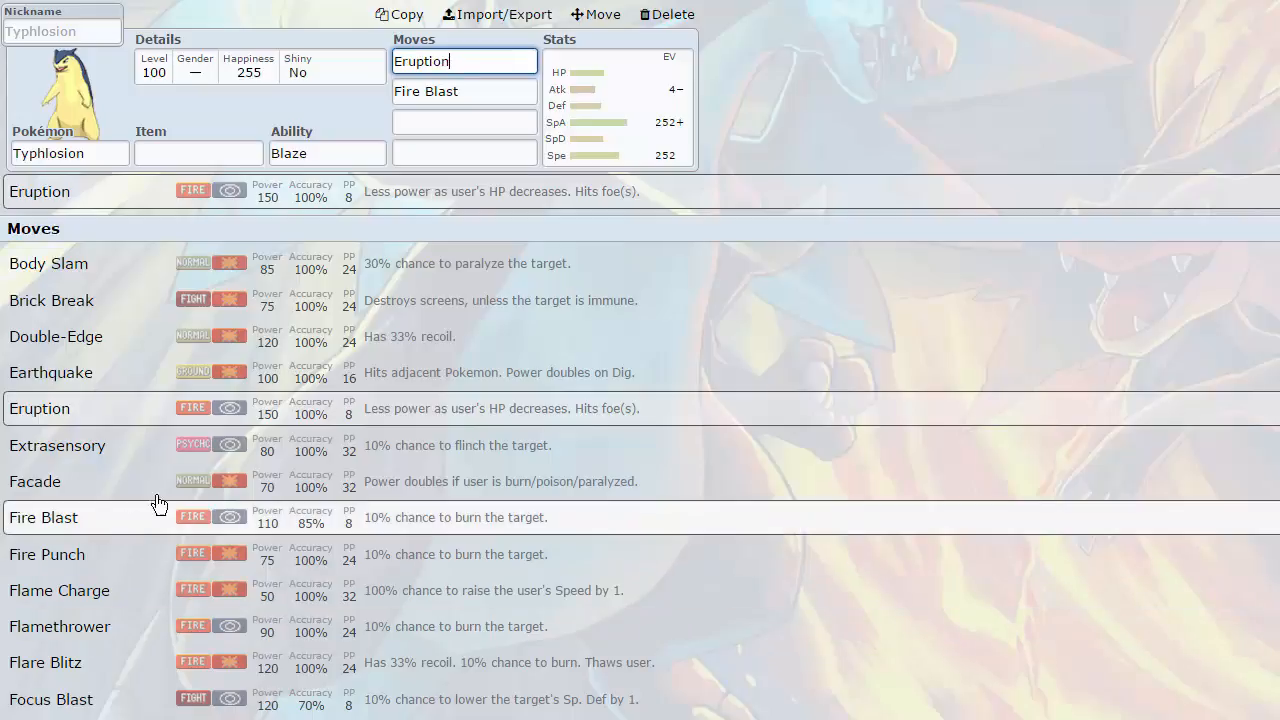
scroll(down, 3)
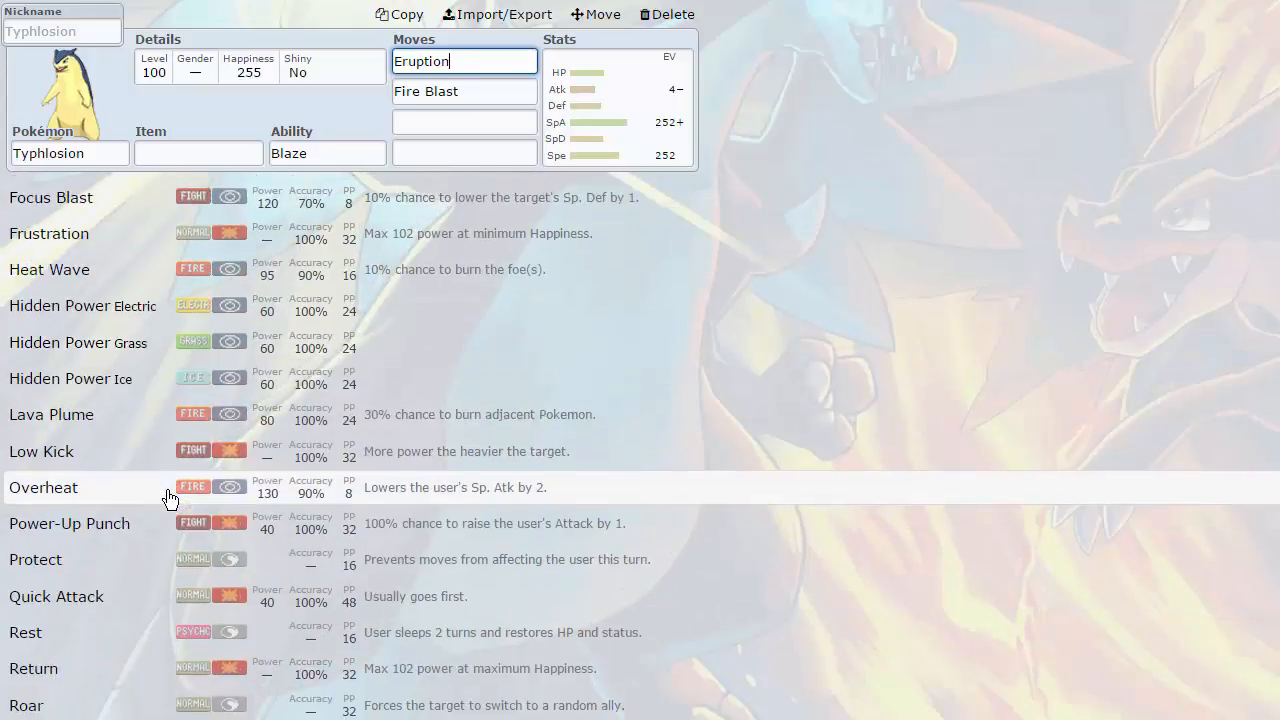
scroll(down, 3)
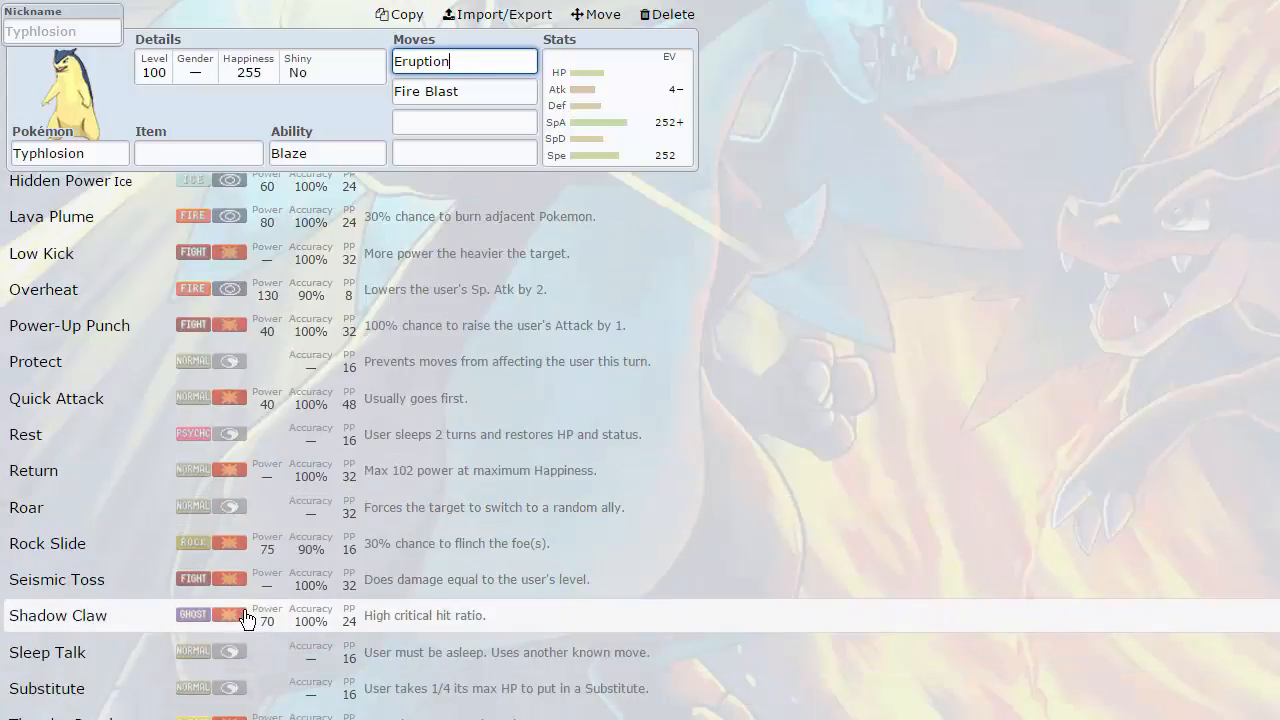
scroll(down, 3)
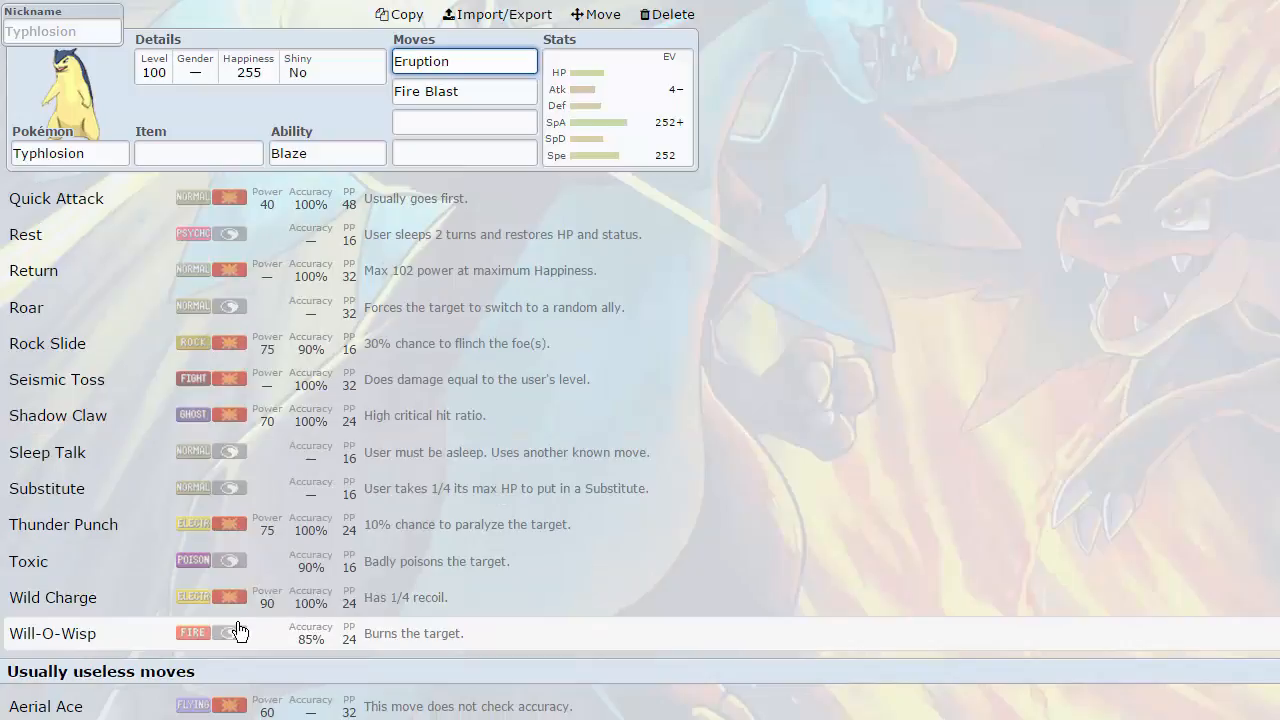
mouse_move(175, 489)
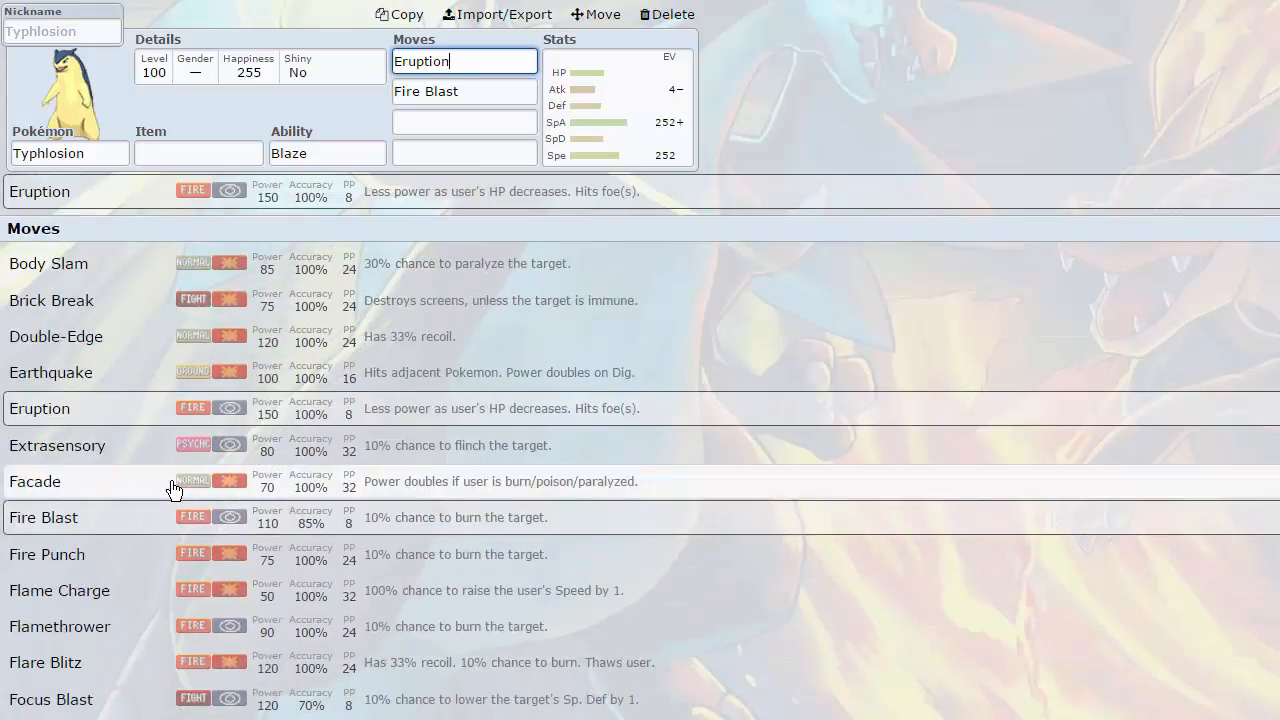
mouse_move(221, 527)
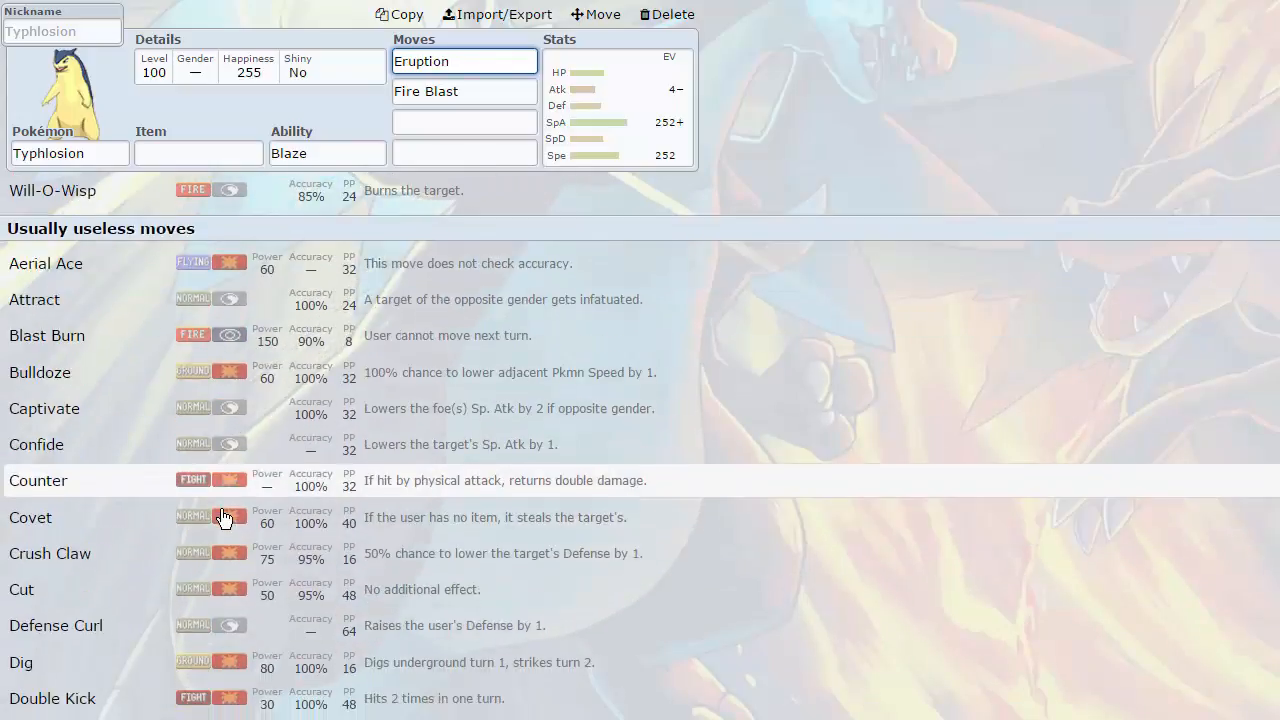
scroll(down, 3)
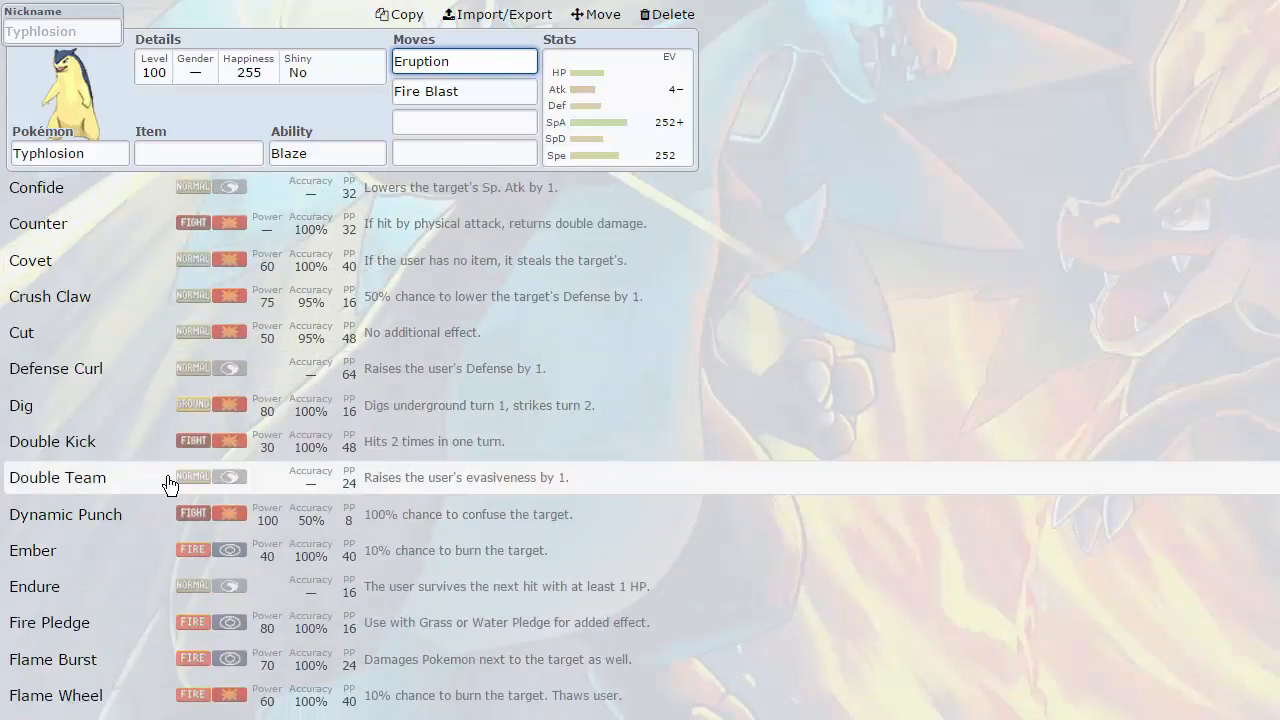
mouse_move(184, 525)
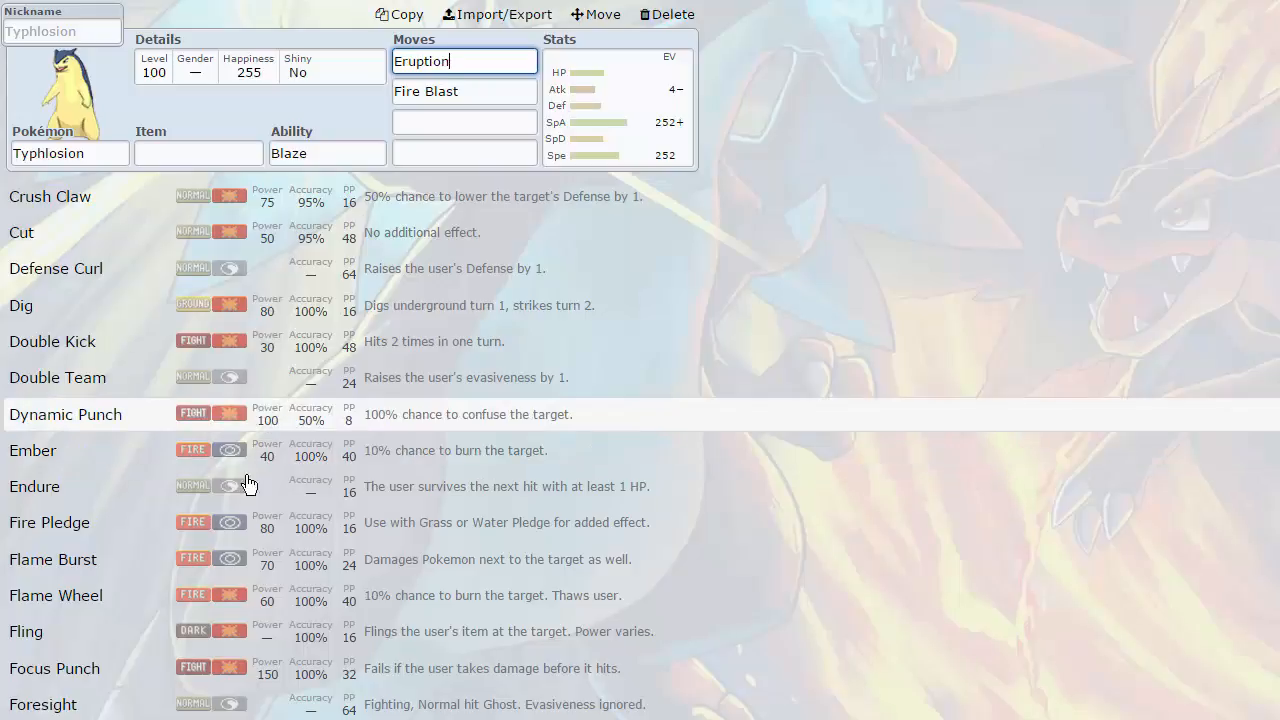
scroll(down, 3)
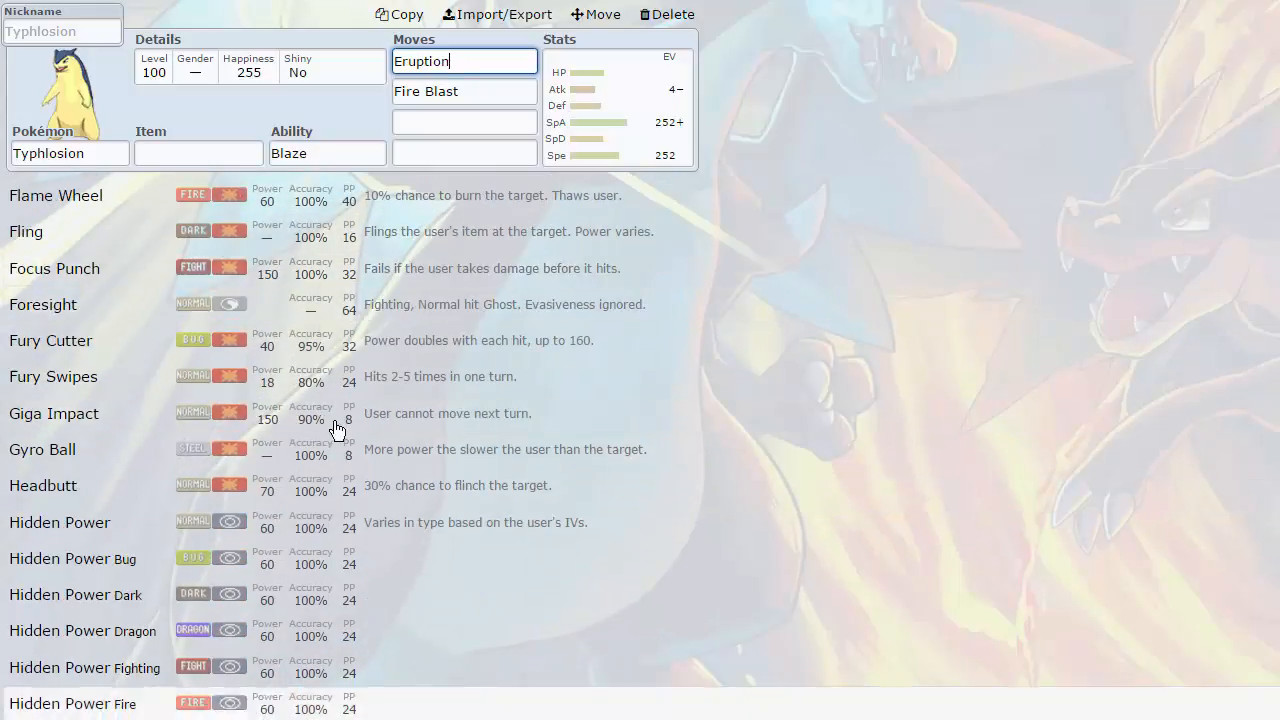
scroll(down, 3)
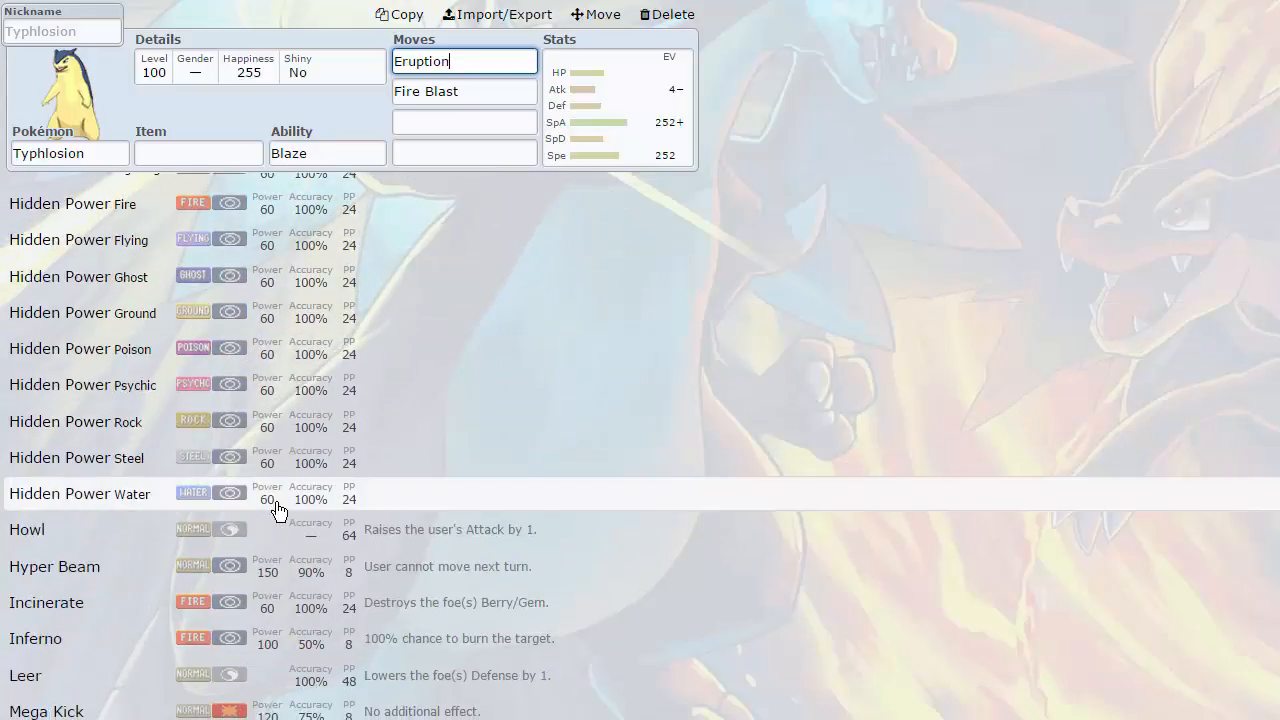
scroll(down, 3)
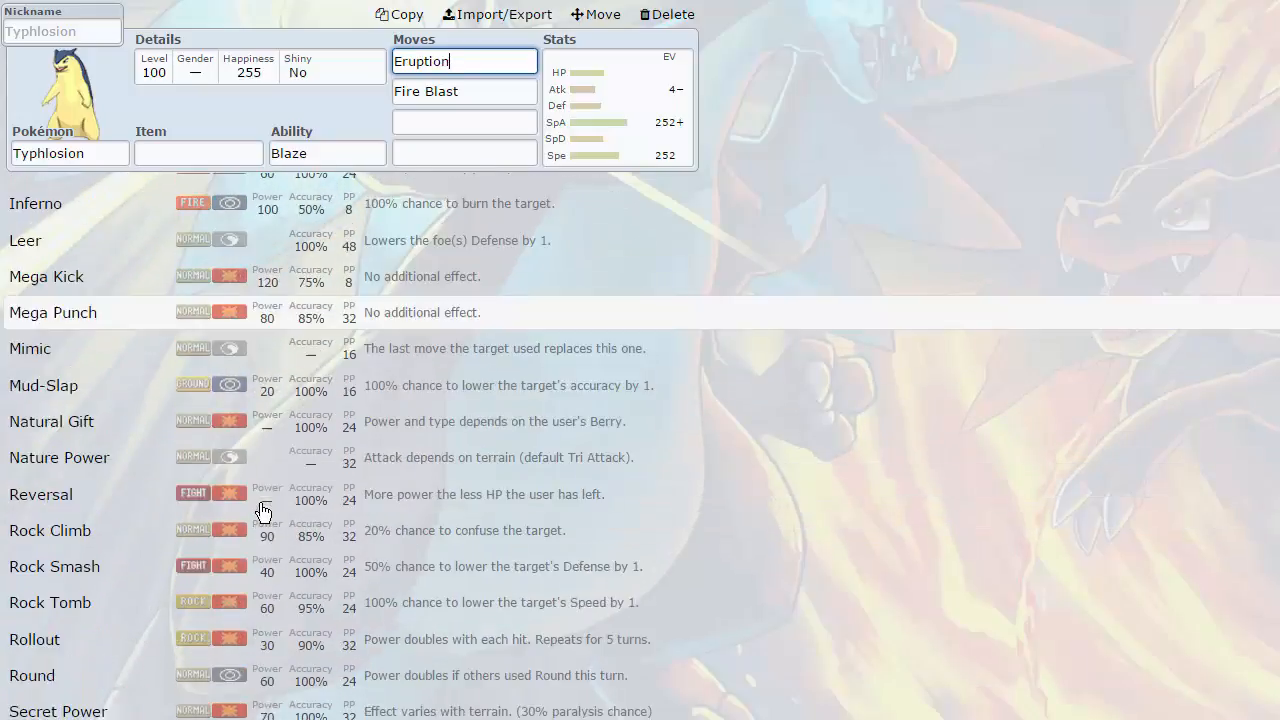
scroll(down, 3)
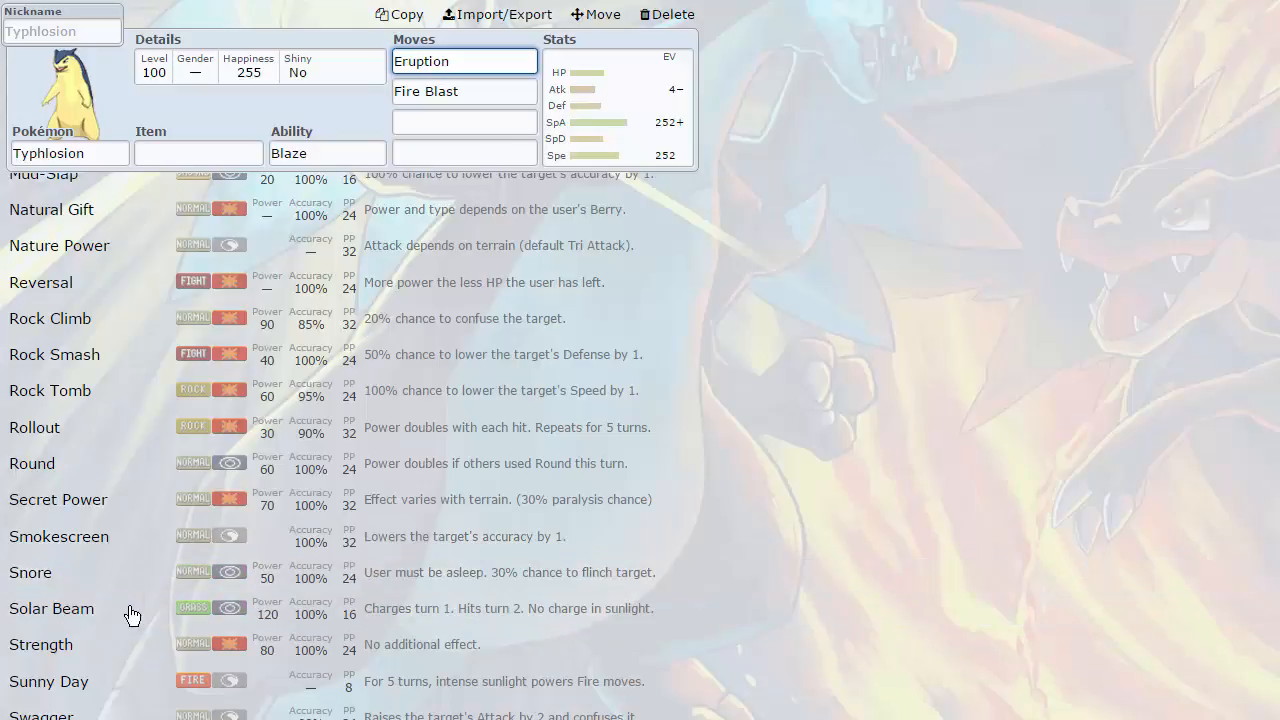
mouse_move(107, 623)
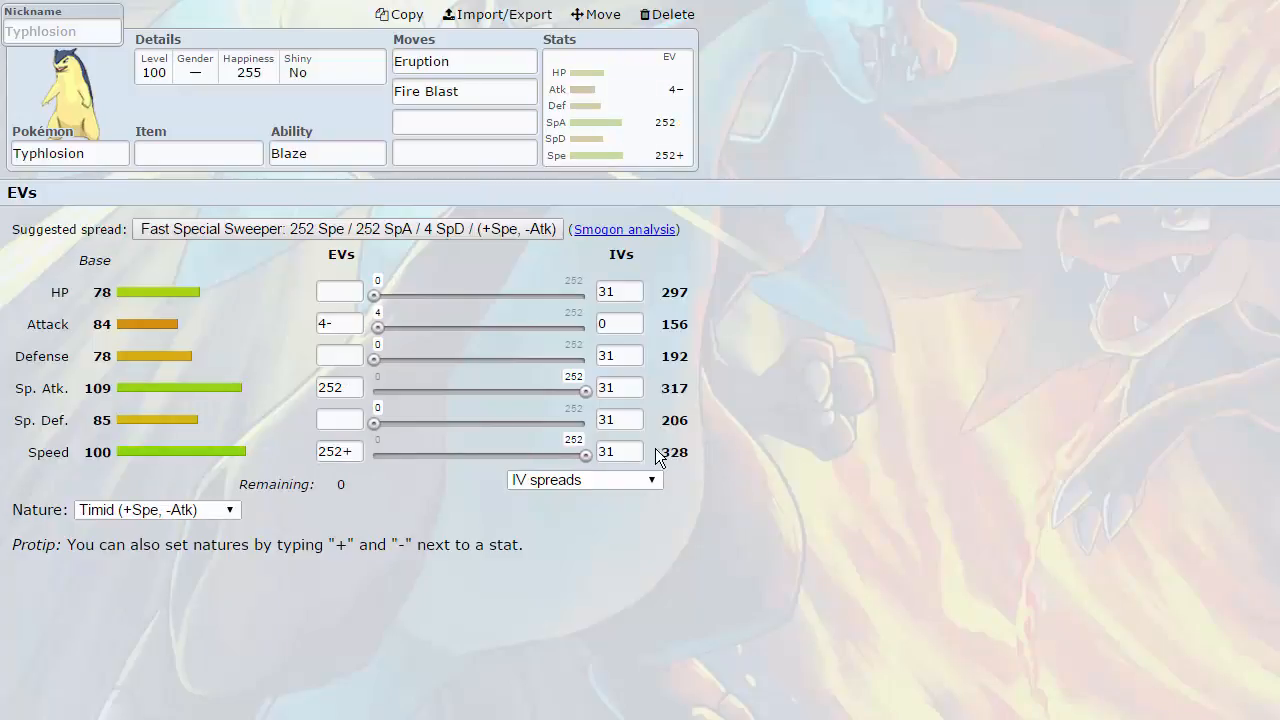
mouse_move(662, 451)
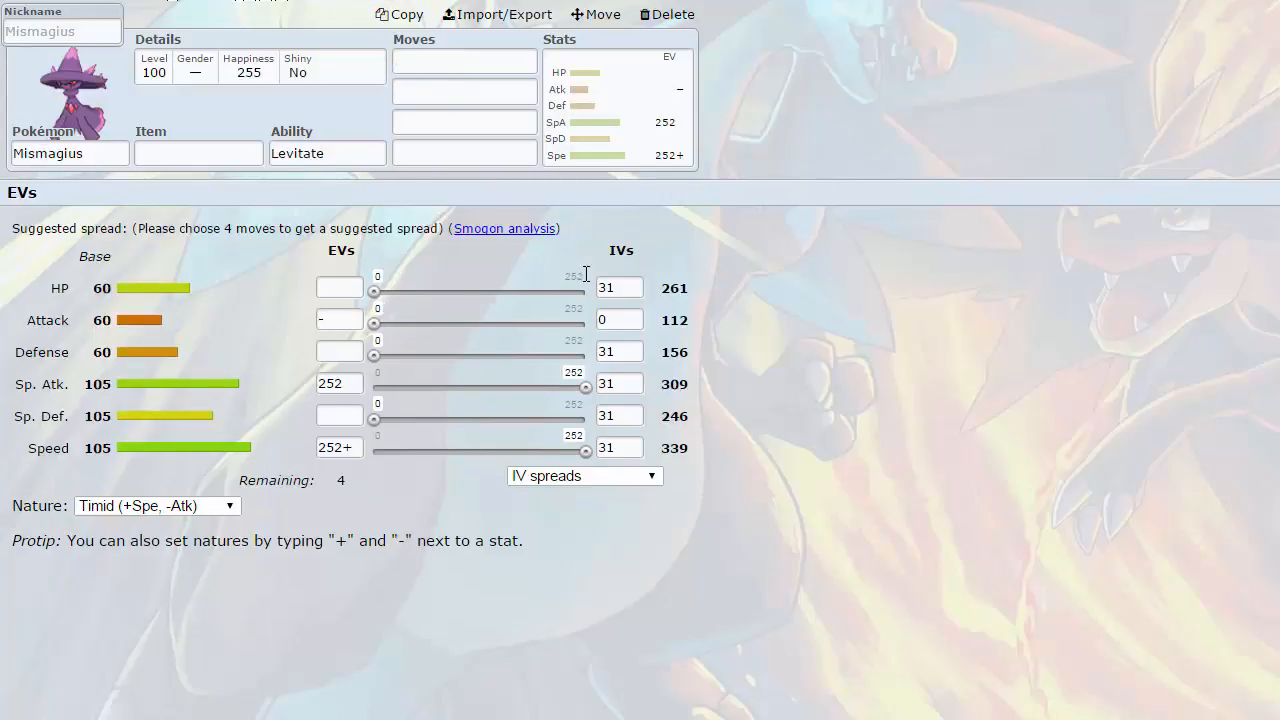
- View Mismagius's move options, then bring up Slurpuff with Unburden
click(464, 61)
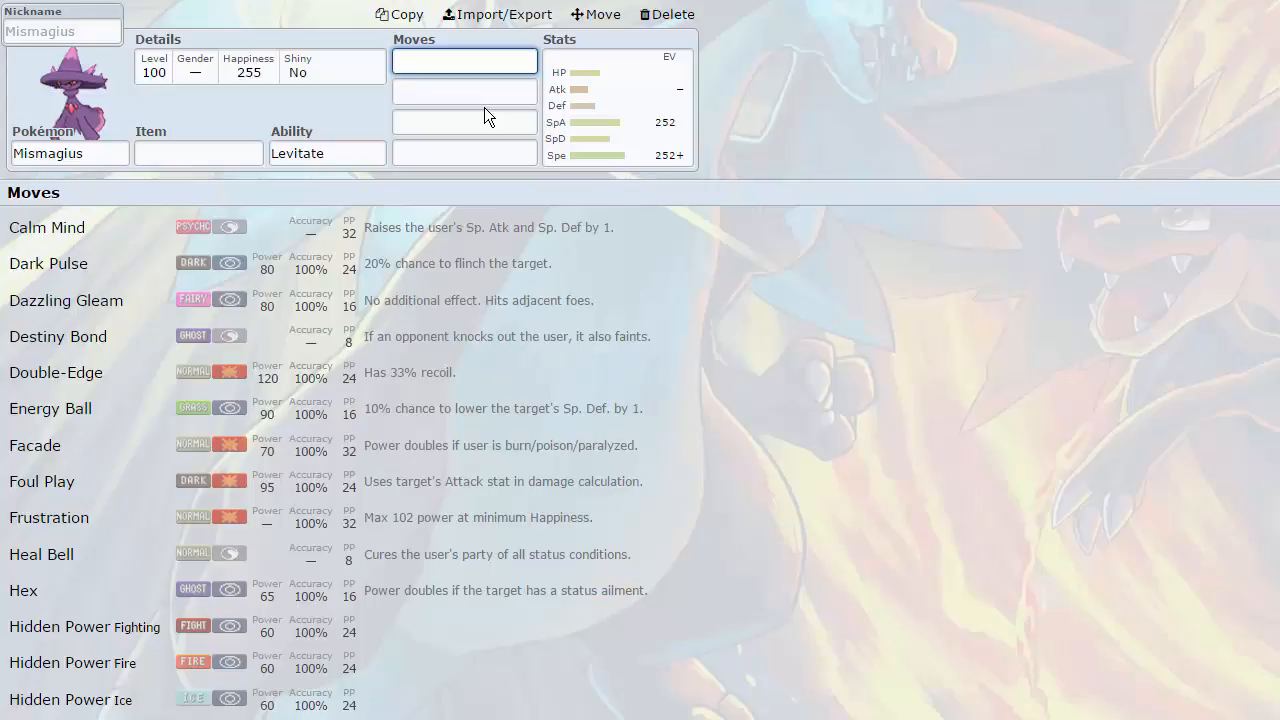
click(464, 61)
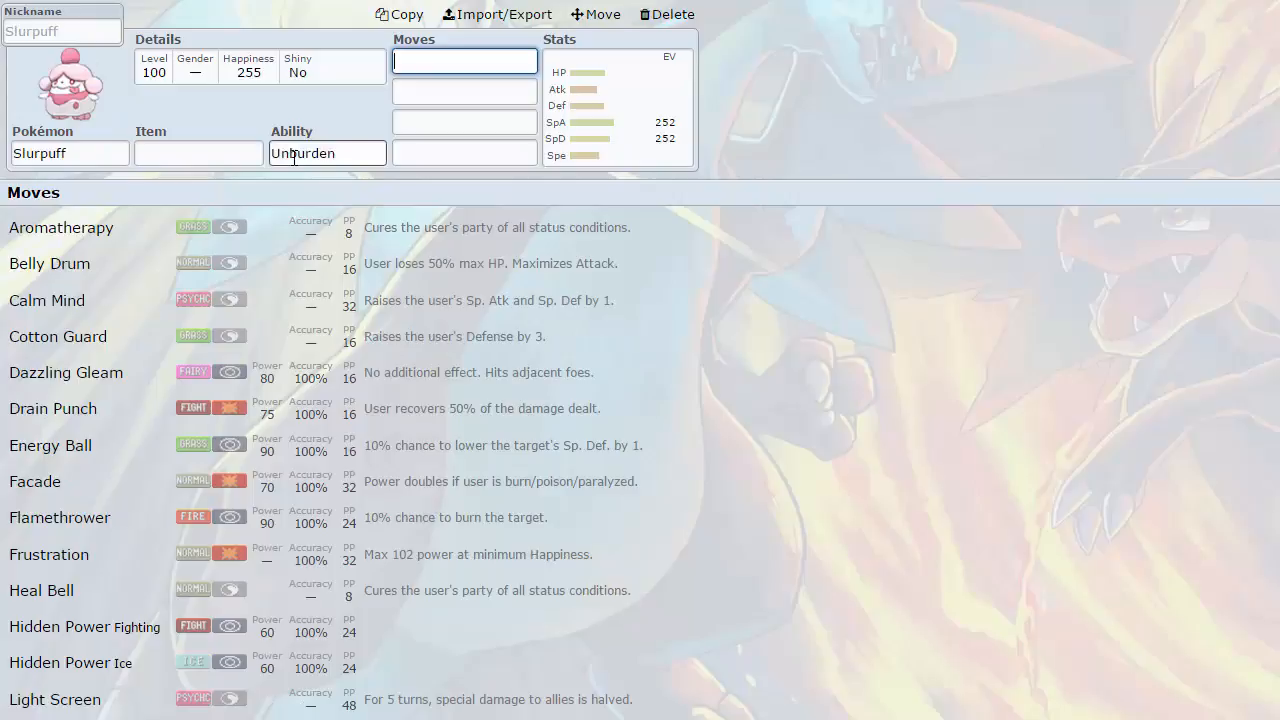
- Review Slurpuff's abilities, Sweet Veil and hidden Unburden, then open its learnable moves
click(327, 153)
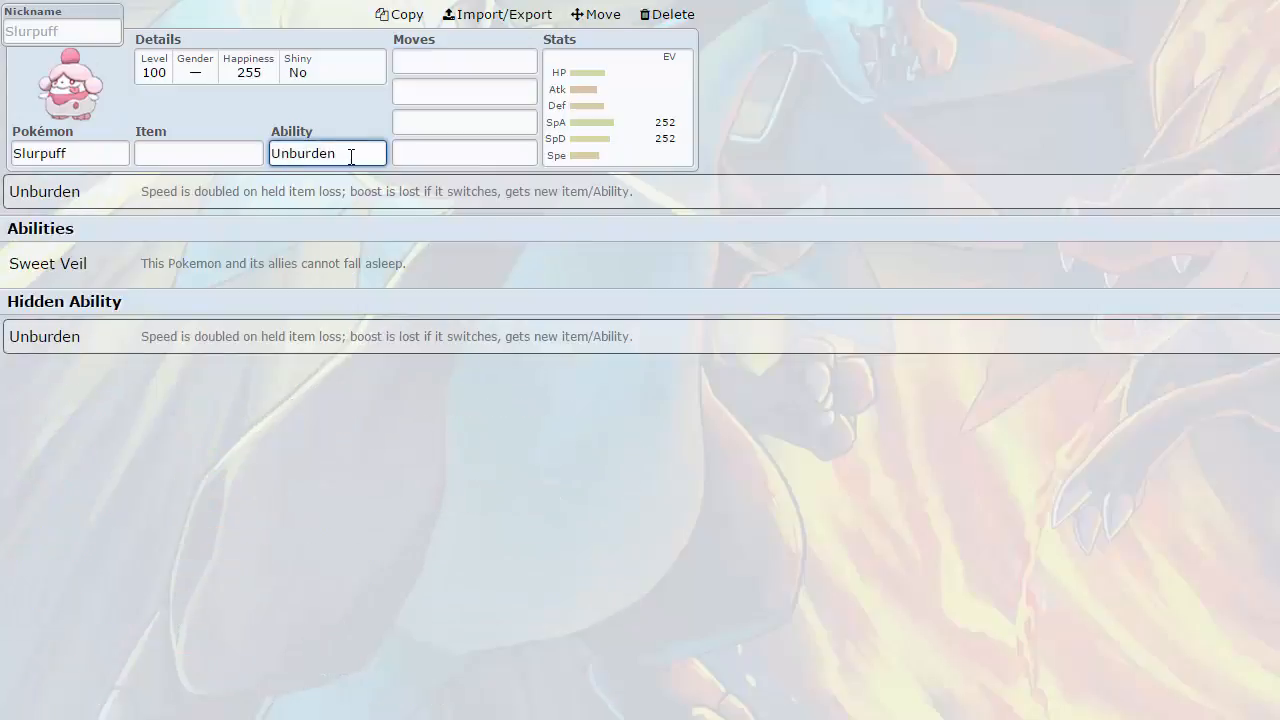
click(464, 61)
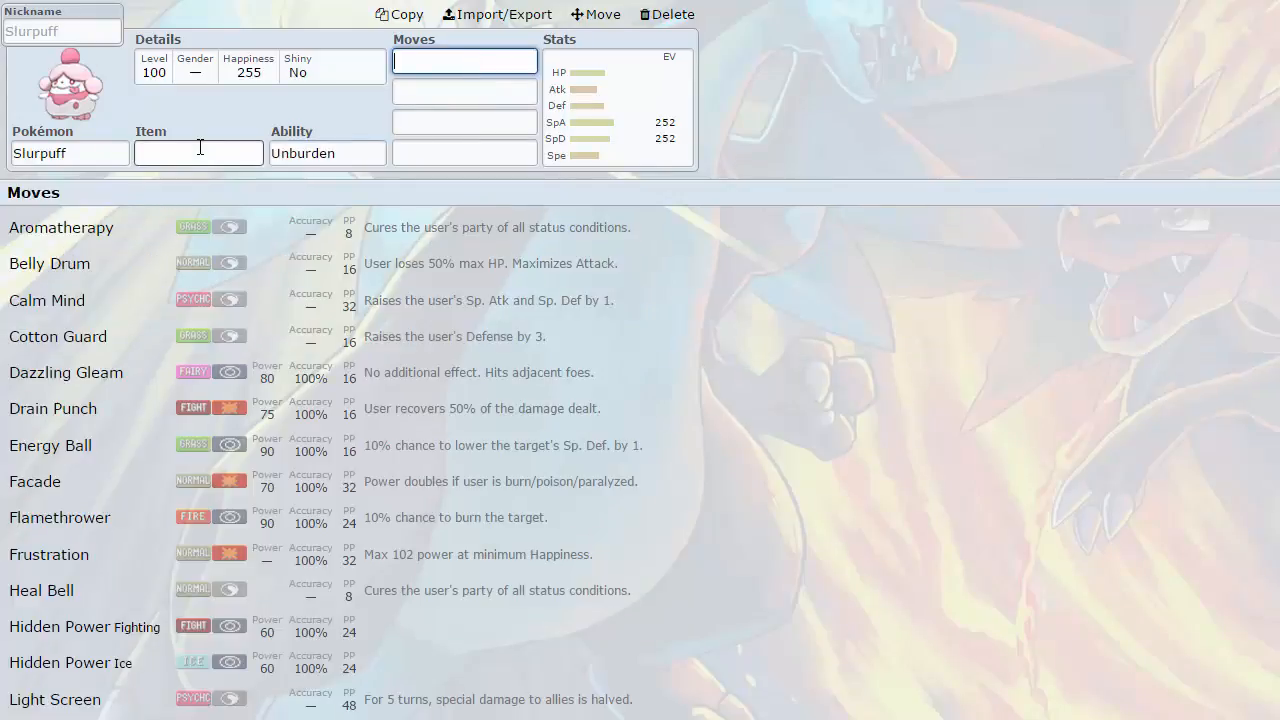
click(199, 153)
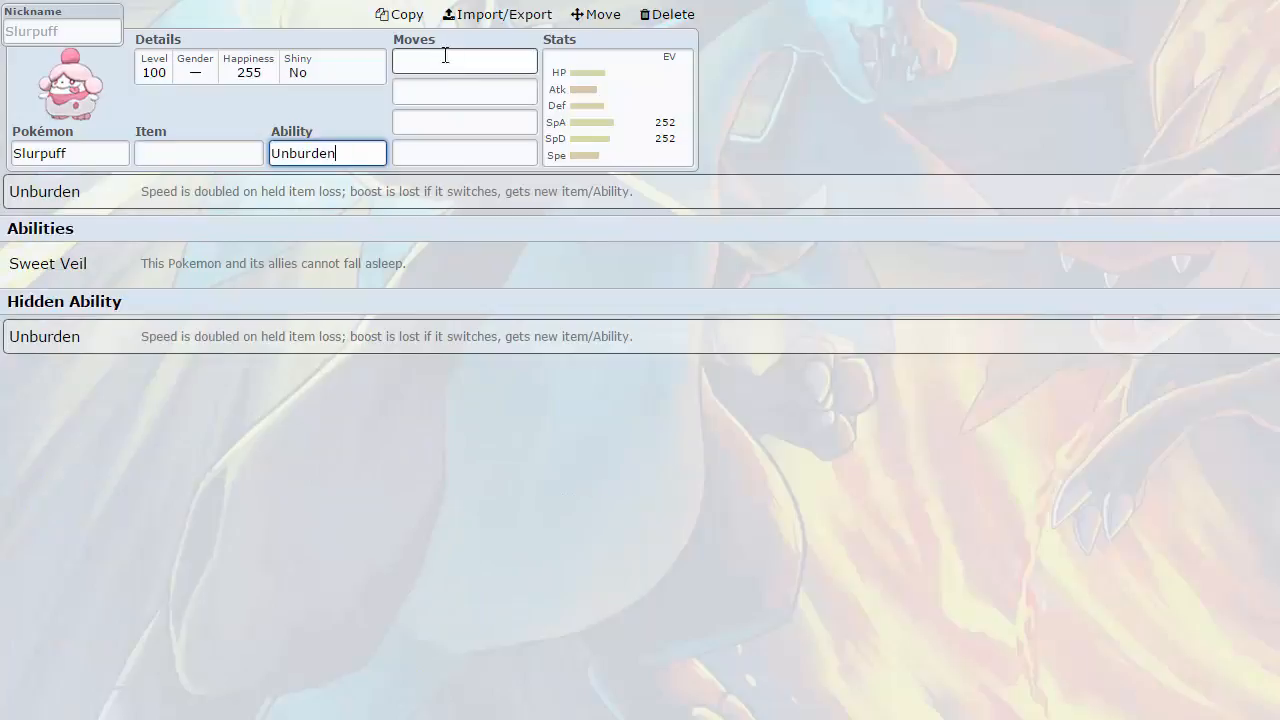
click(464, 61)
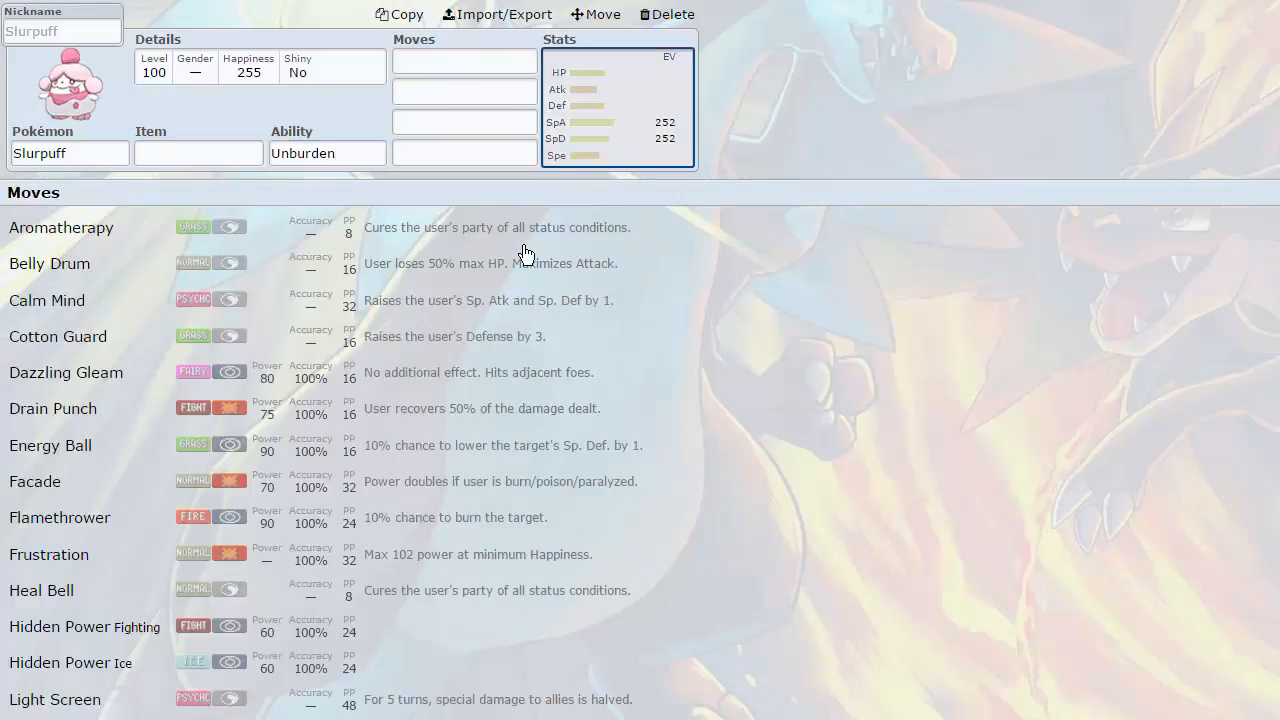
click(464, 61)
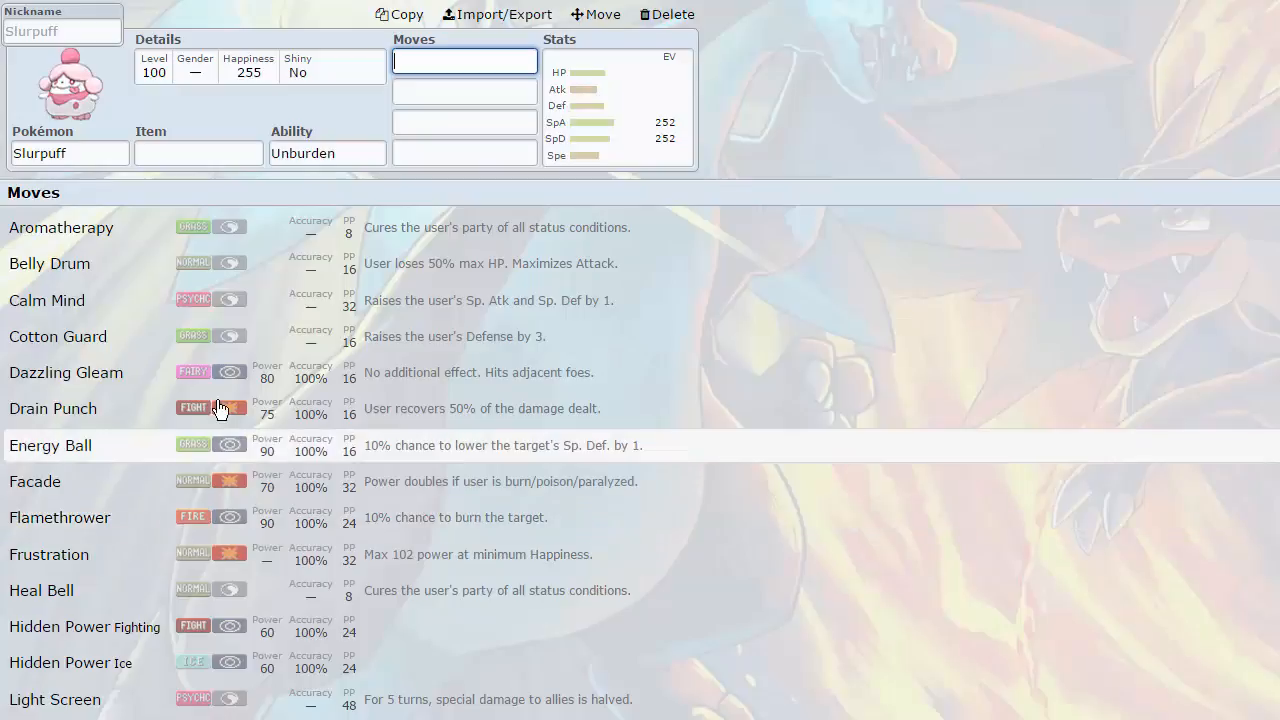
scroll(down, 3)
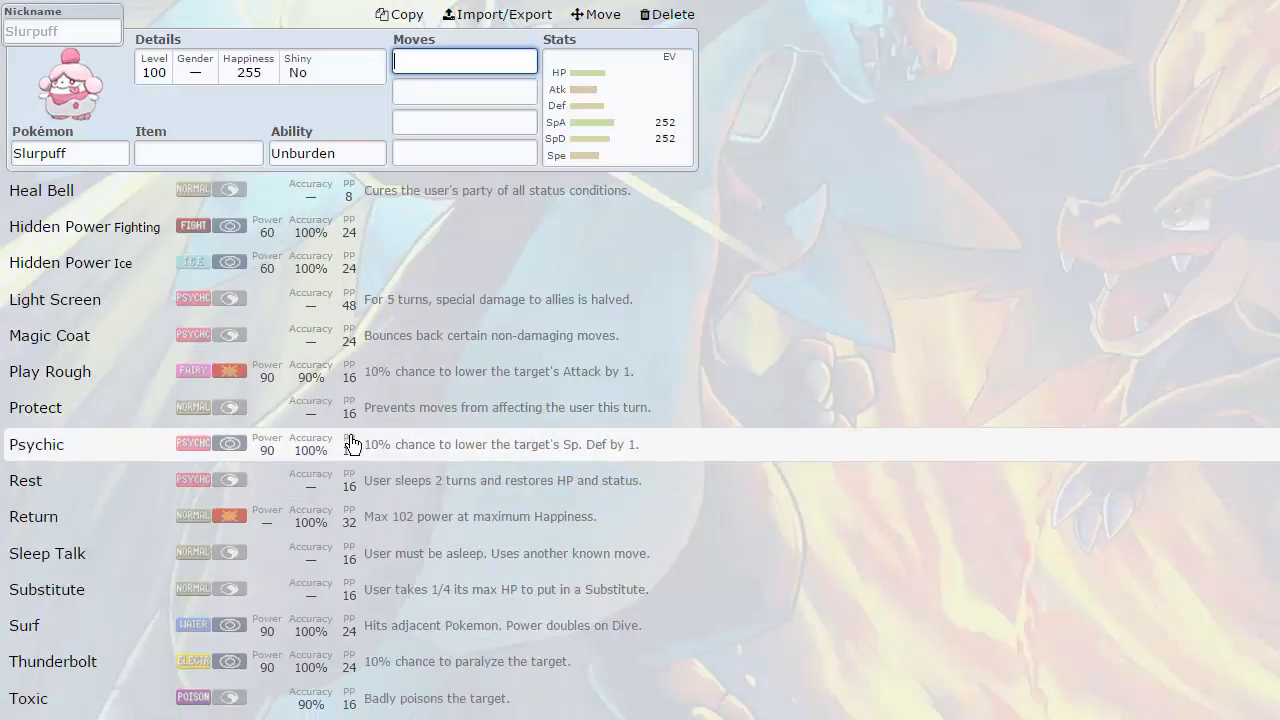
scroll(down, 3)
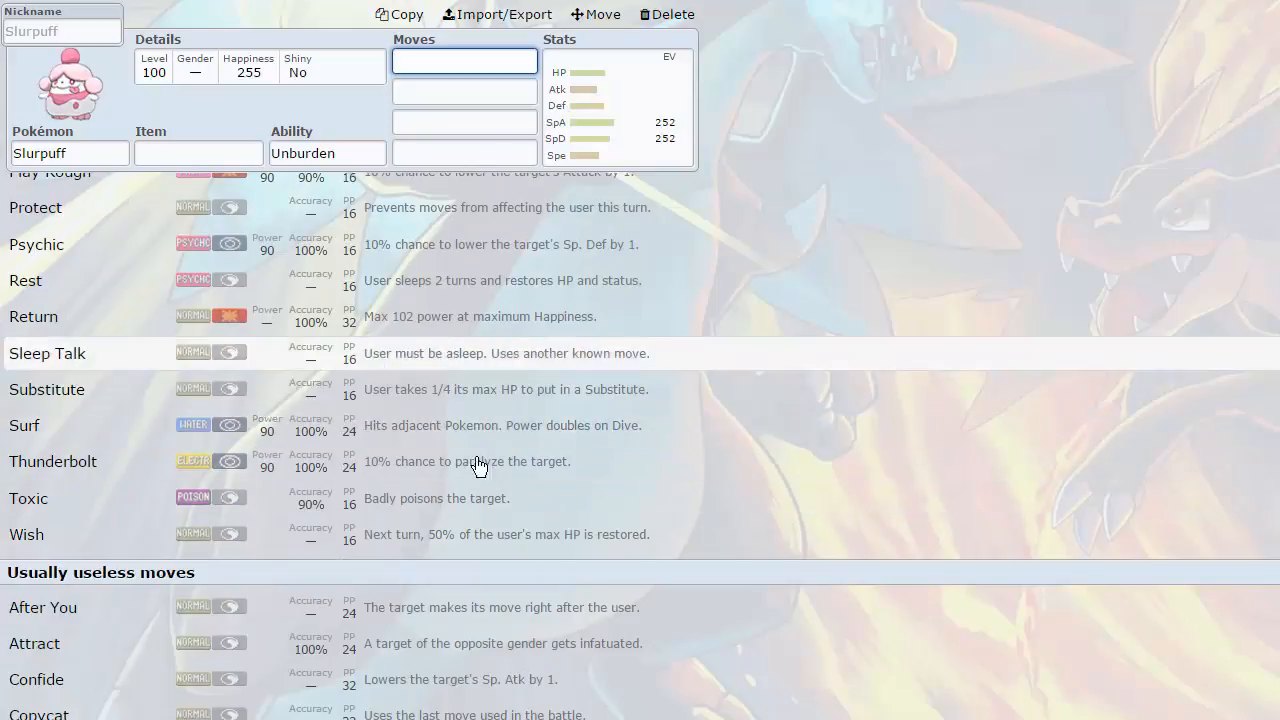
scroll(down, 3)
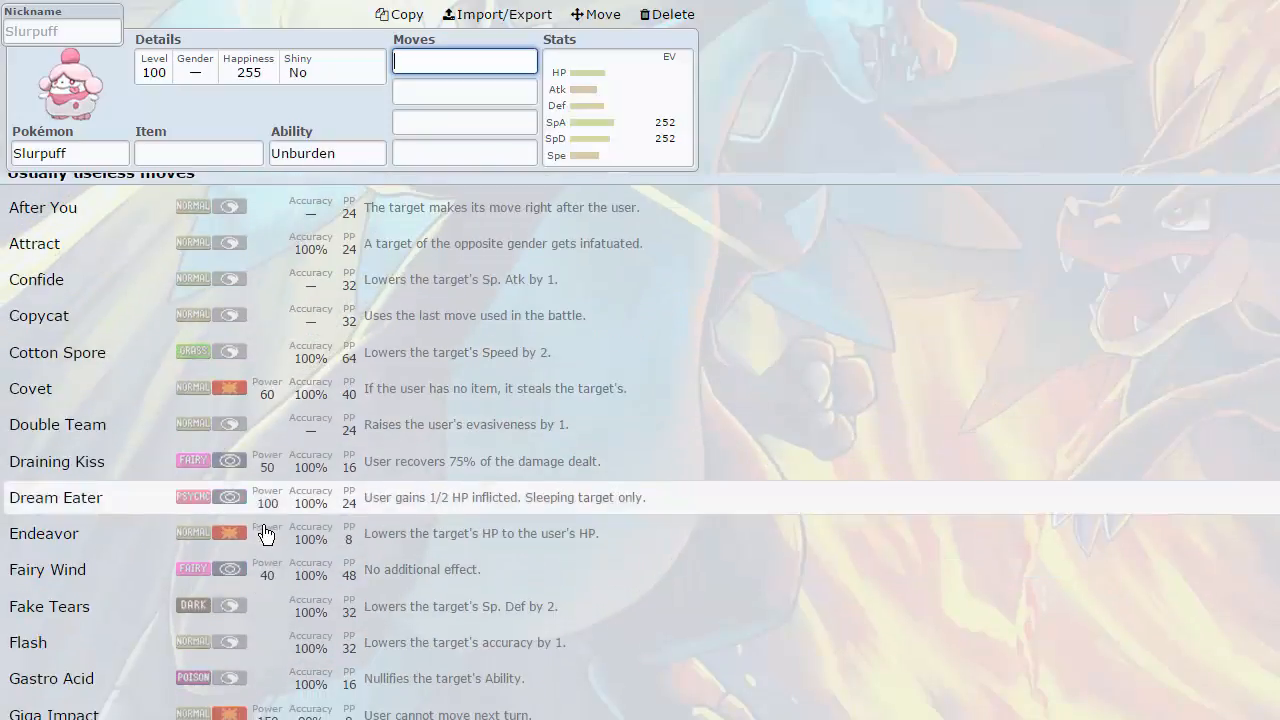
mouse_move(335, 555)
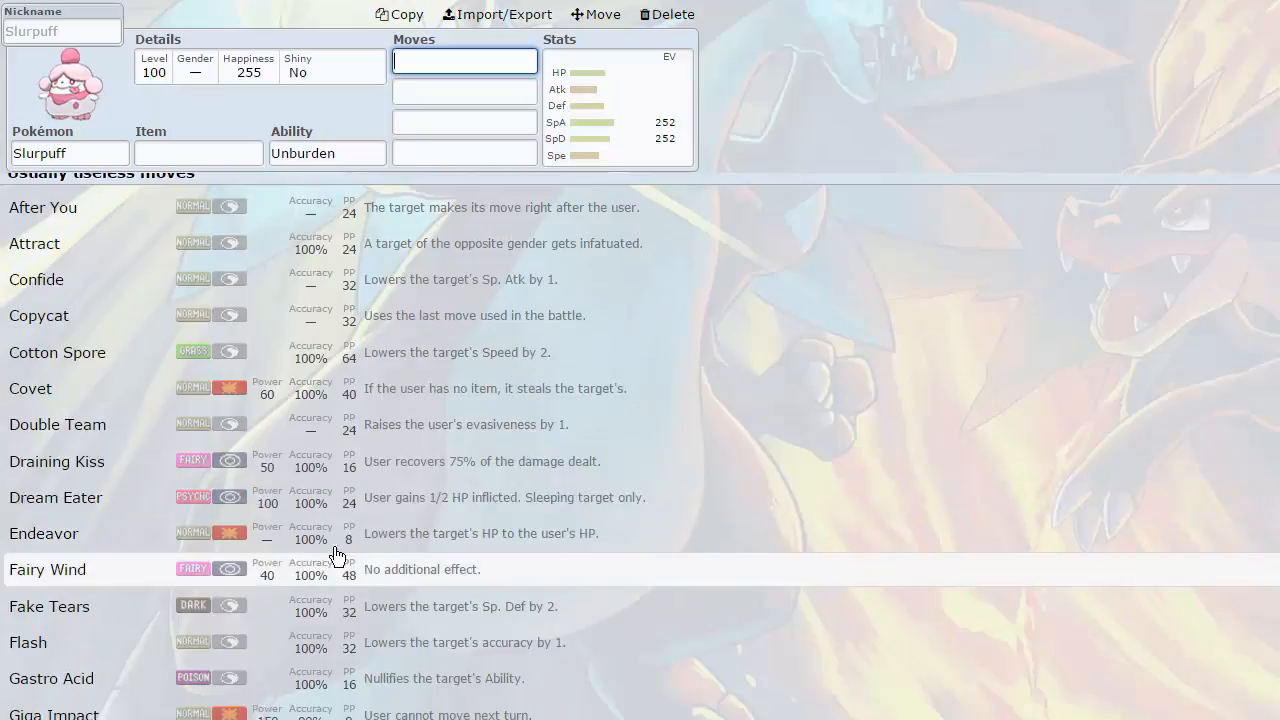
scroll(down, 3)
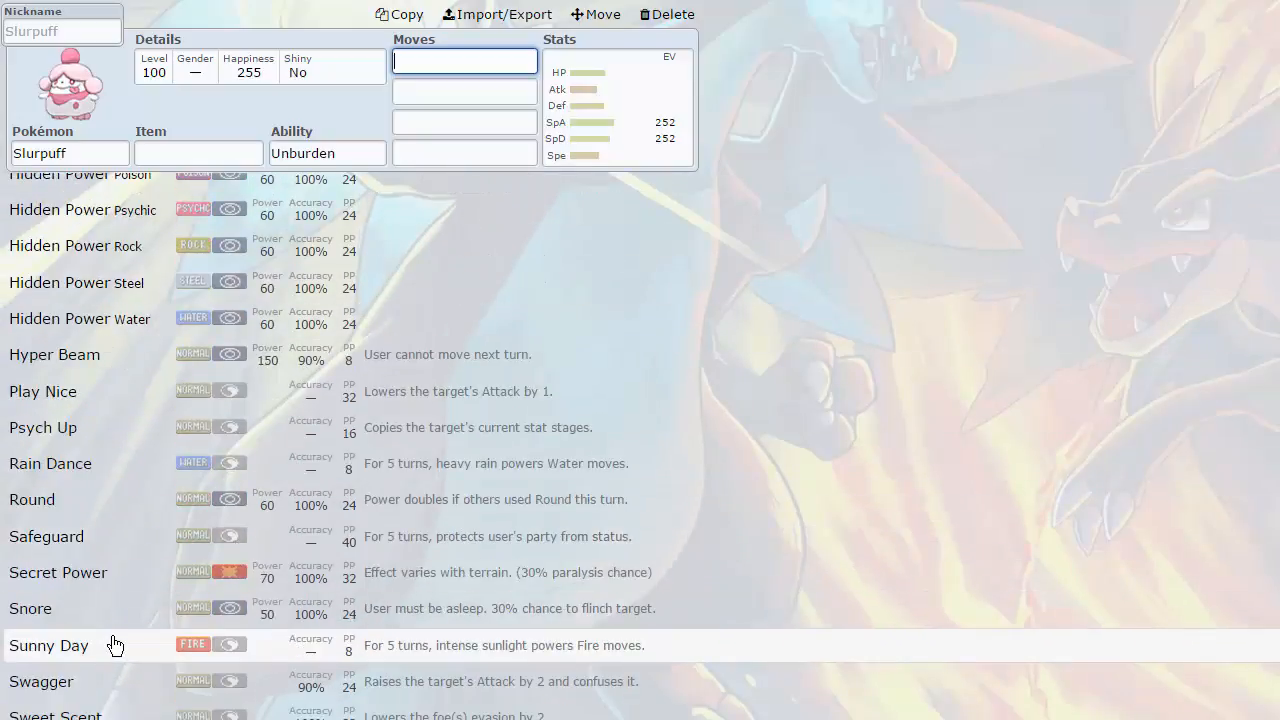
mouse_move(308, 570)
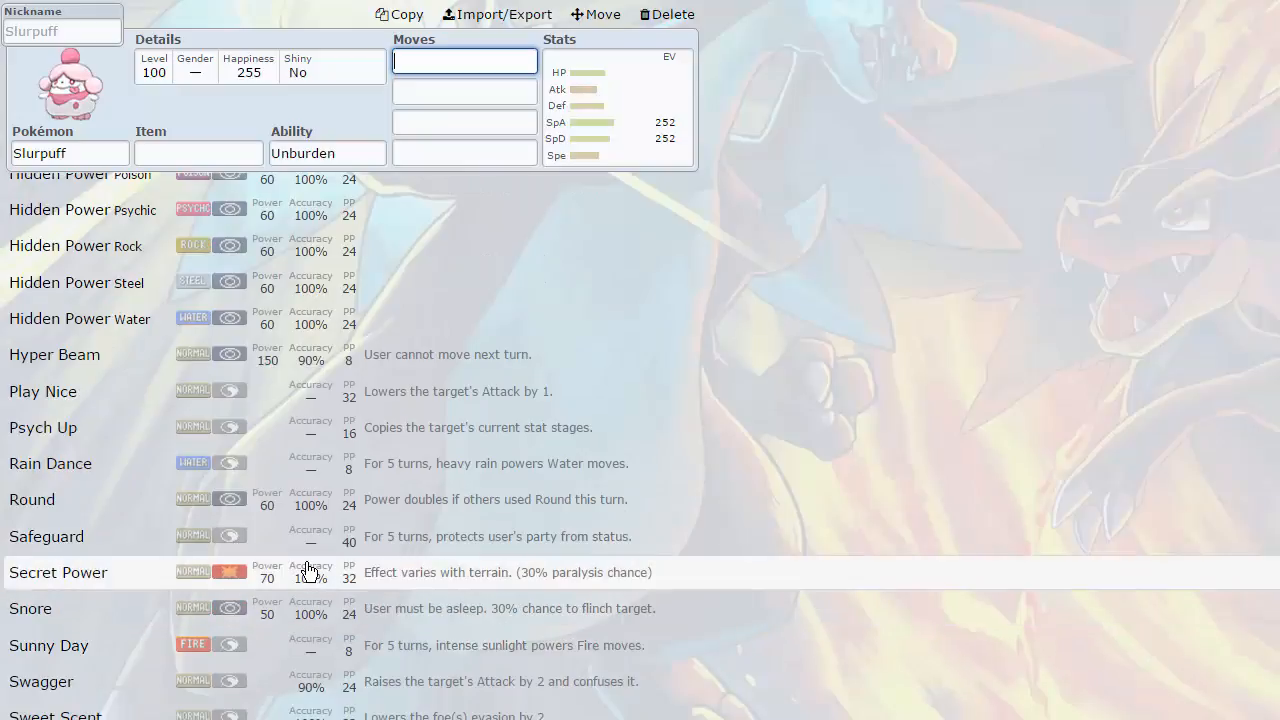
scroll(down, 3)
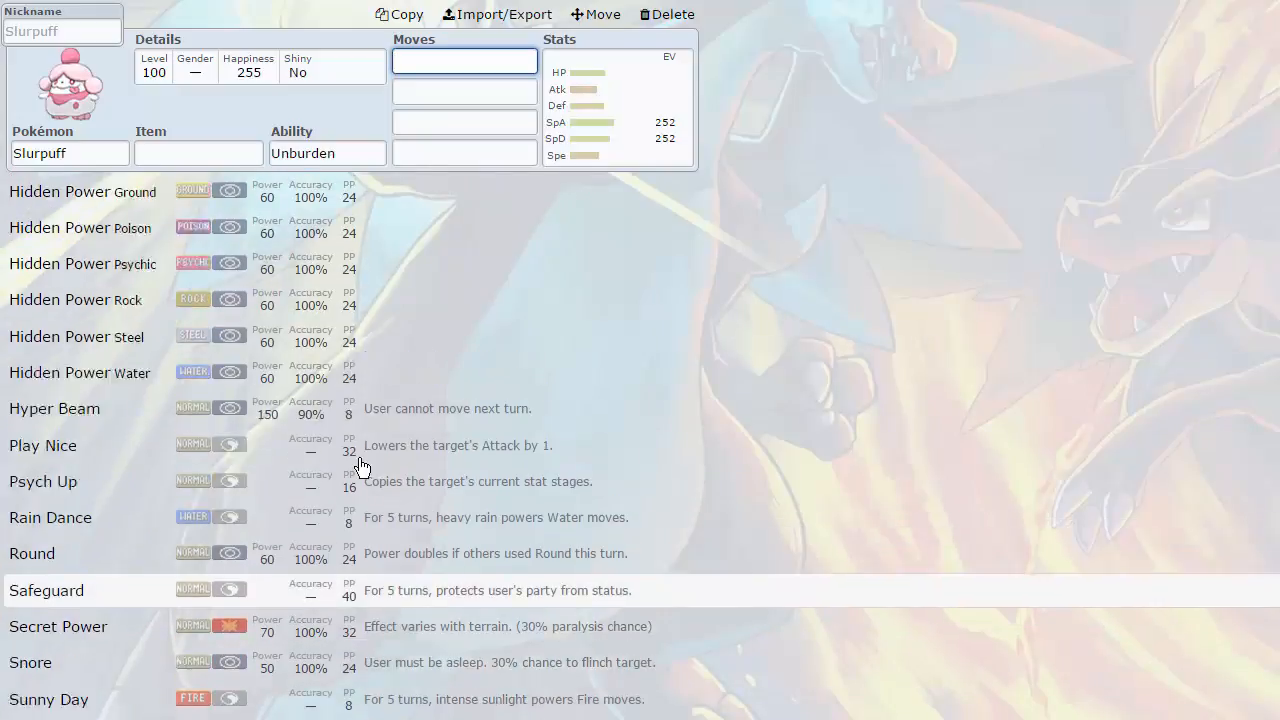
scroll(down, 3)
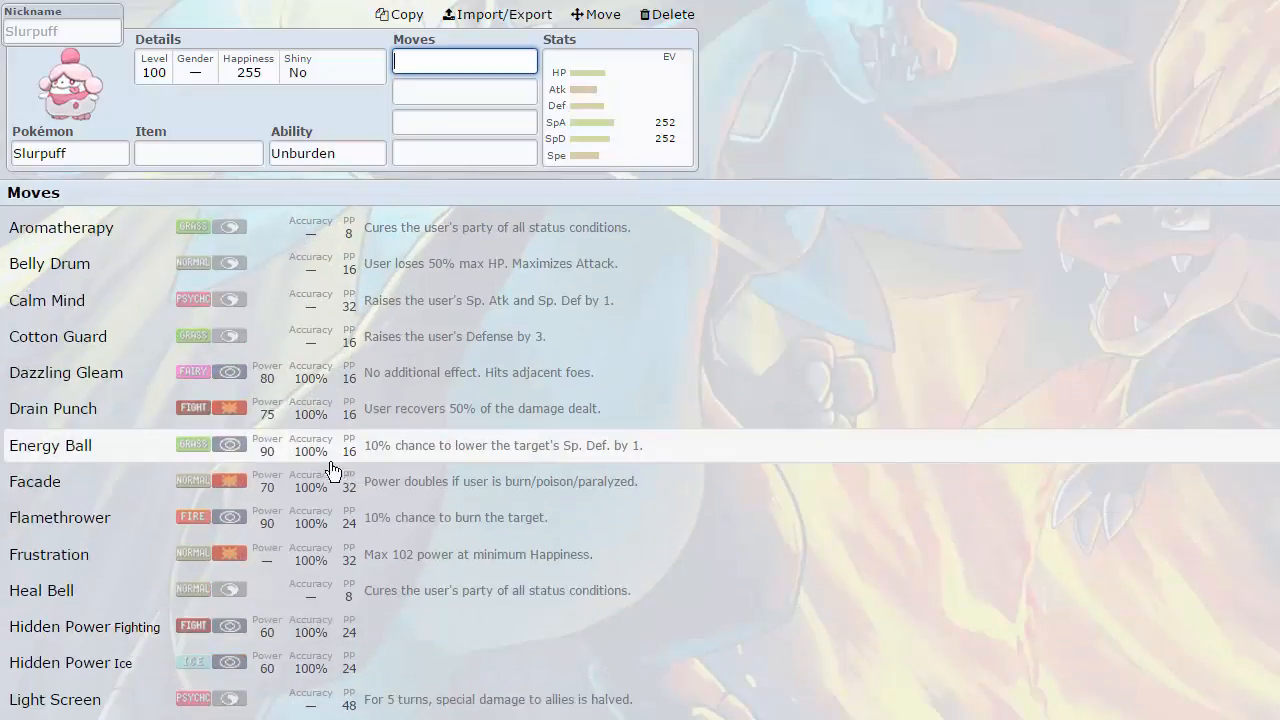
mouse_move(270, 565)
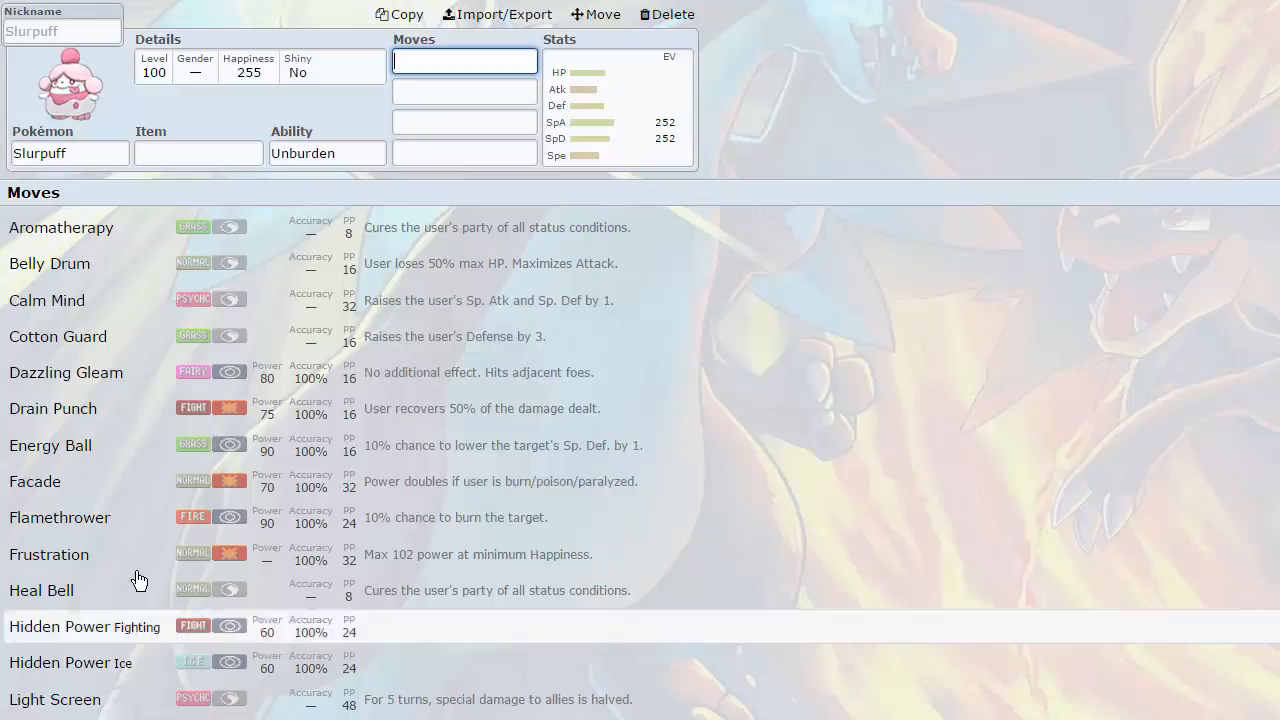
- Leave Slurpuff's set for the NBA folder list showing Untitled 51 and Untitled 52
scroll(down, 3)
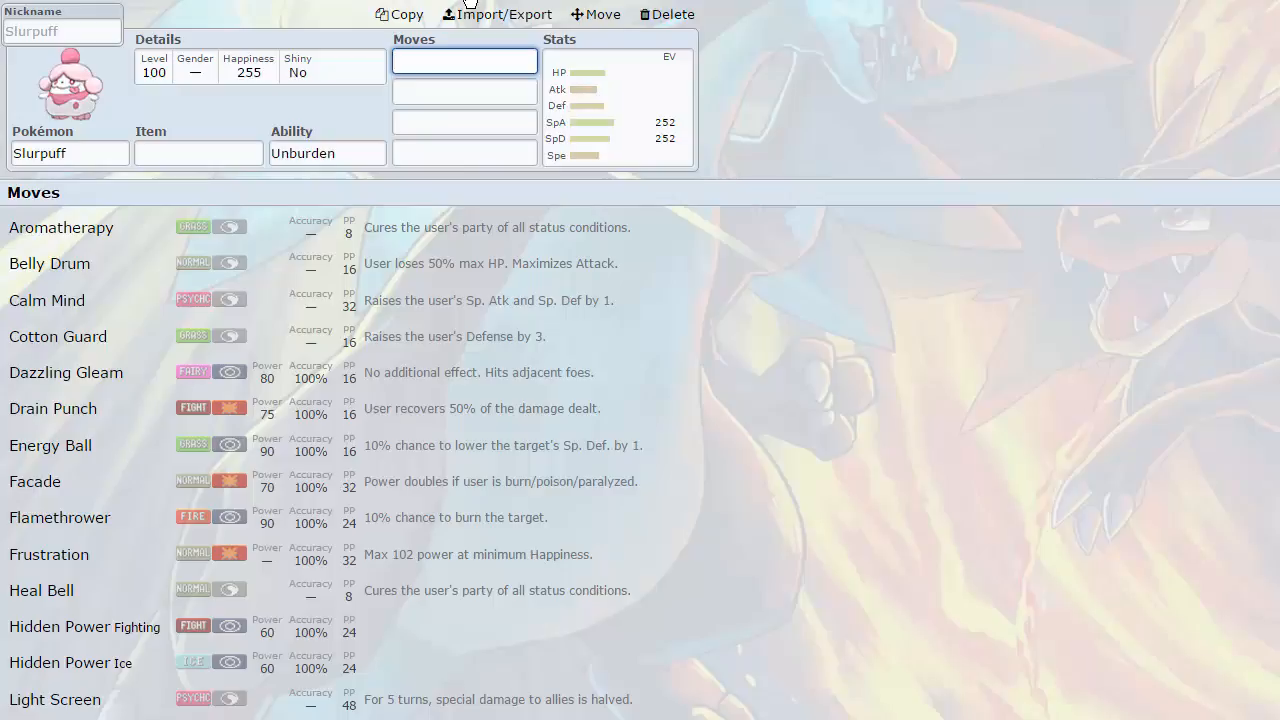
click(464, 61)
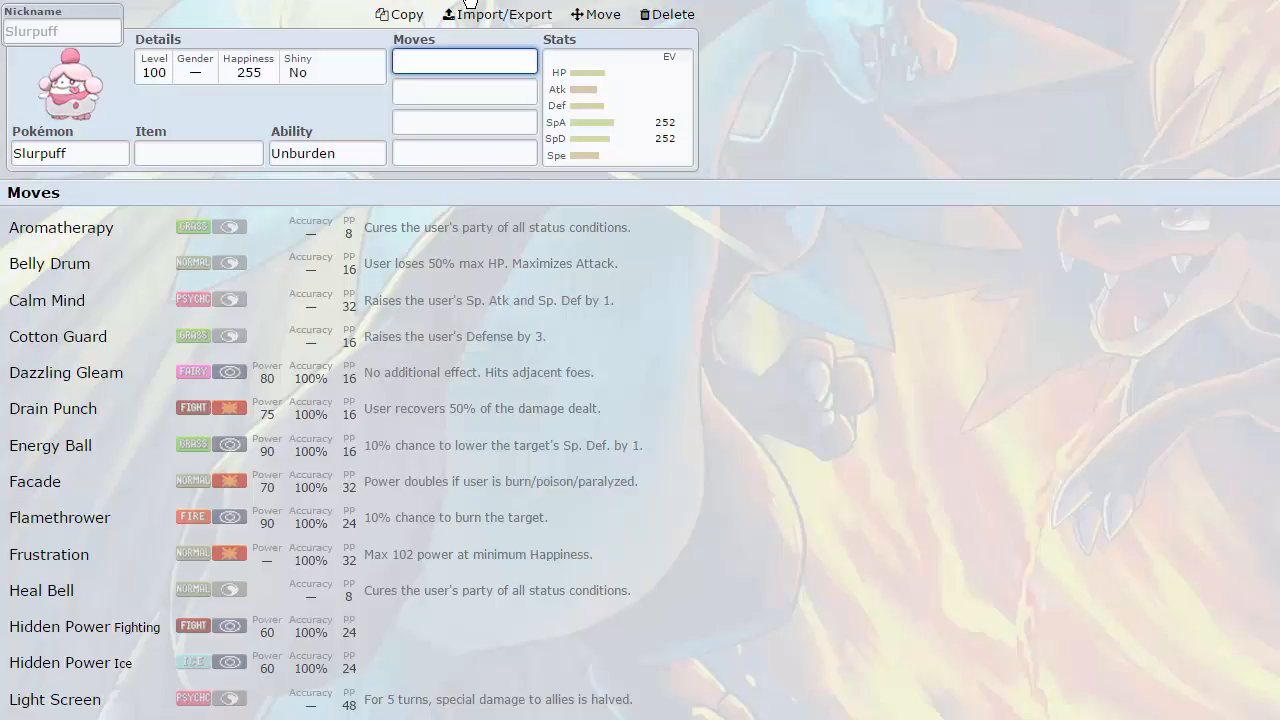
click(464, 61)
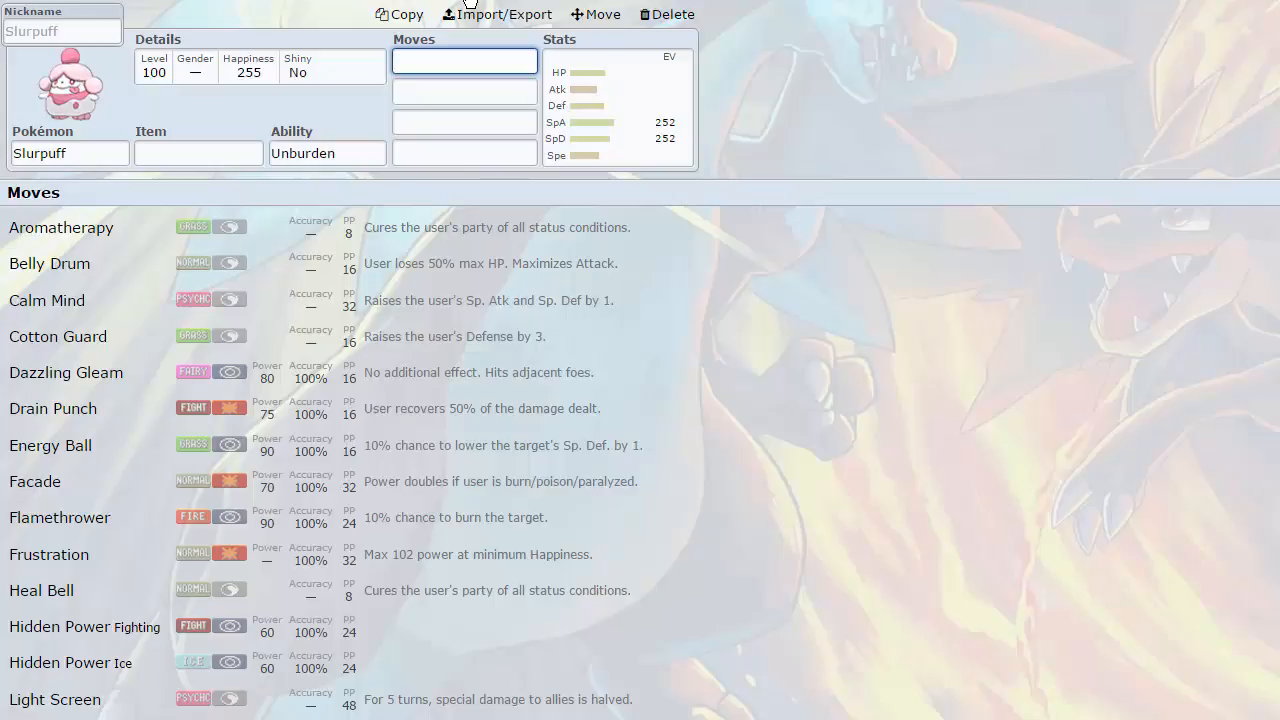
click(463, 61)
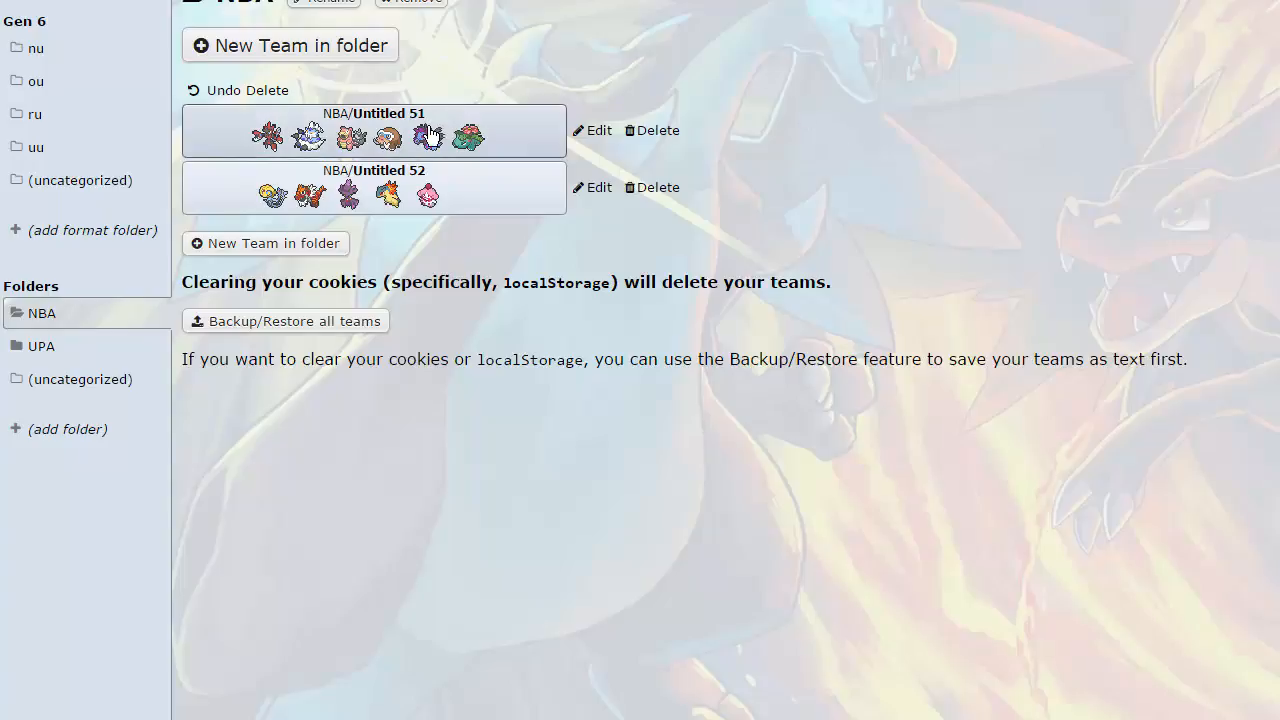
click(592, 130)
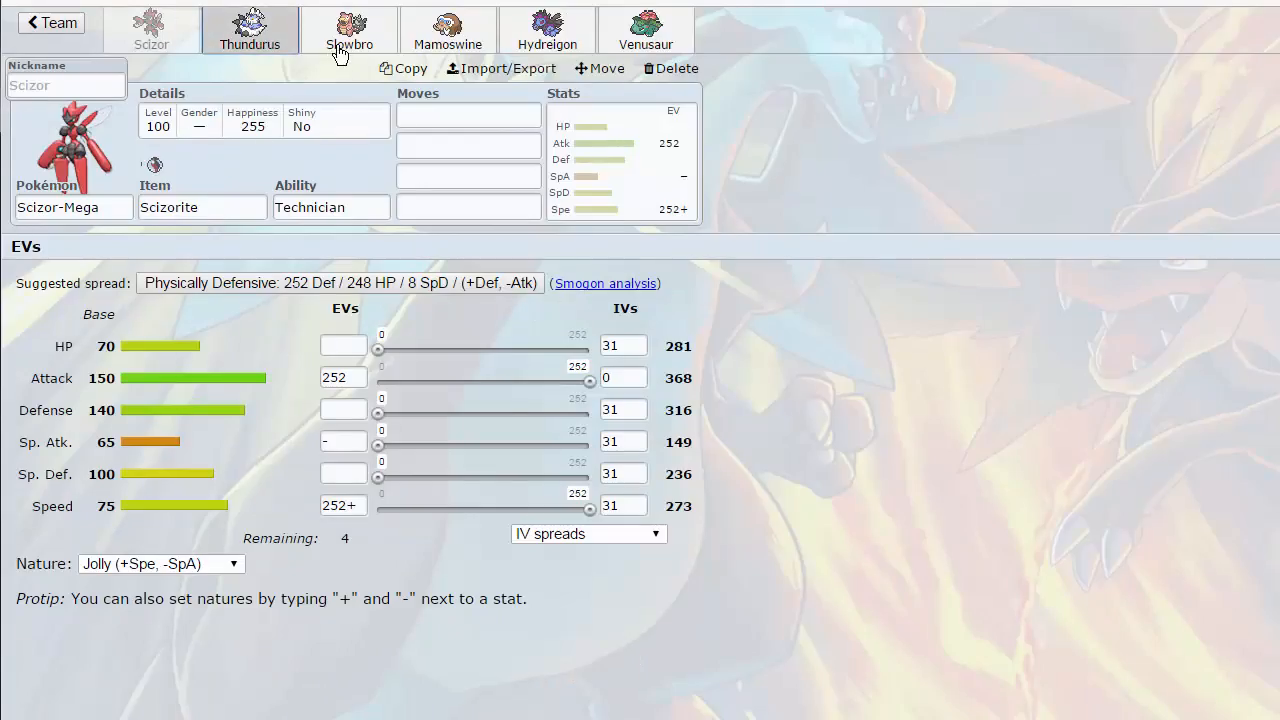
click(447, 28)
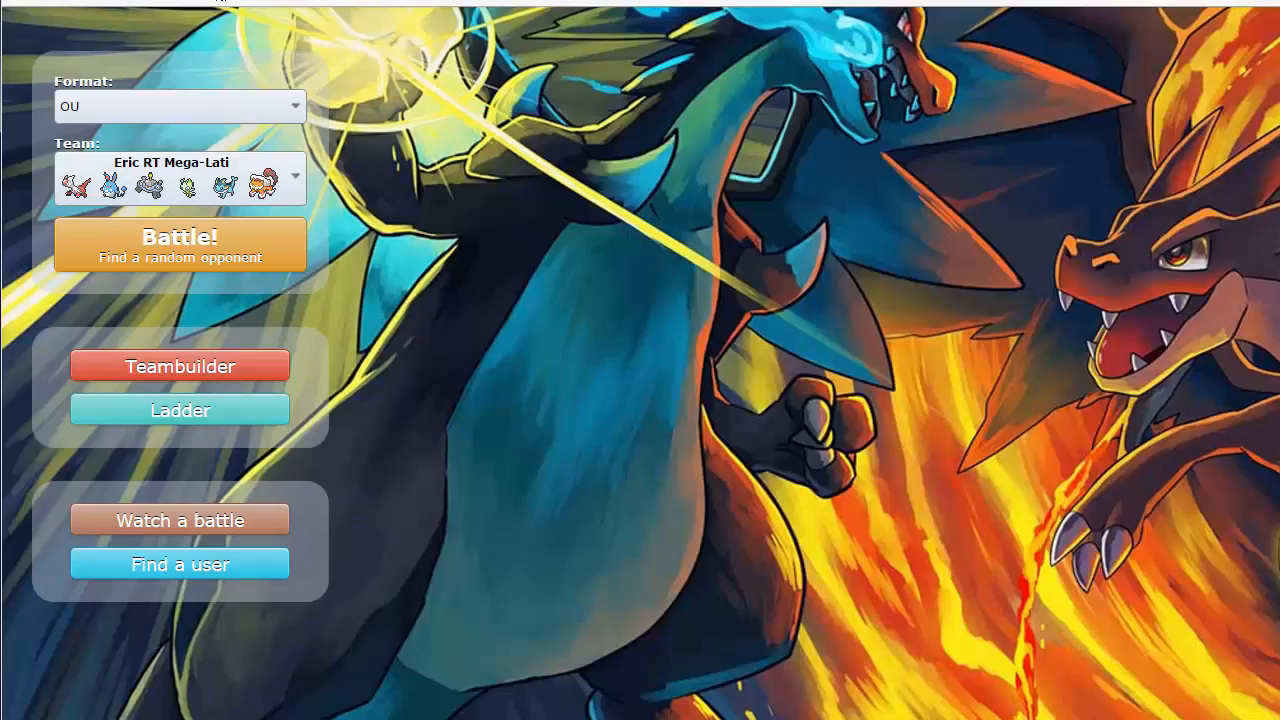
click(180, 365)
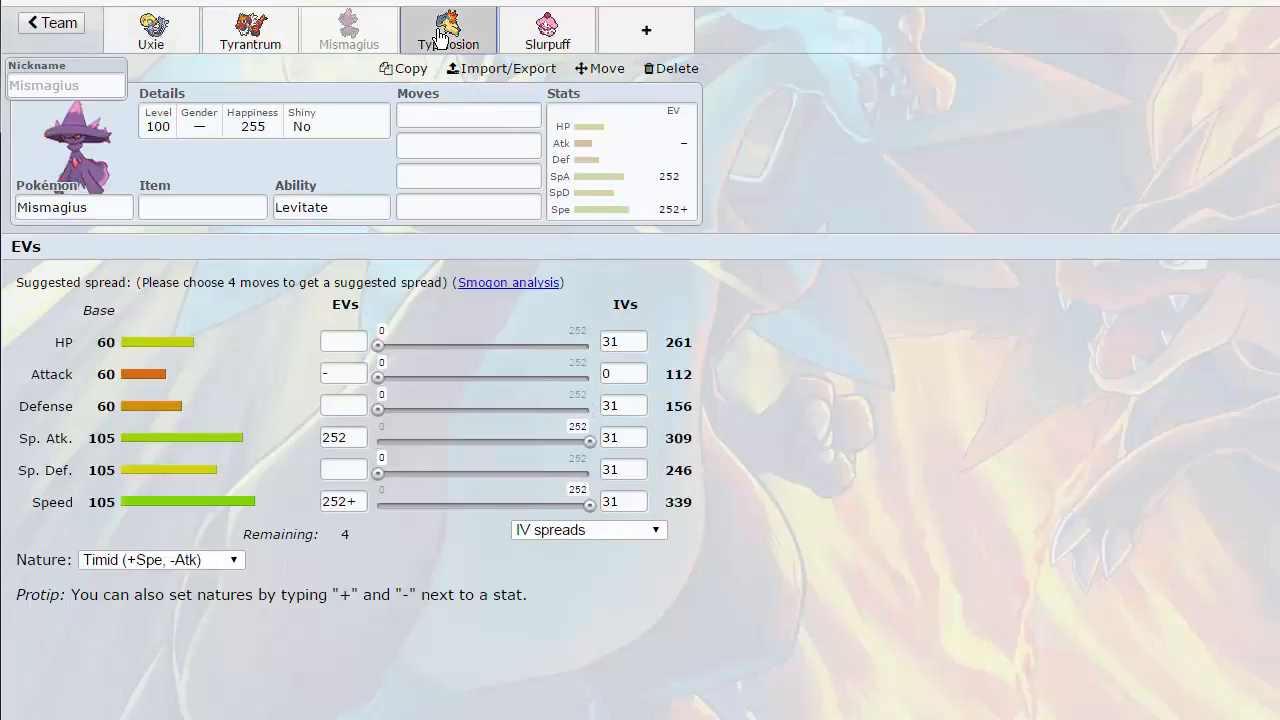
click(547, 30)
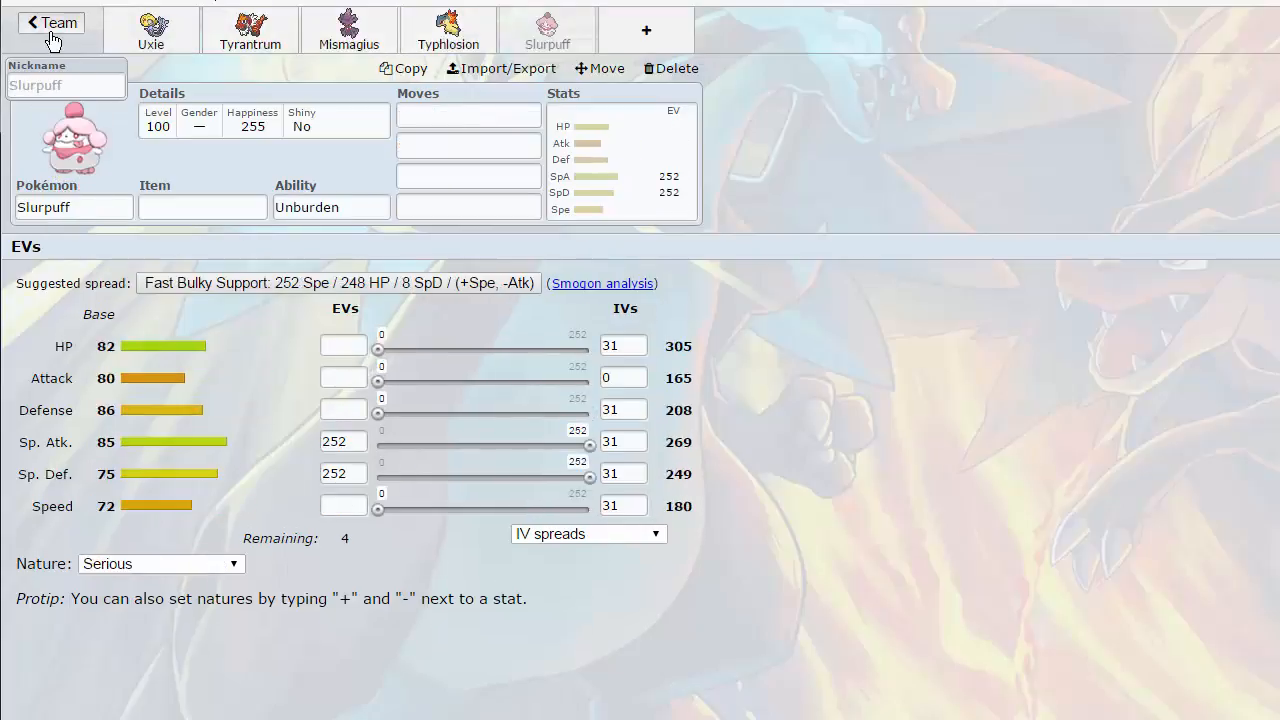
click(50, 22)
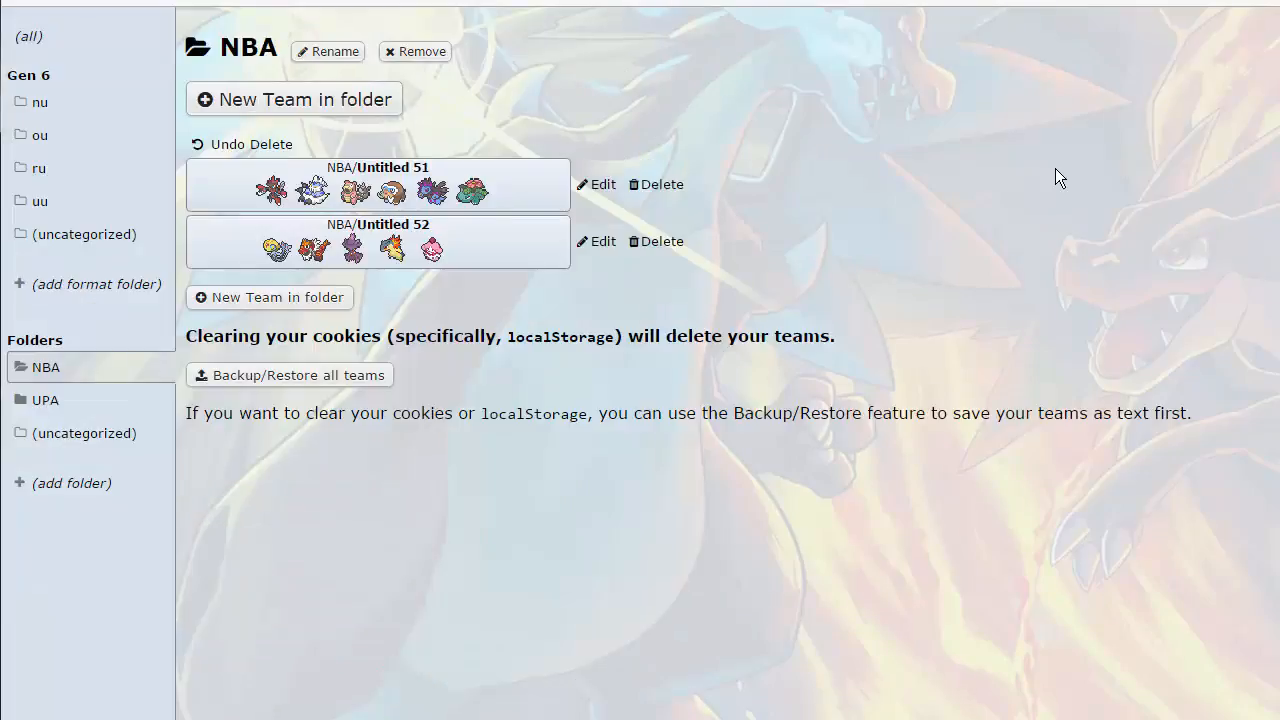